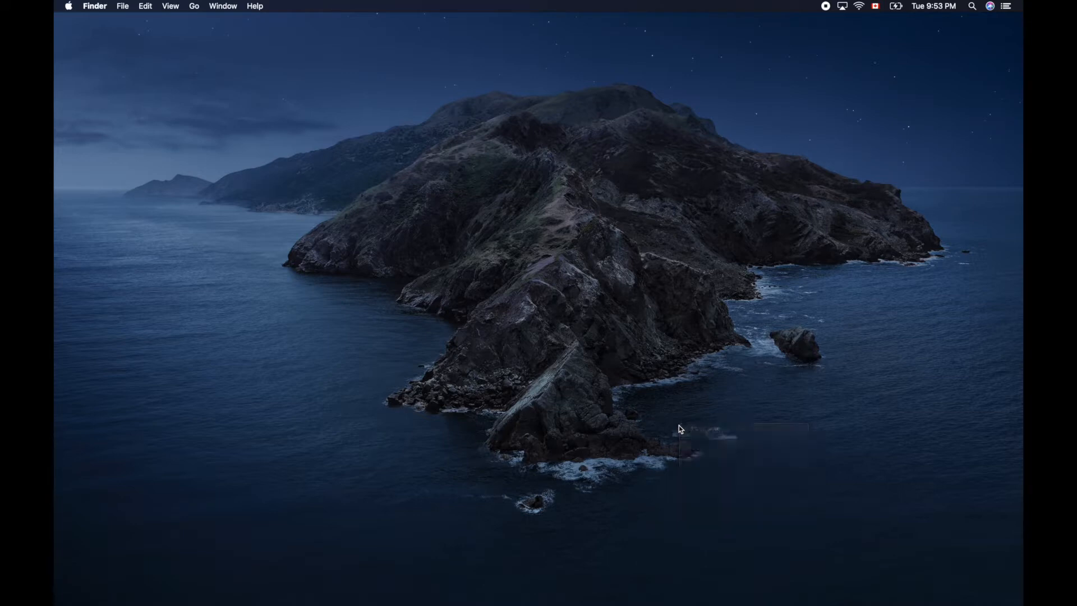
mouse_move(618, 464)
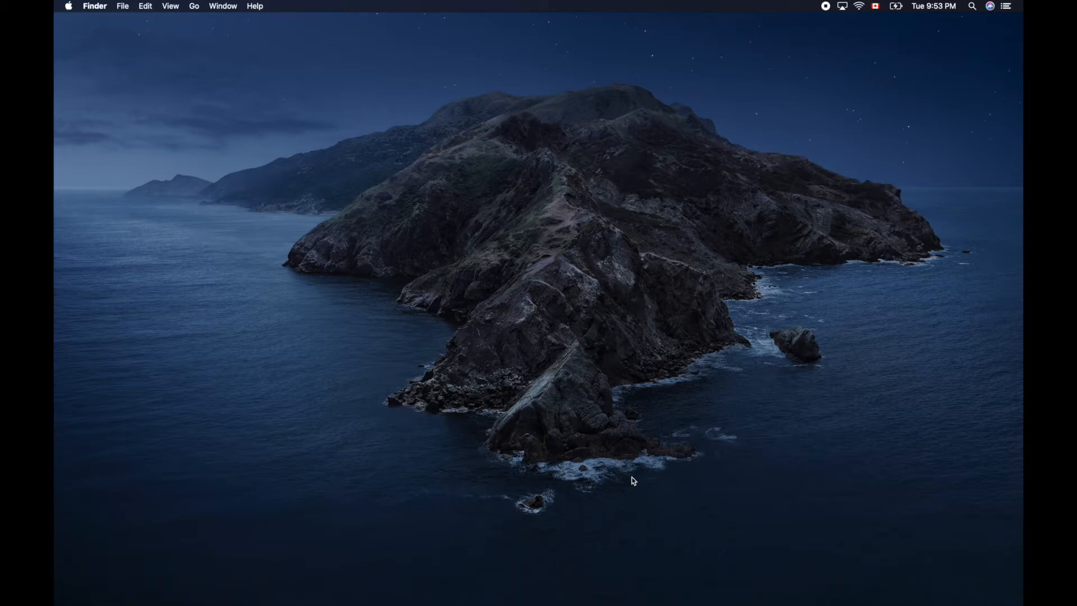
mouse_move(787, 553)
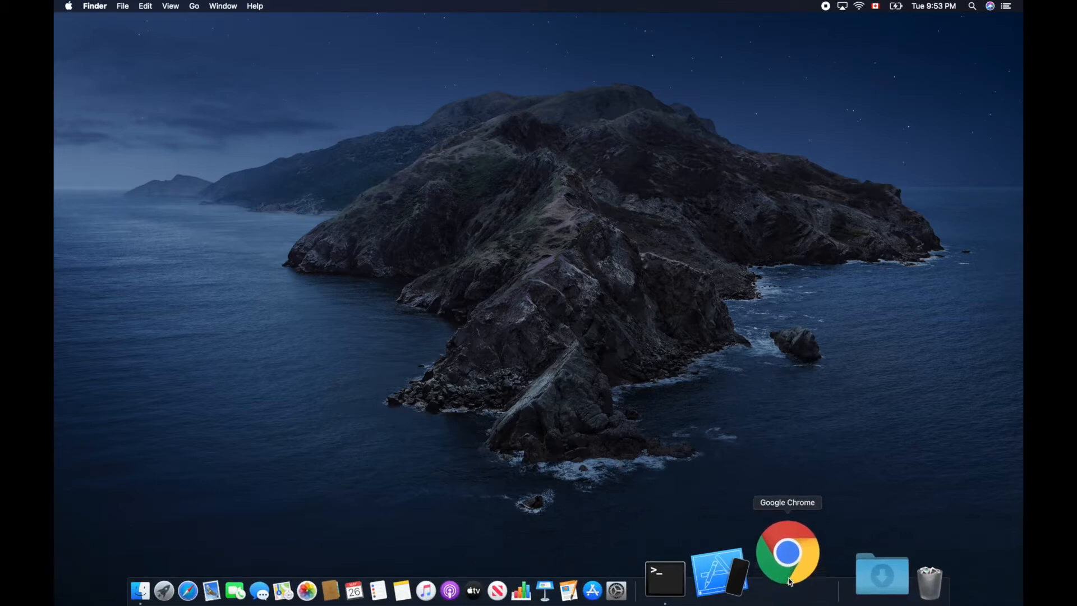
Open Khan Academy in Chrome and start Early math's Add within 5 practice exercise
left_click(788, 552)
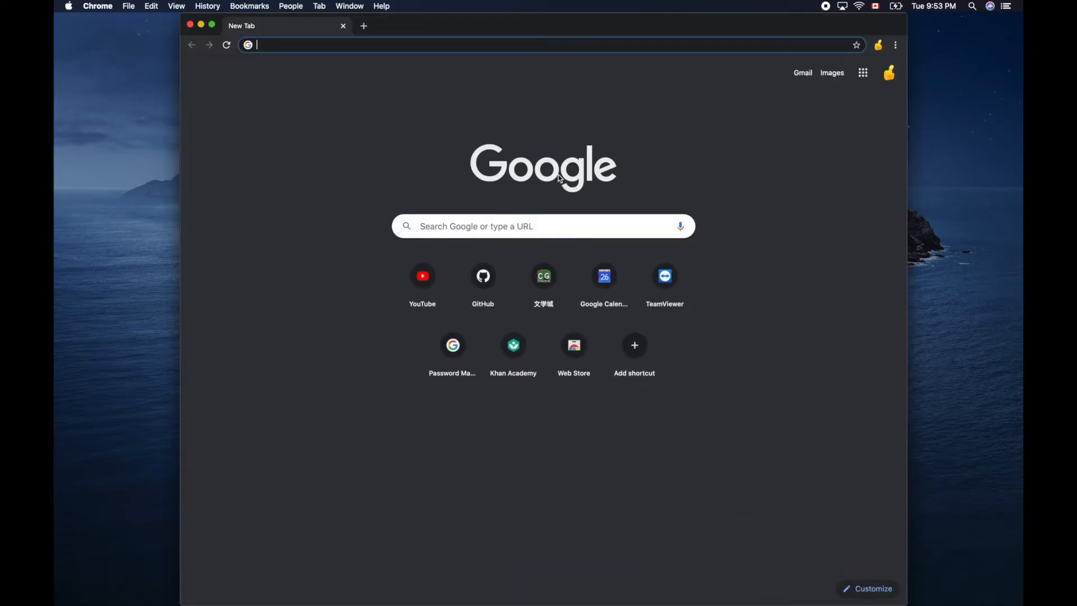
left_click(513, 345)
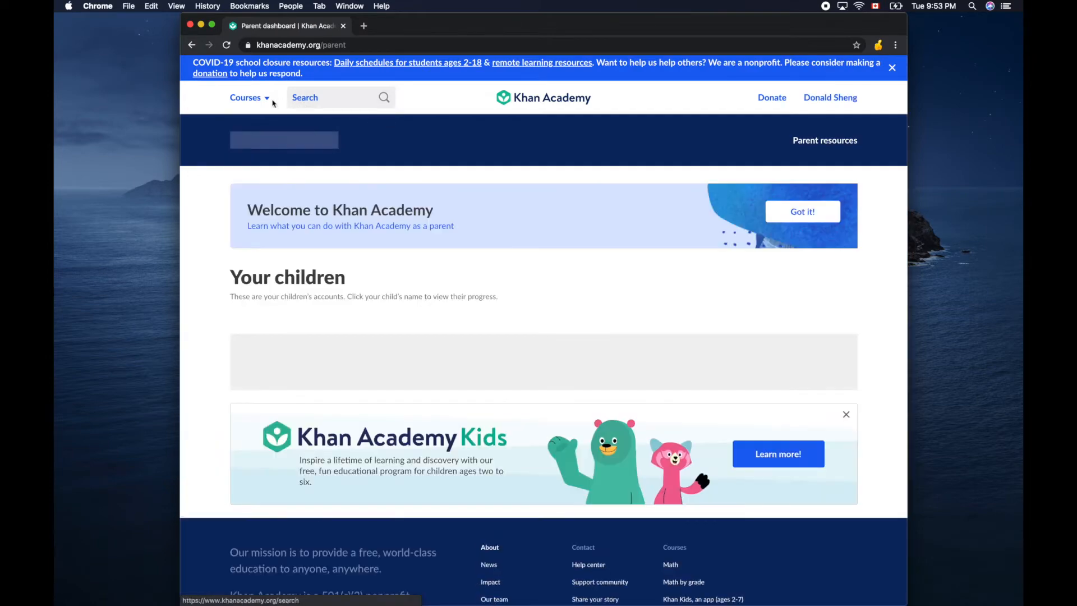
left_click(245, 97)
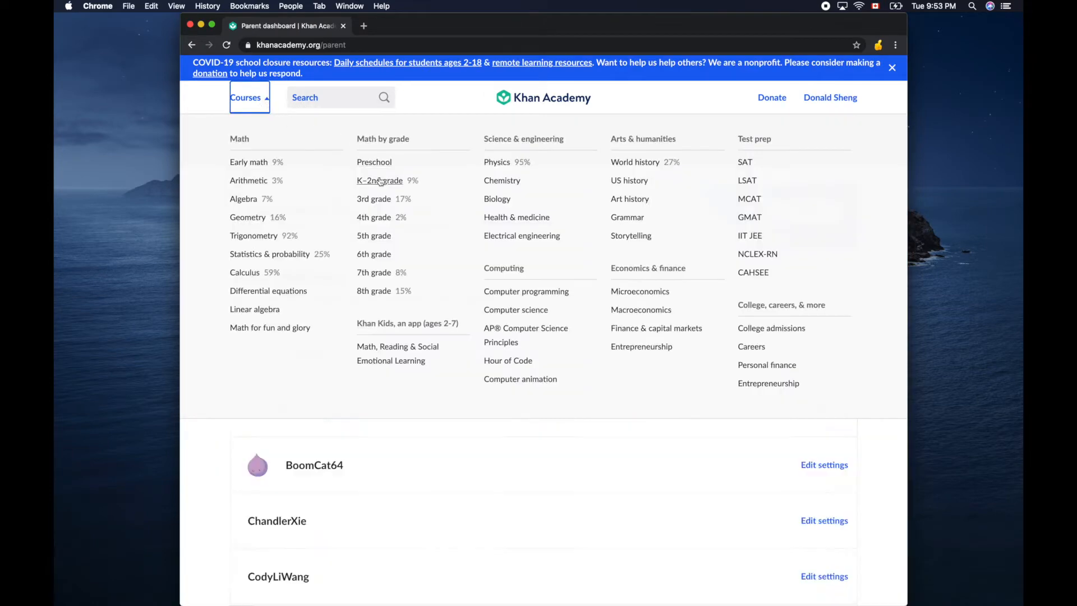
left_click(248, 162)
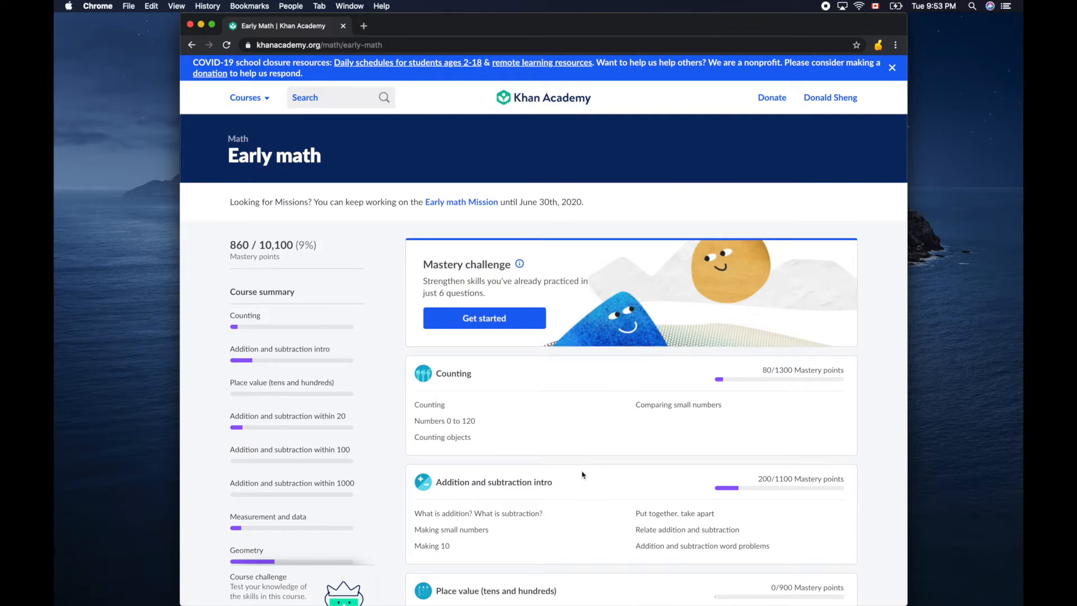
left_click(493, 481)
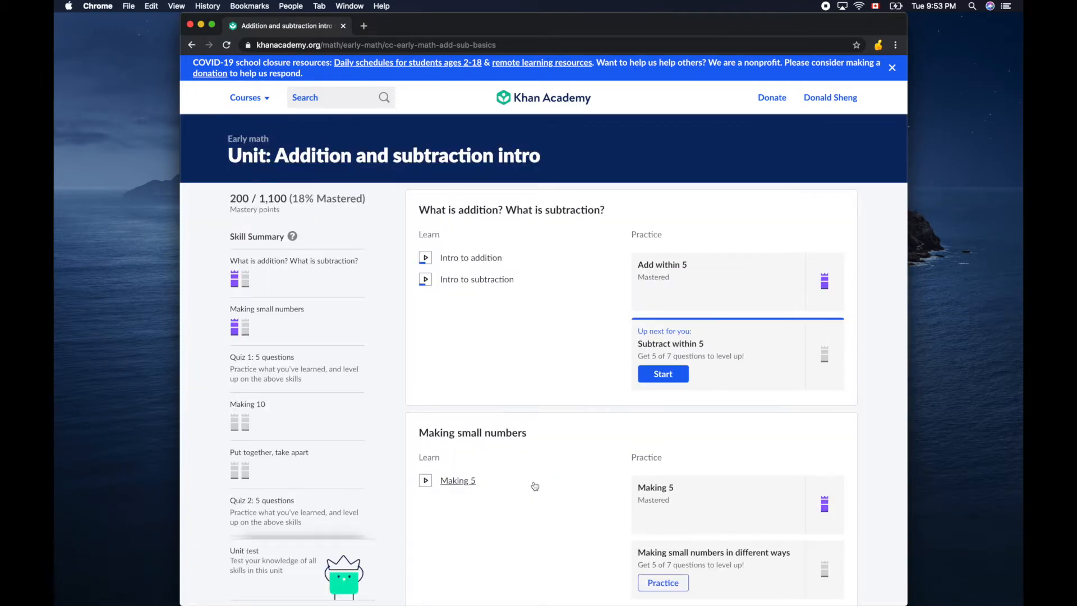
left_click(661, 265)
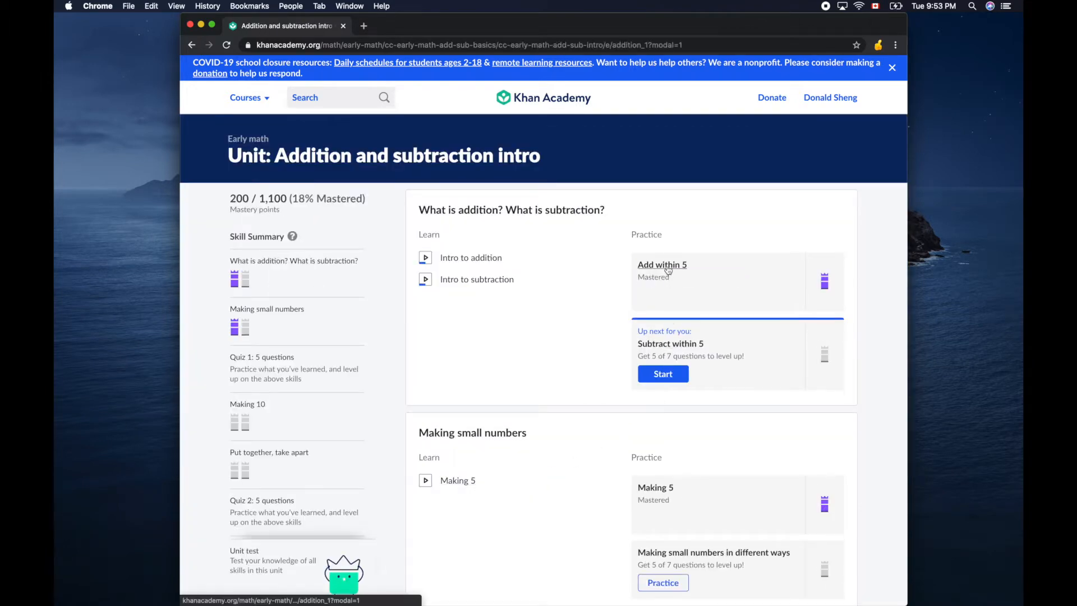
left_click(662, 264)
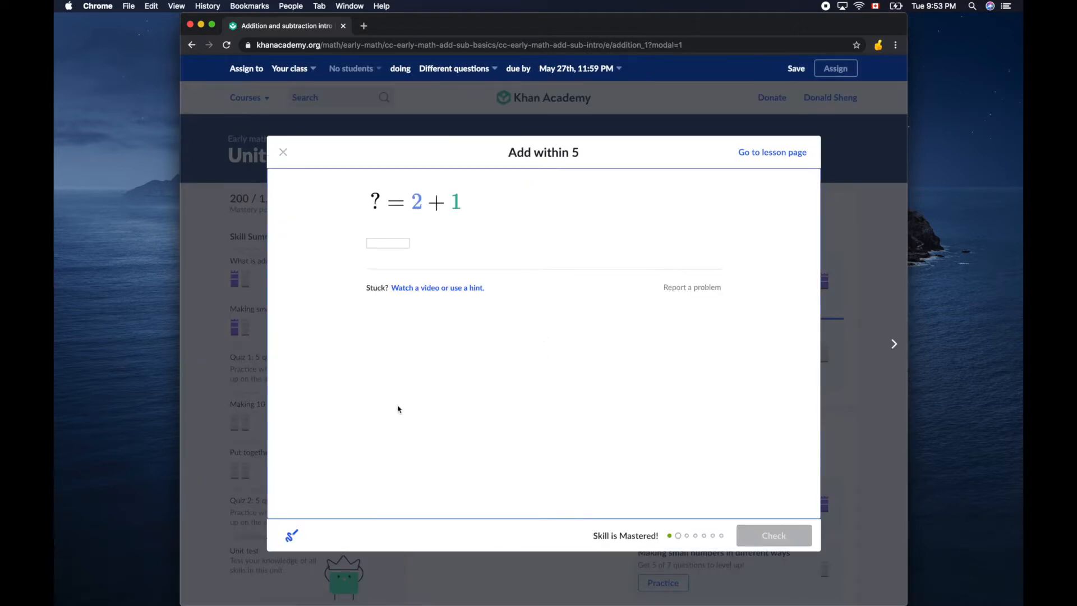
Turn on the scratchpad, sketch a horizontal line, and undo the stray strokes
left_click(292, 535)
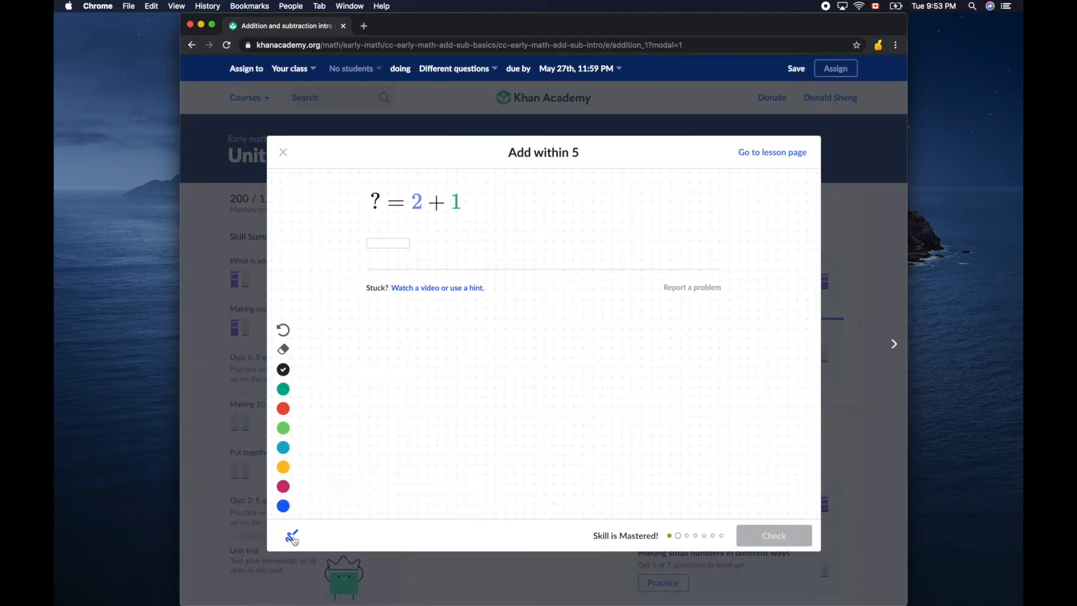
mouse_move(469, 373)
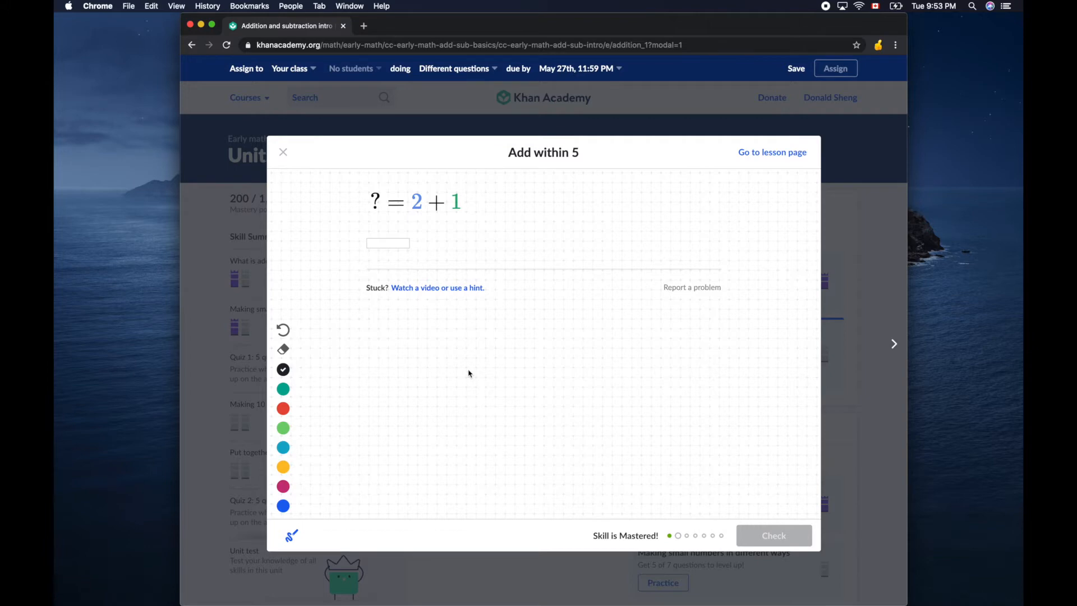
mouse_move(459, 367)
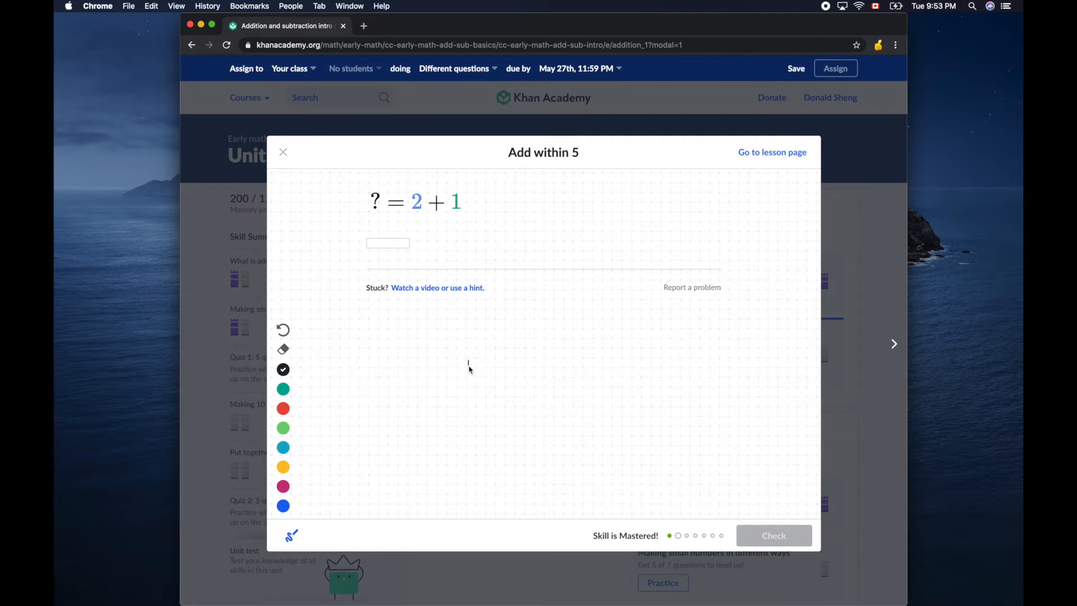
left_click_drag(469, 362, 632, 356)
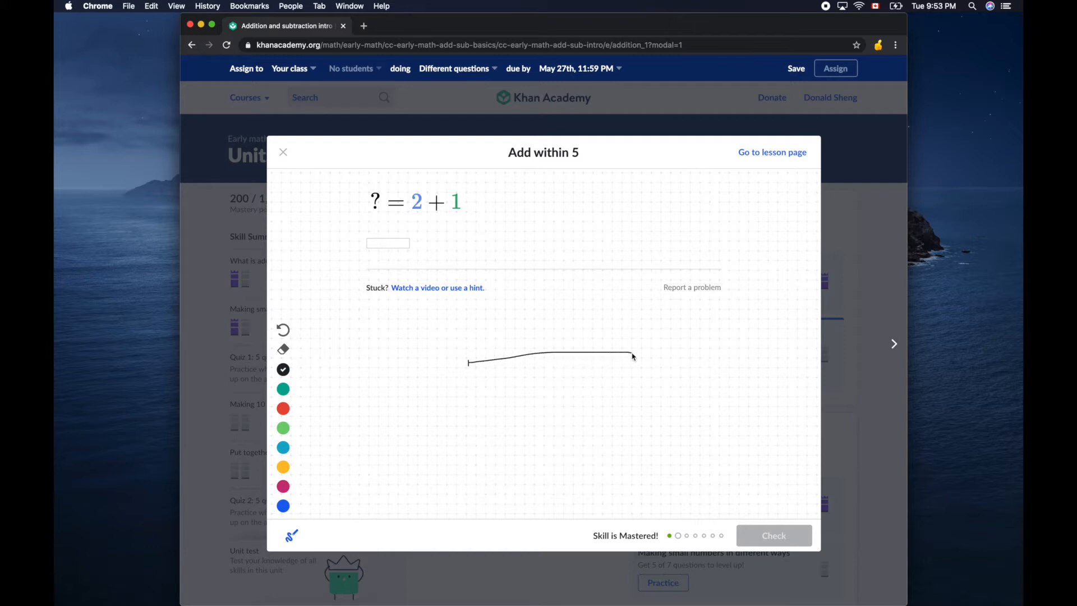
left_click_drag(632, 354, 294, 484)
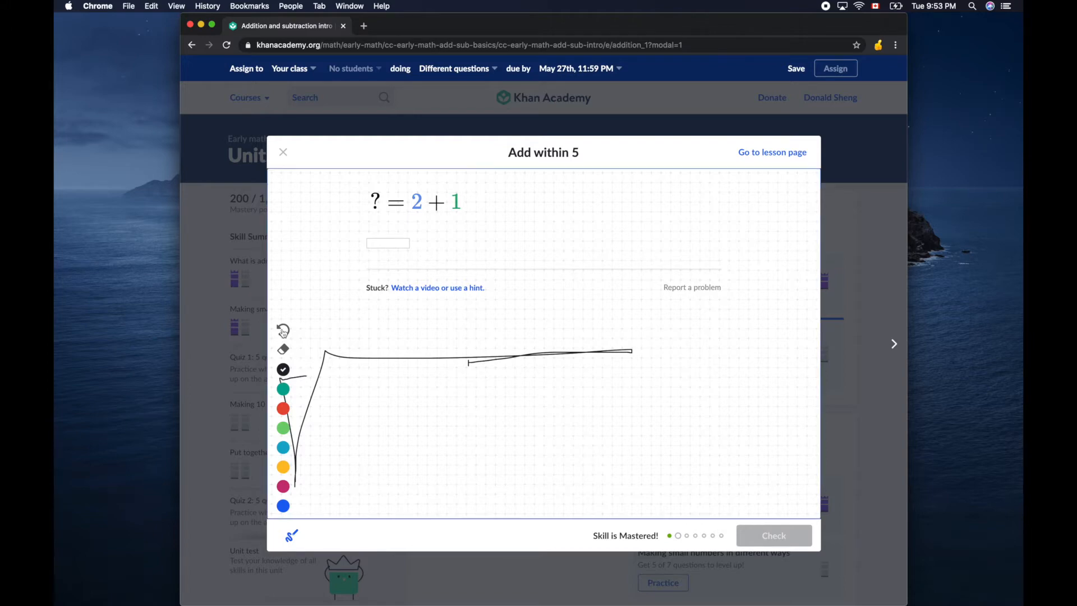
left_click(282, 330)
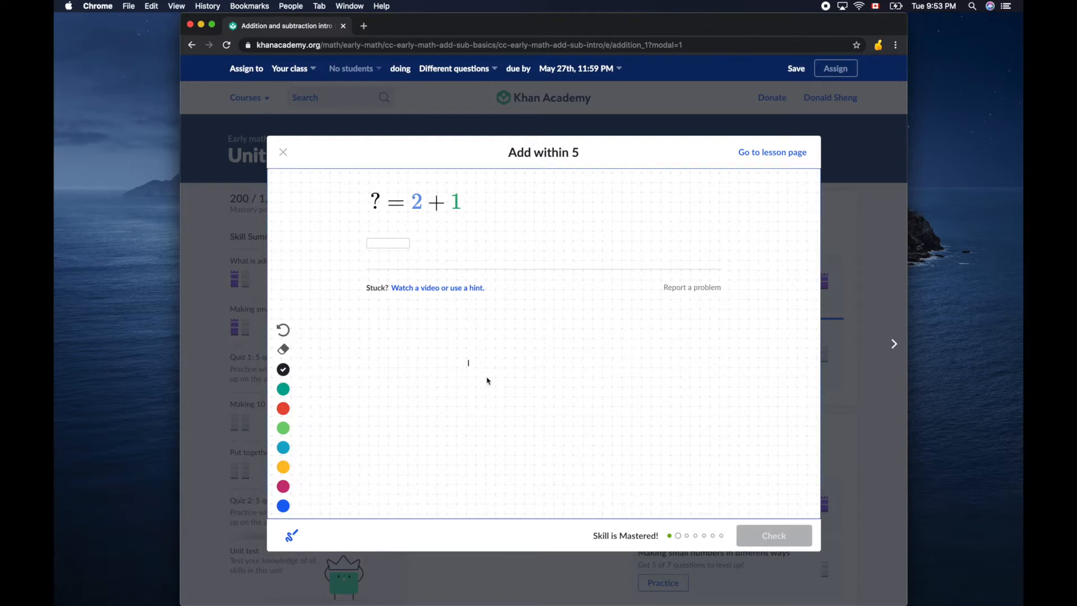
Draw the horizontal segment with end ticks, then undo the red curved arrow
left_click_drag(468, 363, 569, 365)
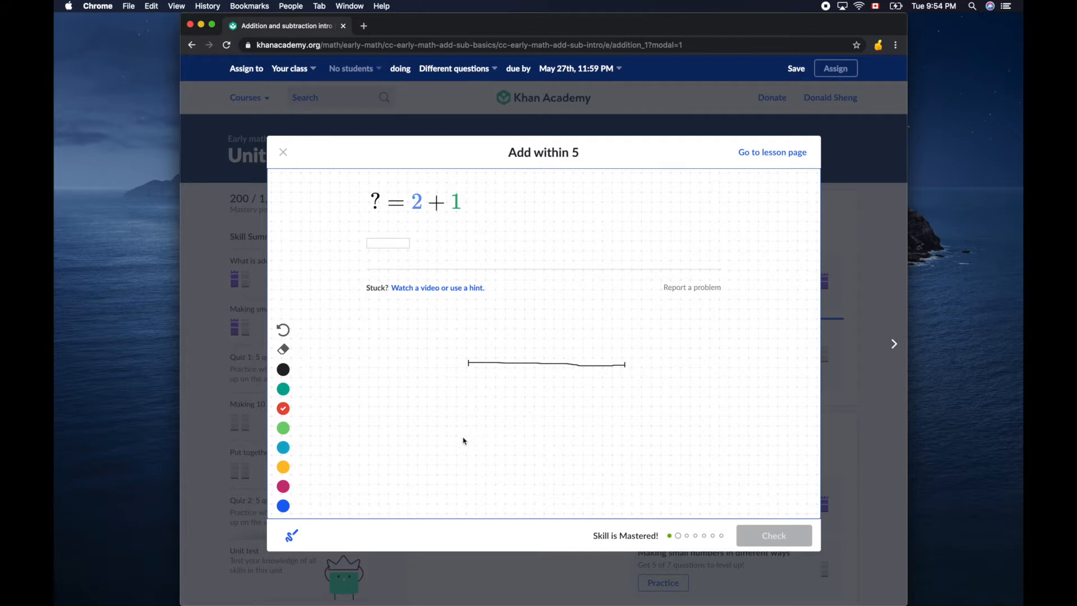
left_click_drag(459, 438, 546, 392)
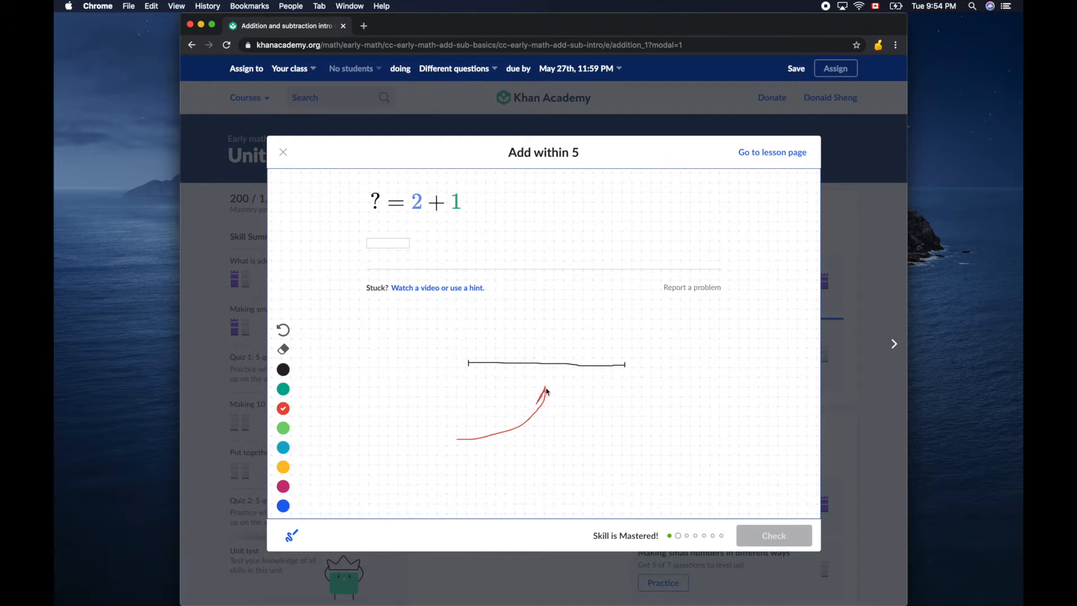
mouse_move(554, 410)
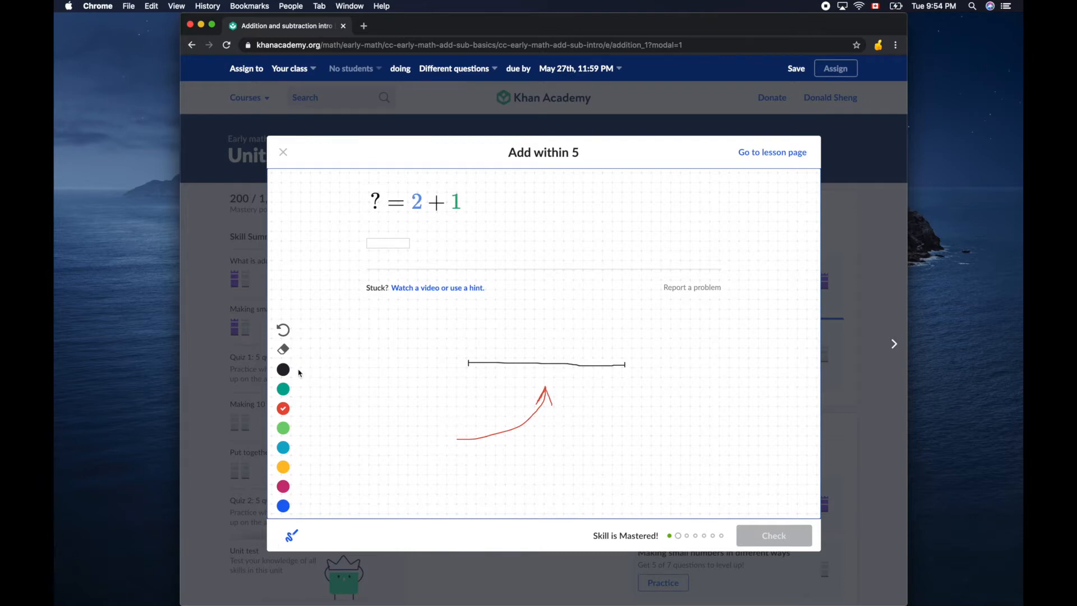
left_click(283, 329)
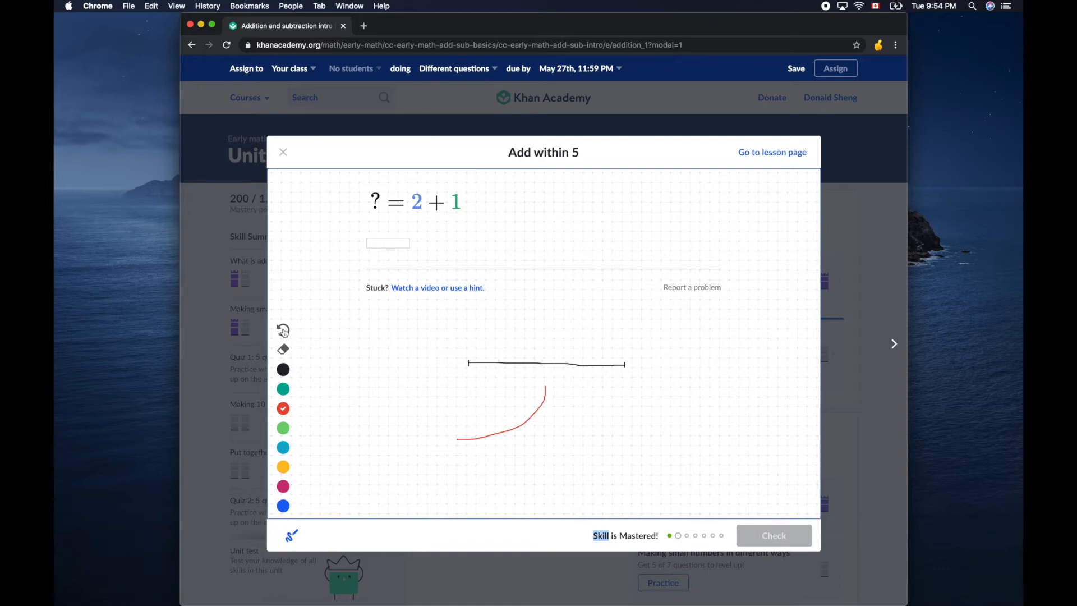
left_click(282, 331)
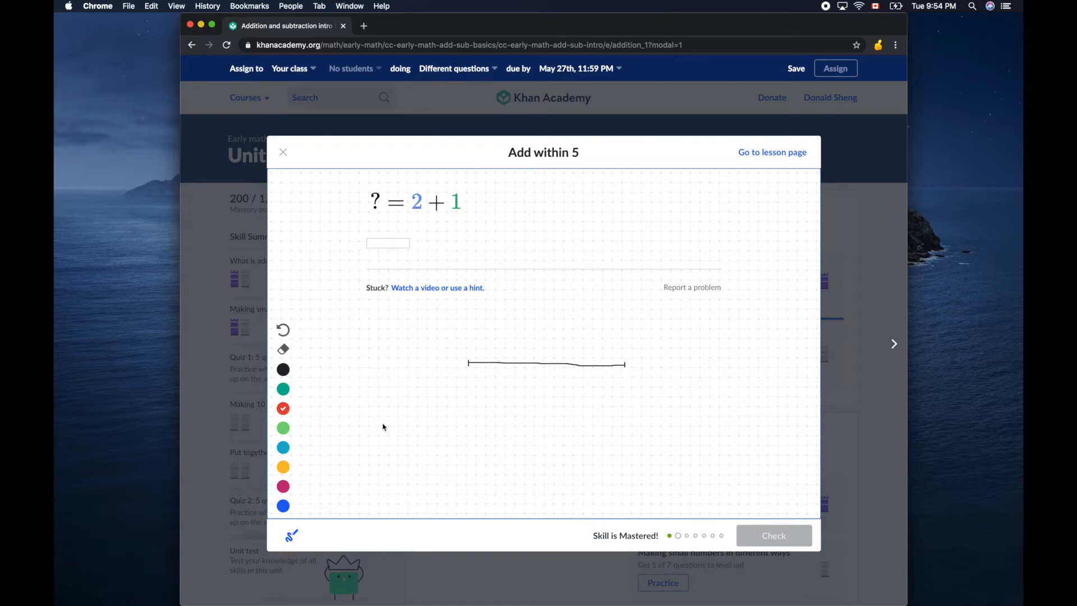
mouse_move(459, 379)
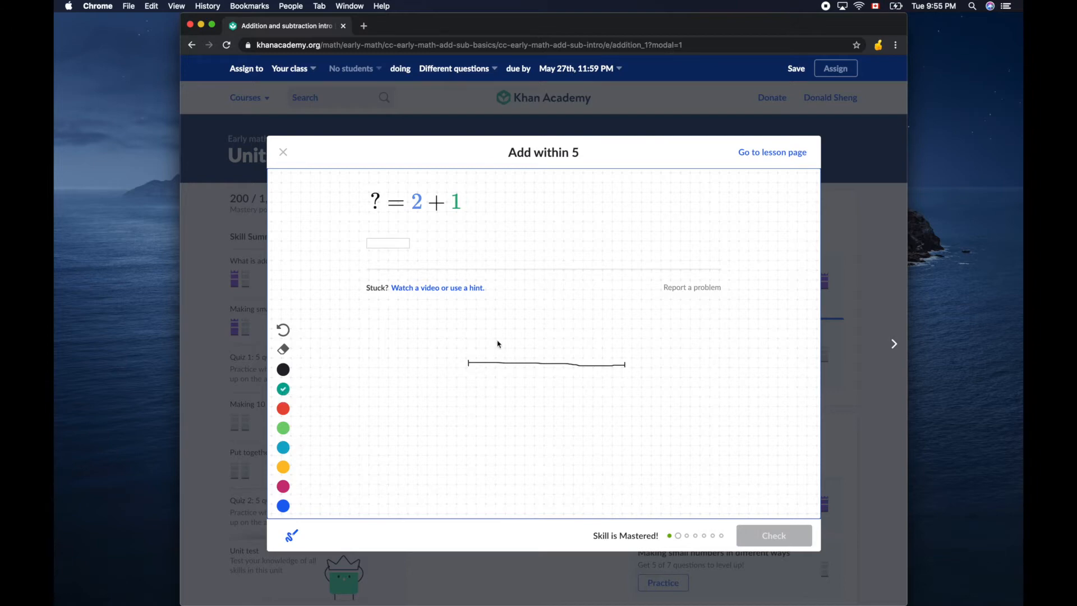
mouse_move(537, 264)
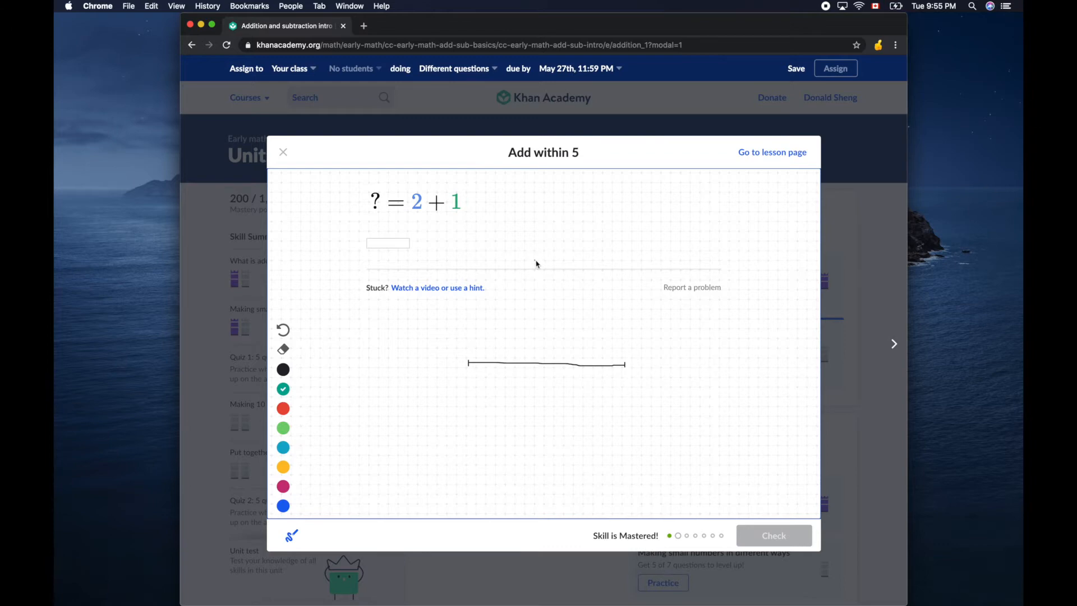
Draw teal crossing arcs above and below the segment's middle
left_click_drag(536, 263, 564, 288)
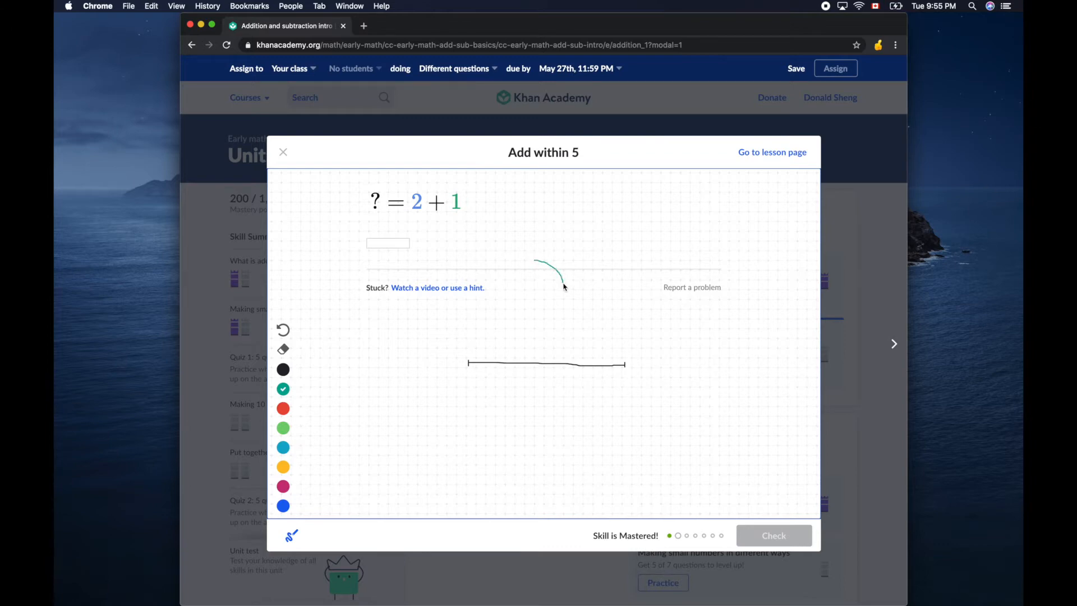
mouse_move(557, 426)
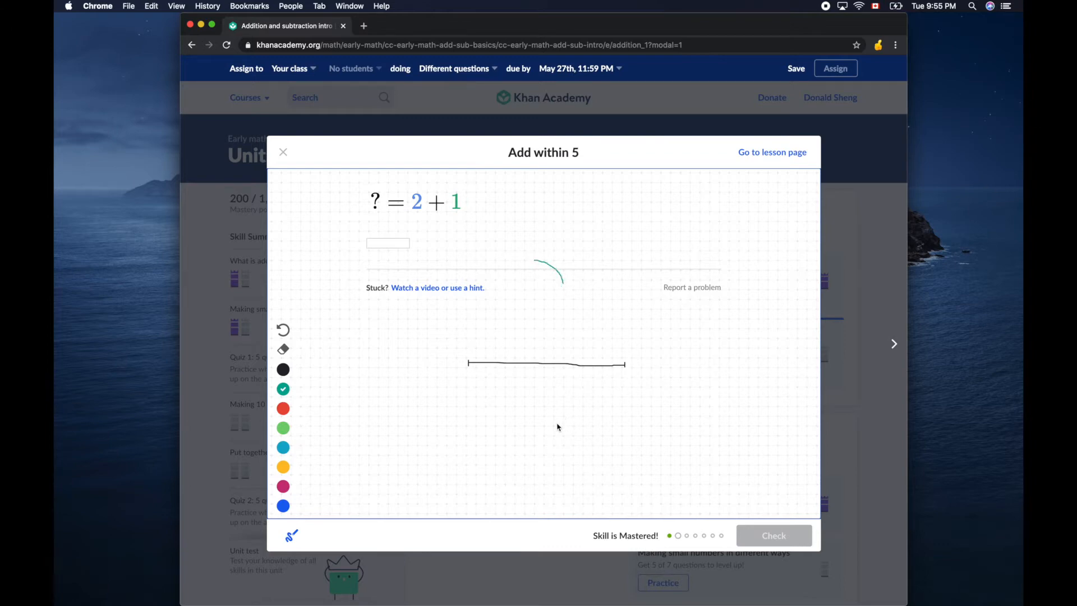
left_click_drag(557, 422, 547, 457)
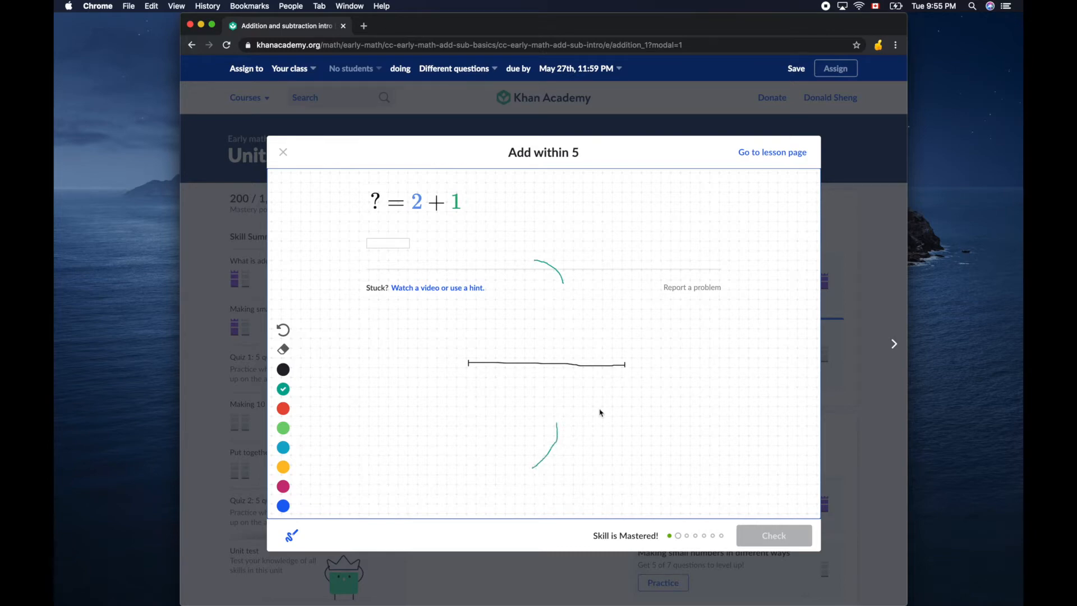
mouse_move(626, 369)
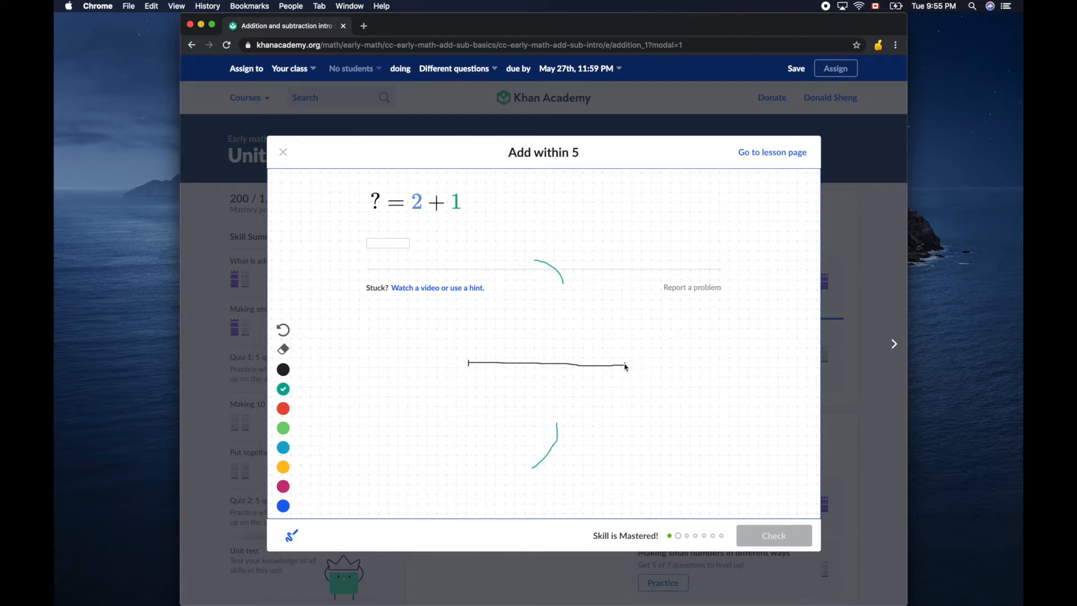
mouse_move(563, 260)
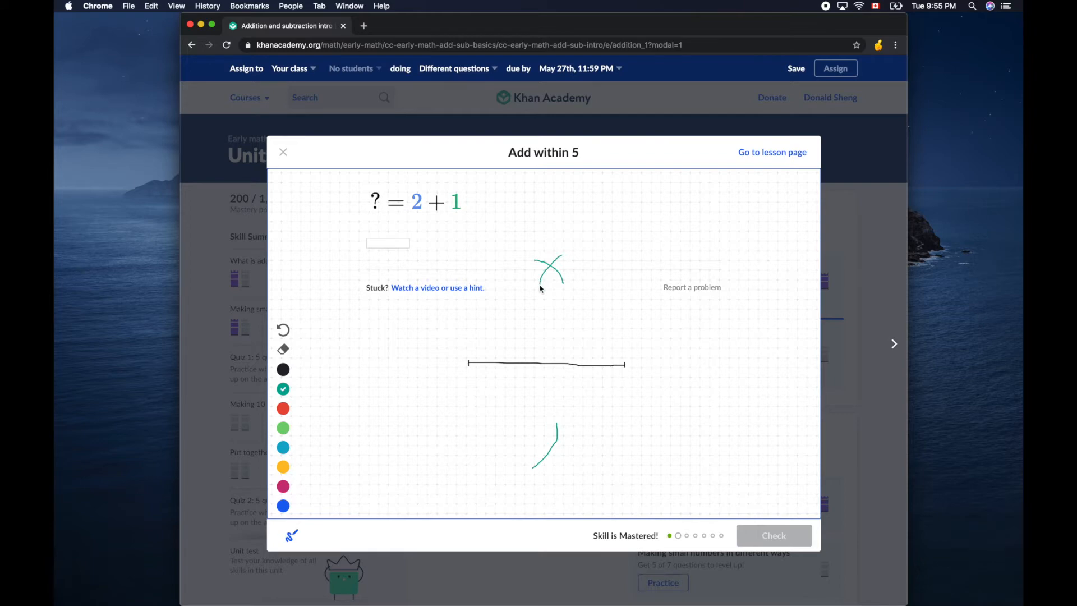
mouse_move(543, 430)
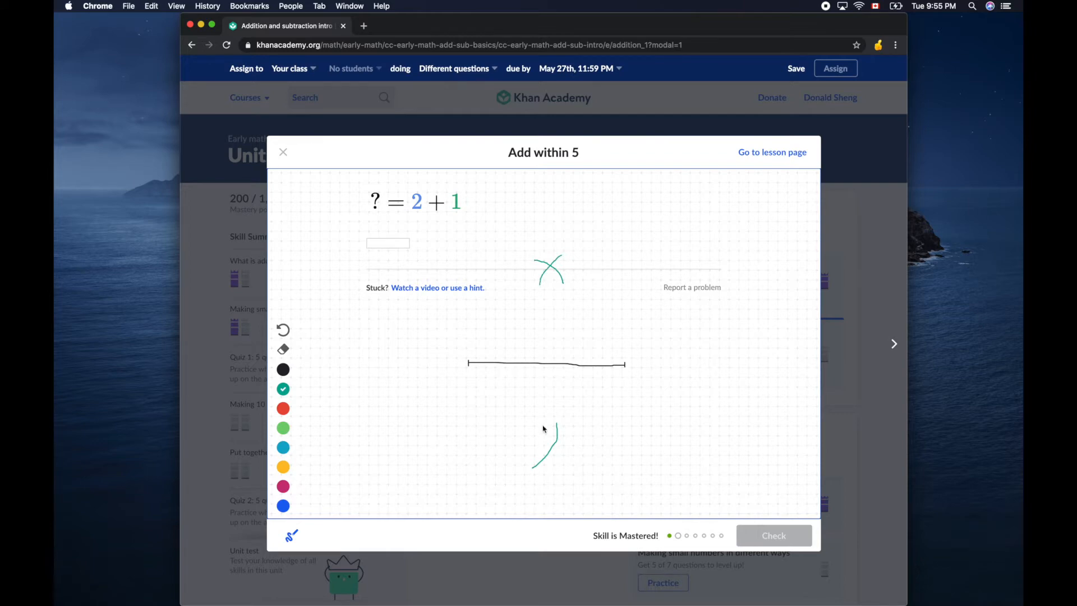
left_click_drag(544, 425, 569, 476)
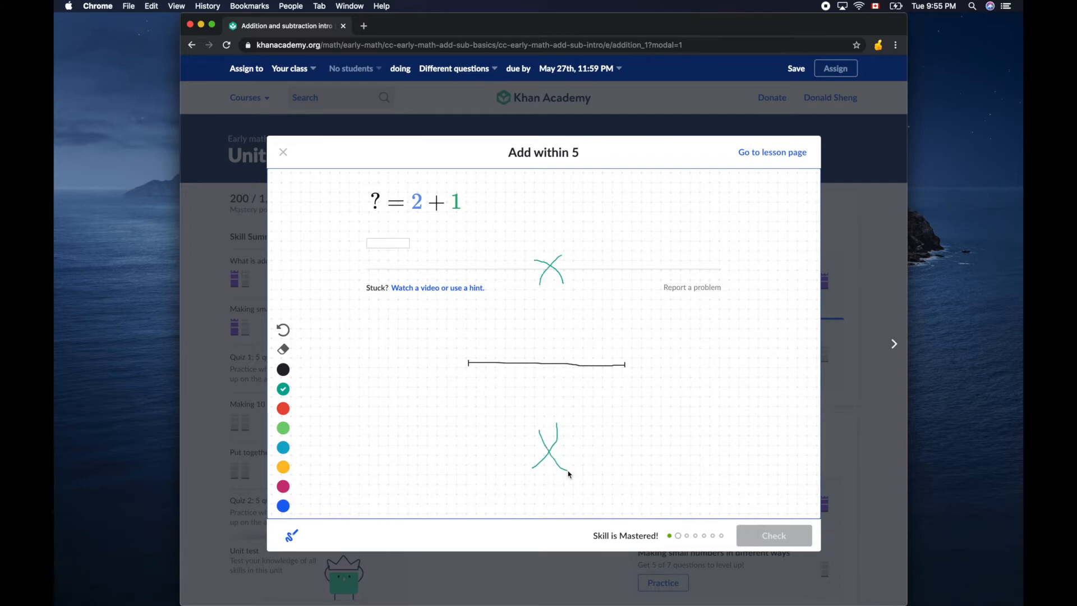
Draw a red vertical bisector through the arc crossings and a red arrow toward it
left_click(283, 407)
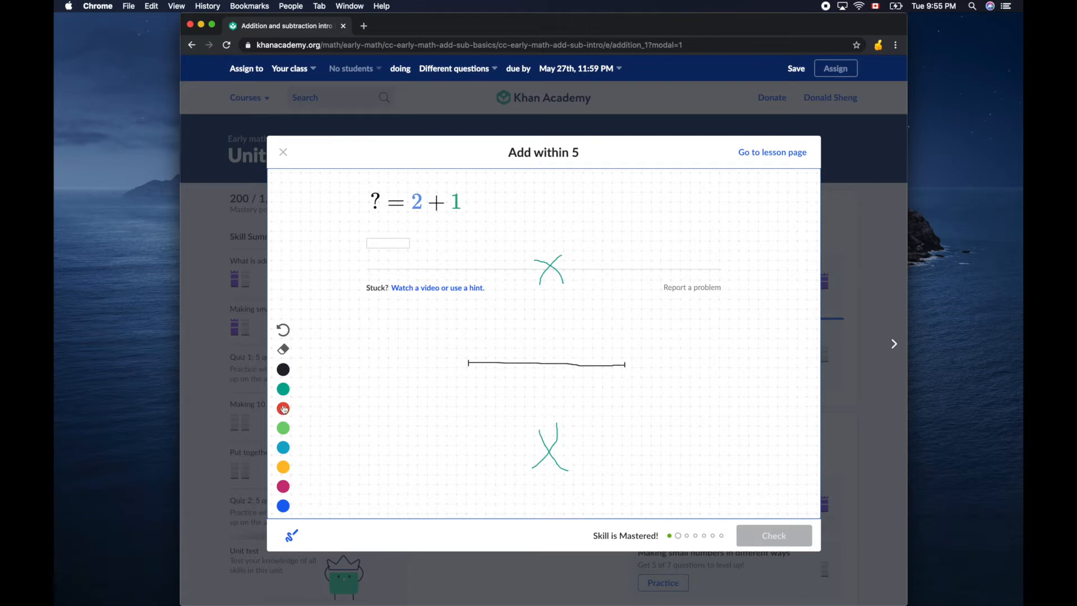
left_click(283, 409)
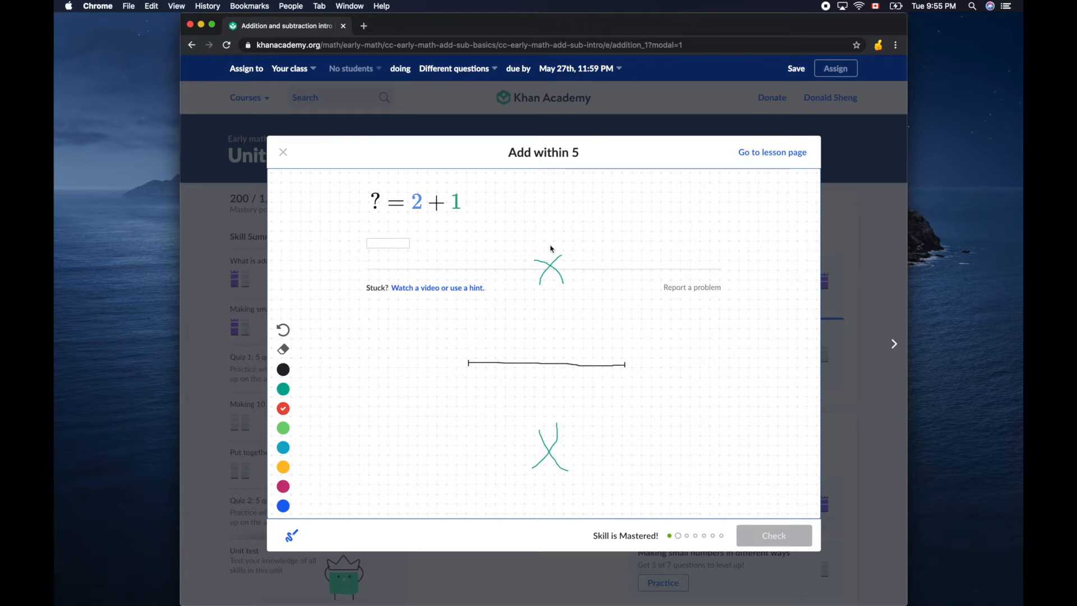
left_click_drag(549, 245, 549, 340)
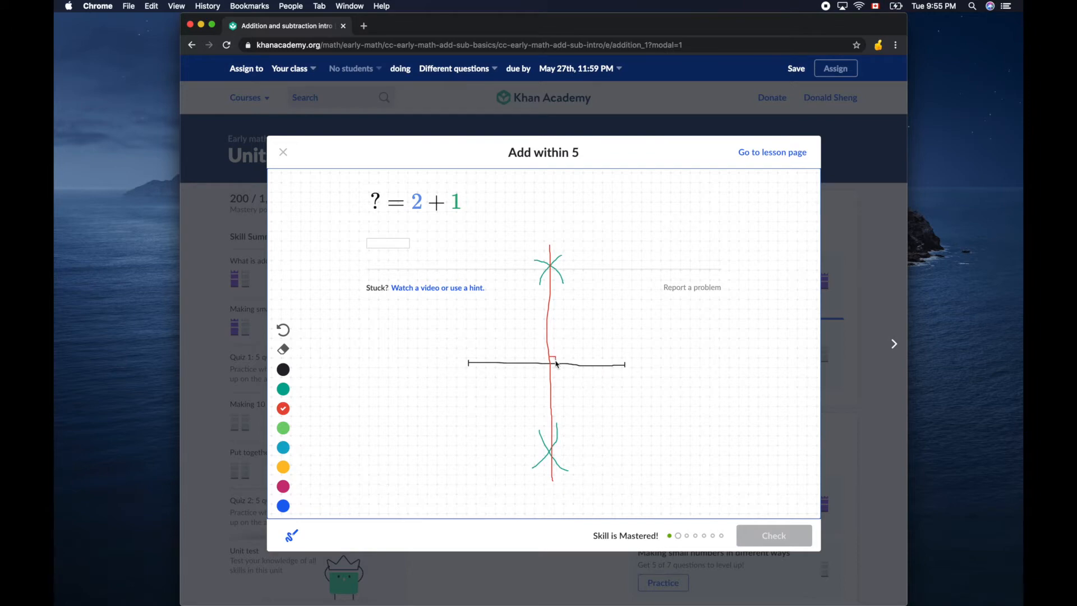
mouse_move(460, 414)
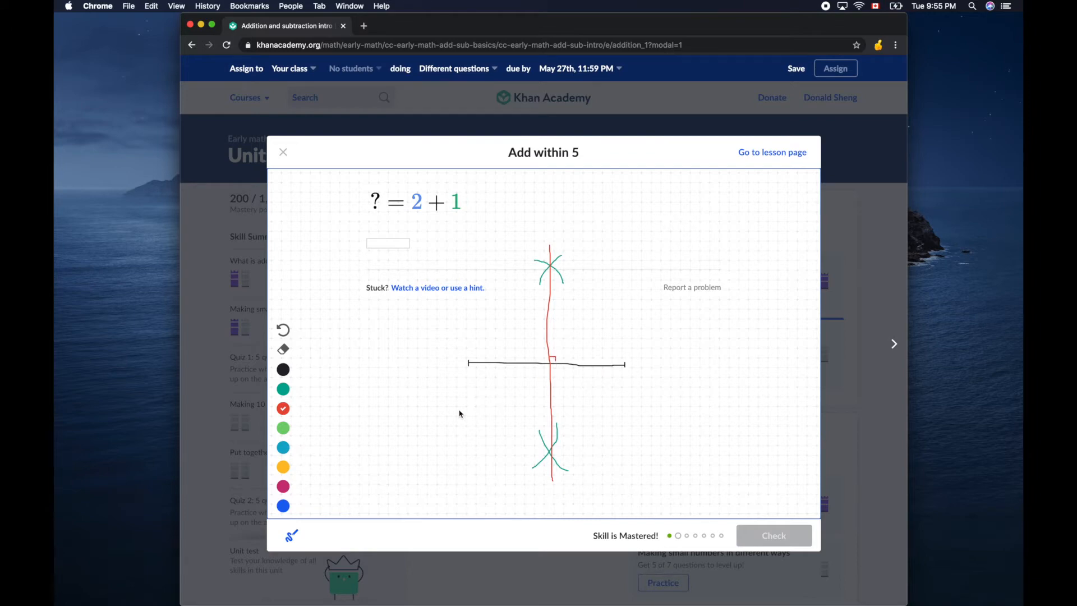
left_click_drag(459, 413, 534, 382)
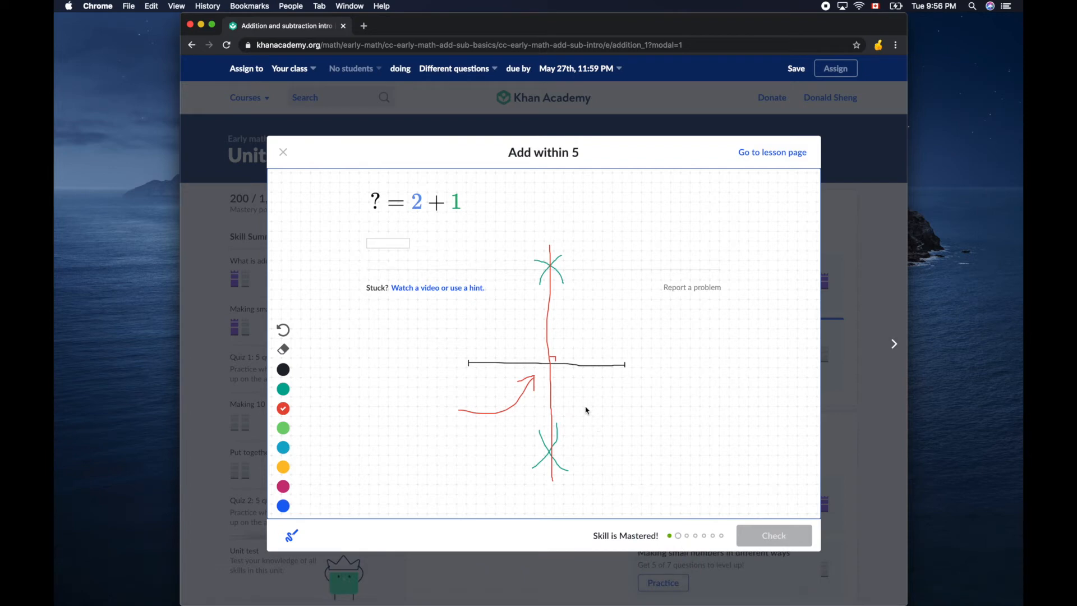
Launch Xcode and start a Single View App project named LineSegmentBisector
type("xcode")
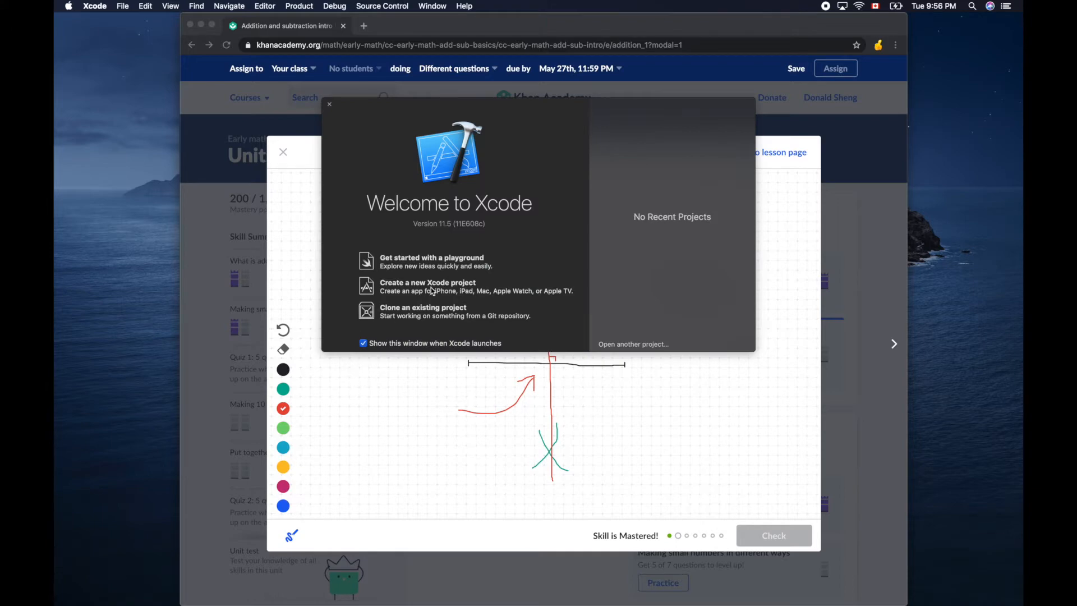
left_click(329, 104)
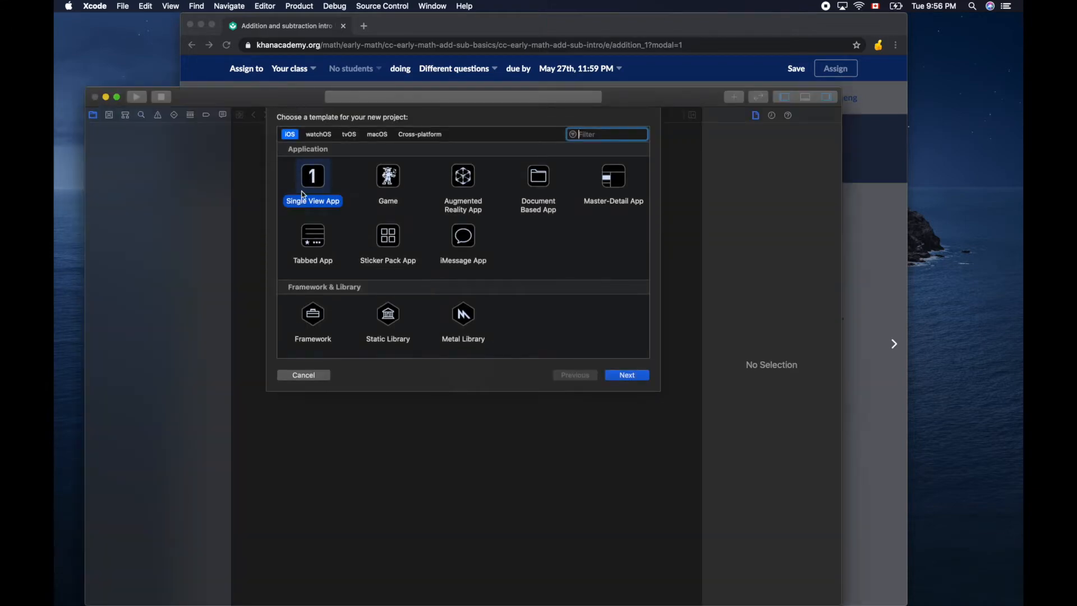
left_click(626, 374)
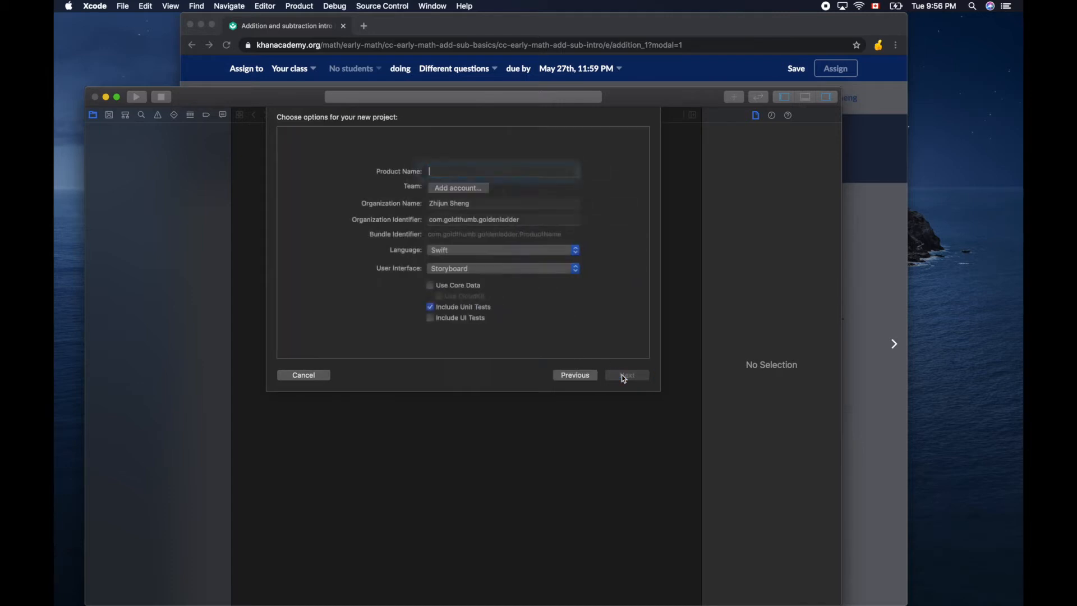
left_click(501, 172)
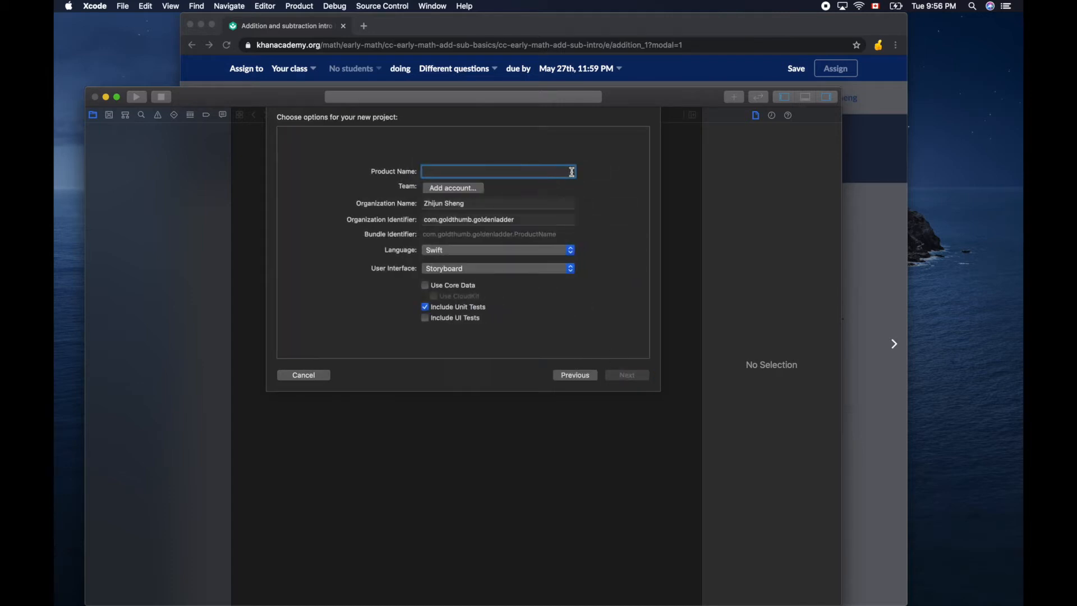
type("L")
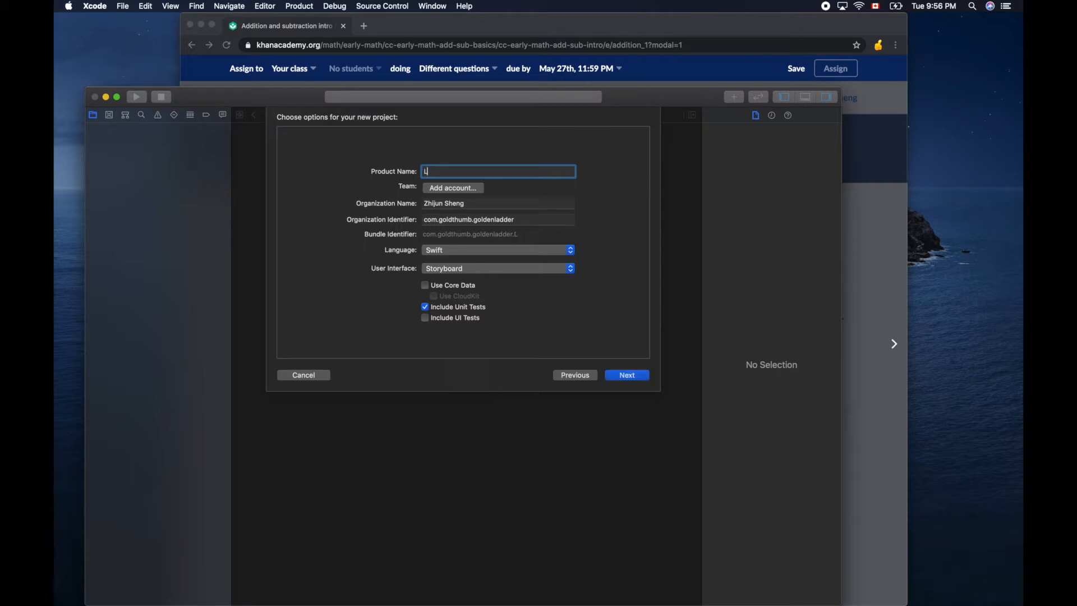
type("ineSege")
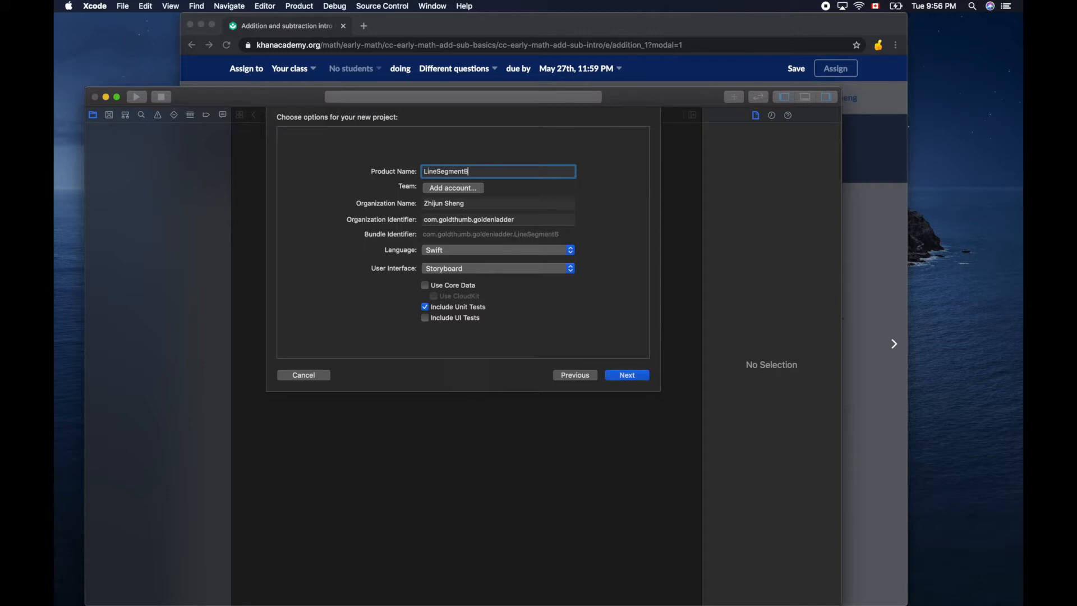
type("l")
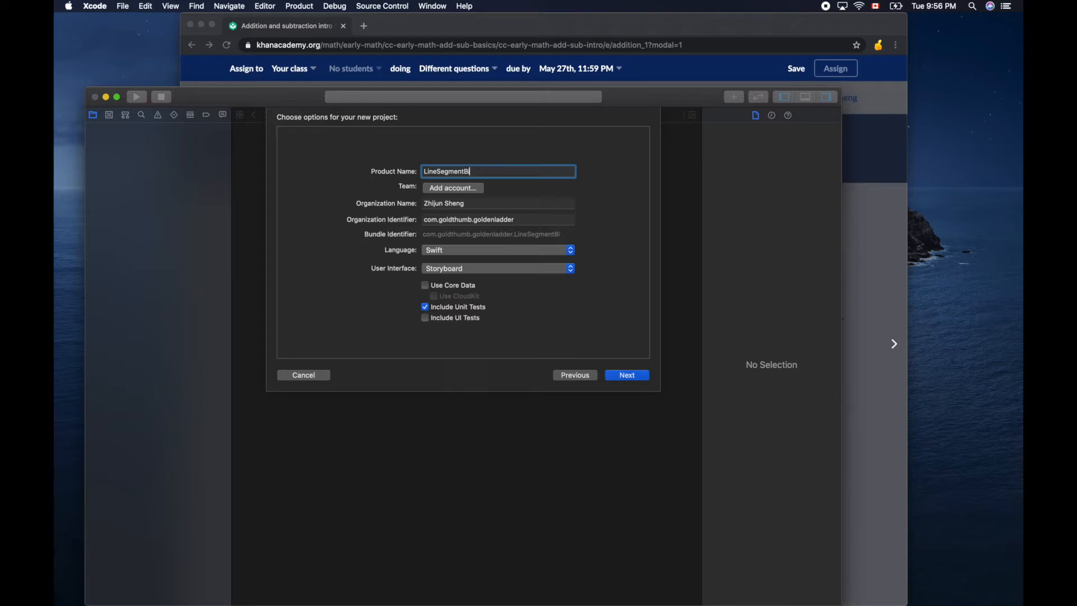
type("sector")
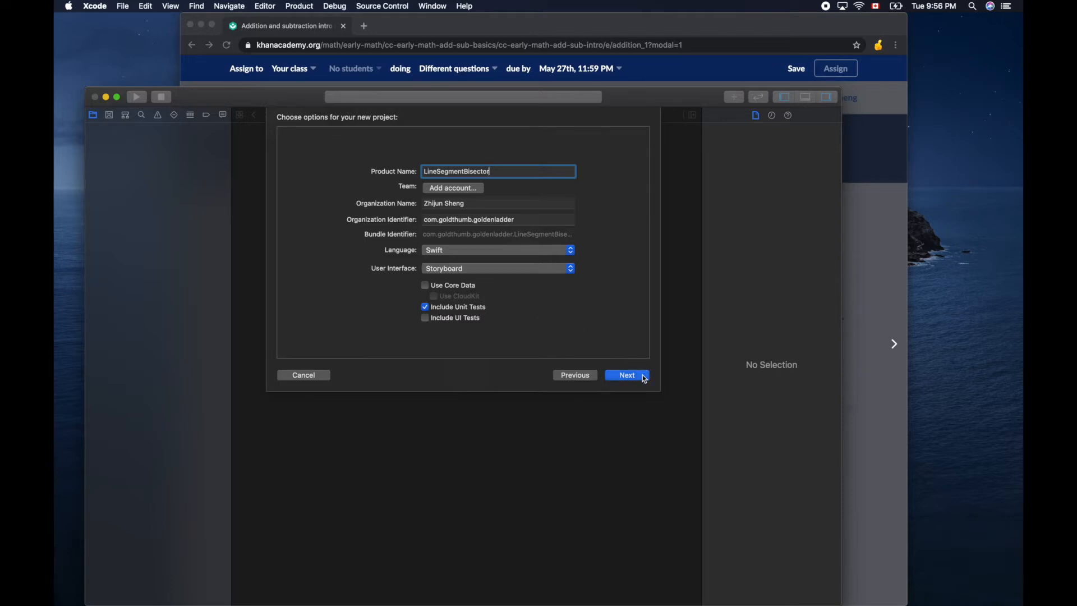
left_click(627, 375)
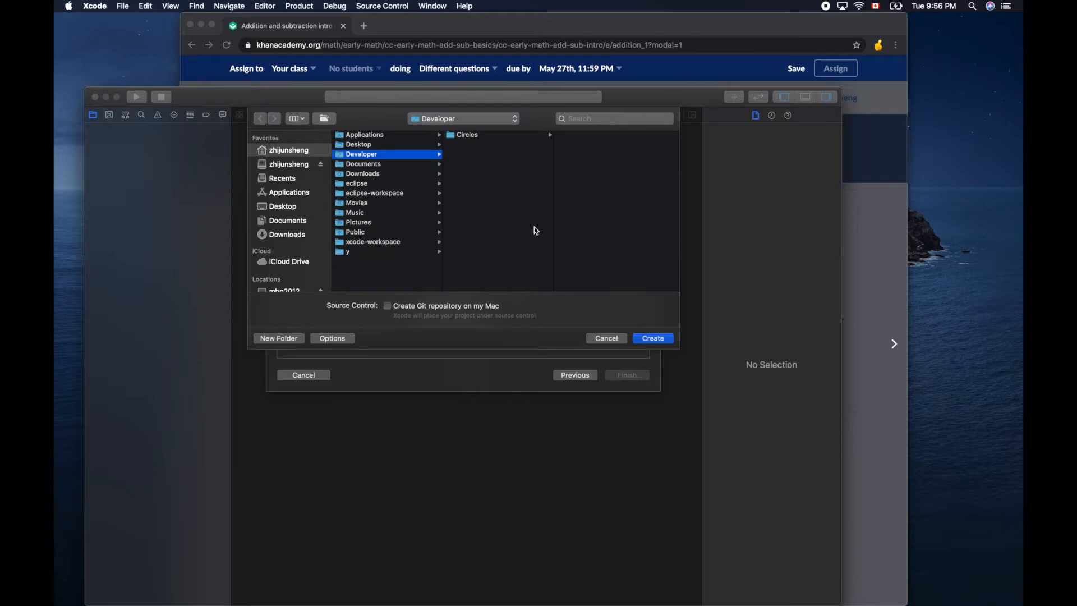
mouse_move(478, 161)
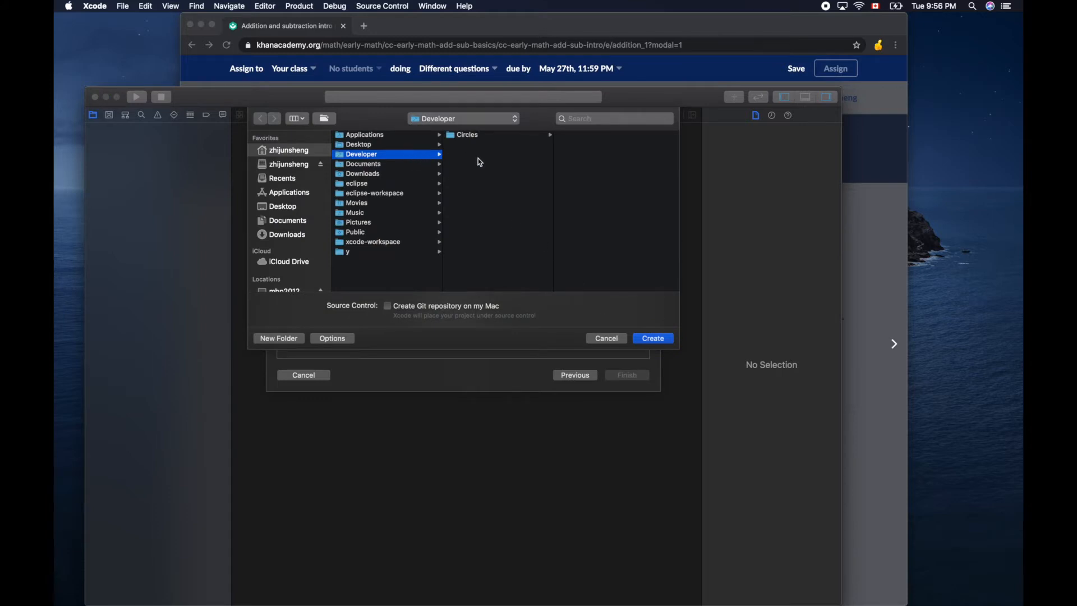
mouse_move(389, 161)
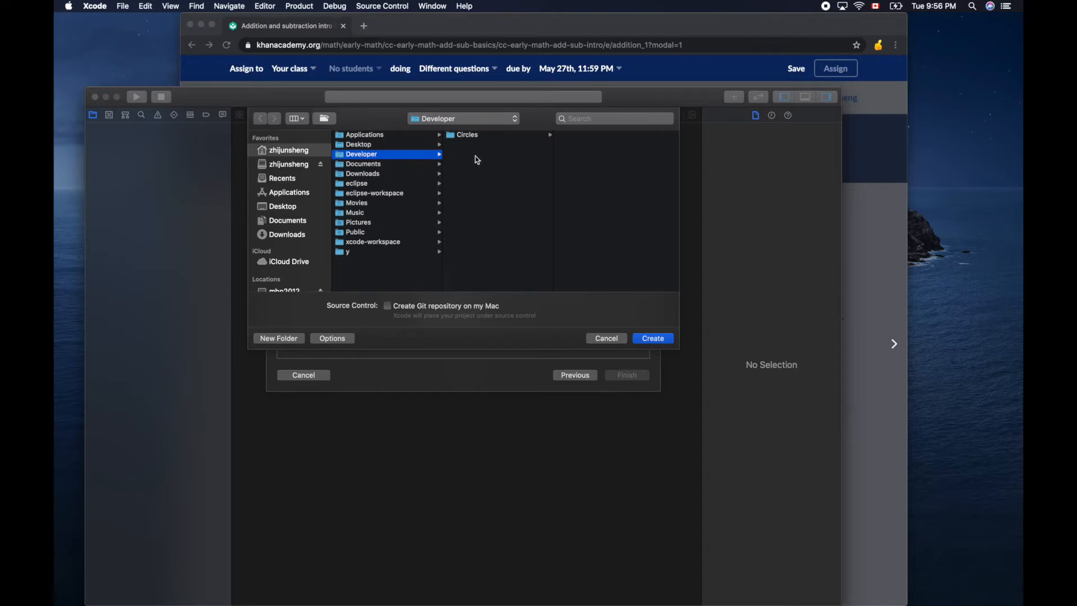
mouse_move(388, 160)
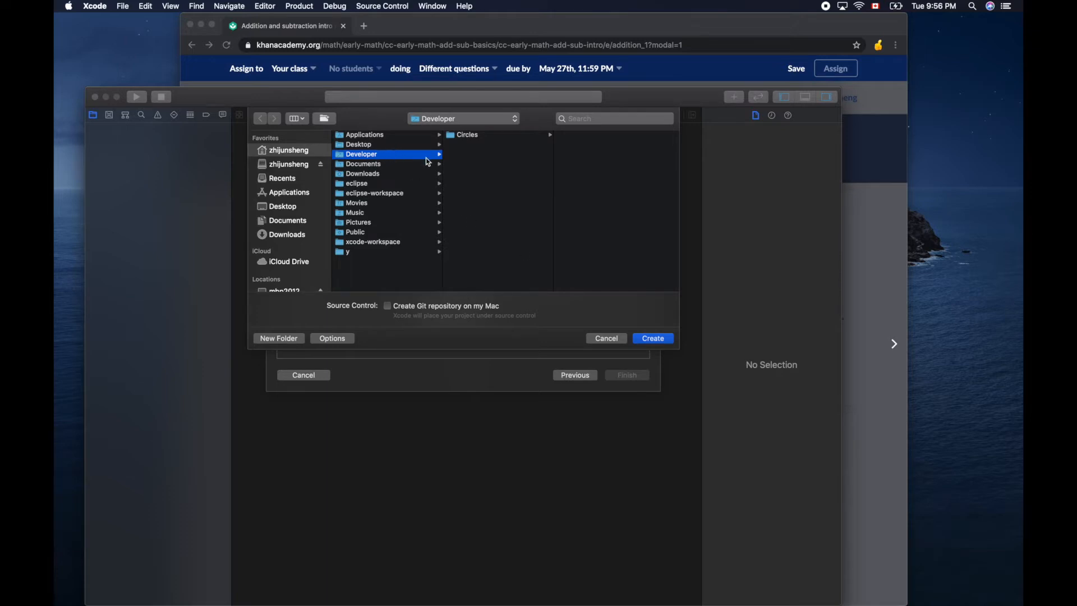
mouse_move(376, 158)
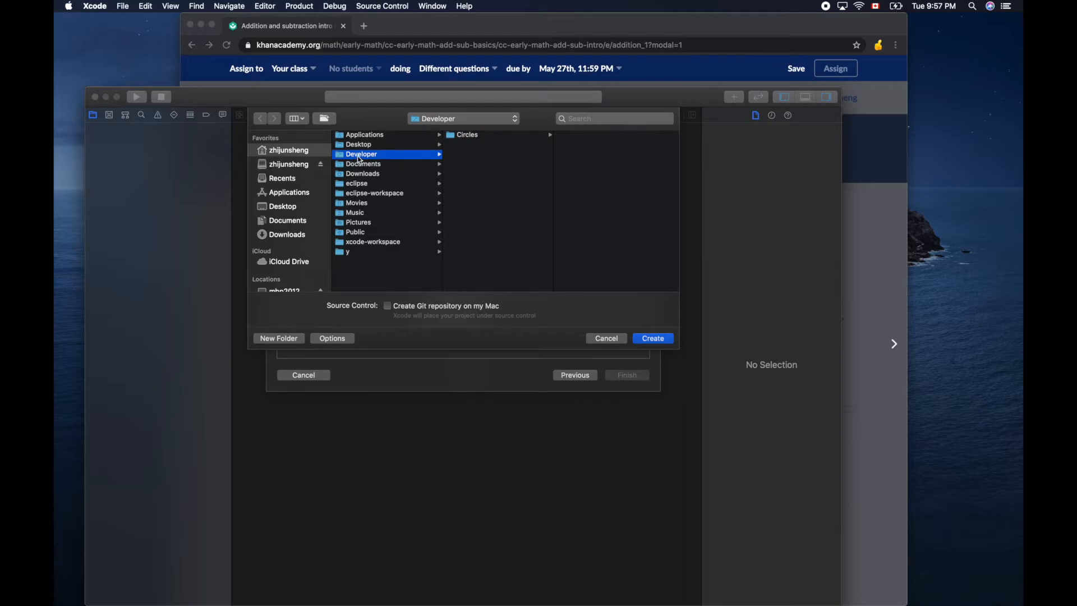
mouse_move(373, 160)
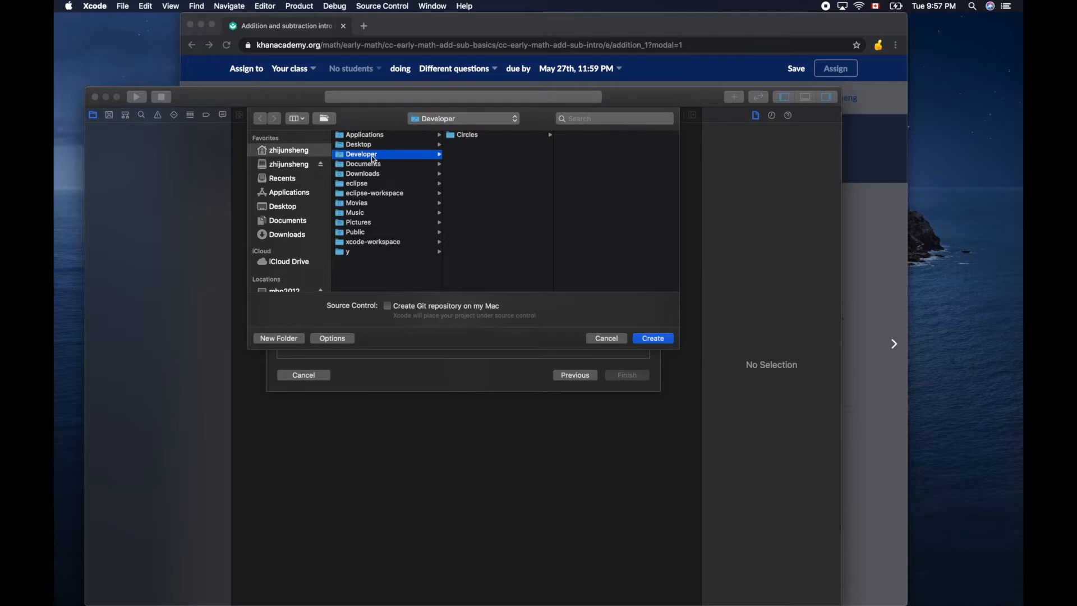
mouse_move(612, 302)
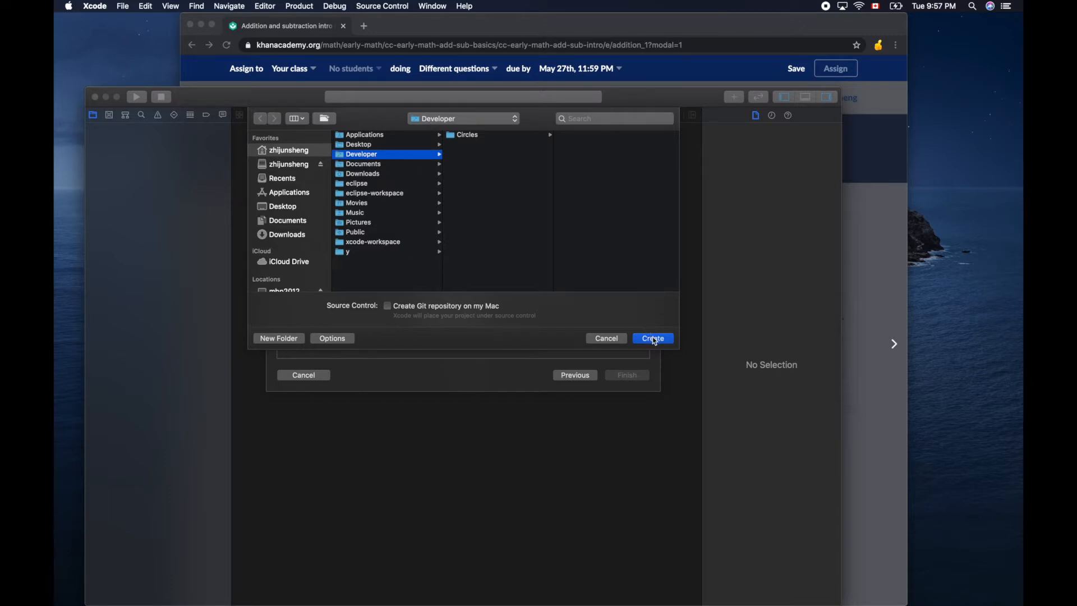
Save the project in Developer and run it on the iPad Pro (9.7-inch) simulator
left_click(651, 337)
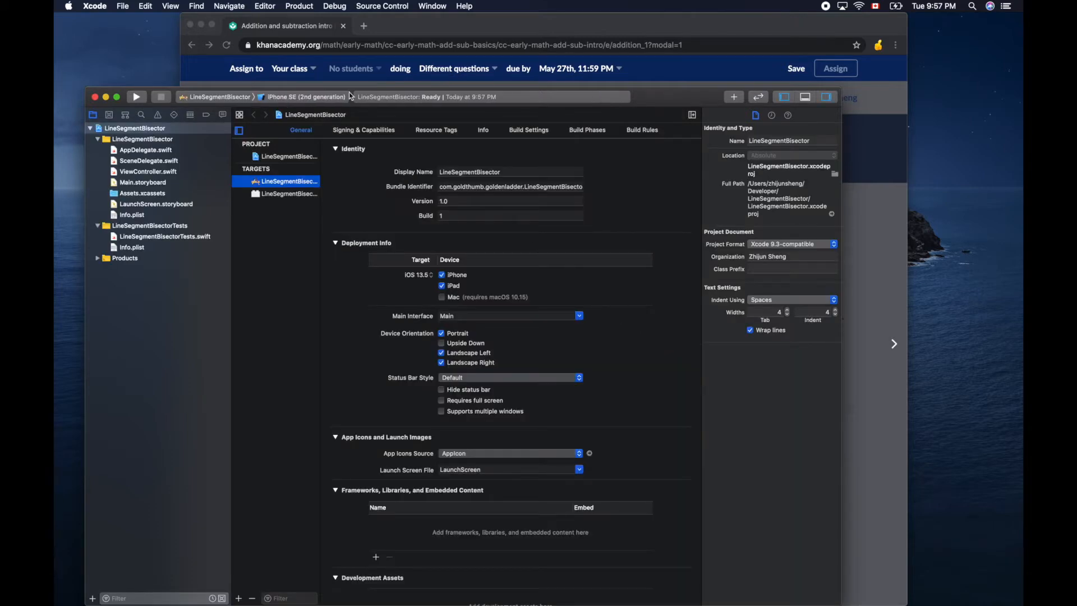
left_click(306, 96)
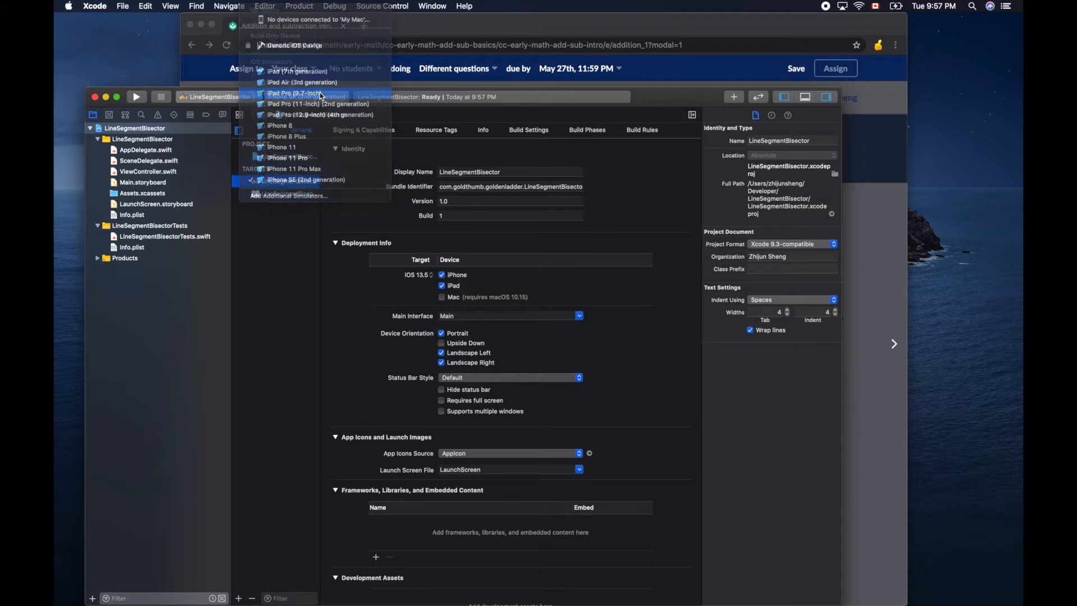
left_click(300, 93)
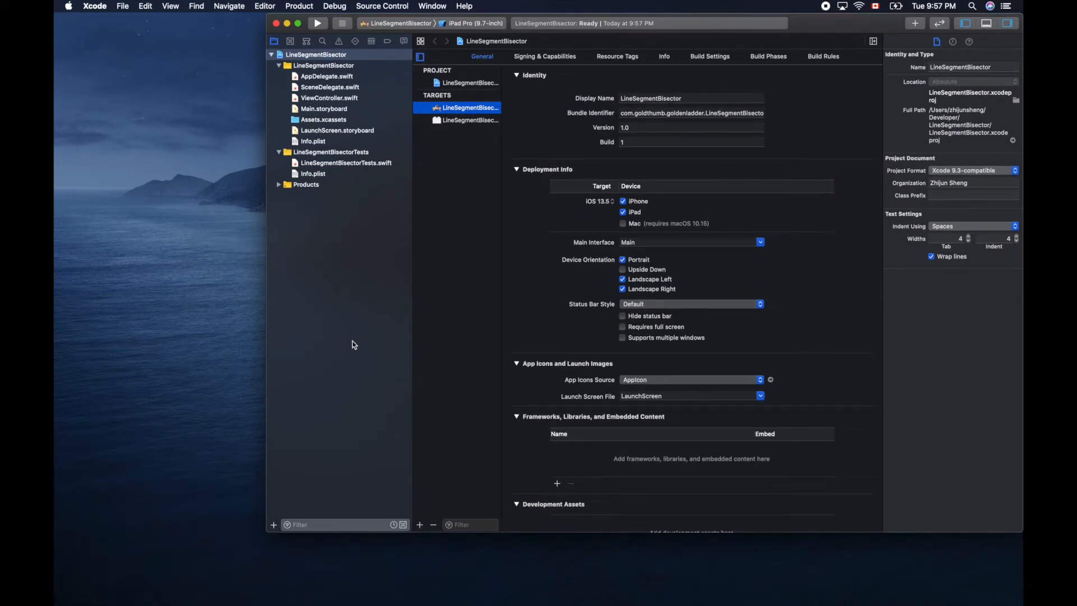
left_click(316, 22)
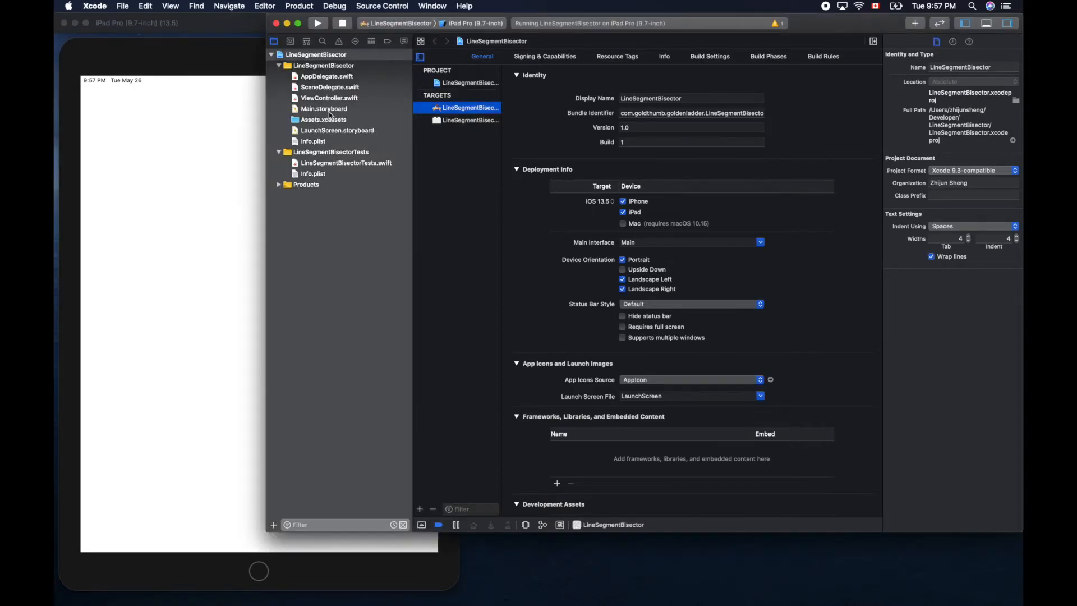
Open Main.storyboard and preview it as an iPad 9.7-inch device
left_click(324, 109)
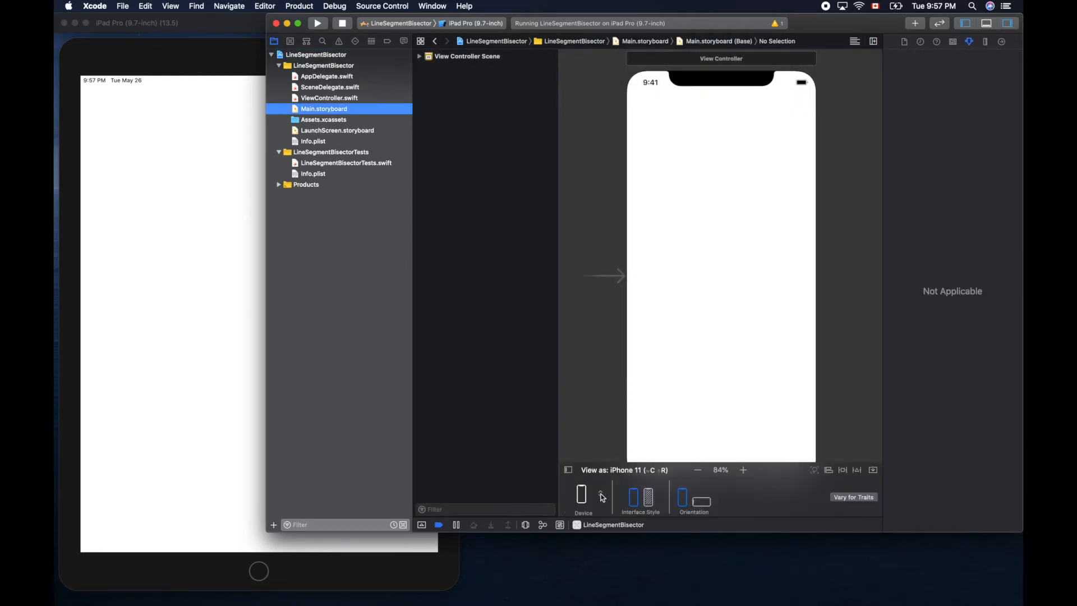
left_click(582, 493)
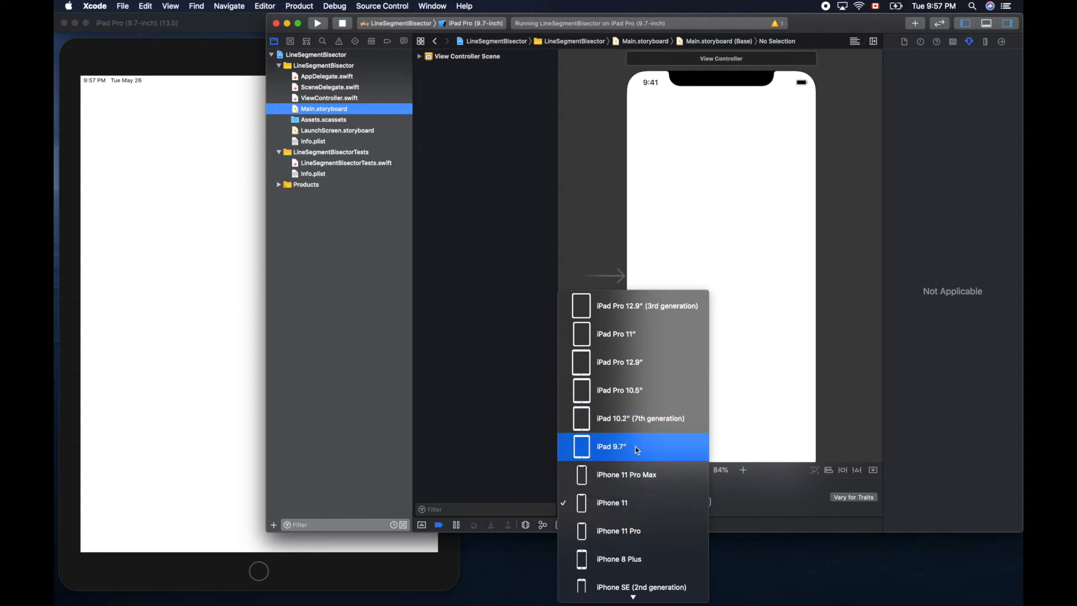
left_click(611, 446)
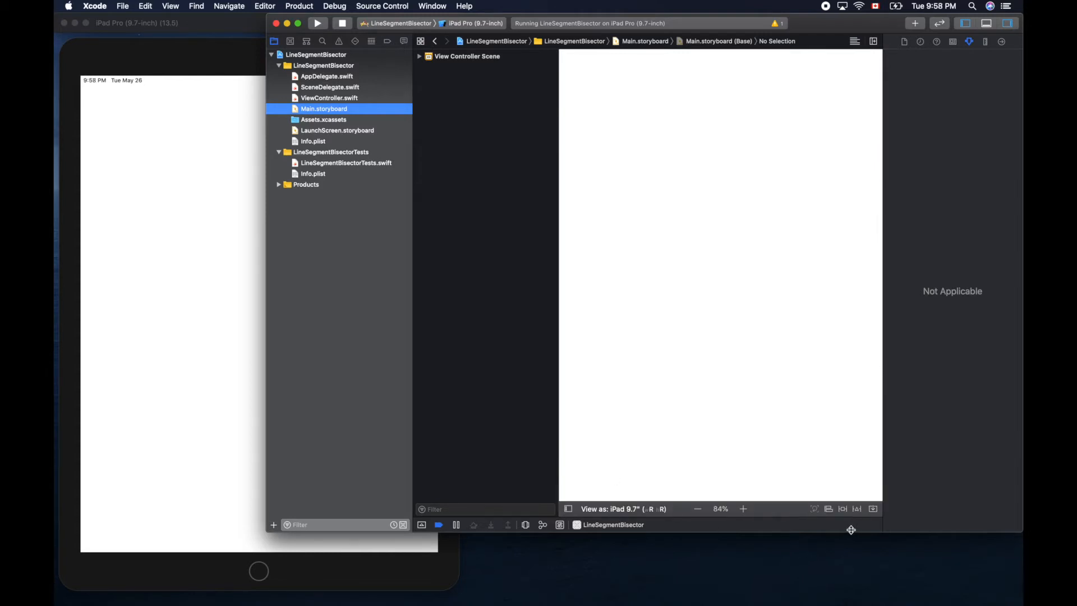
mouse_move(894, 534)
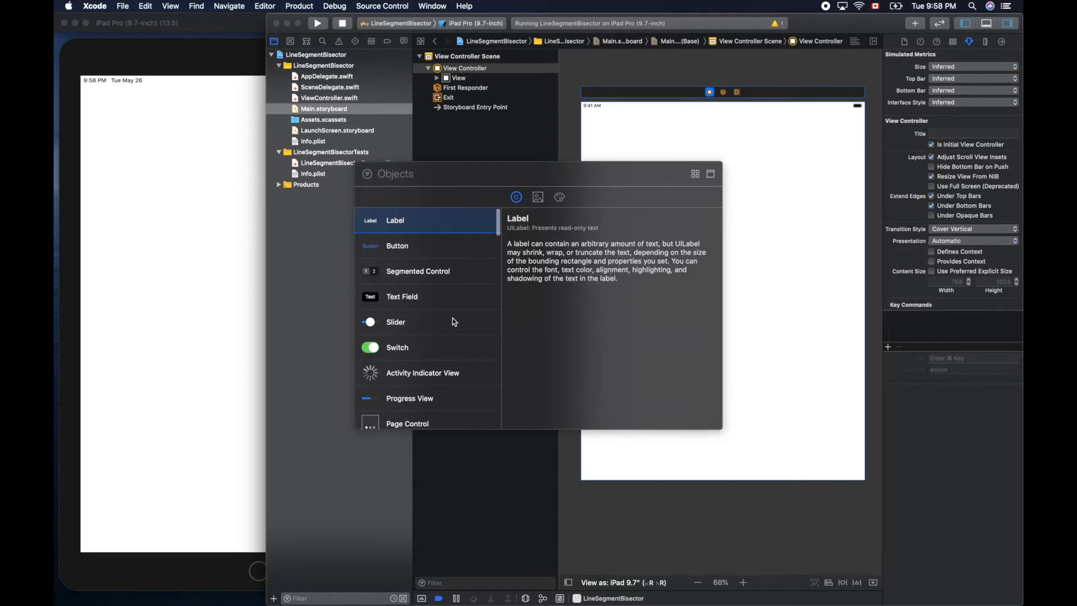
Add a view at the scene's top-left, tint its background, and enlarge it across the upper half
scroll("down", 3)
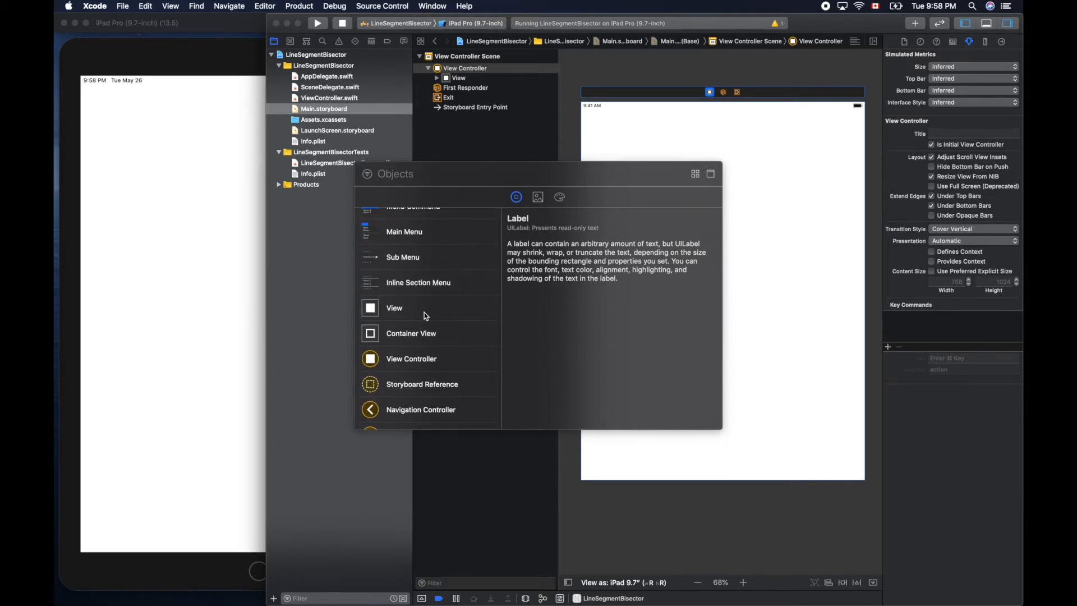
left_click_drag(395, 308, 658, 189)
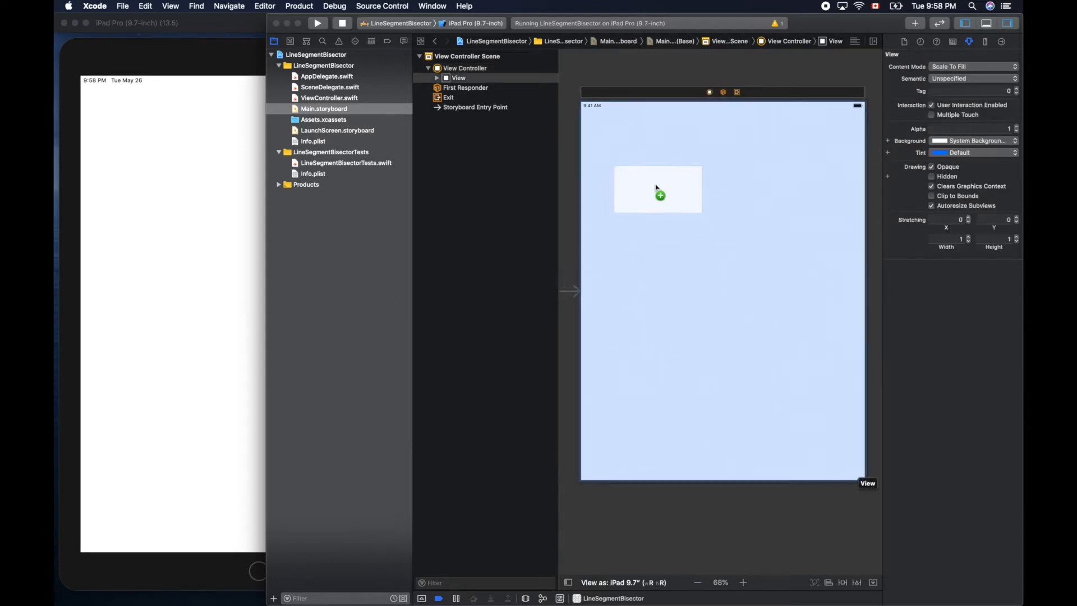
left_click_drag(658, 189, 633, 146)
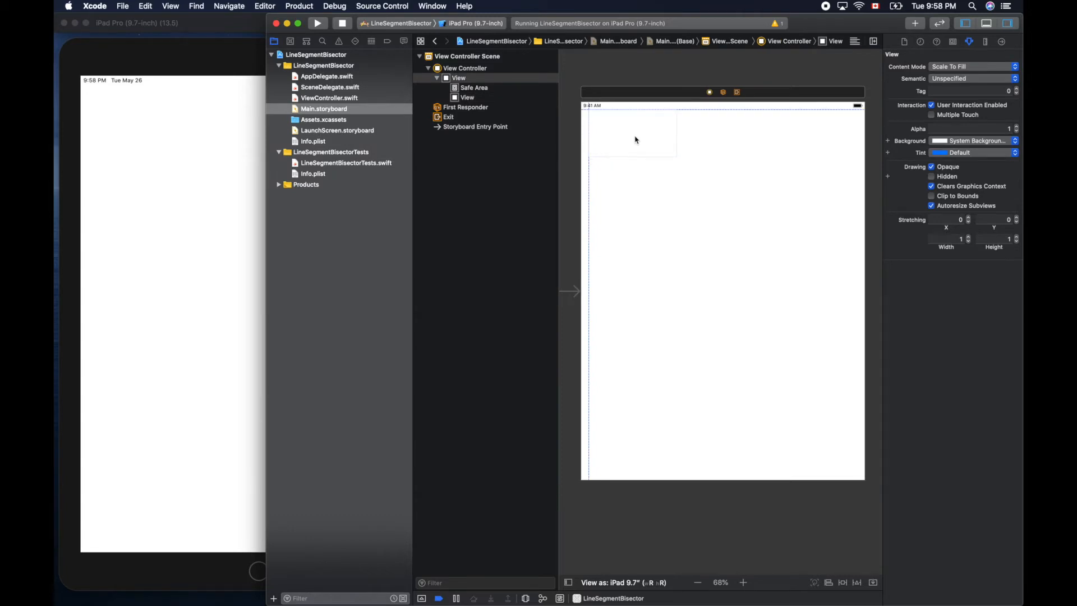
left_click(632, 134)
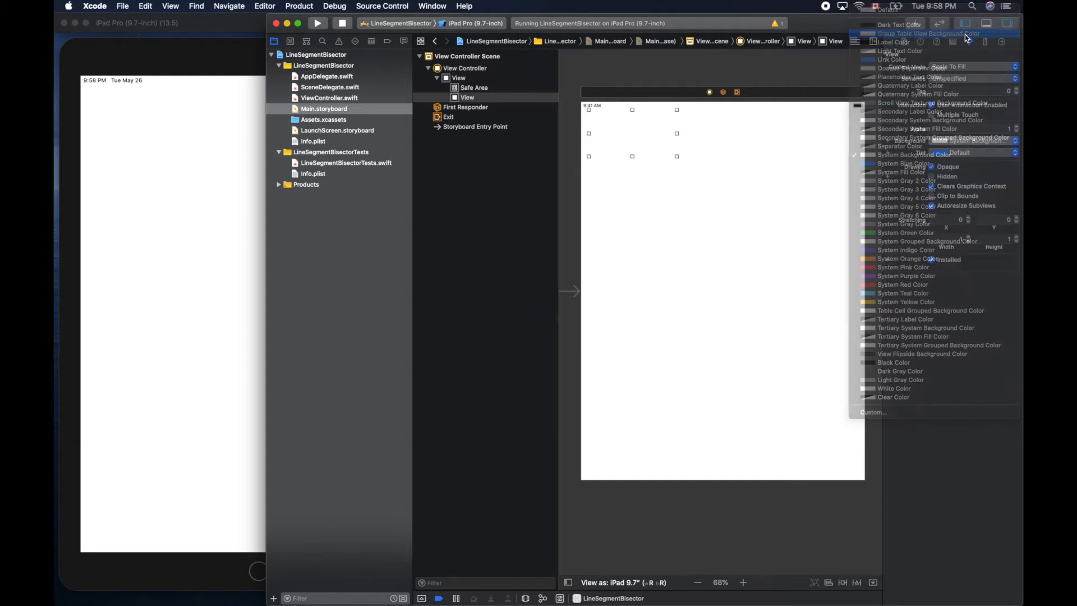
left_click(935, 33)
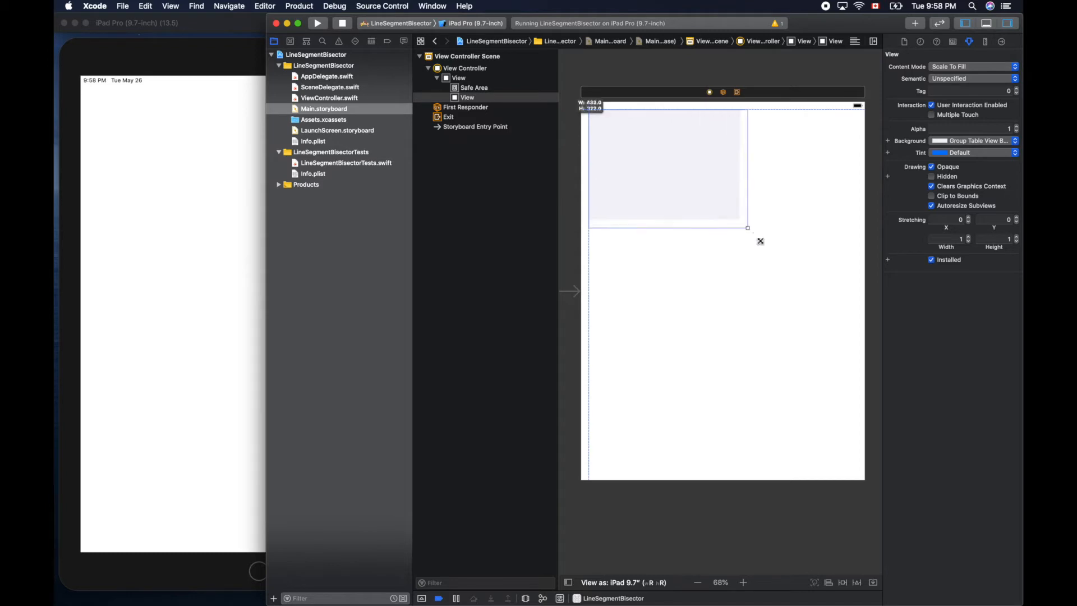
left_click_drag(746, 228, 858, 385)
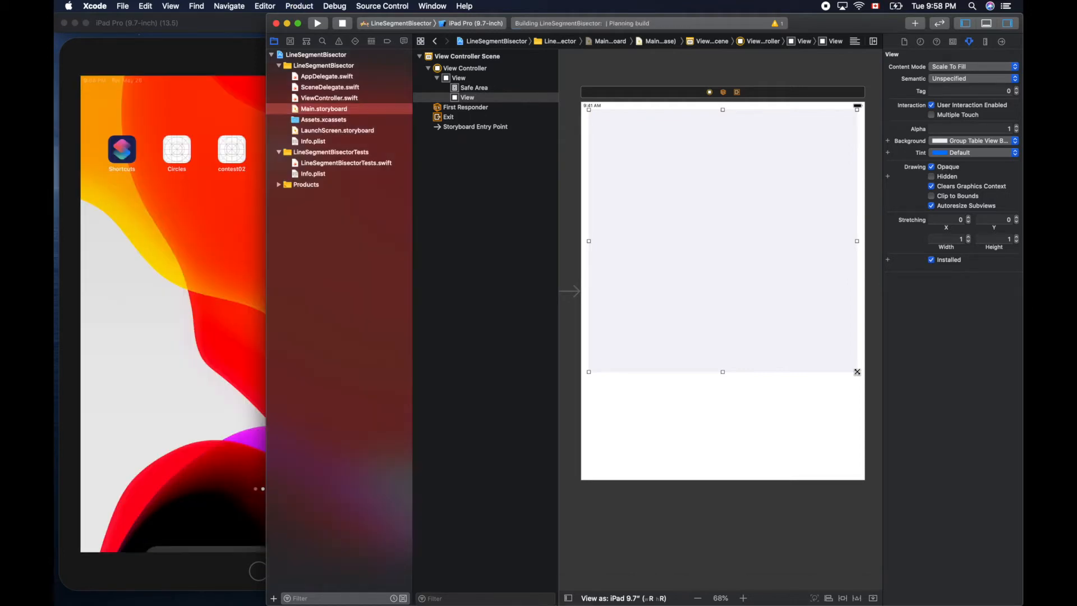
Check the running app in the Simulator, then return to Main.storyboard in Xcode
left_click(318, 22)
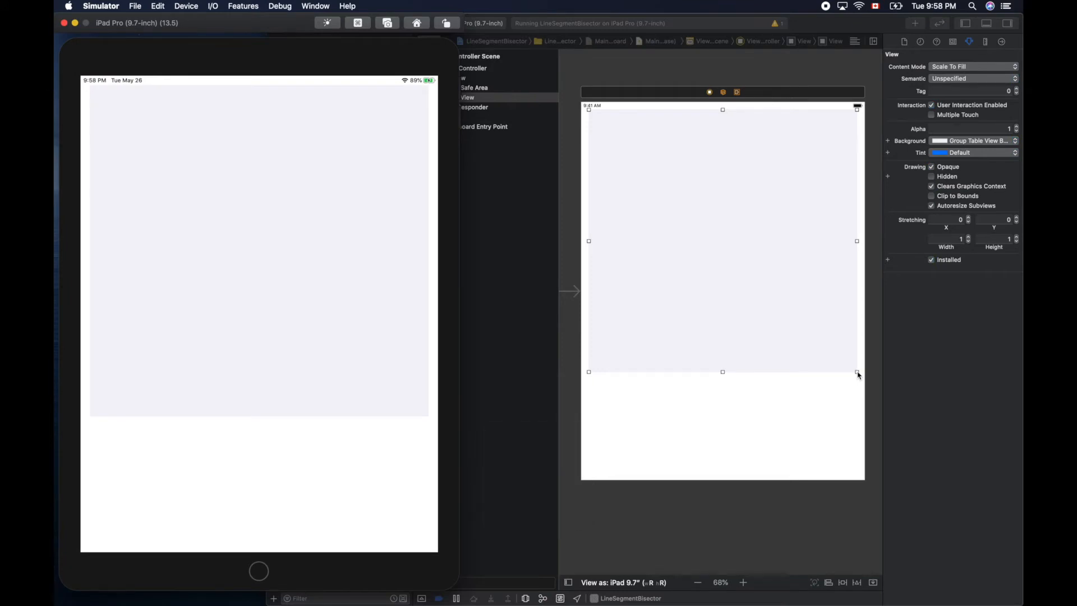
mouse_move(317, 325)
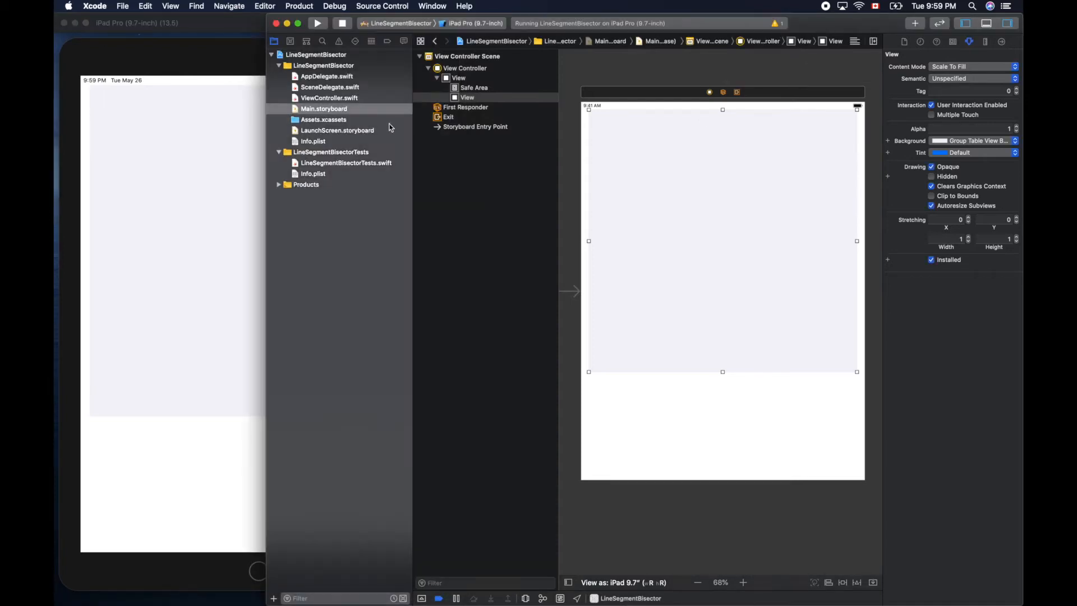
mouse_move(367, 89)
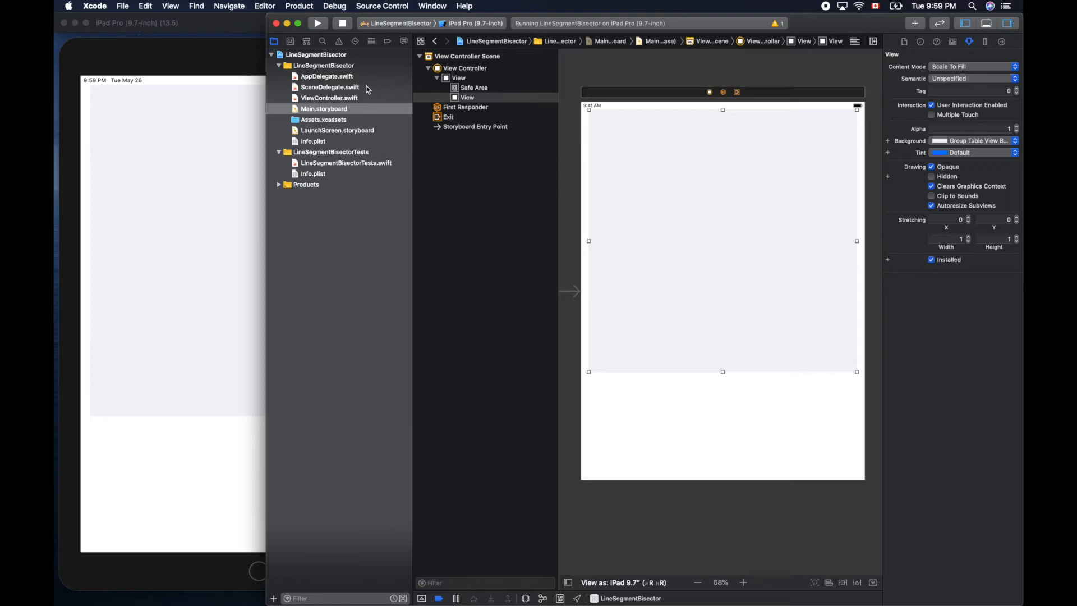
left_click(323, 109)
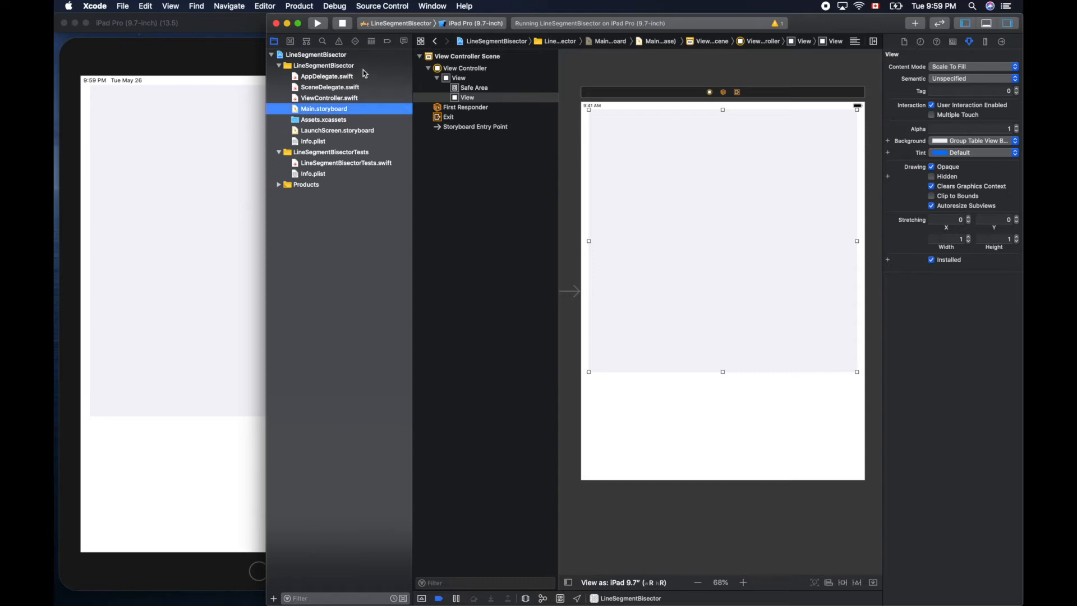
Add a Cocoa Touch Class named BisectorView, subclassing UIView, to the LineSegmentBisector group
right_click(324, 65)
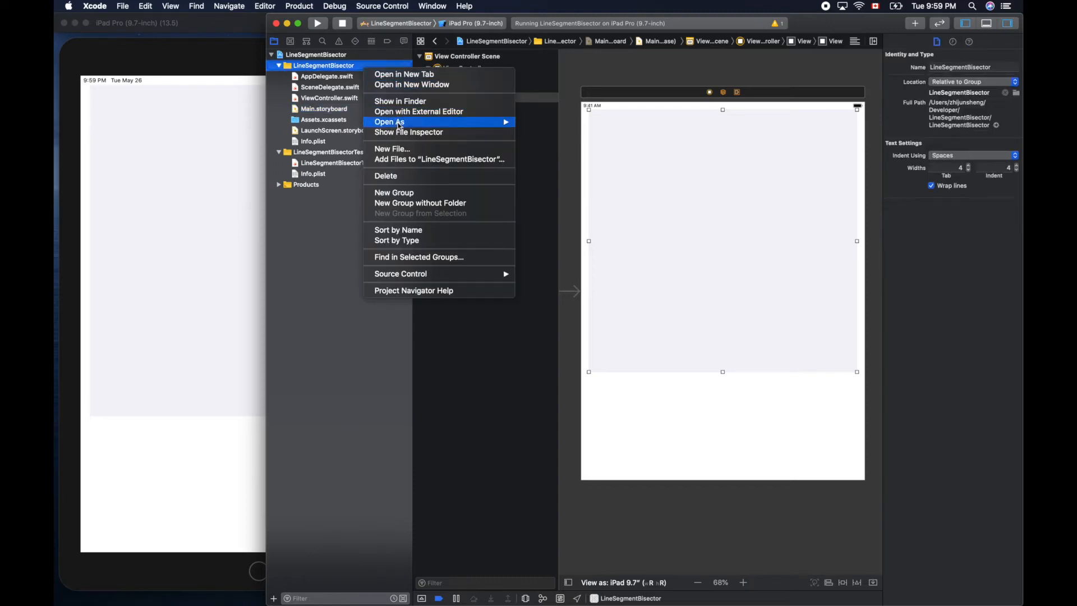
left_click(392, 148)
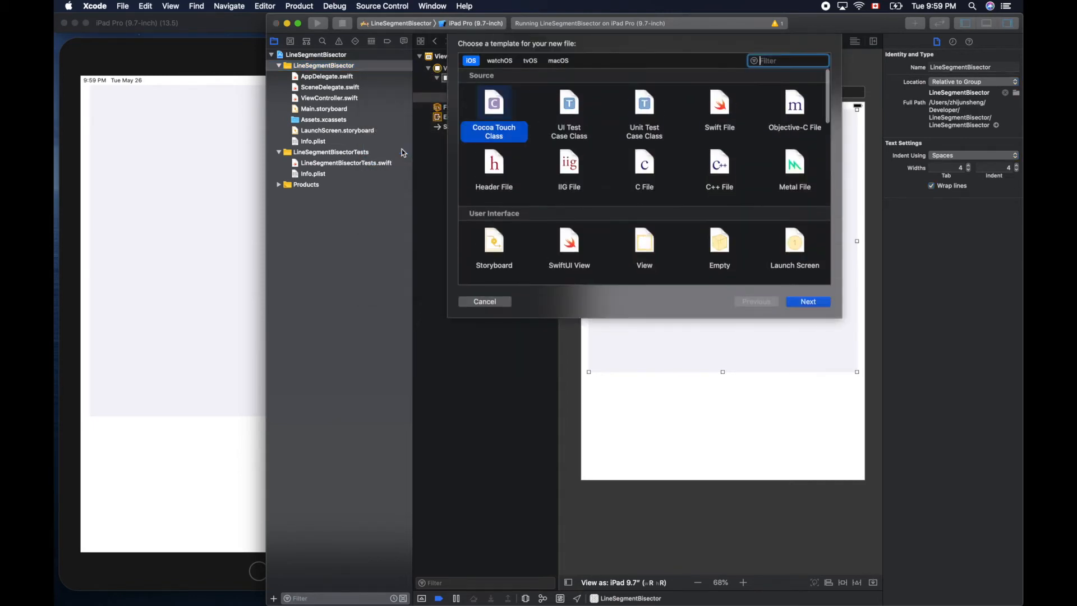
mouse_move(778, 314)
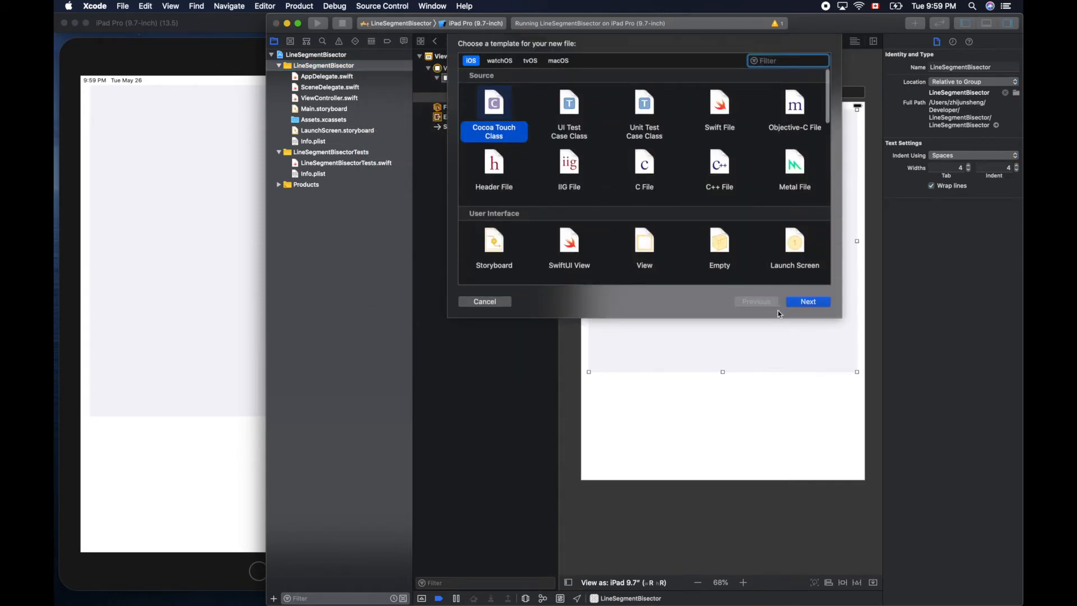
left_click(808, 301)
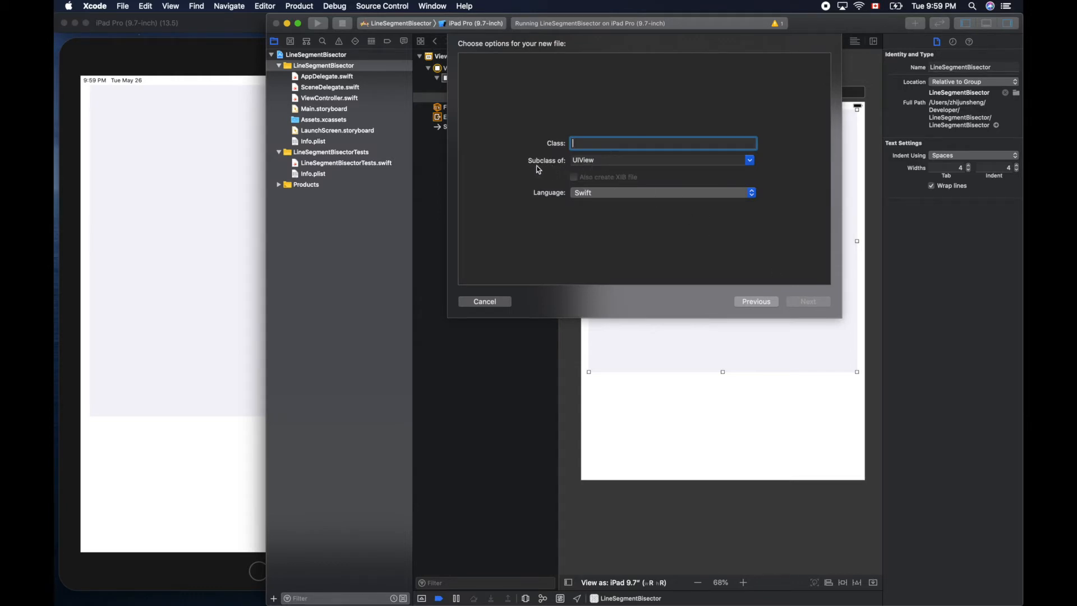
mouse_move(603, 143)
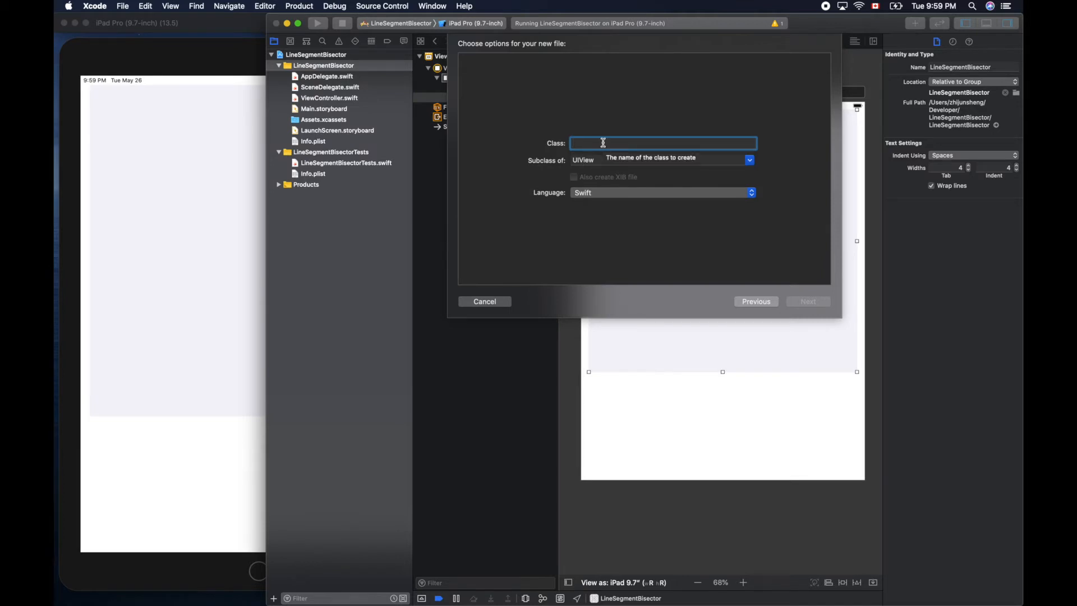
type("Bise")
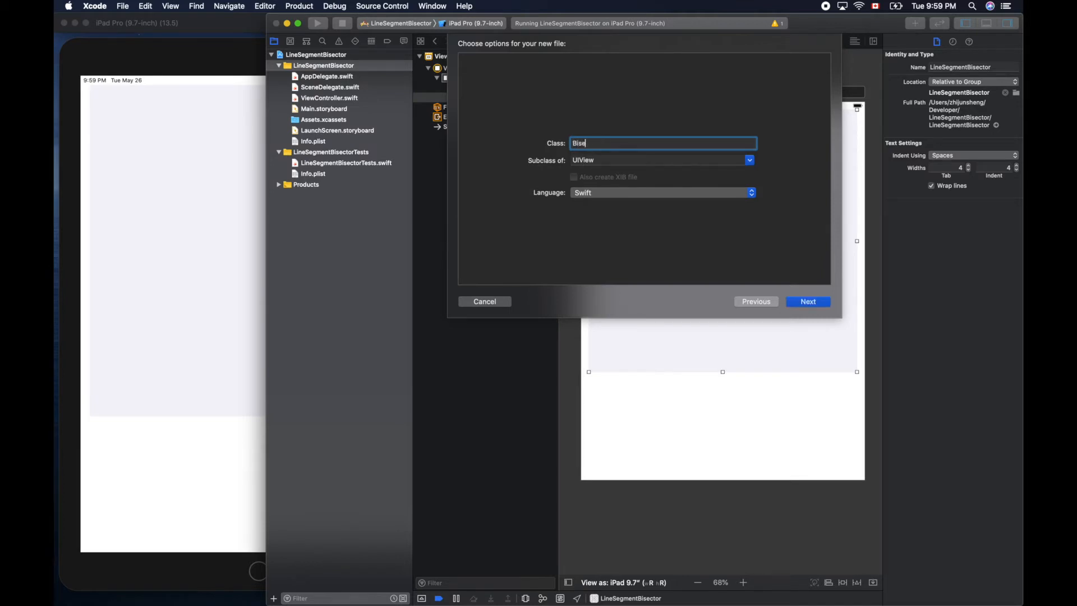
type("ctor")
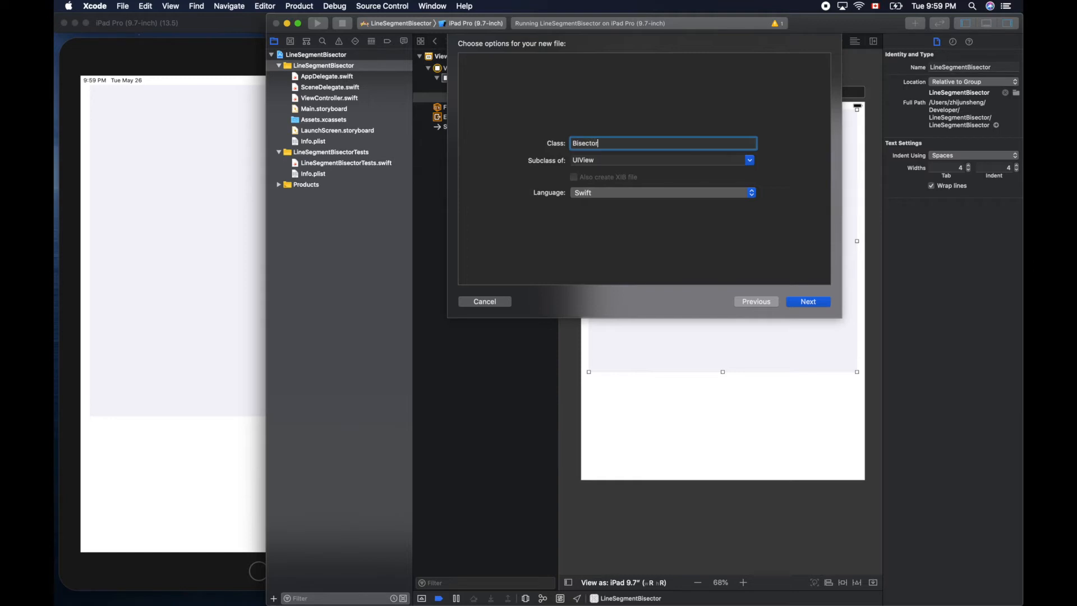
type("View")
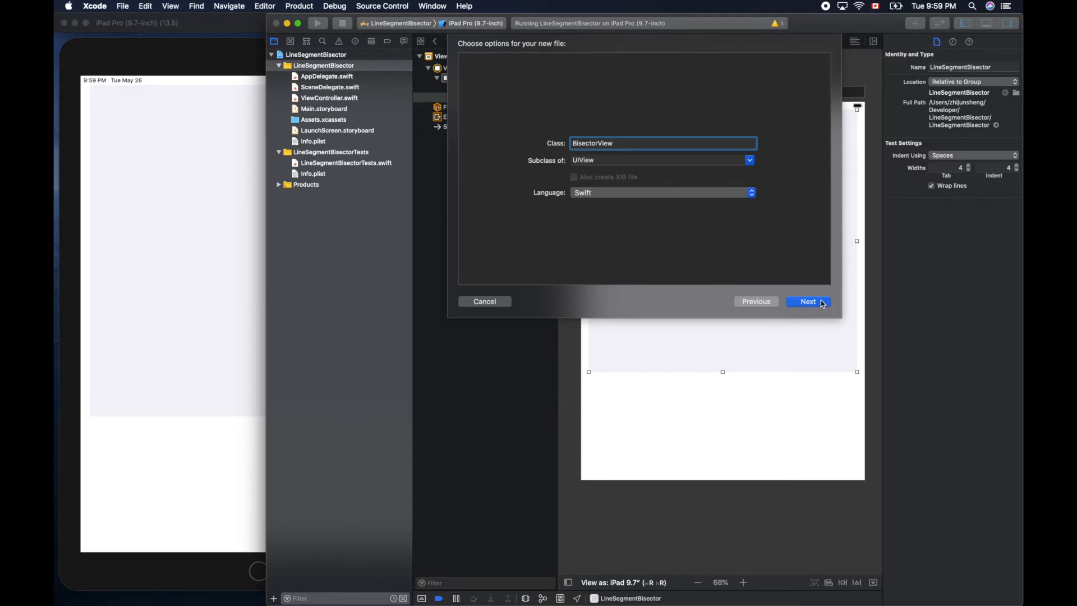
left_click(808, 302)
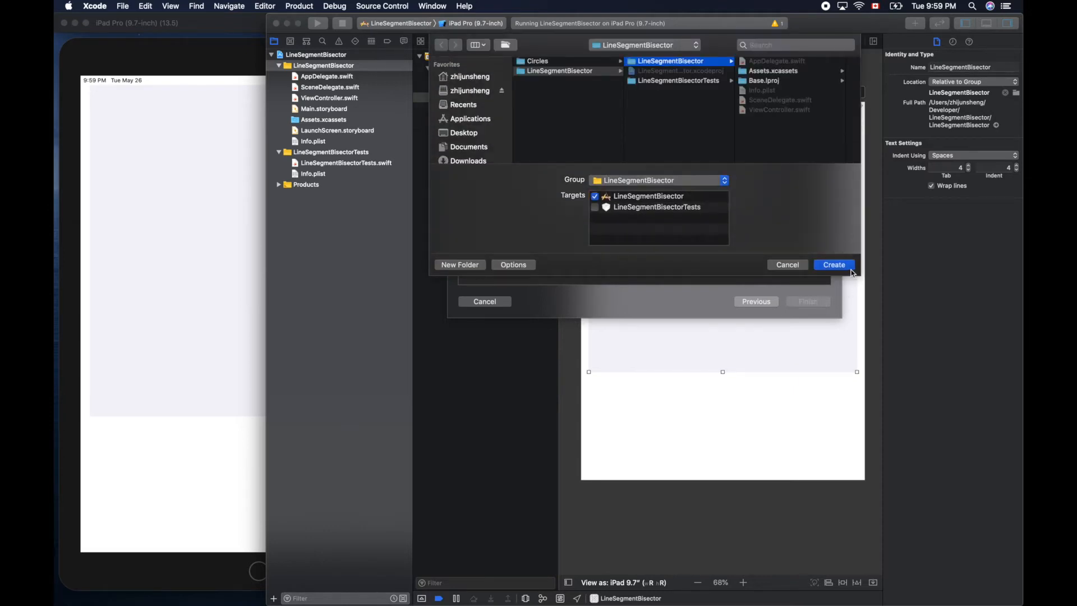
mouse_move(846, 269)
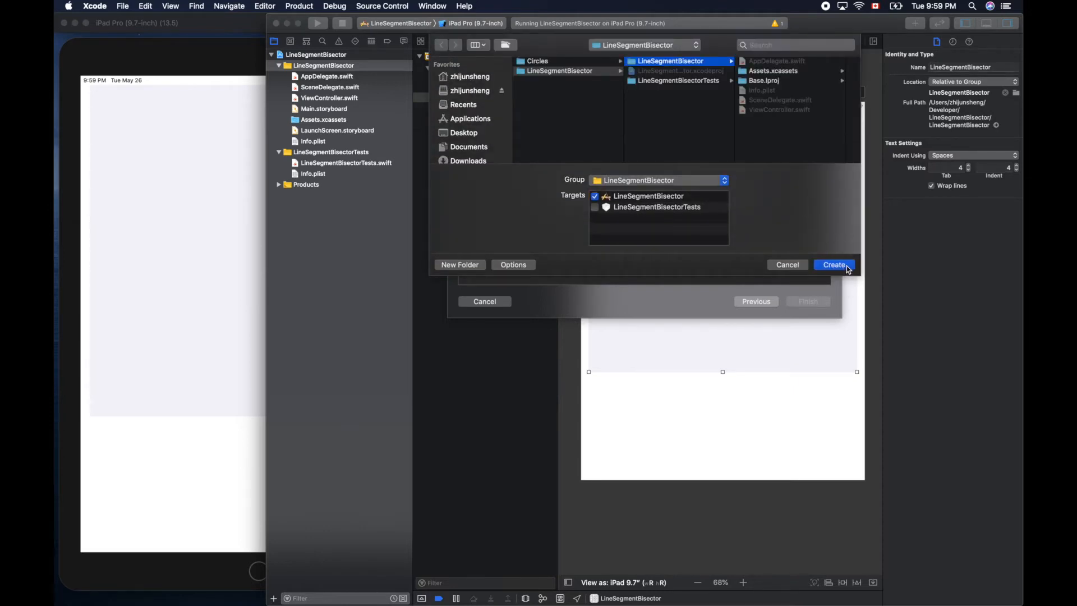
Create BisectorView.swift and remove the comment markers around its draw(_:) override
left_click(834, 265)
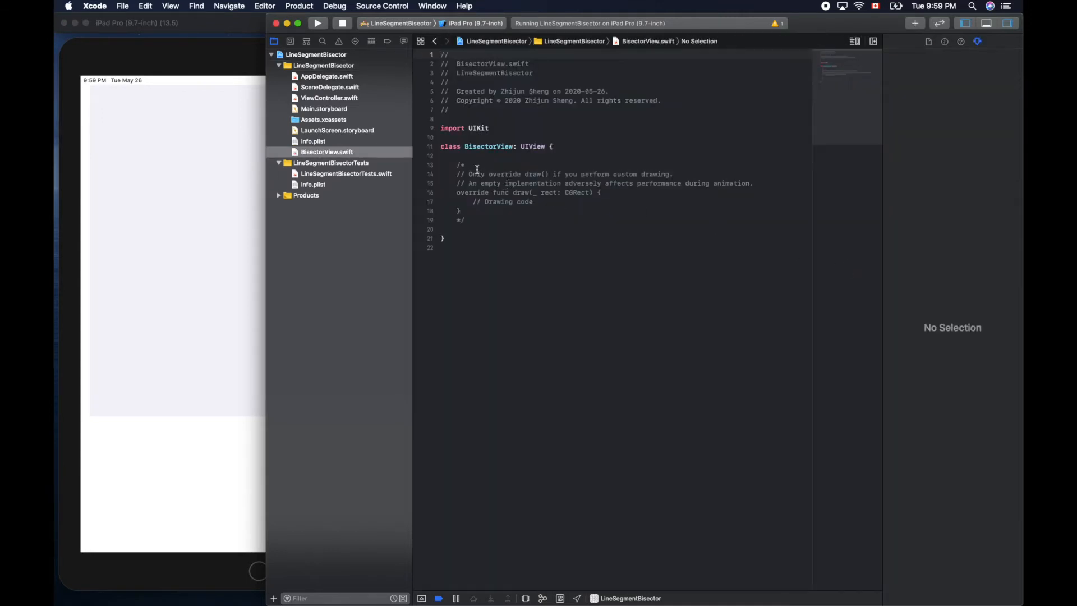
left_click(475, 165)
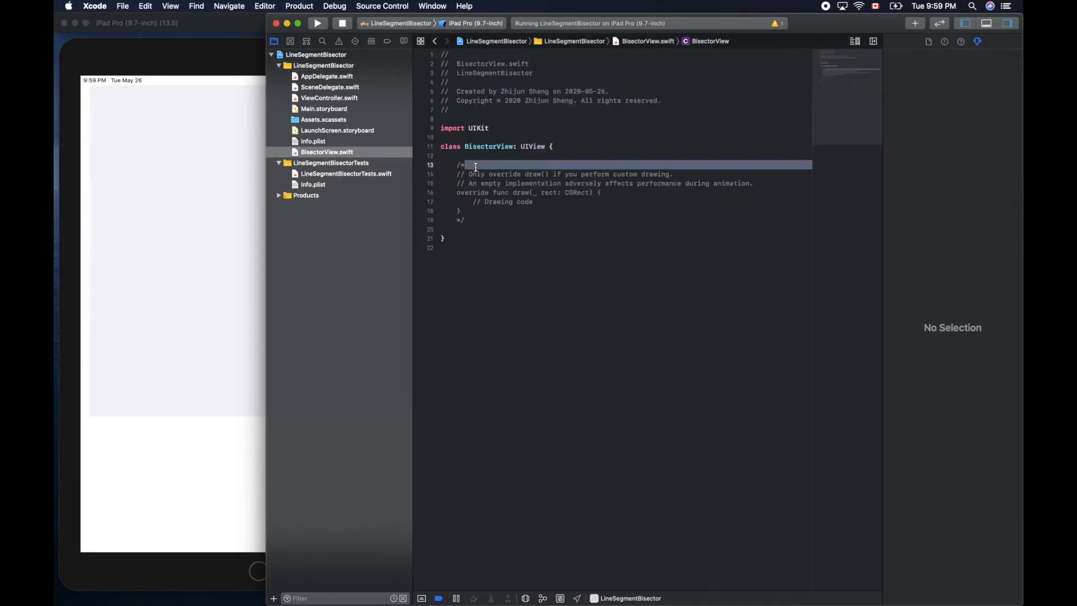
left_click(475, 211)
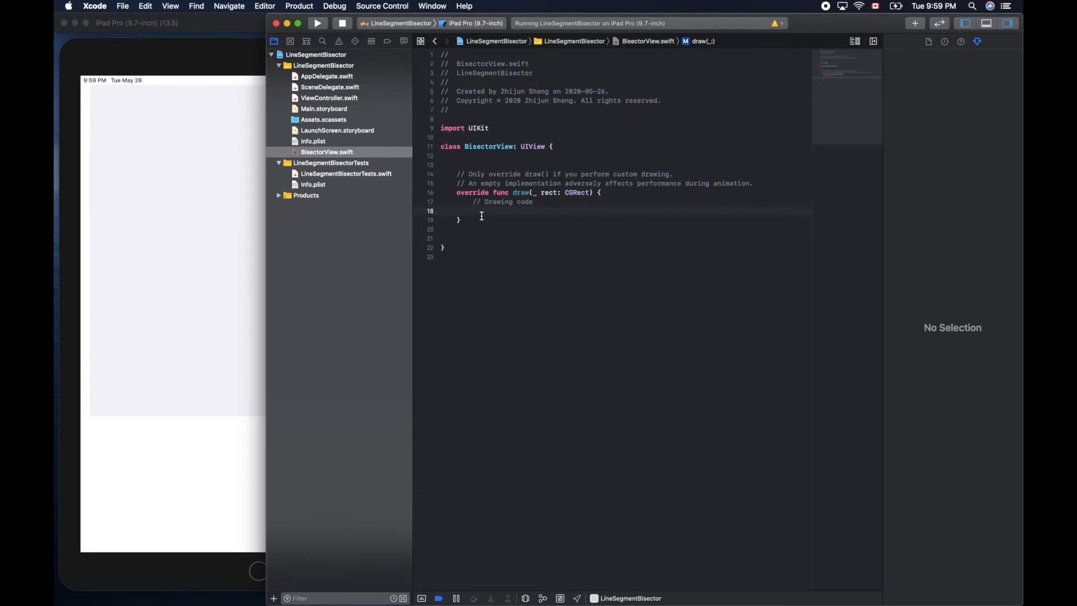
mouse_move(561, 211)
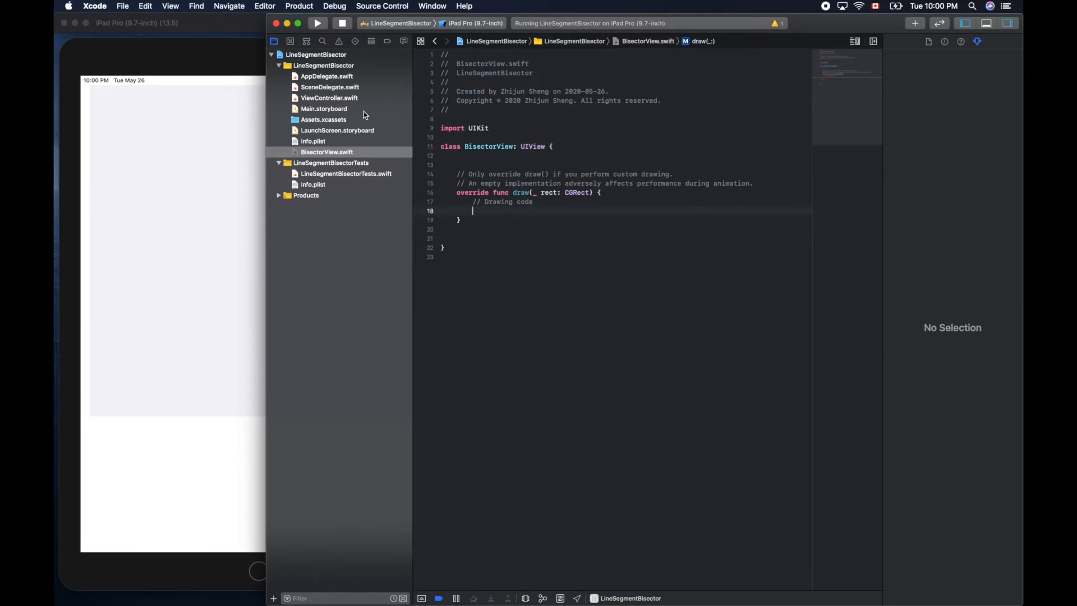
Assign the BisectorView custom class to the grey view in Main.storyboard
left_click(324, 108)
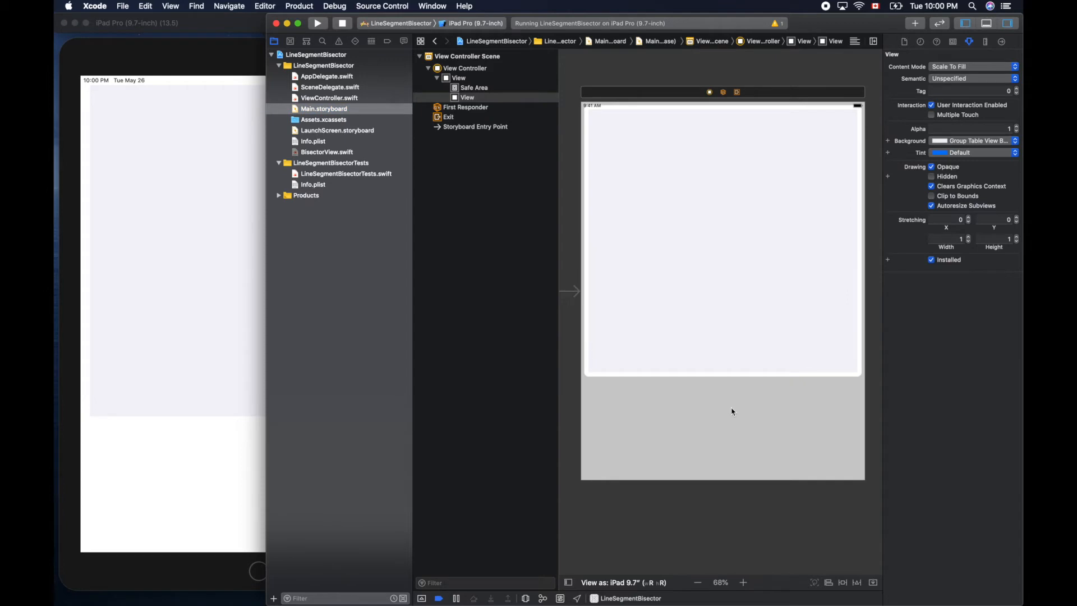
left_click(722, 241)
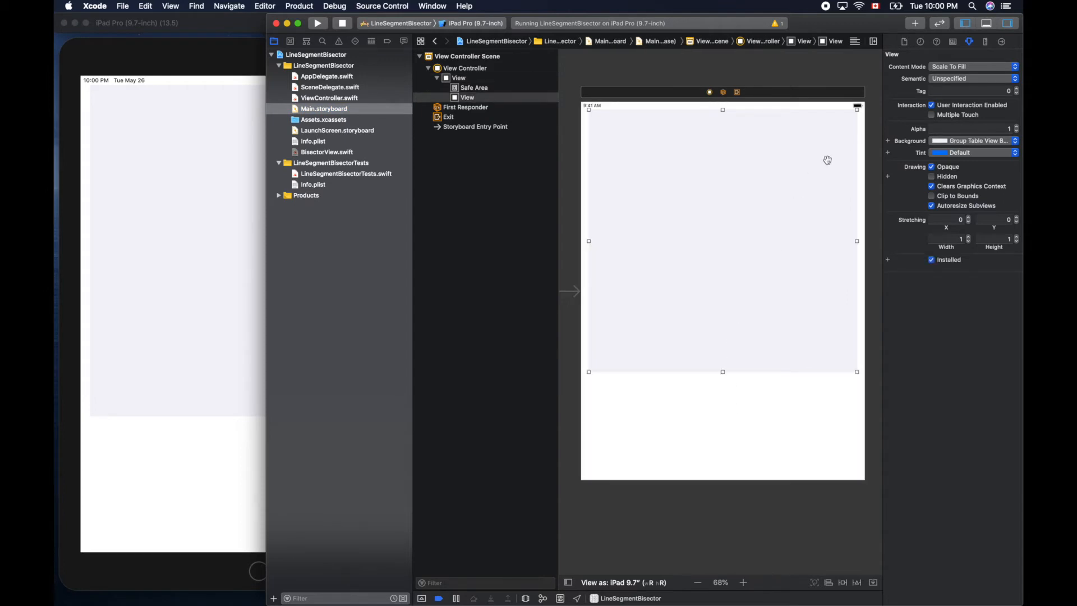
mouse_move(930, 48)
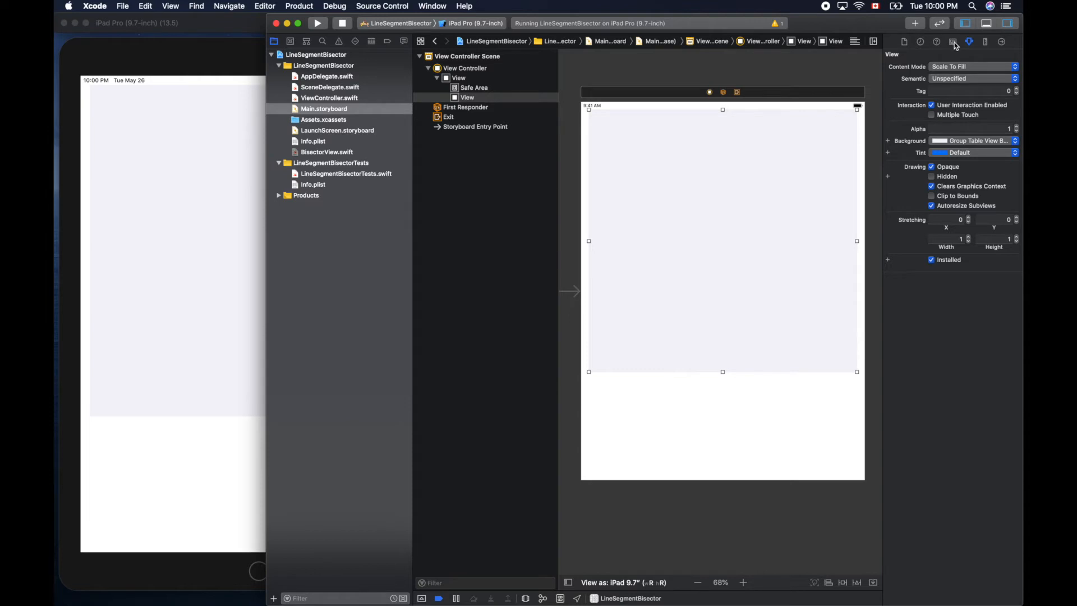
left_click(954, 42)
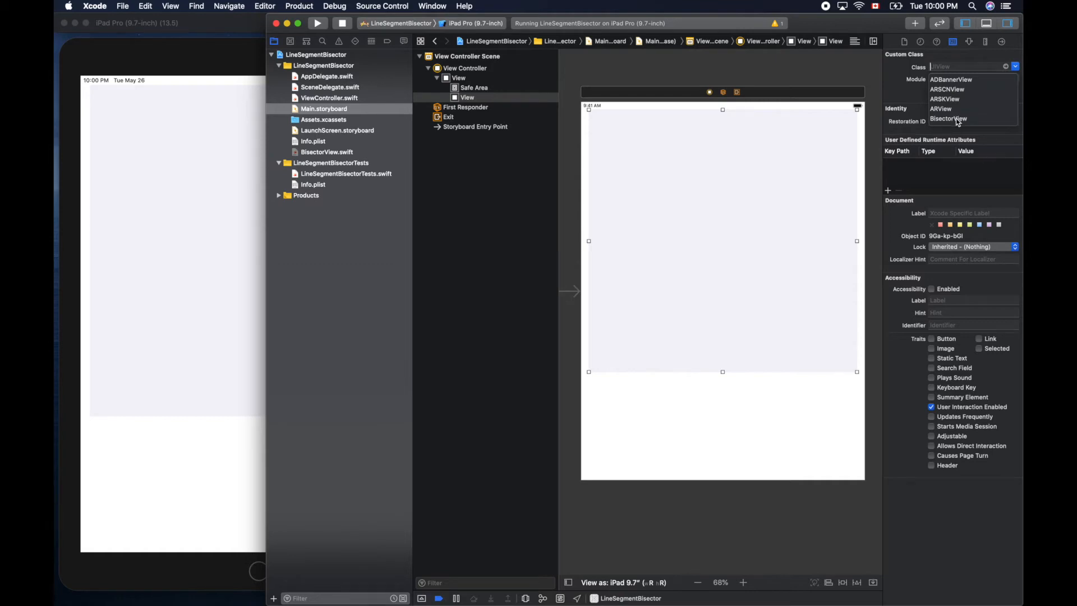
left_click(949, 118)
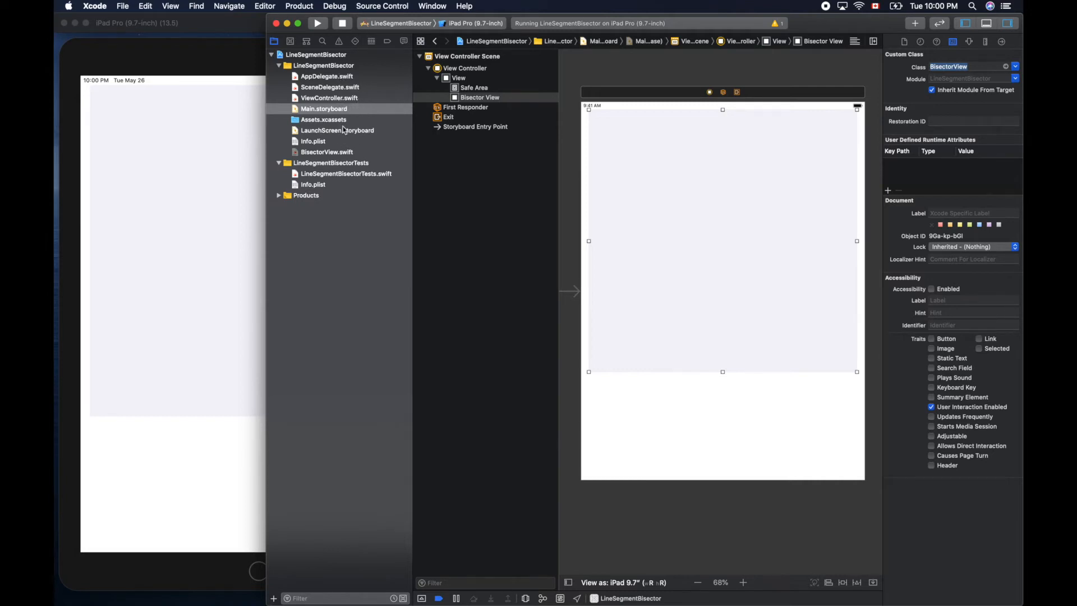
Declare let lineSegment = UIBezierPath() inside BisectorView.swift's draw method
left_click(328, 152)
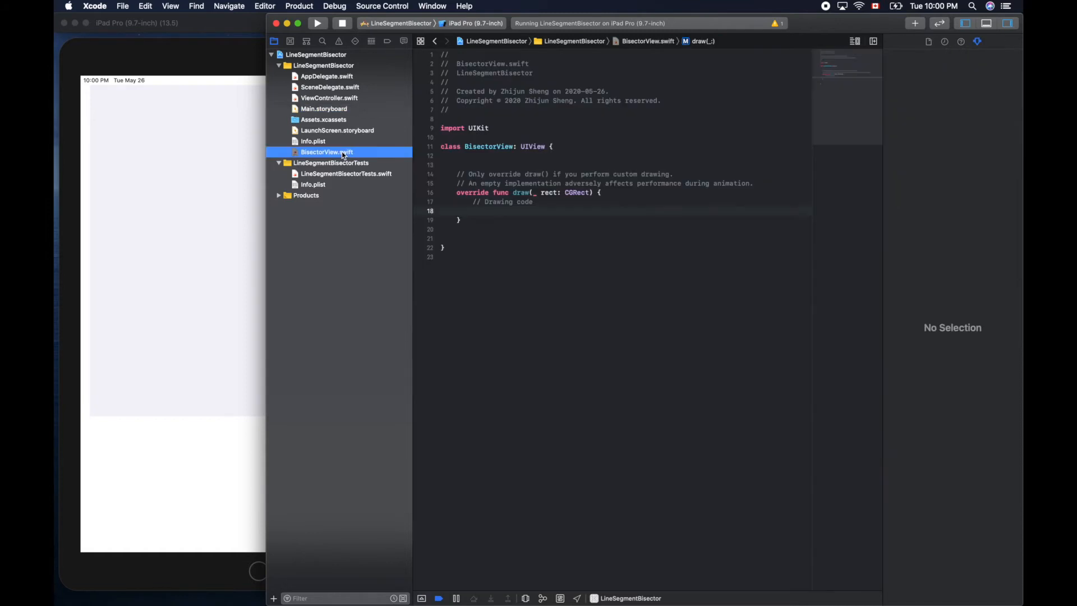
left_click(536, 210)
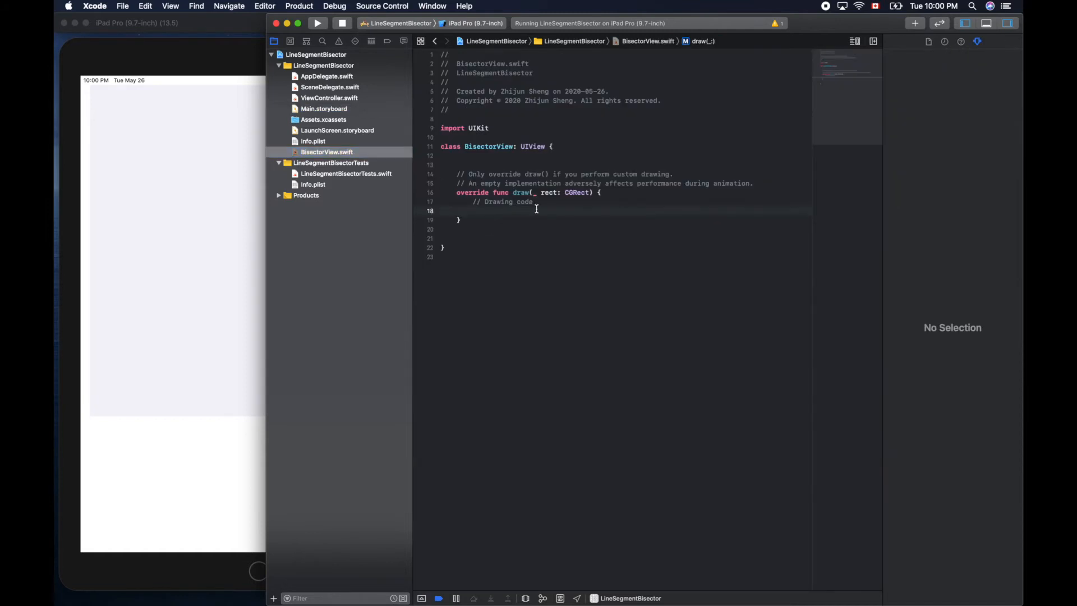
left_click(472, 211)
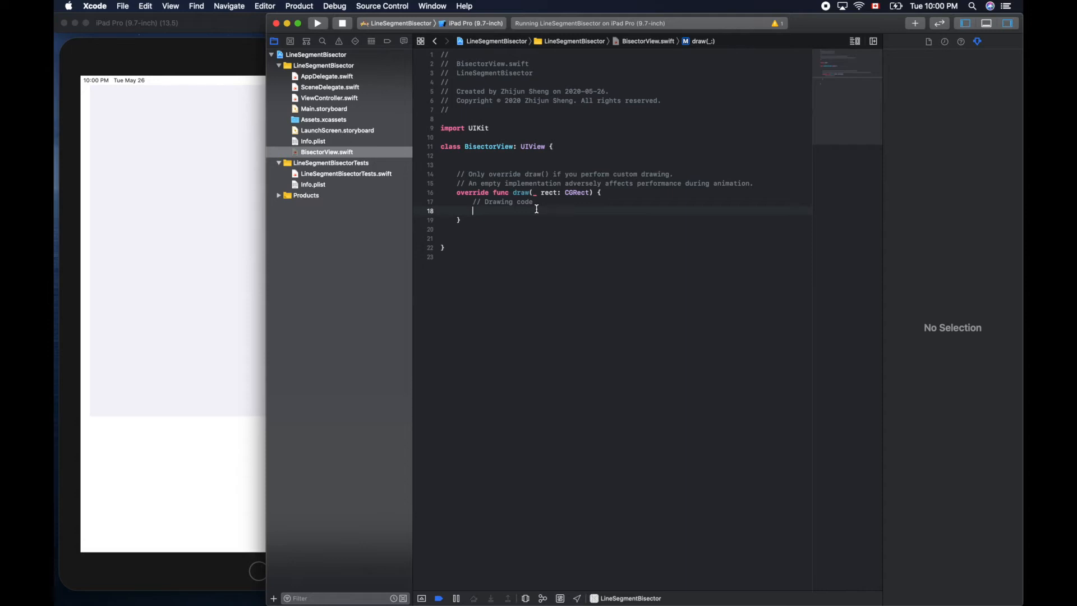
type("let name = value")
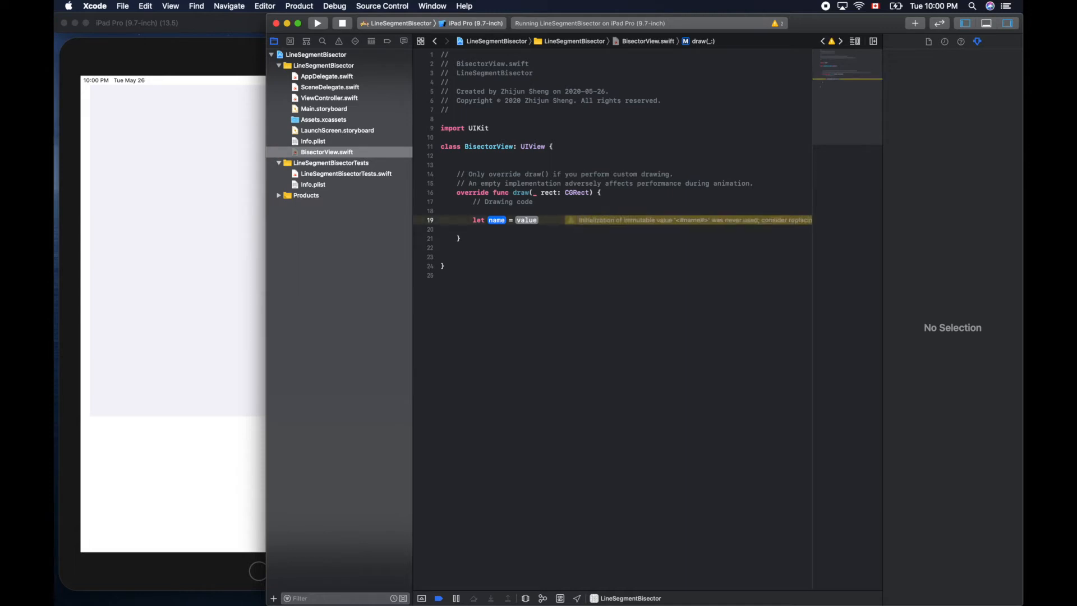
type("line")
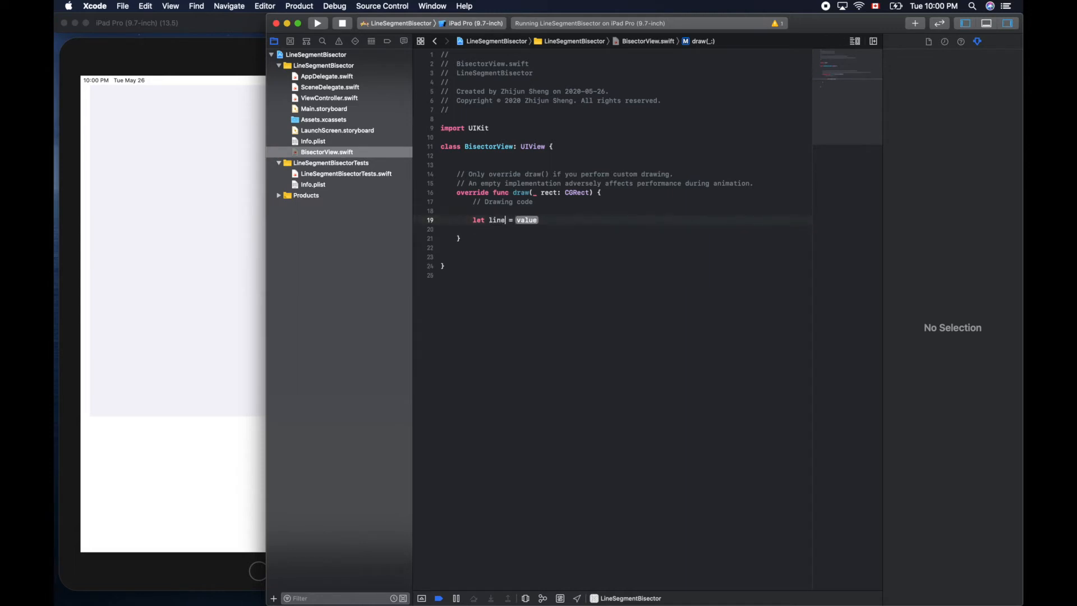
type("SegmentP")
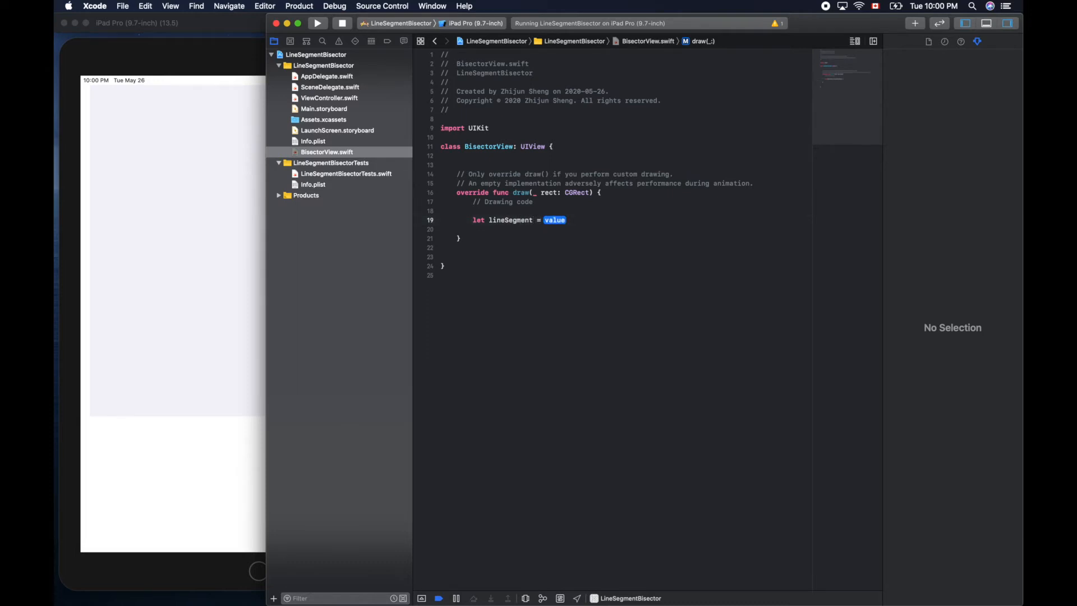
type("uib")
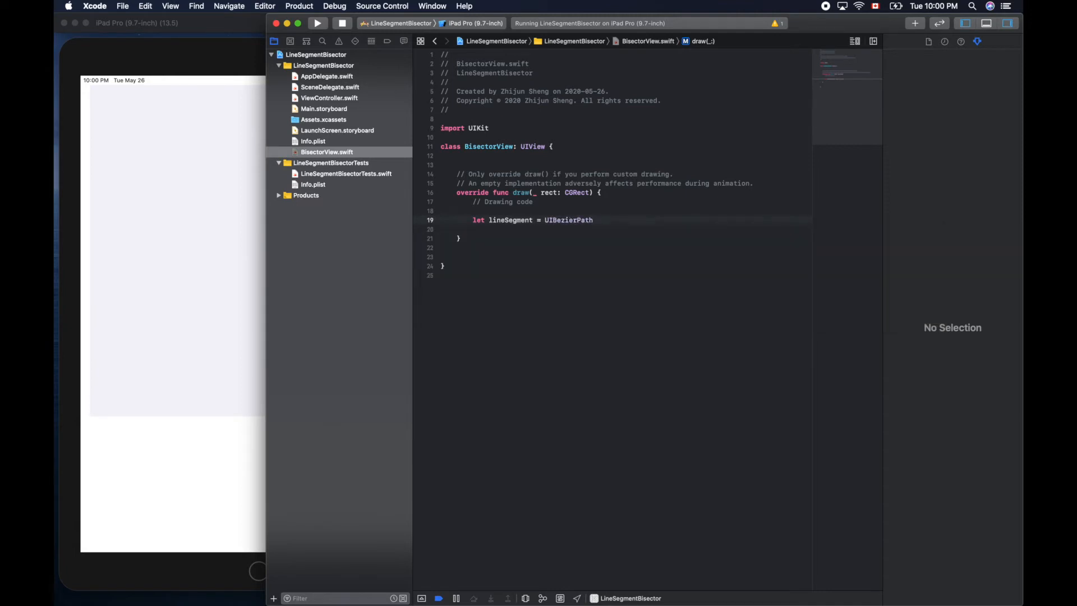
type("()")
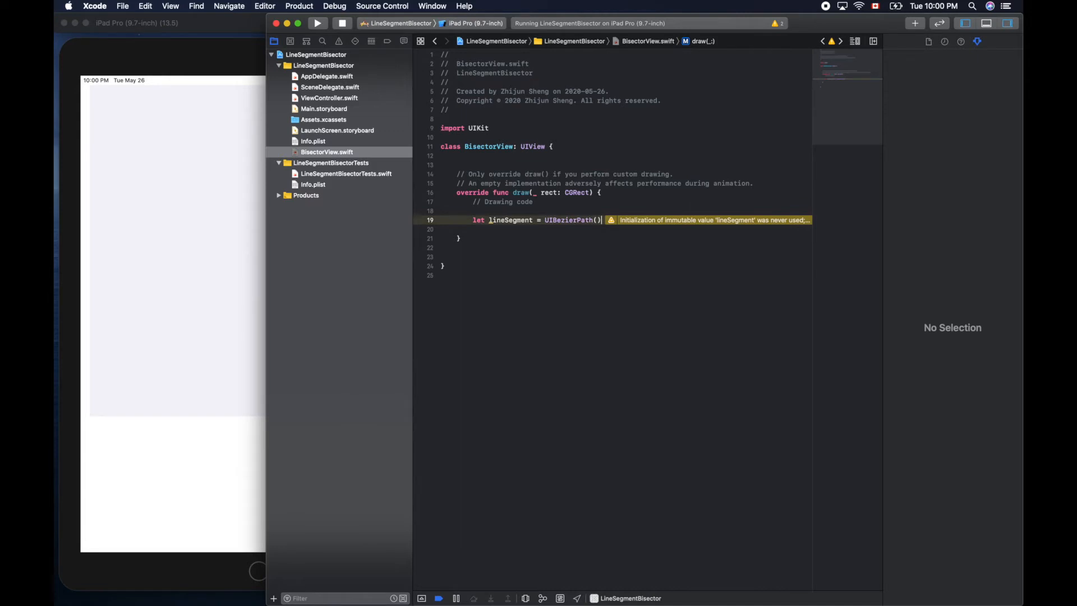
Begin a lineSegment.move(to:) call on the next line
key("Return")
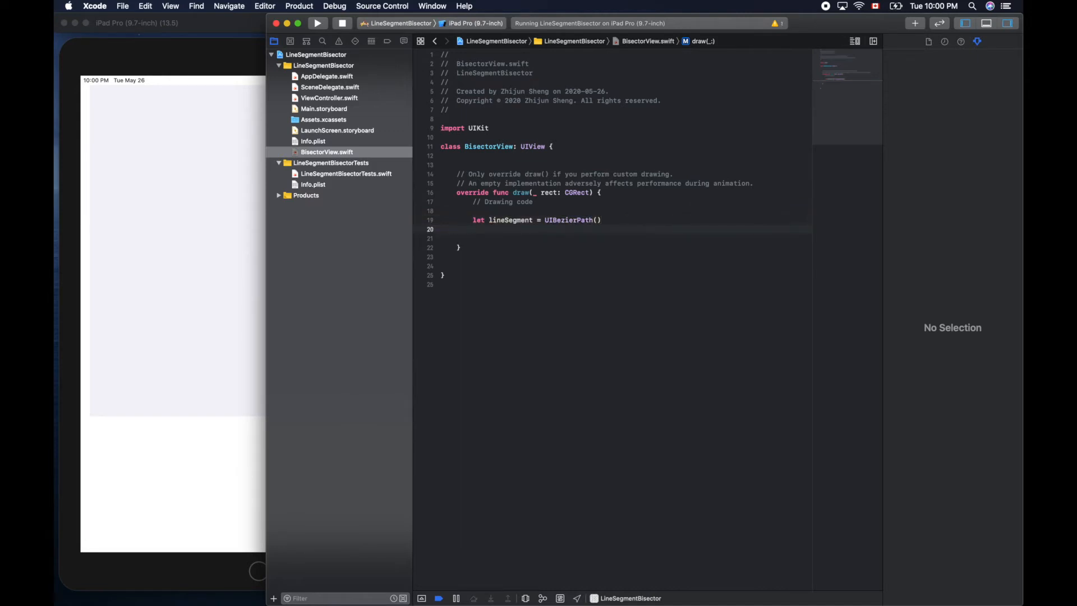
type("lineSegment")
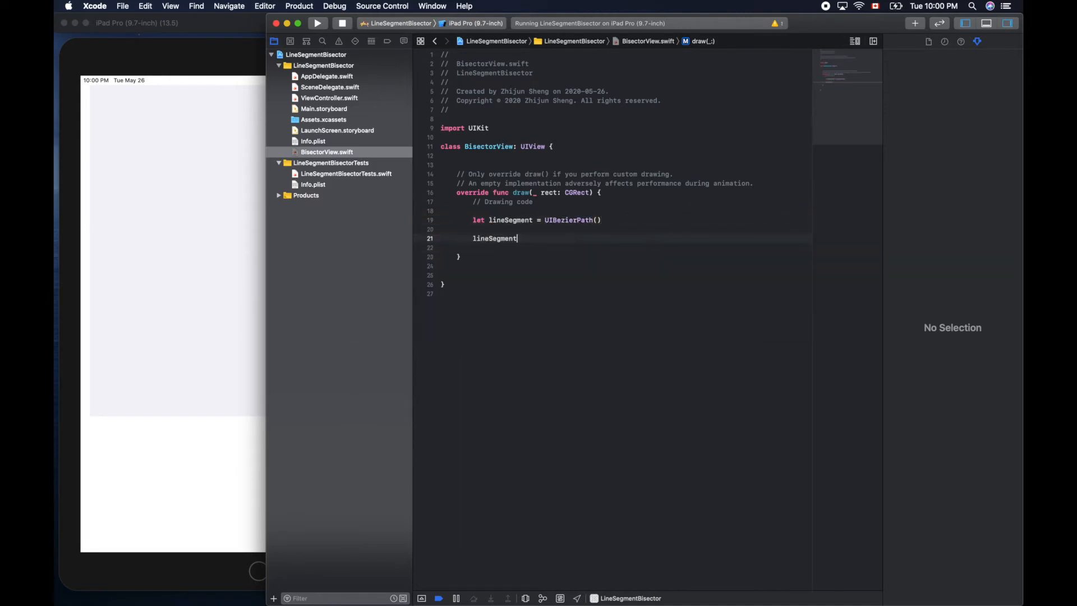
type(".mo")
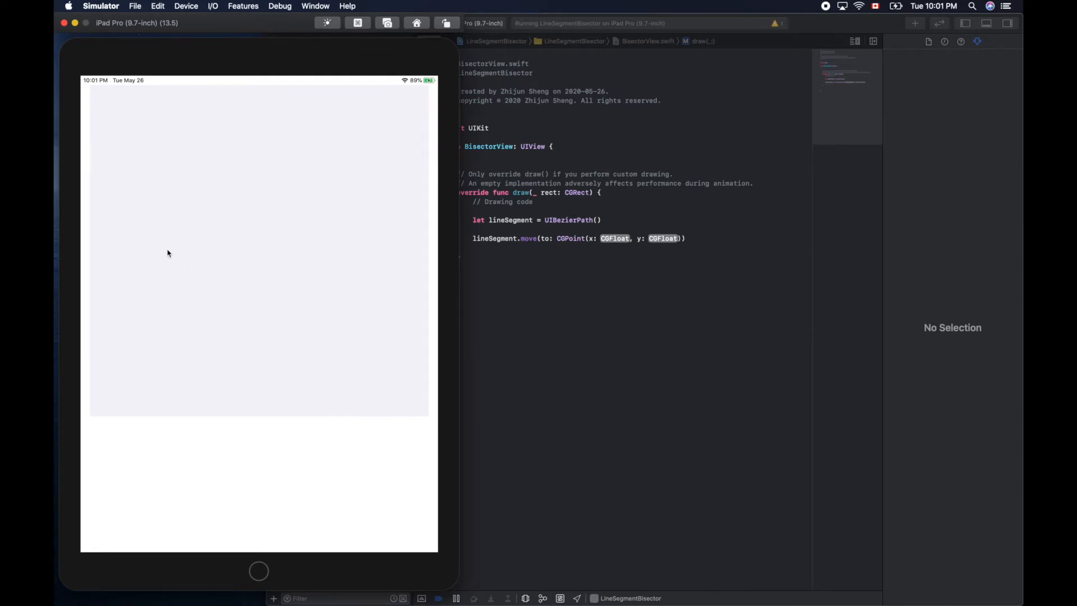
mouse_move(177, 248)
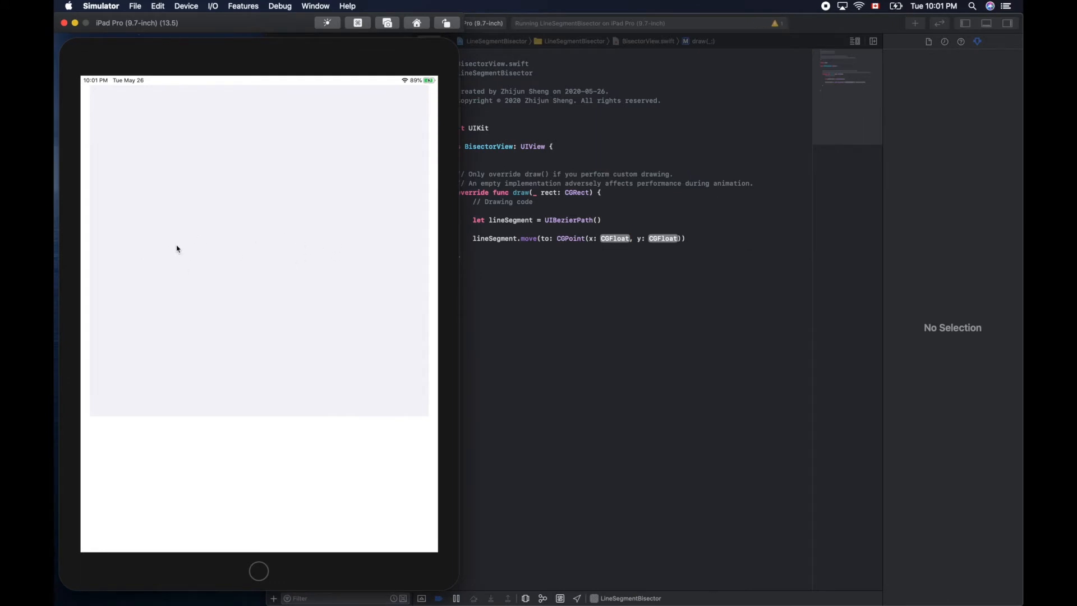
mouse_move(175, 251)
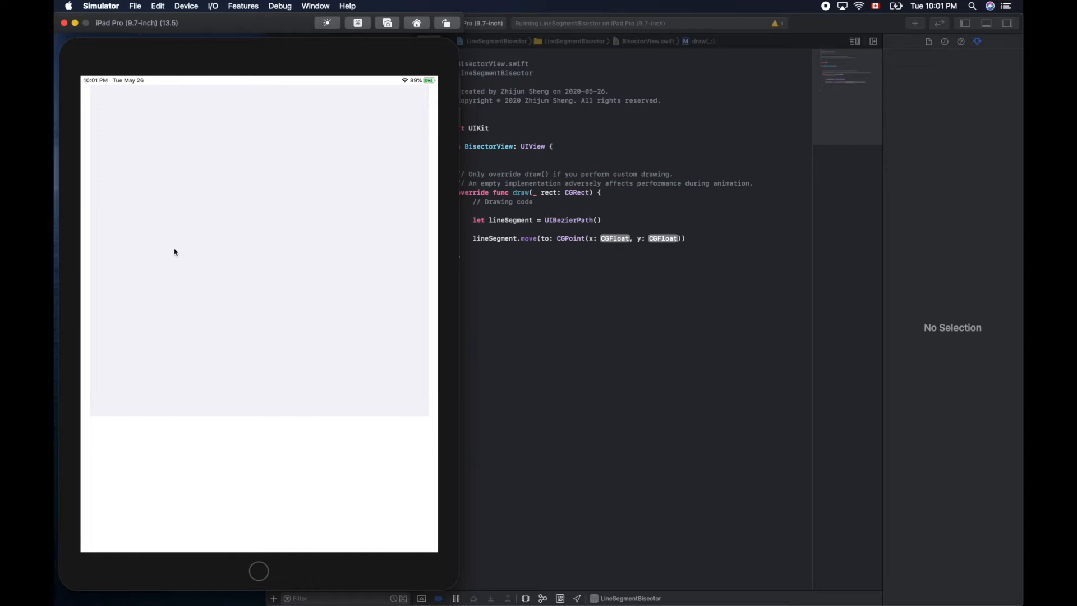
mouse_move(165, 92)
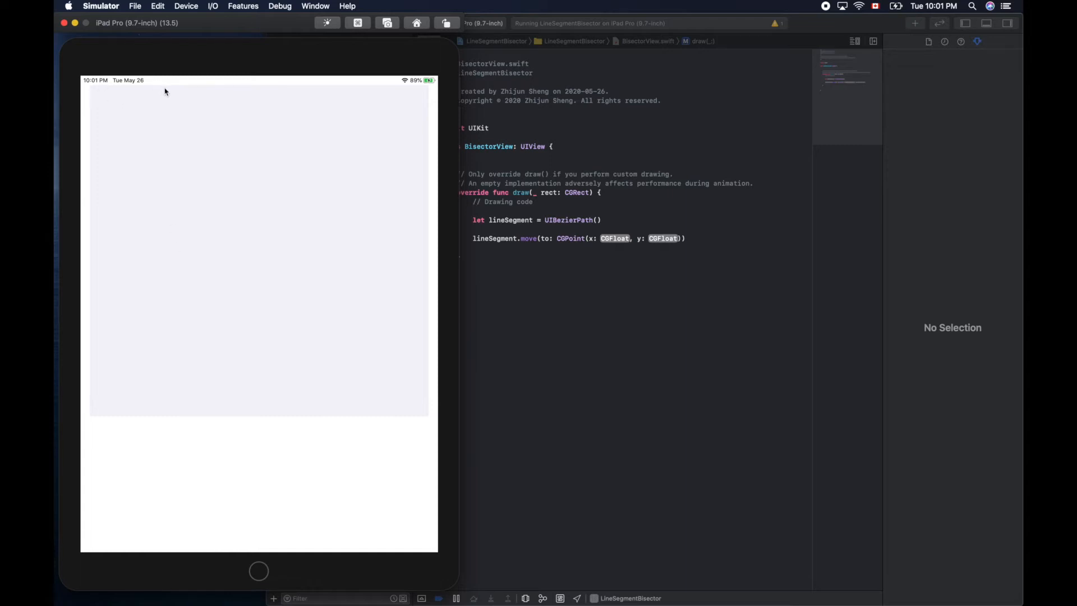
mouse_move(176, 244)
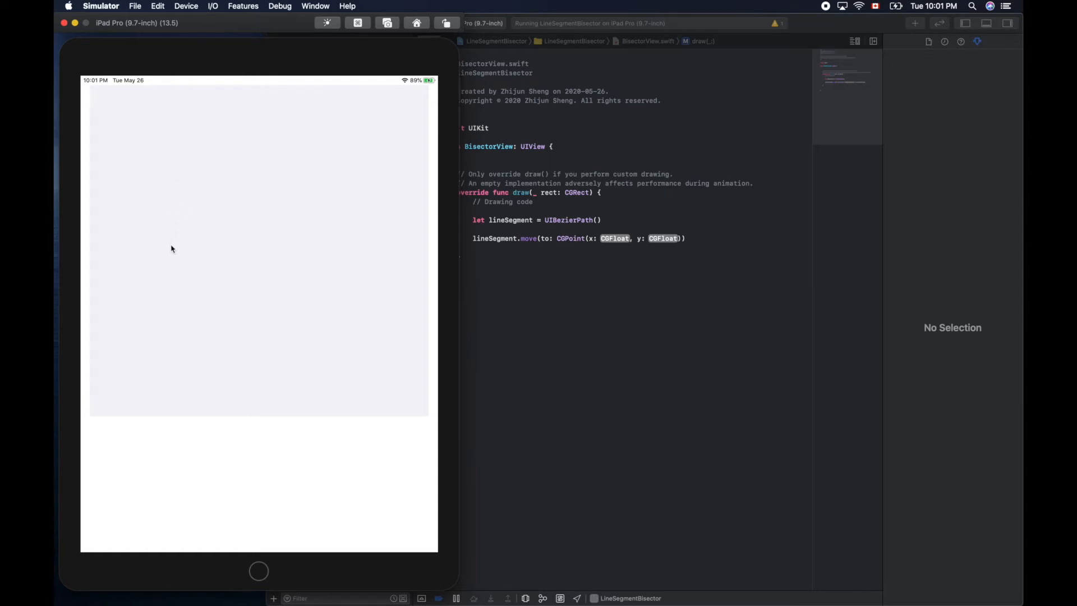
mouse_move(623, 286)
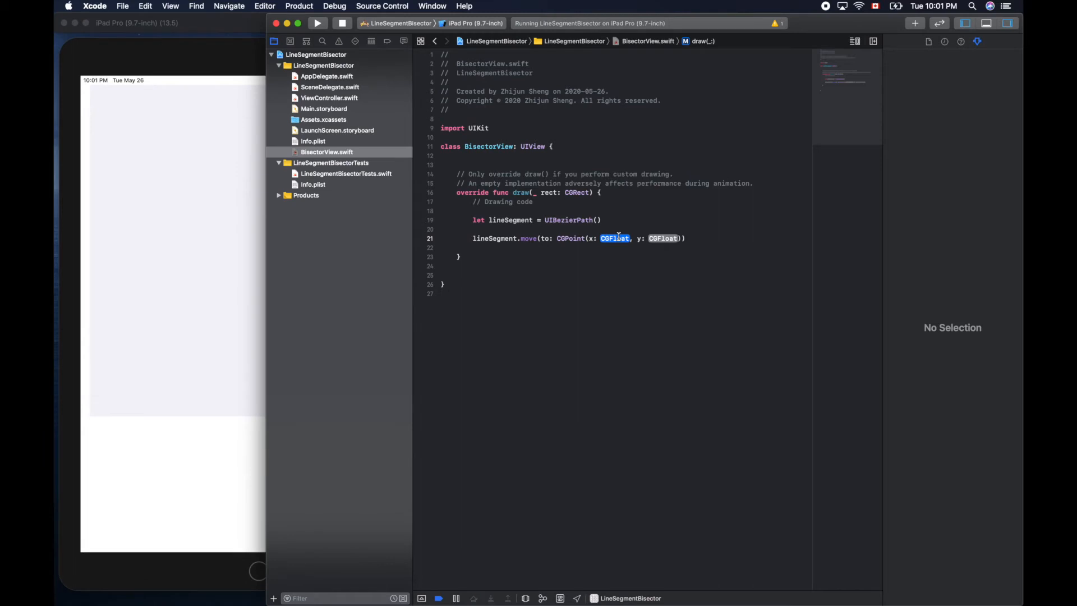
Fill the move(to:) point with x 200 and y 300
type("200")
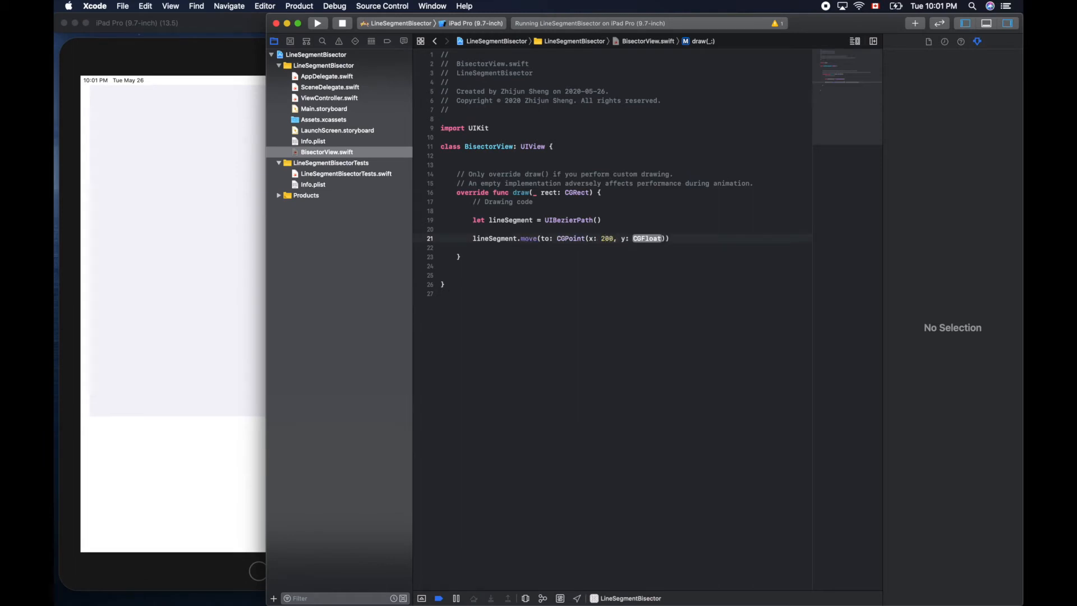
type("3")
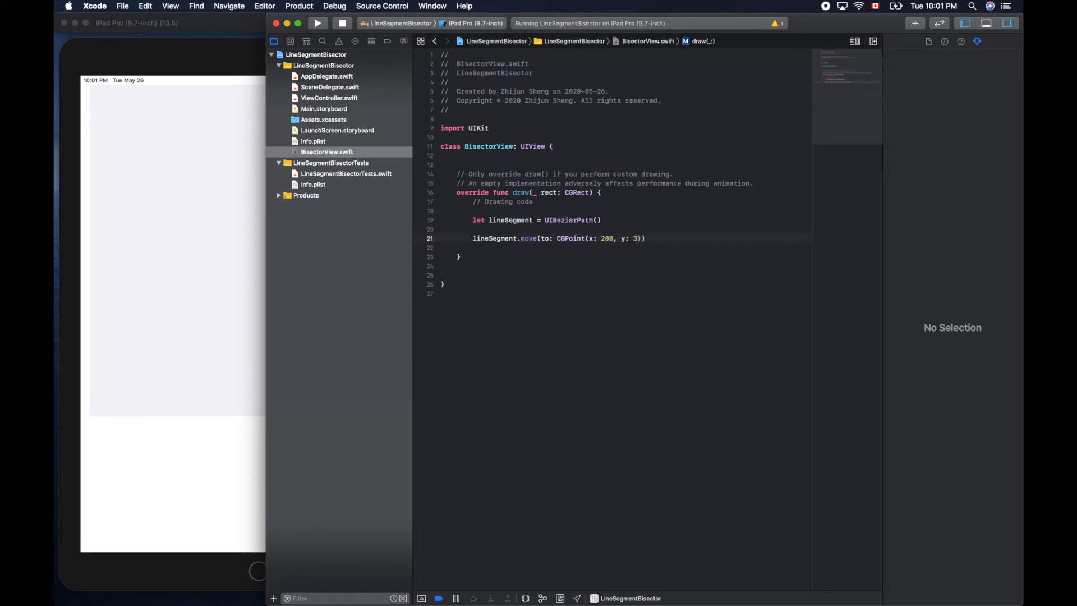
type("00")
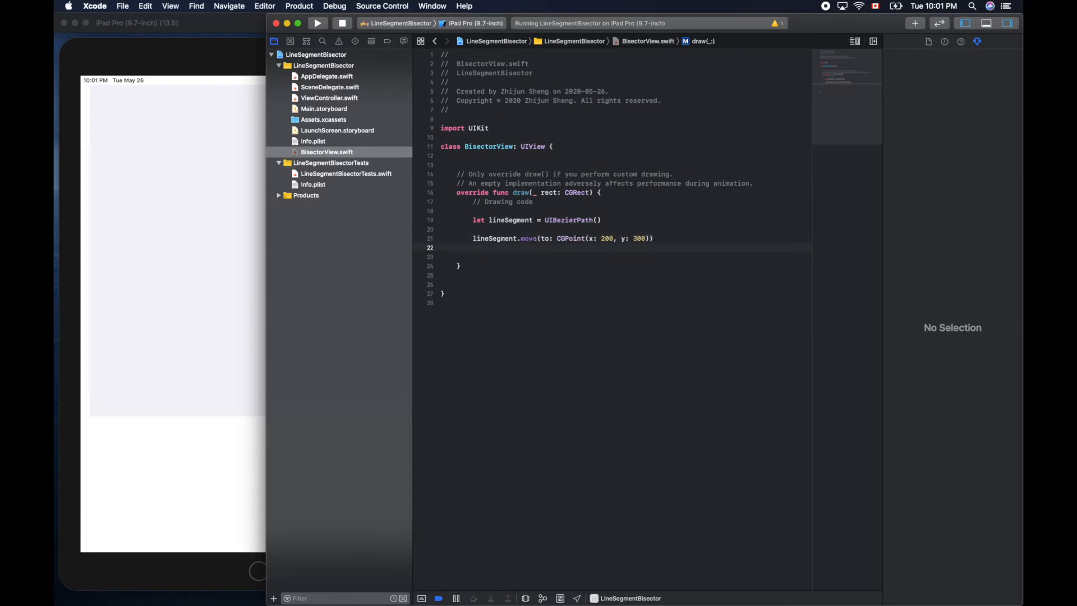
Start a lineSegment.addLine(to:) call using the CGFloat x/y CGPoint form
type("lineSegment")
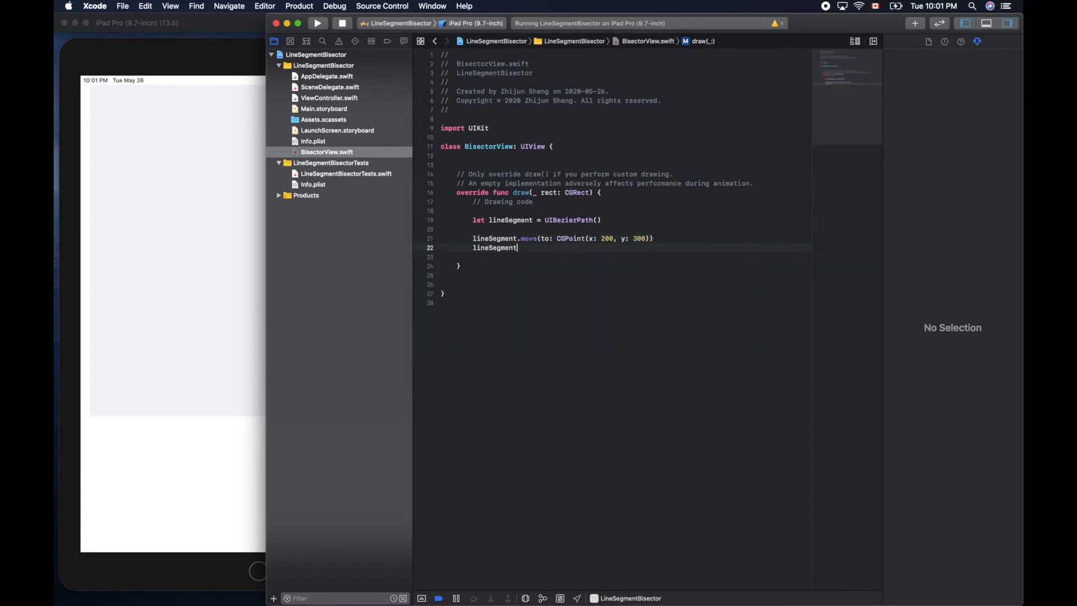
type("addLine(to: CGPoint(")
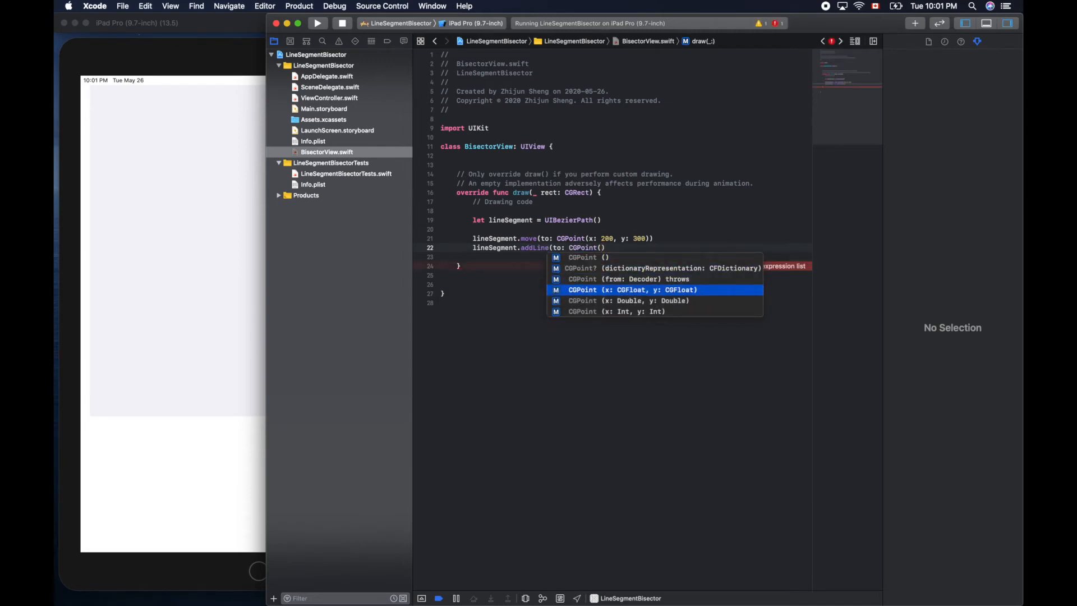
left_click(632, 290)
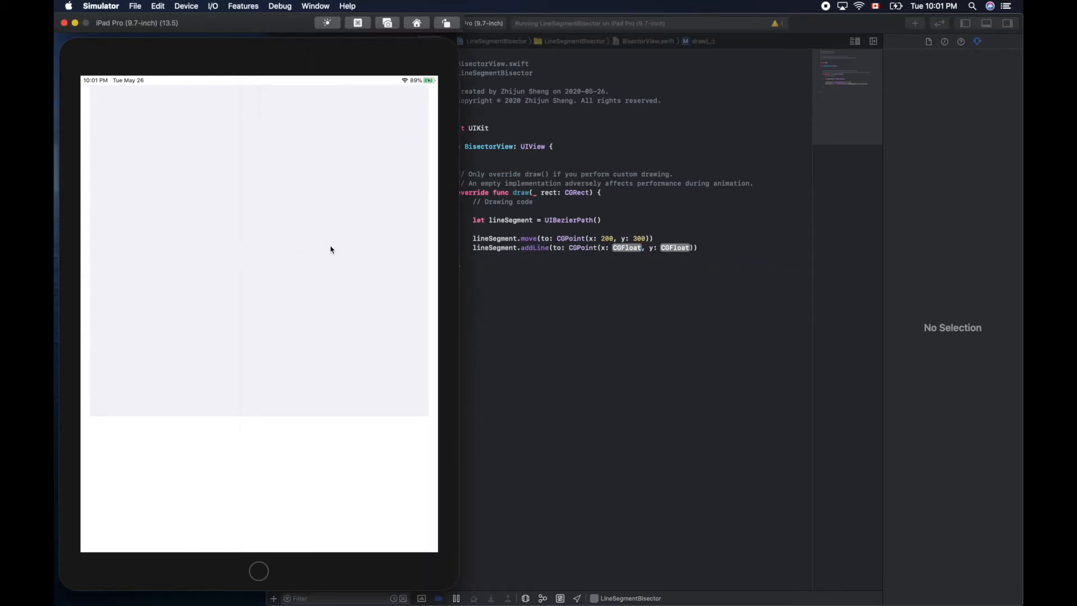
mouse_move(296, 257)
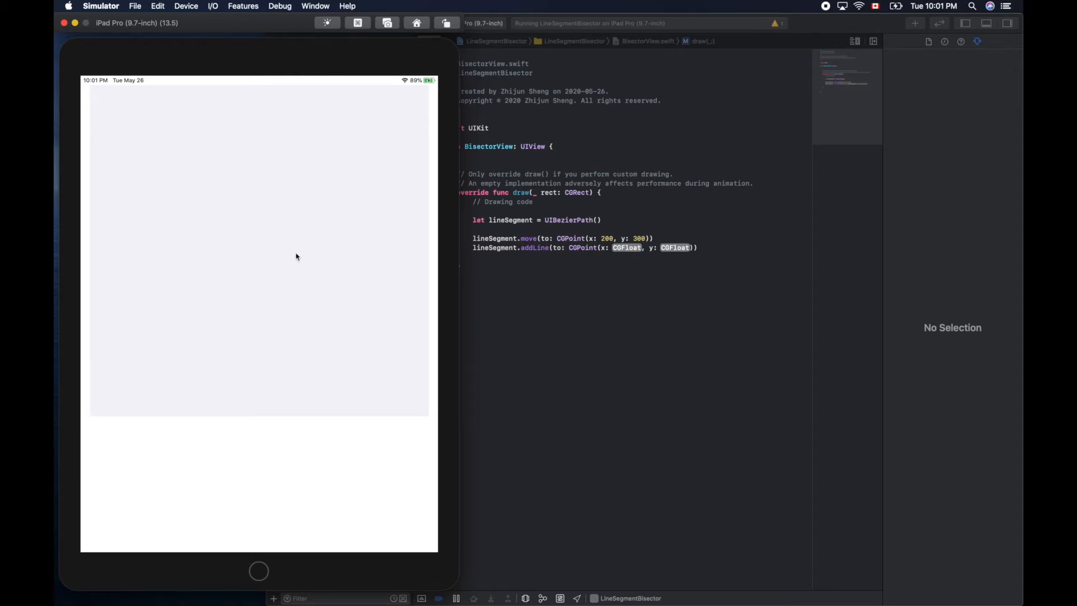
mouse_move(632, 249)
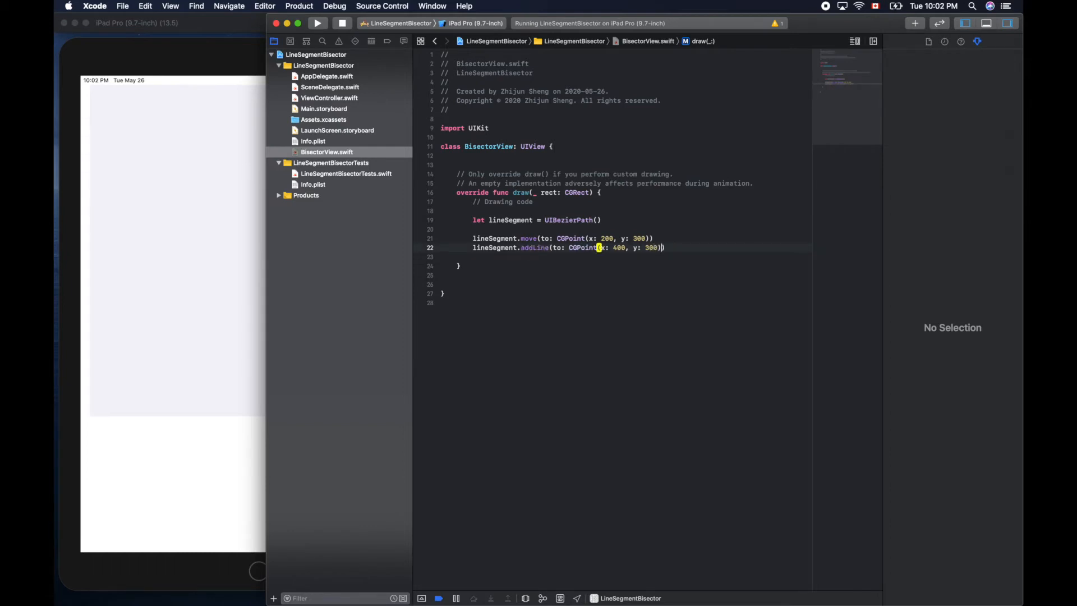
Add lineSegment.stroke() and rerun the app to show the horizontal line
type("l")
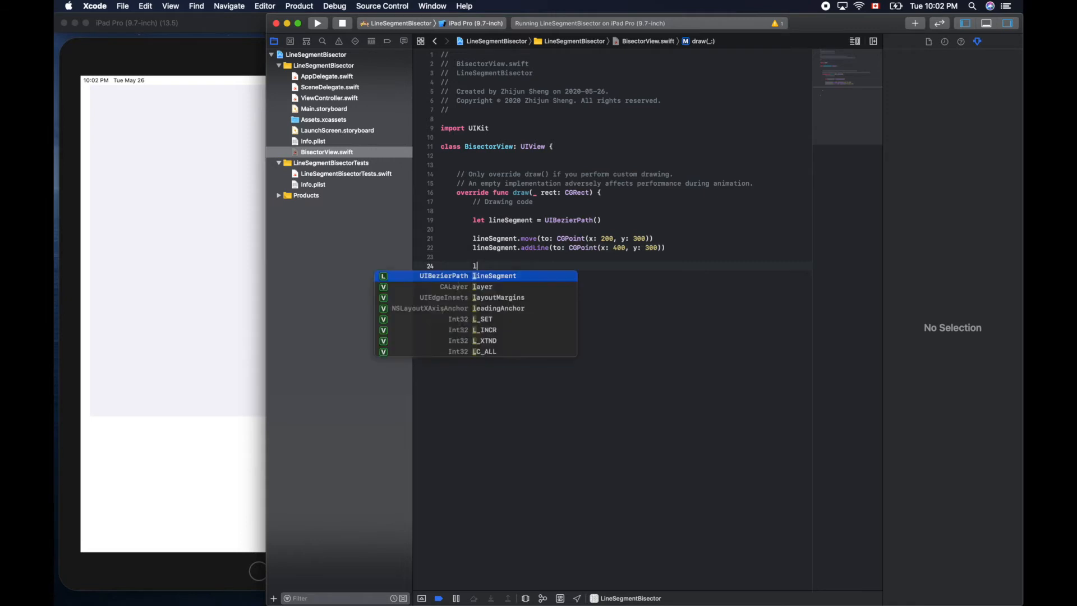
type("ineSegment.")
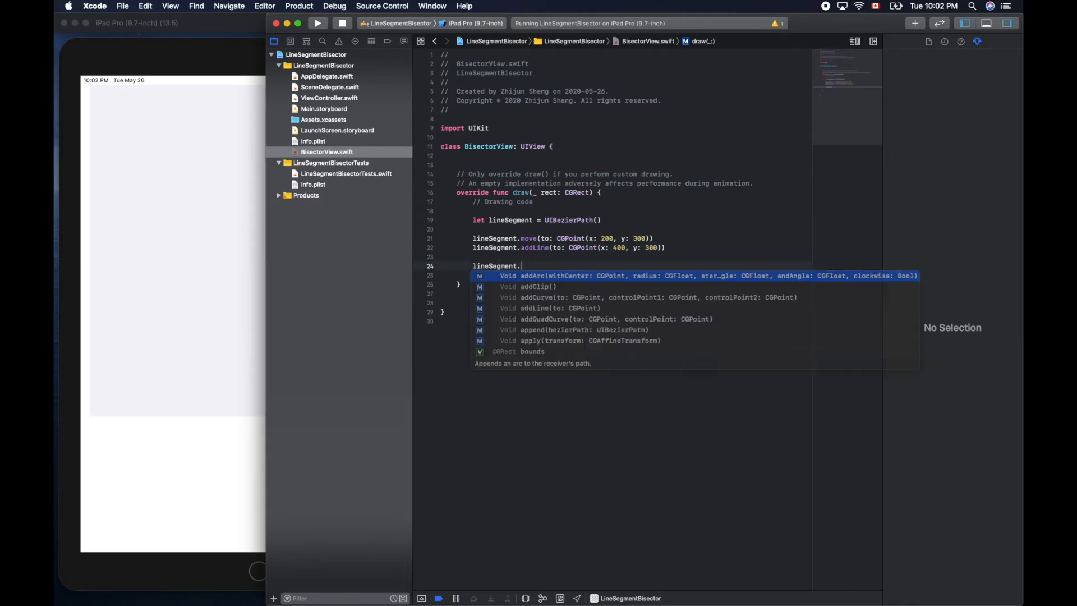
type("stroke()")
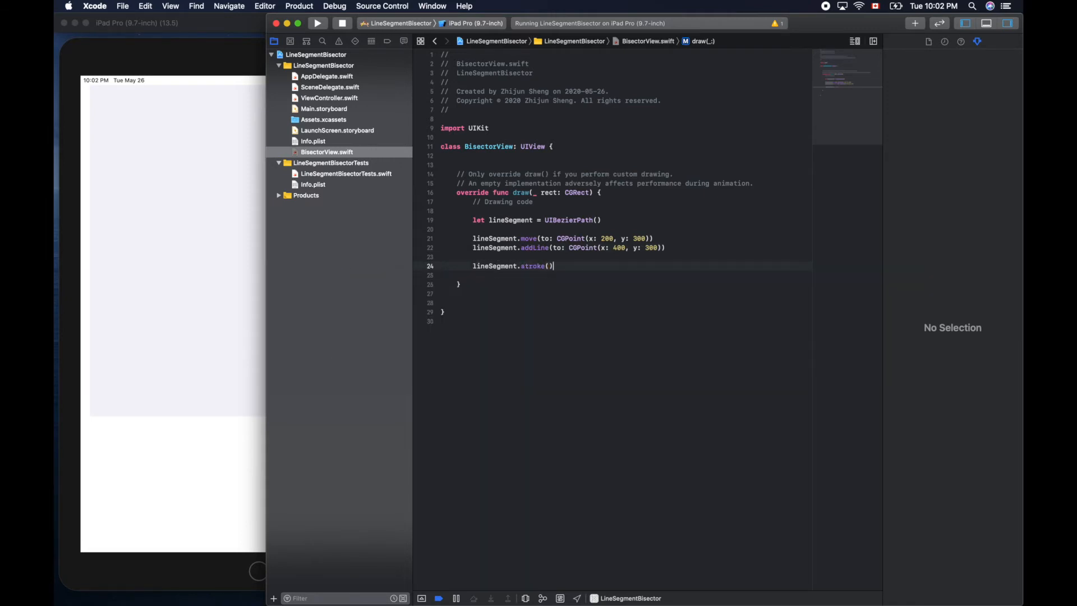
left_click(317, 22)
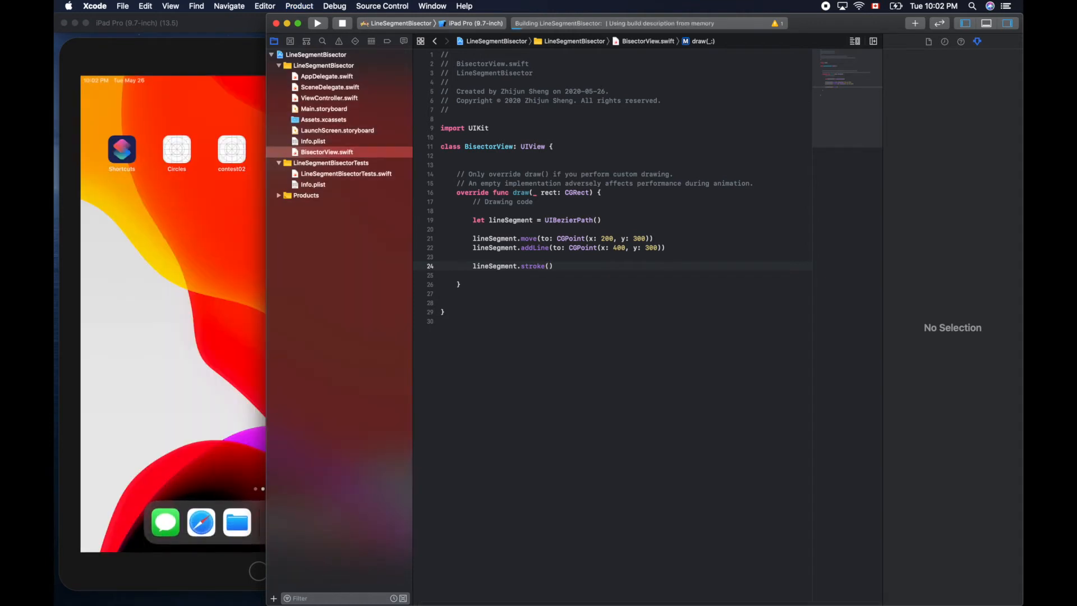
left_click(317, 23)
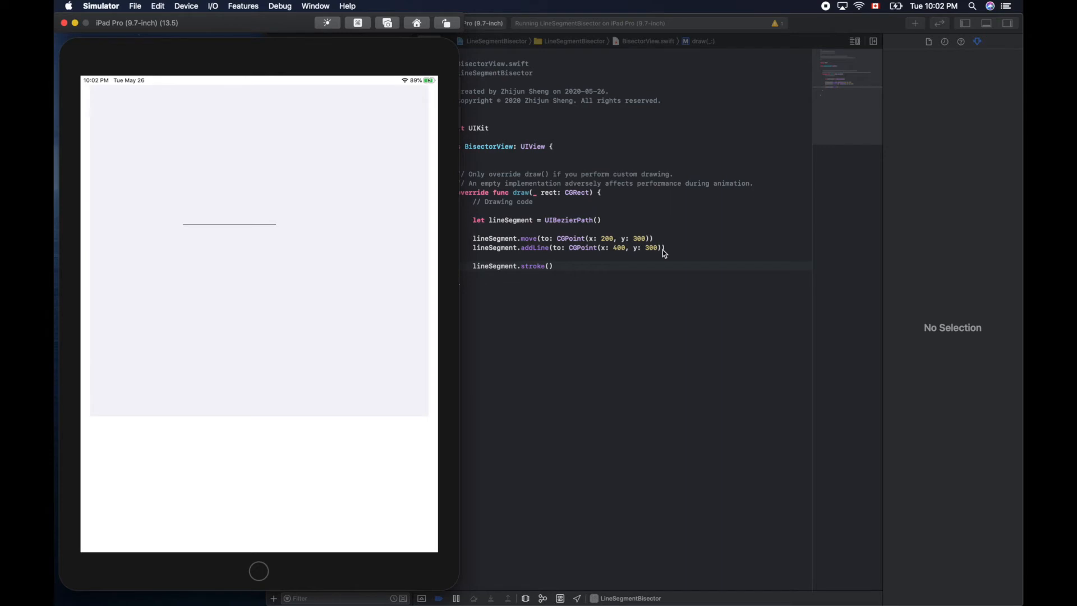
mouse_move(314, 215)
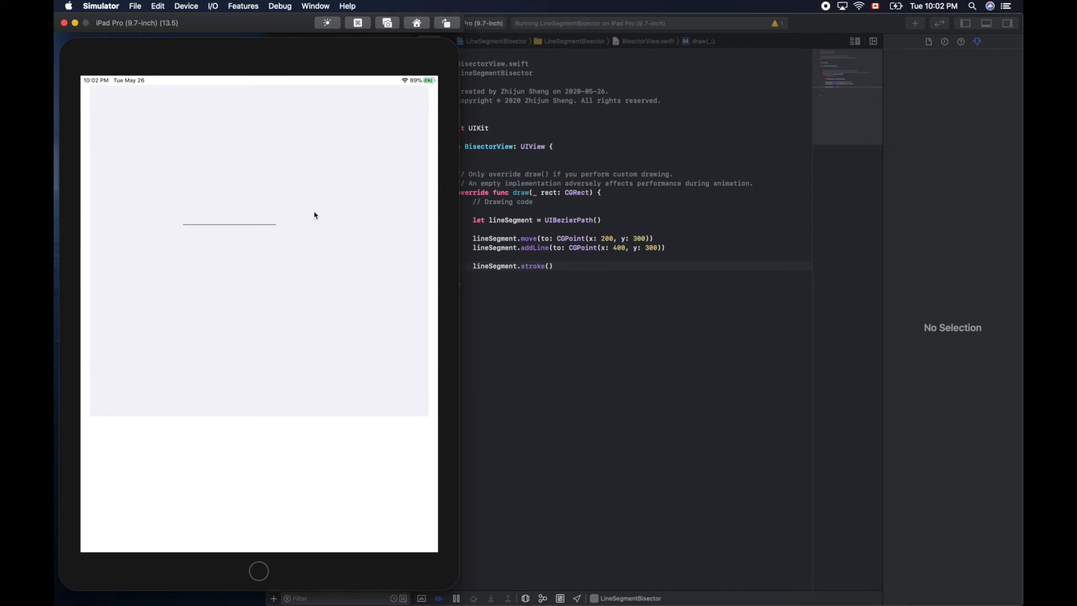
mouse_move(276, 230)
type("5")
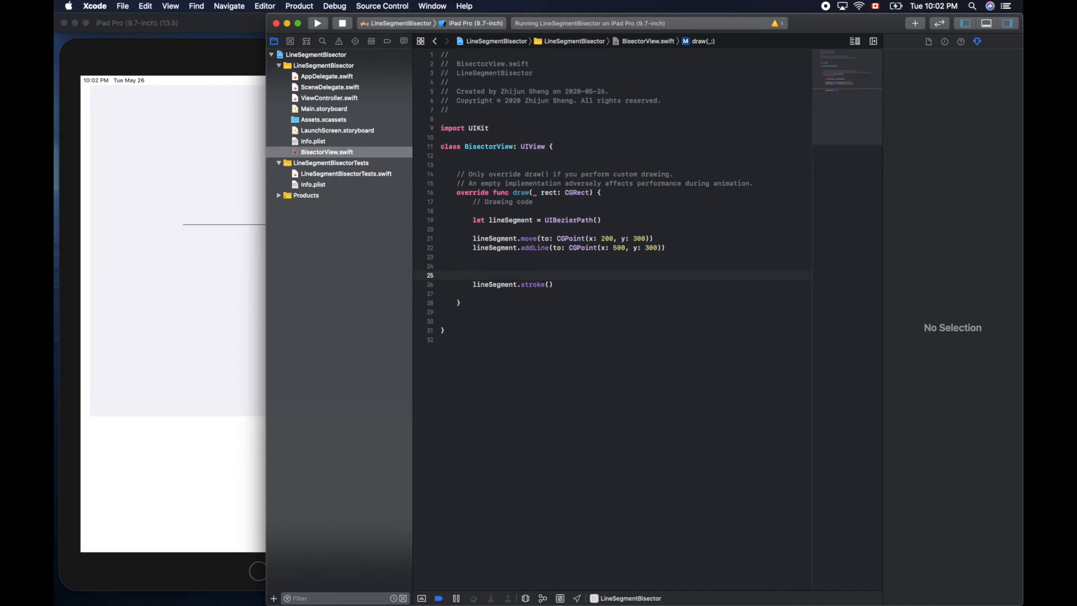
Set lineSegment.lineWidth = 3 and rebuild the app
type("lineSegment.lineWidth =")
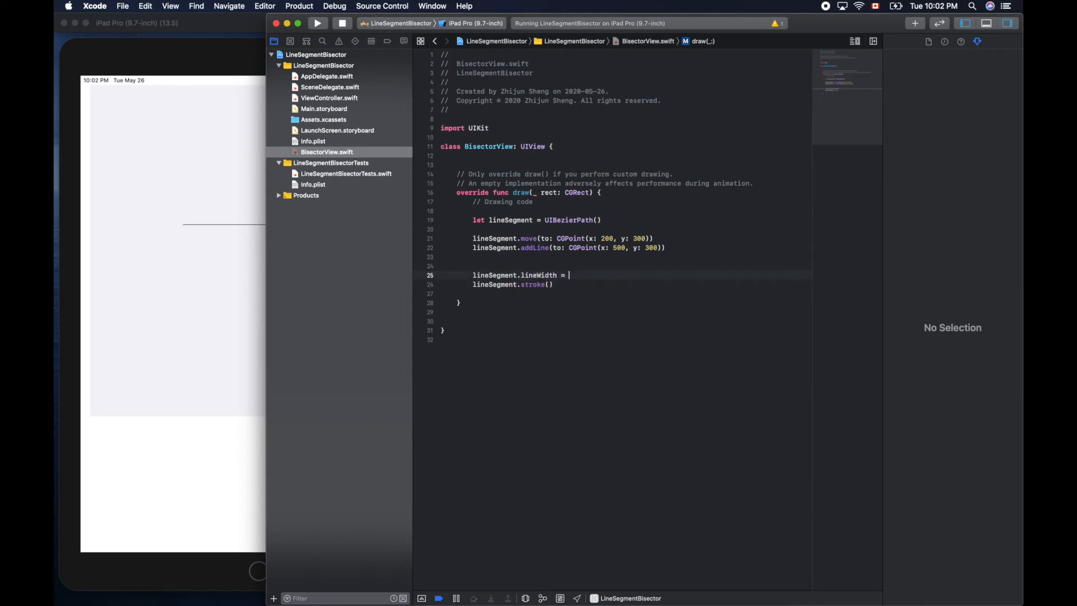
type("3")
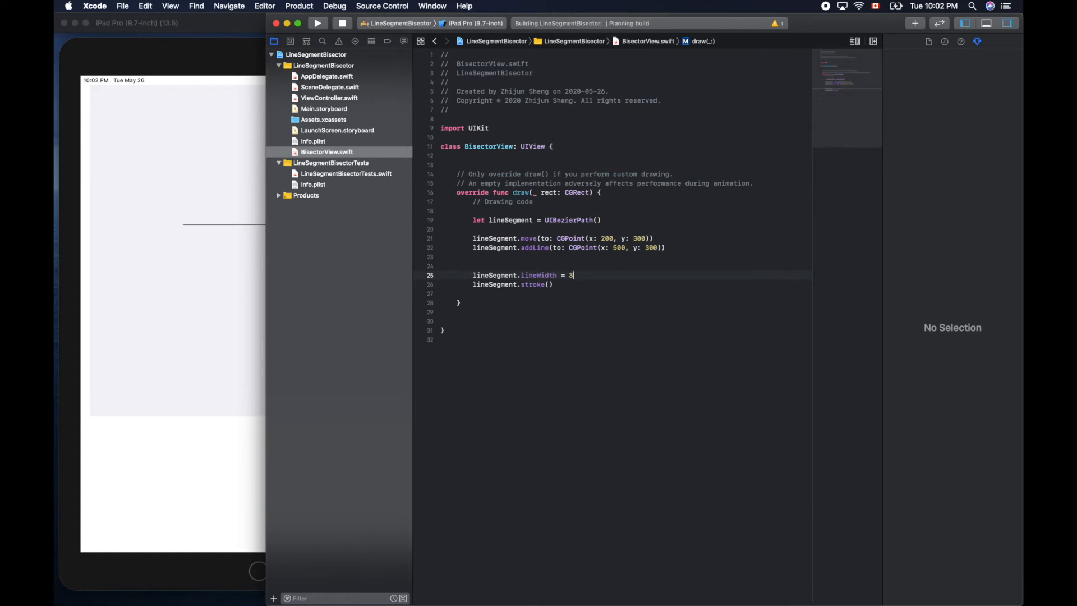
left_click(316, 22)
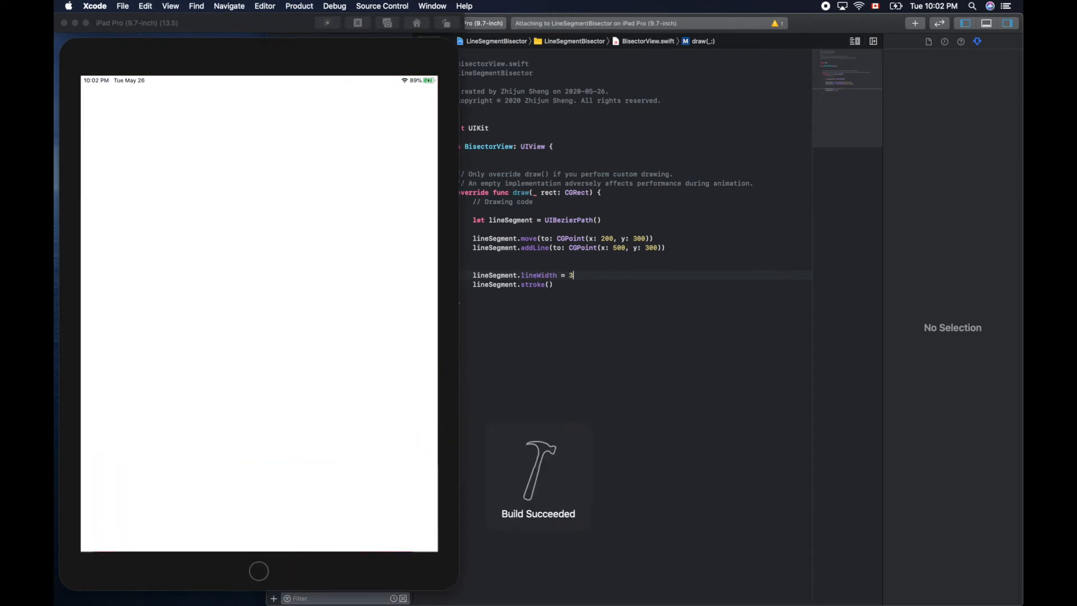
left_click(327, 22)
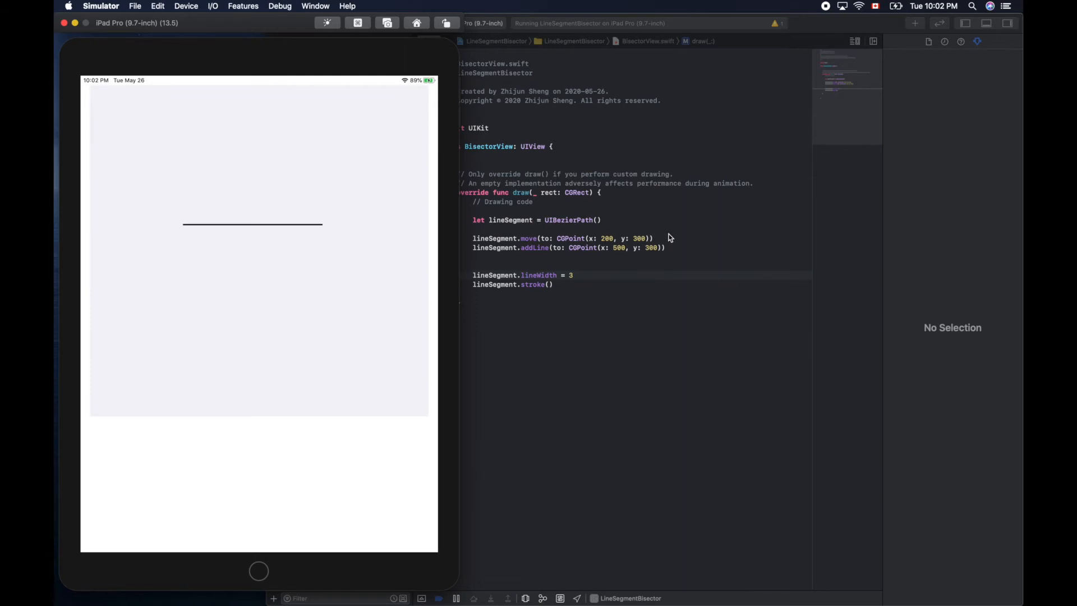
mouse_move(661, 249)
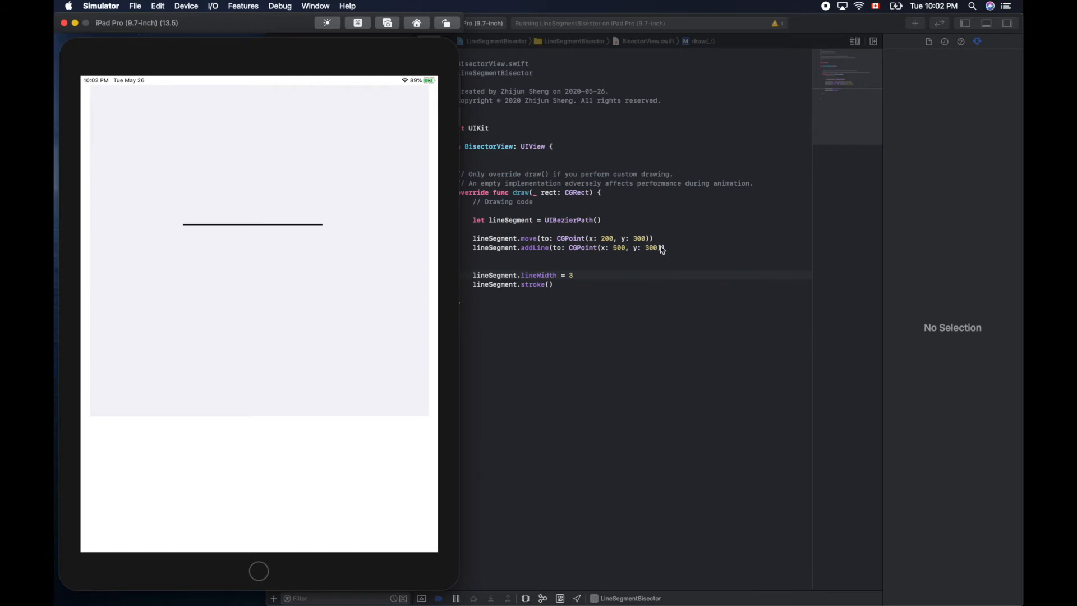
mouse_move(183, 232)
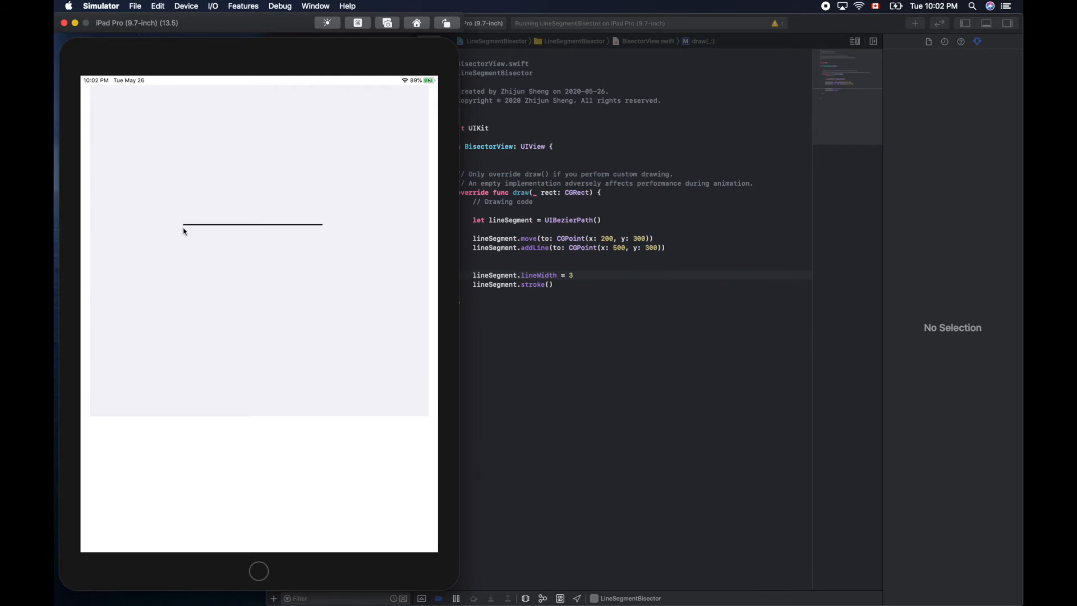
mouse_move(512, 248)
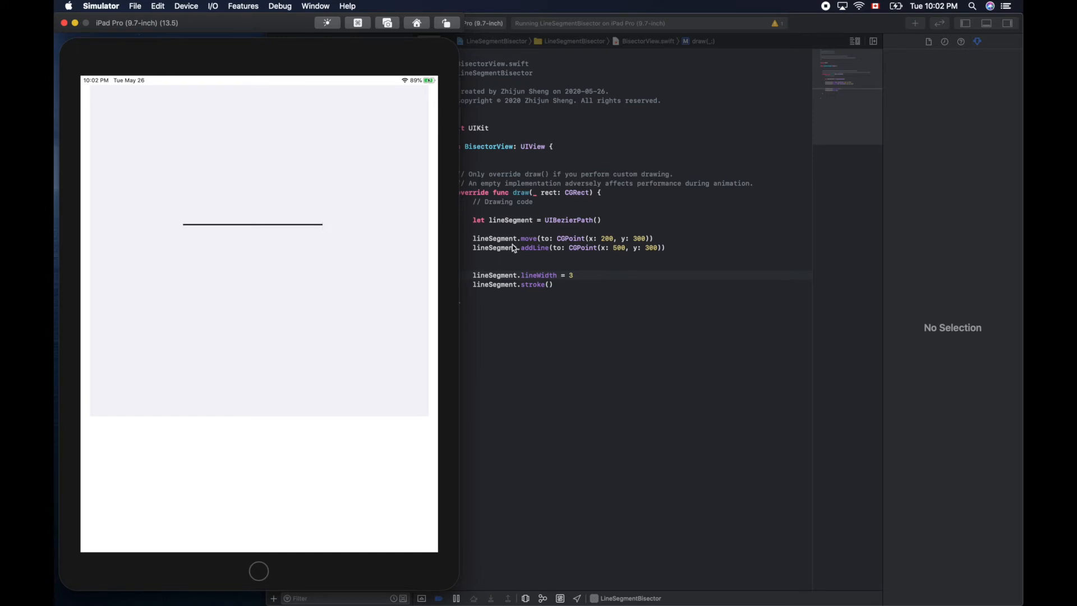
mouse_move(610, 264)
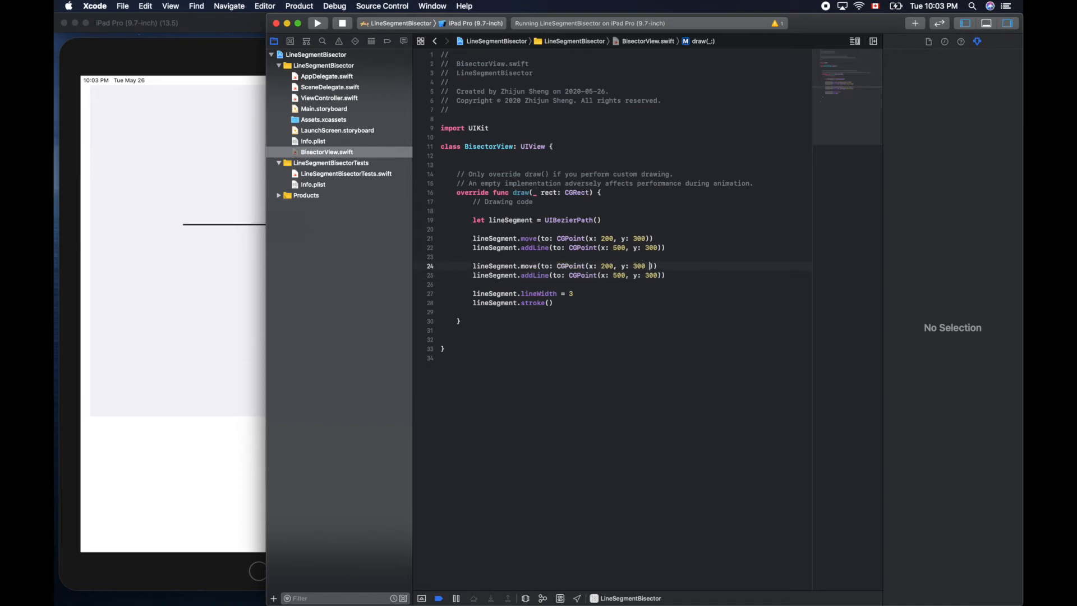
Change the tick's y values to 300 - 10 and 300 + 10 at x 200
type("-")
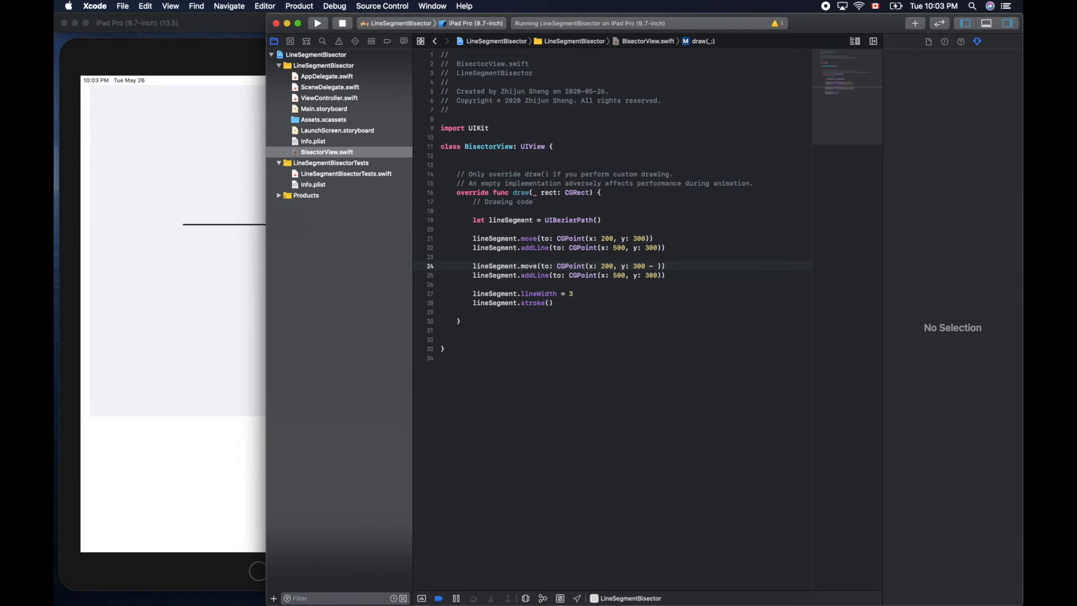
type("10")
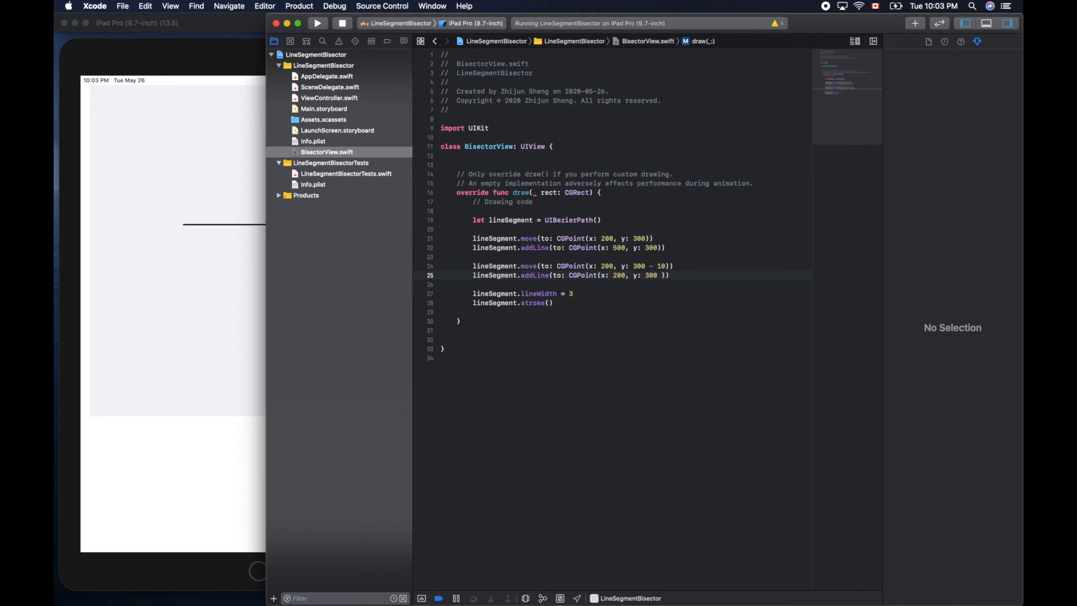
type("+ 1")
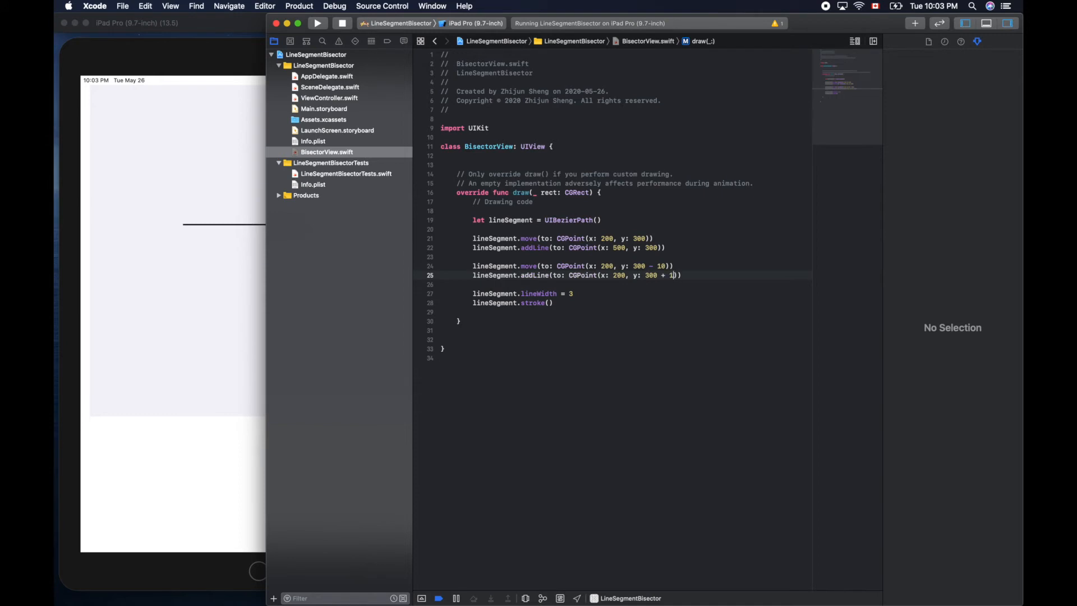
type("0")
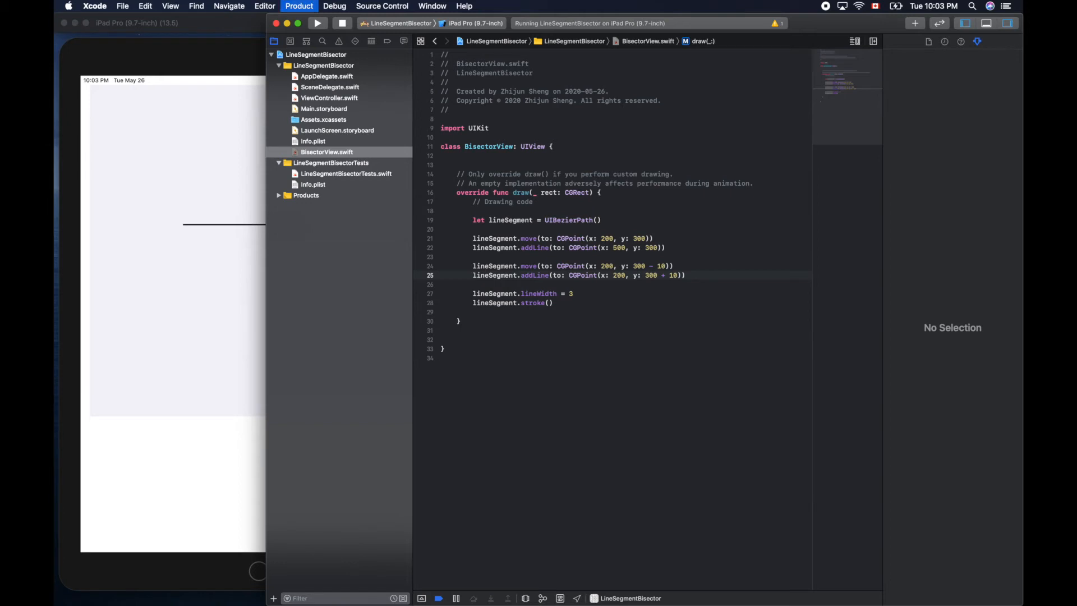
Run the app via Product > Run to show the left-end tick
left_click(299, 5)
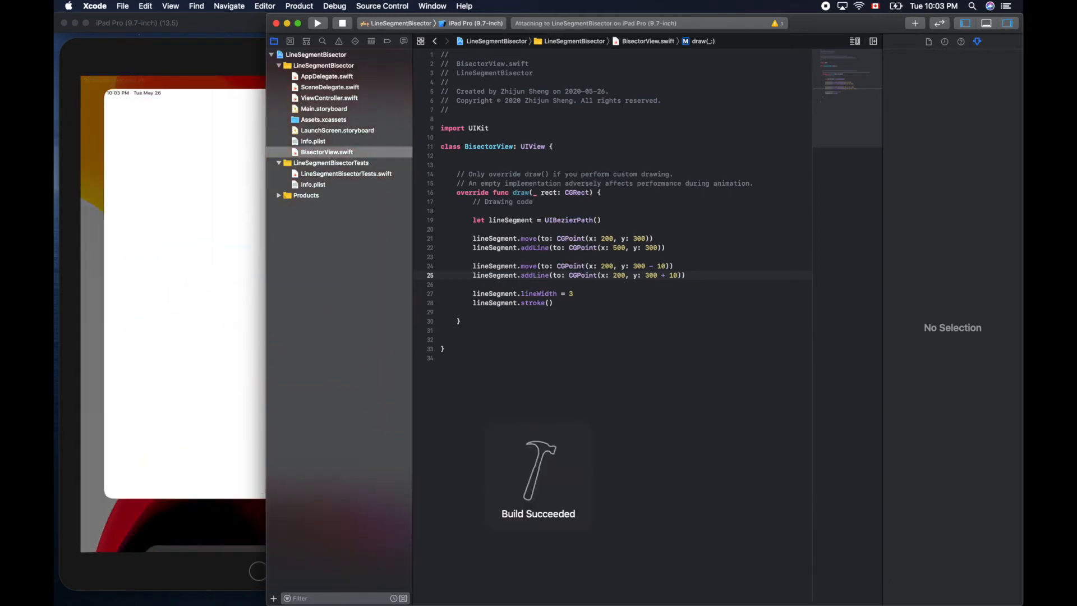
left_click(317, 22)
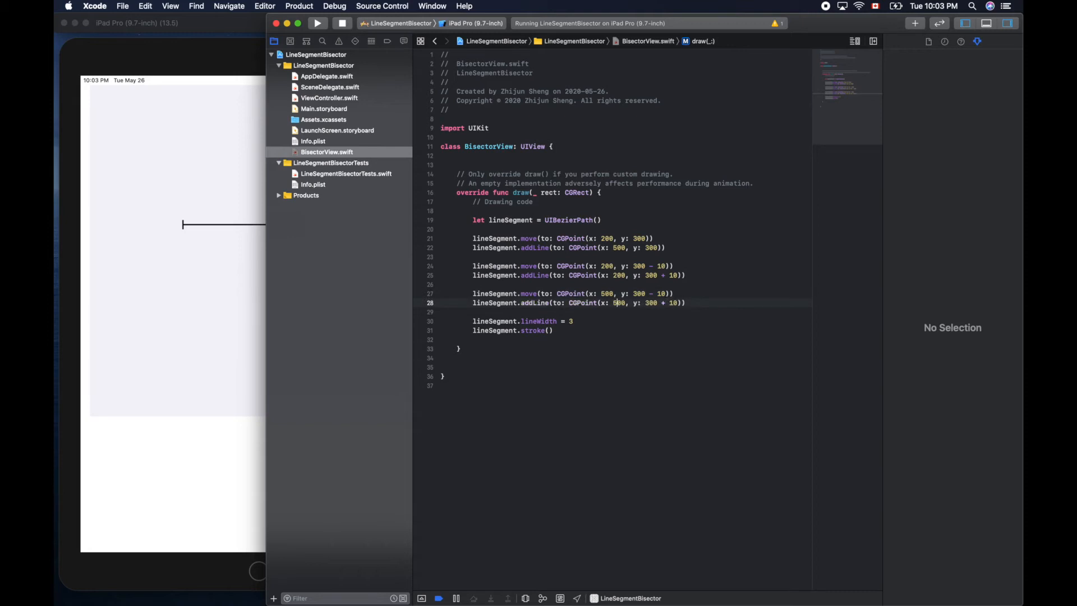
Rerun the app and bring the Simulator forward to view both end ticks
left_click(316, 22)
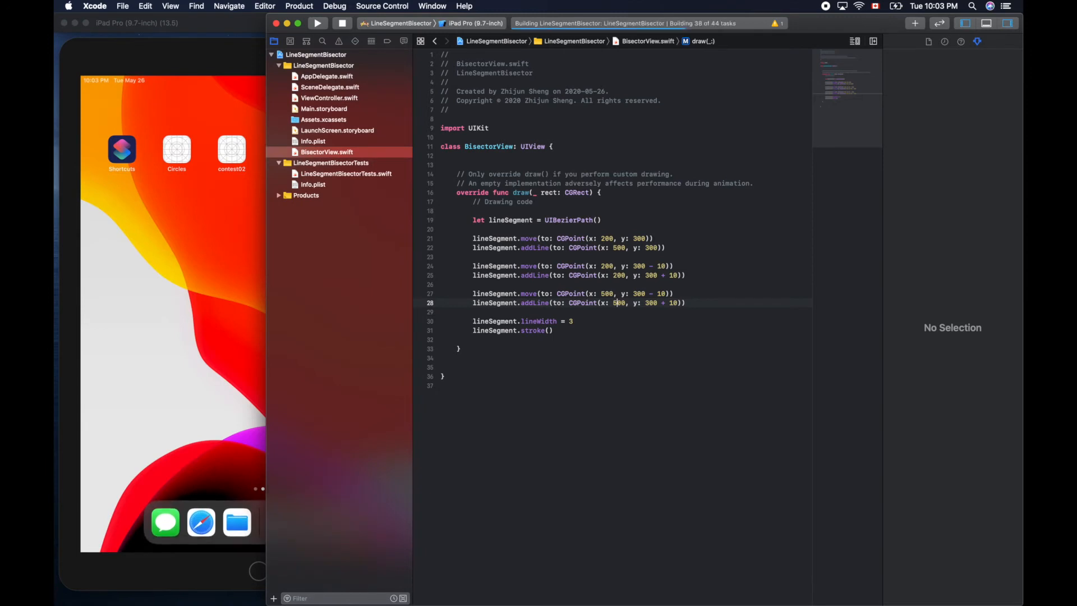
left_click(316, 22)
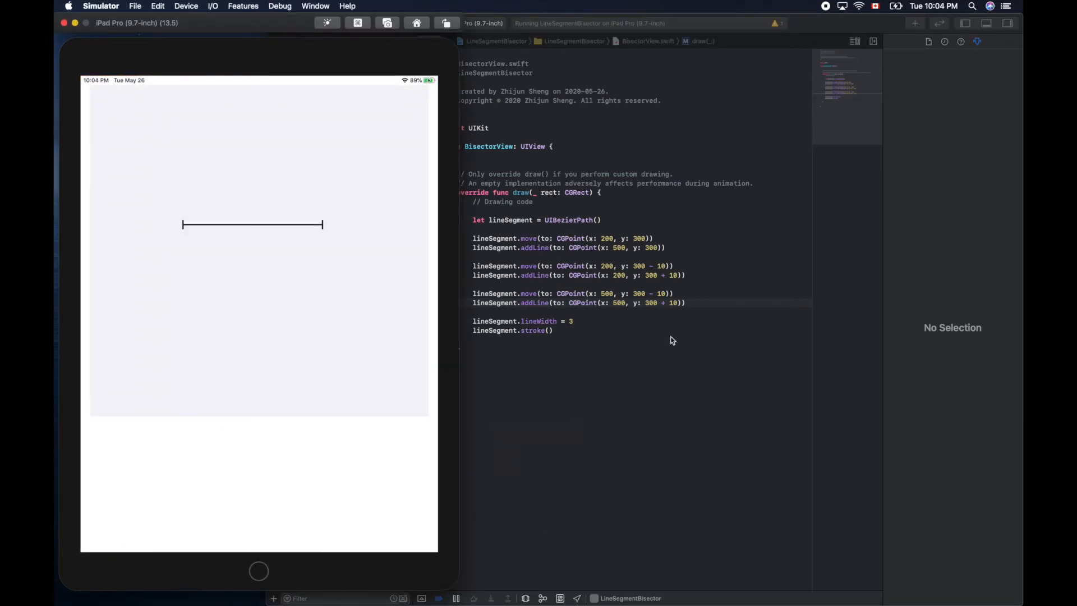
mouse_move(632, 331)
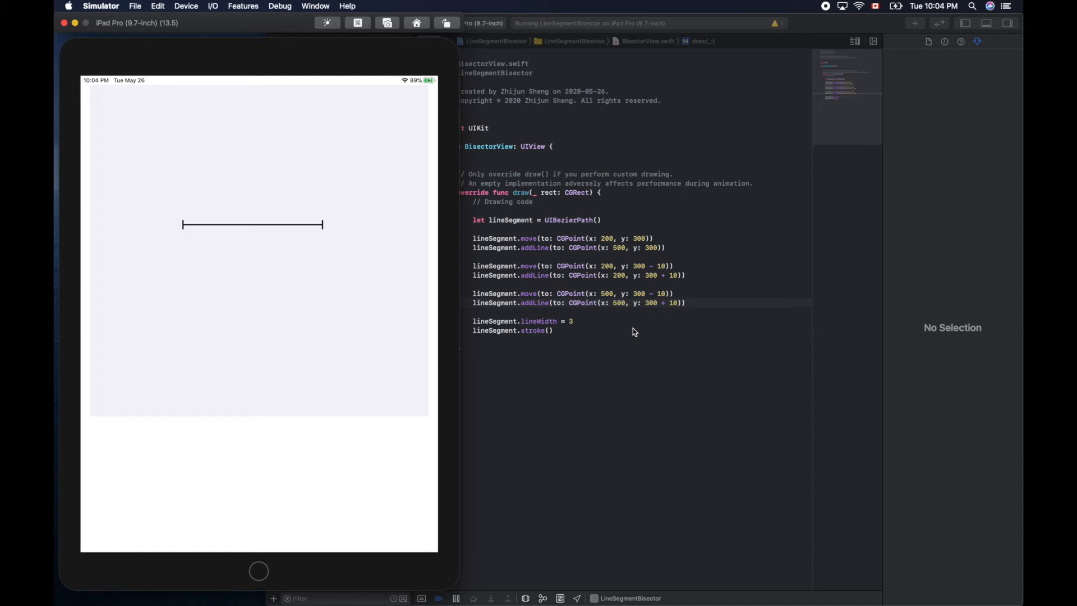
mouse_move(223, 183)
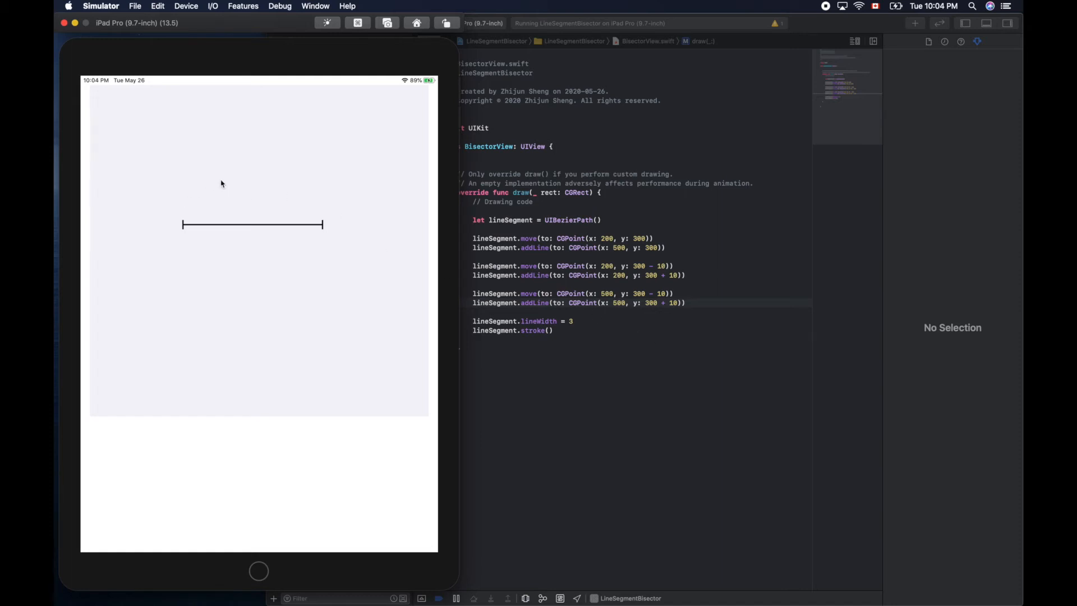
mouse_move(235, 128)
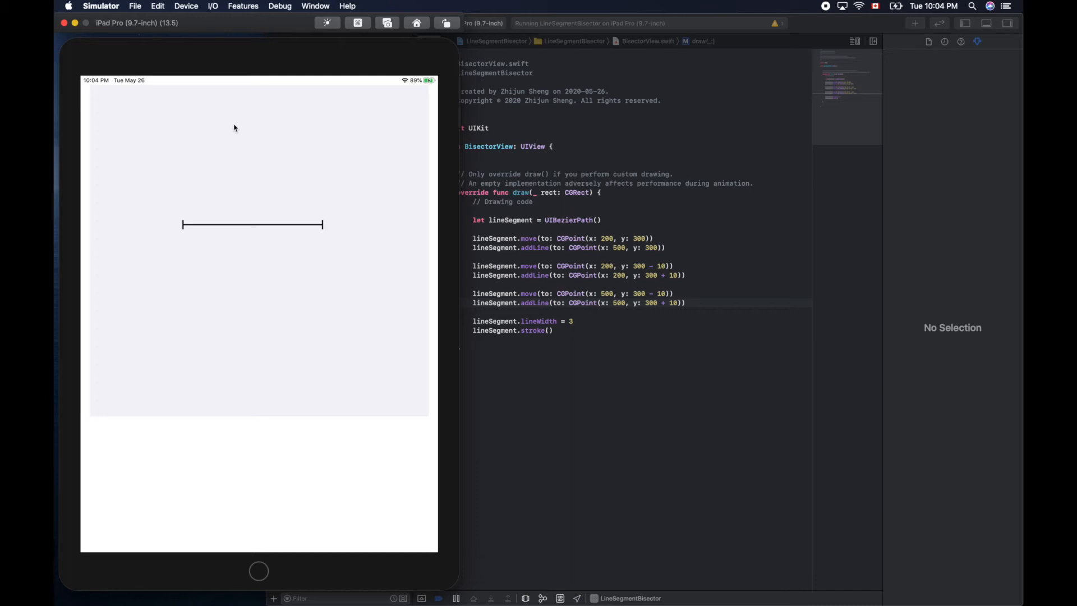
mouse_move(222, 373)
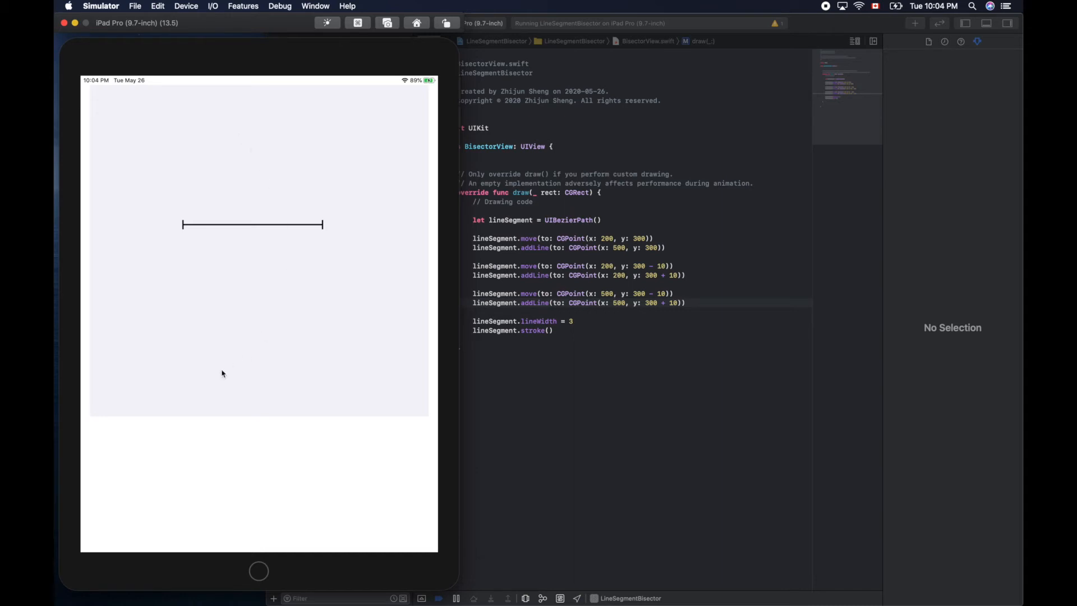
mouse_move(305, 363)
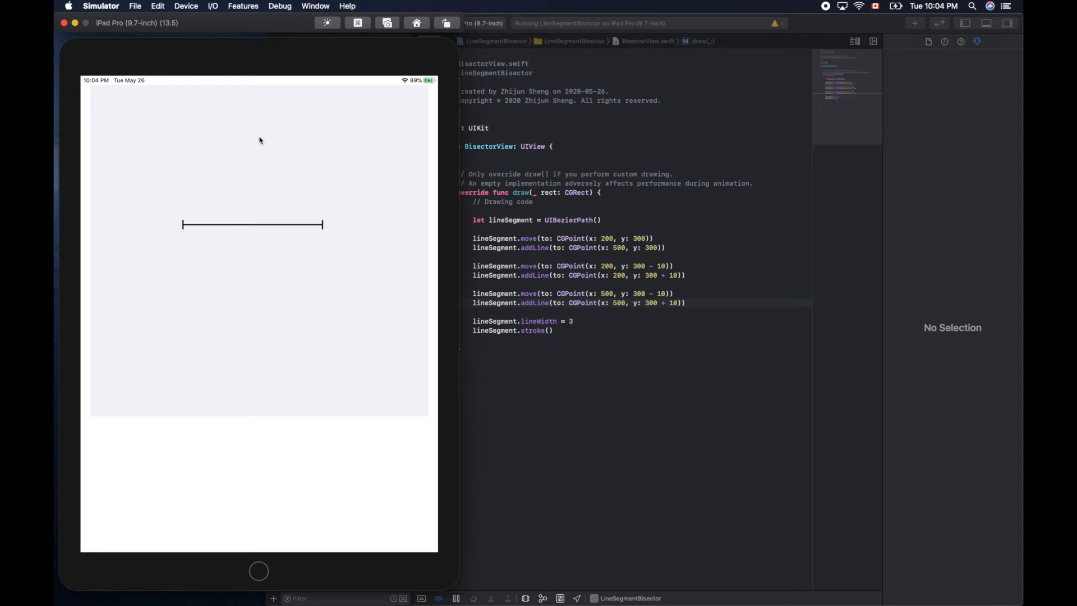
mouse_move(251, 362)
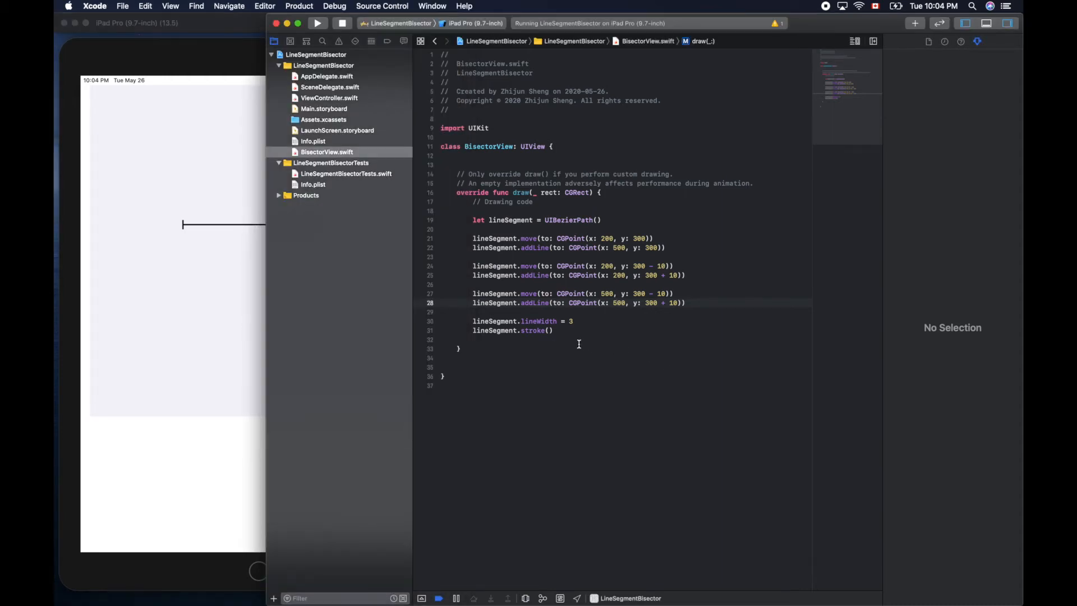
After stroke(), start let arc1 = UIBezierPath(arcCenter:) centred at (200, 300)
left_click(550, 331)
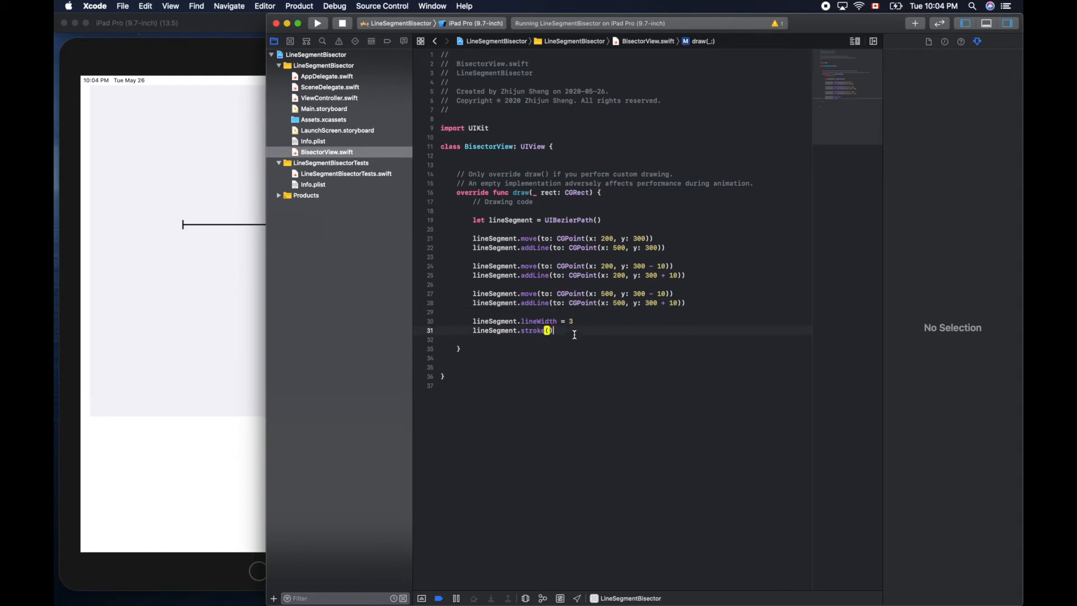
key("enter")
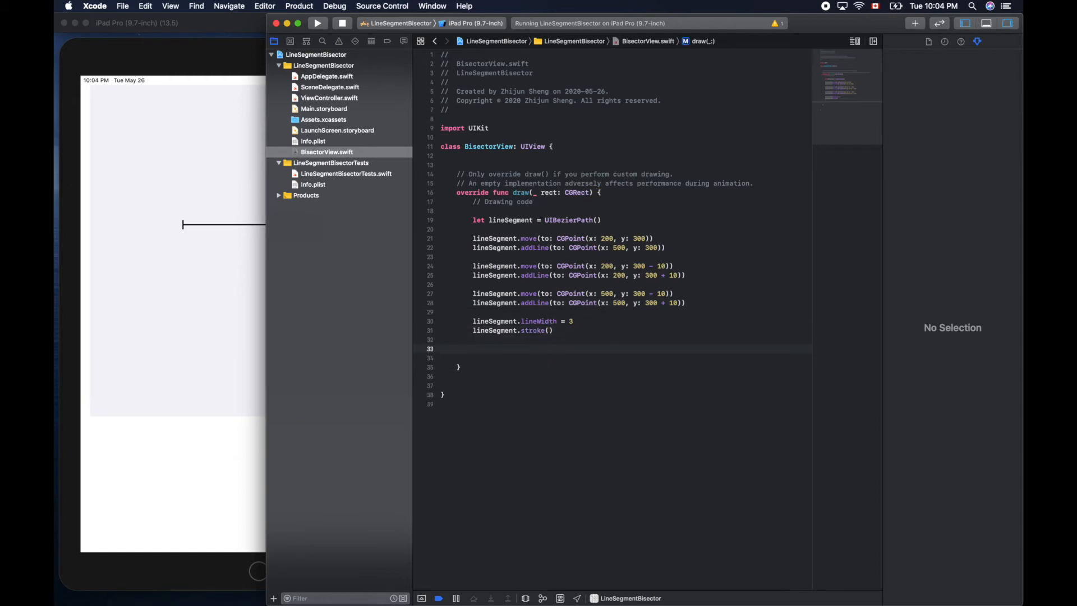
type("let name = value")
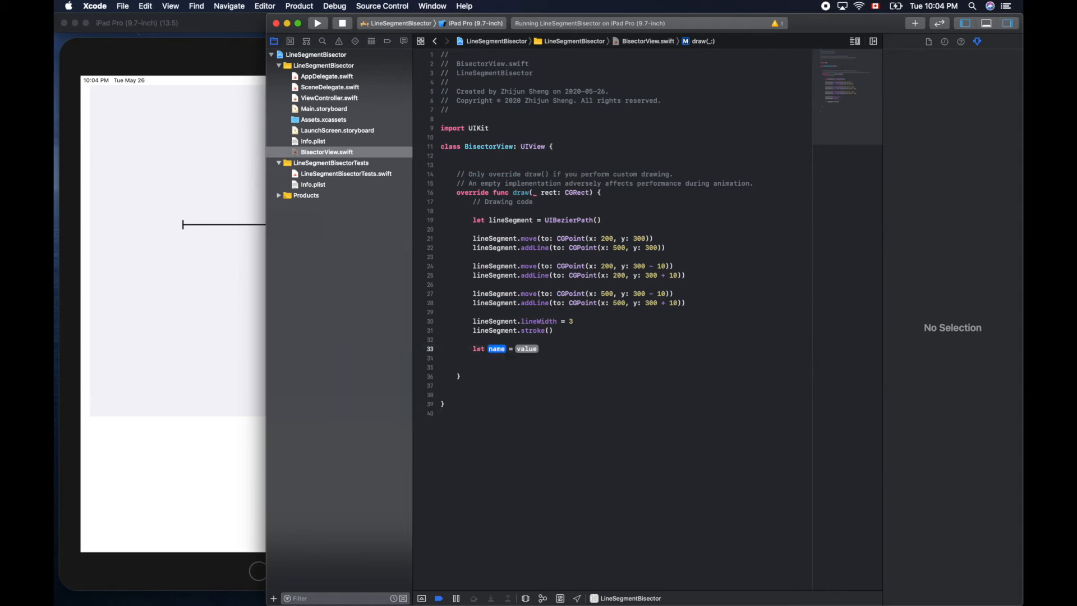
type("ci")
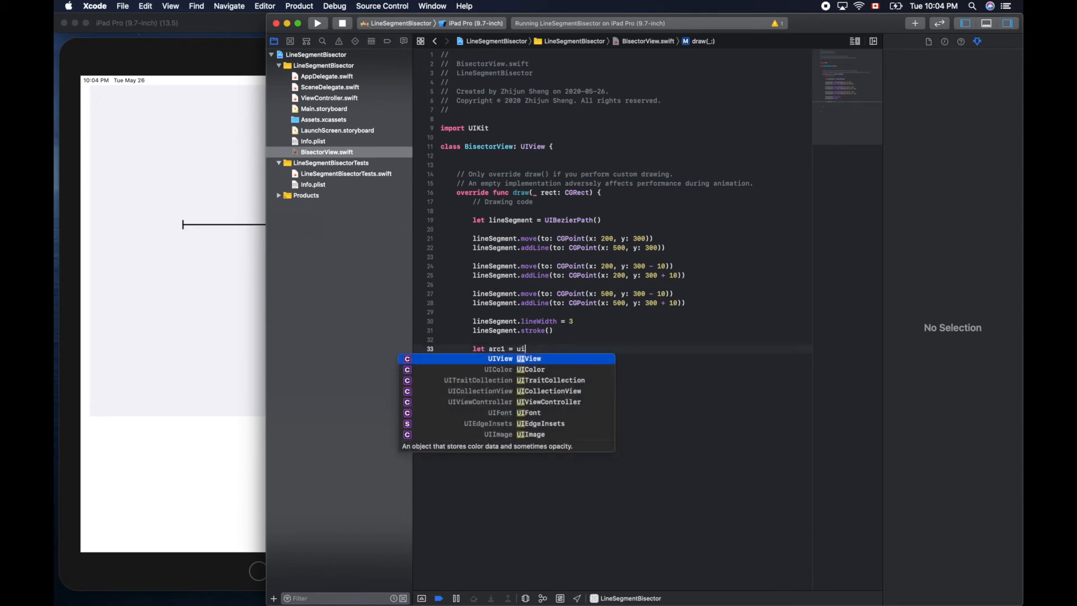
type("be")
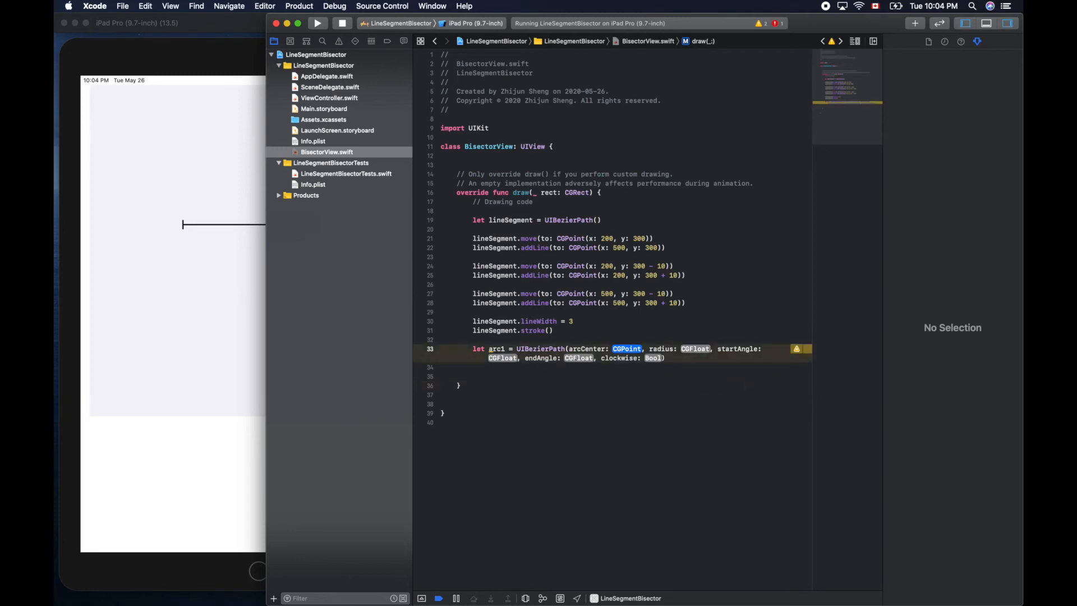
type("(x: 200, y: 300")
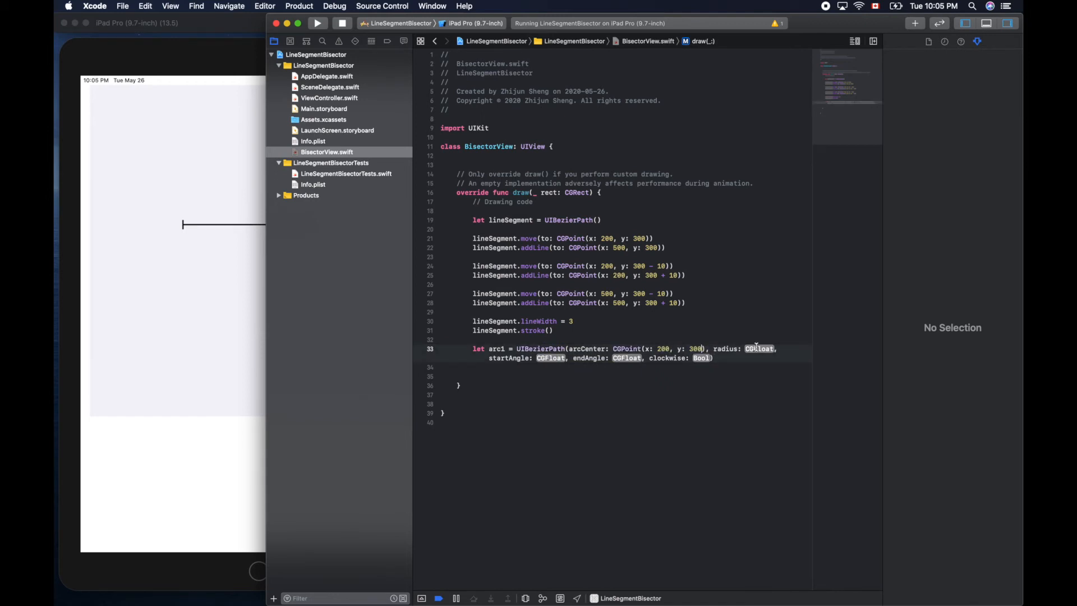
left_click(206, 275)
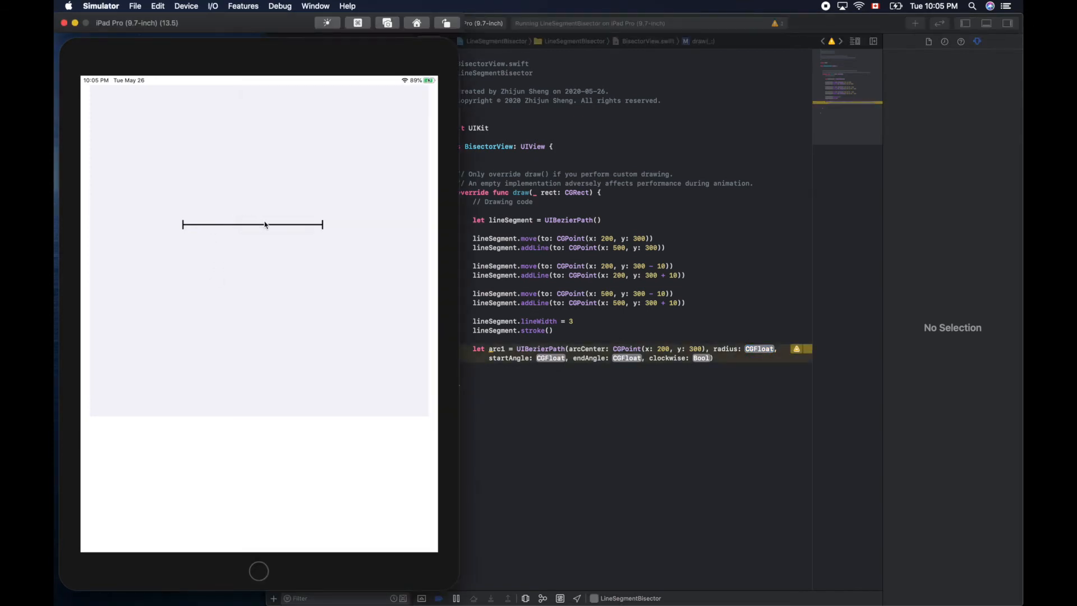
mouse_move(260, 245)
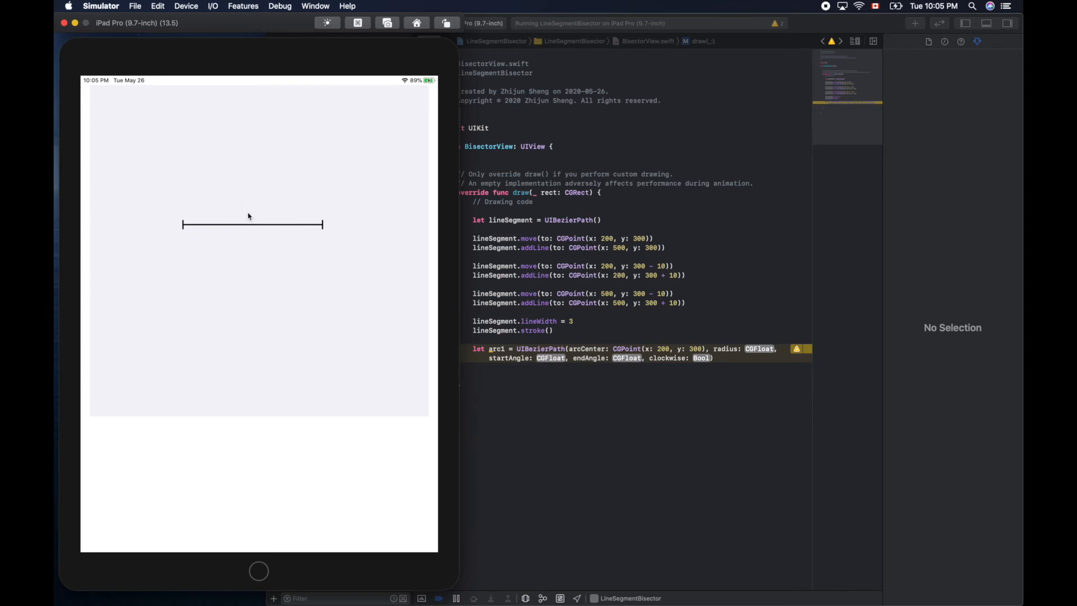
mouse_move(257, 192)
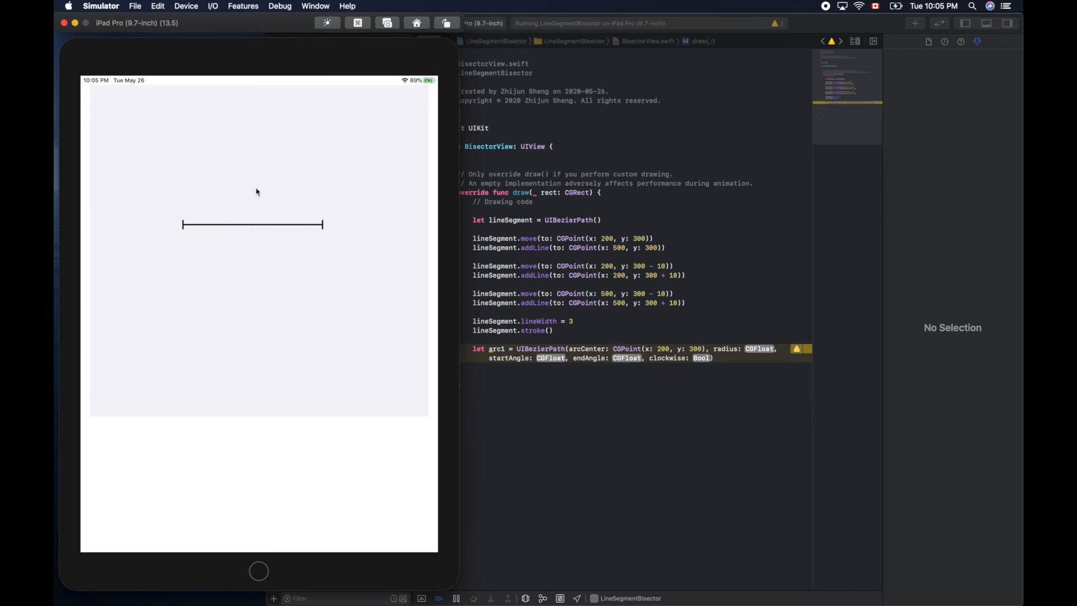
mouse_move(266, 148)
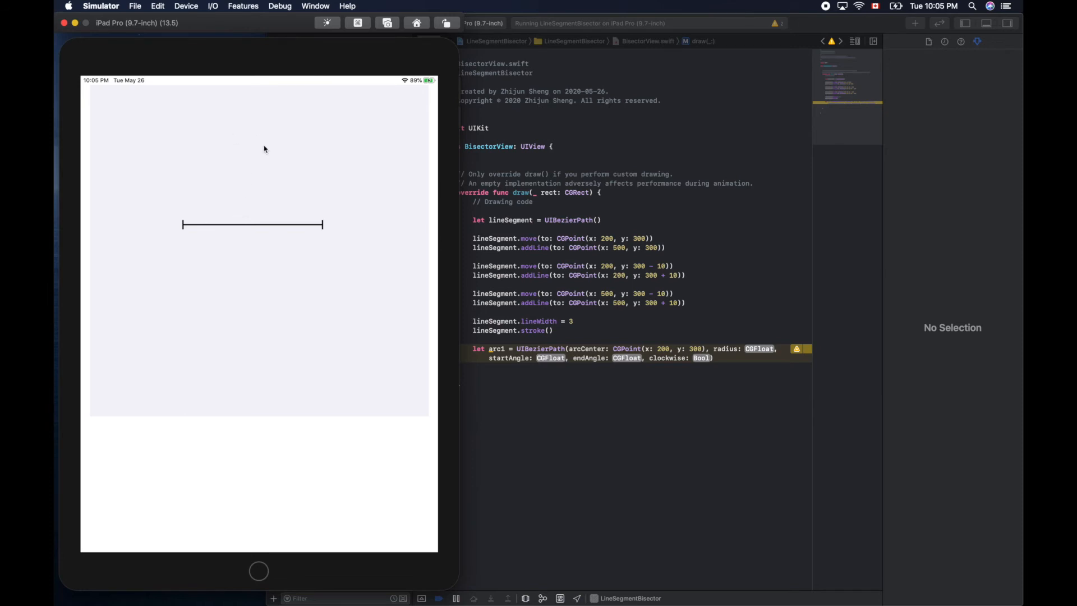
mouse_move(265, 229)
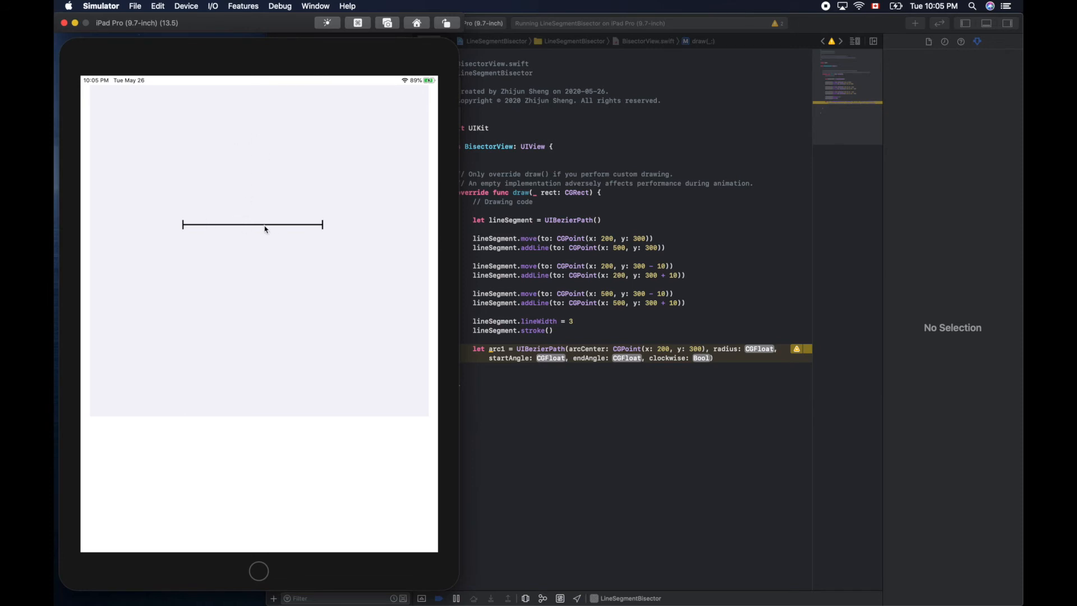
mouse_move(184, 230)
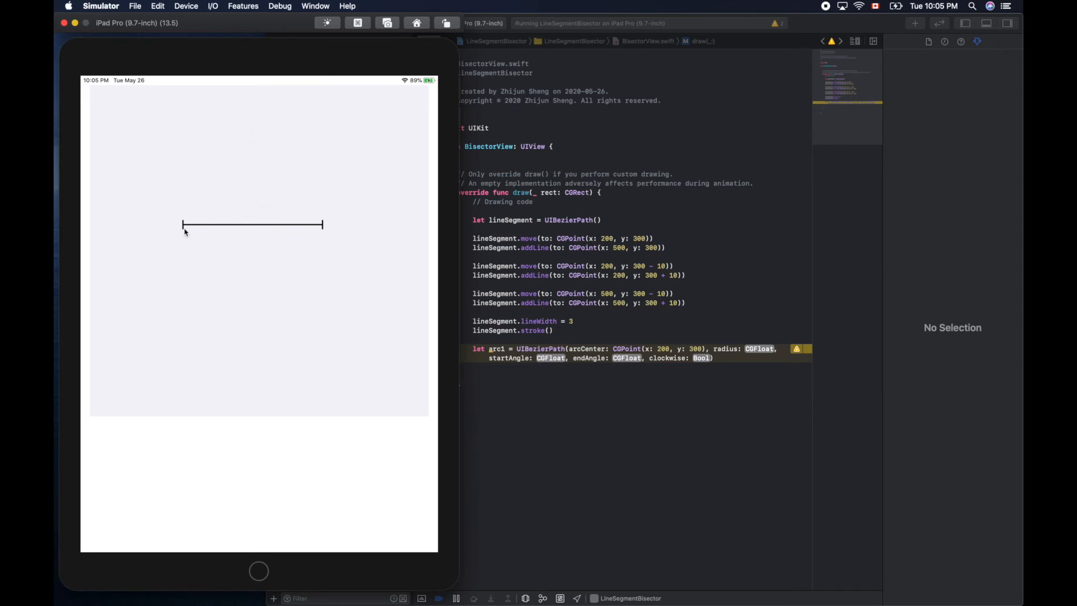
mouse_move(235, 123)
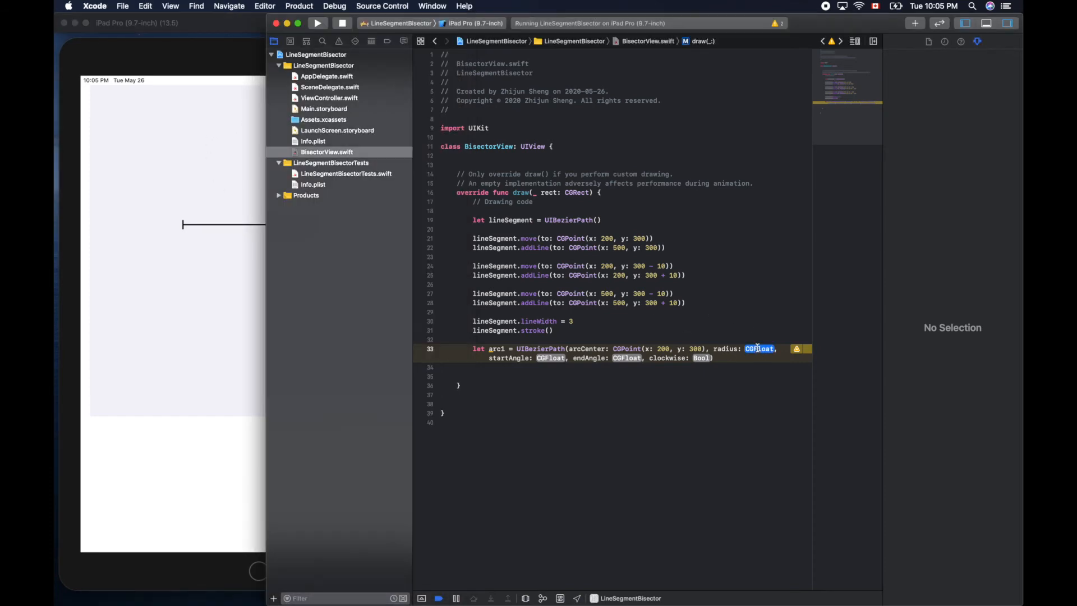
type("200")
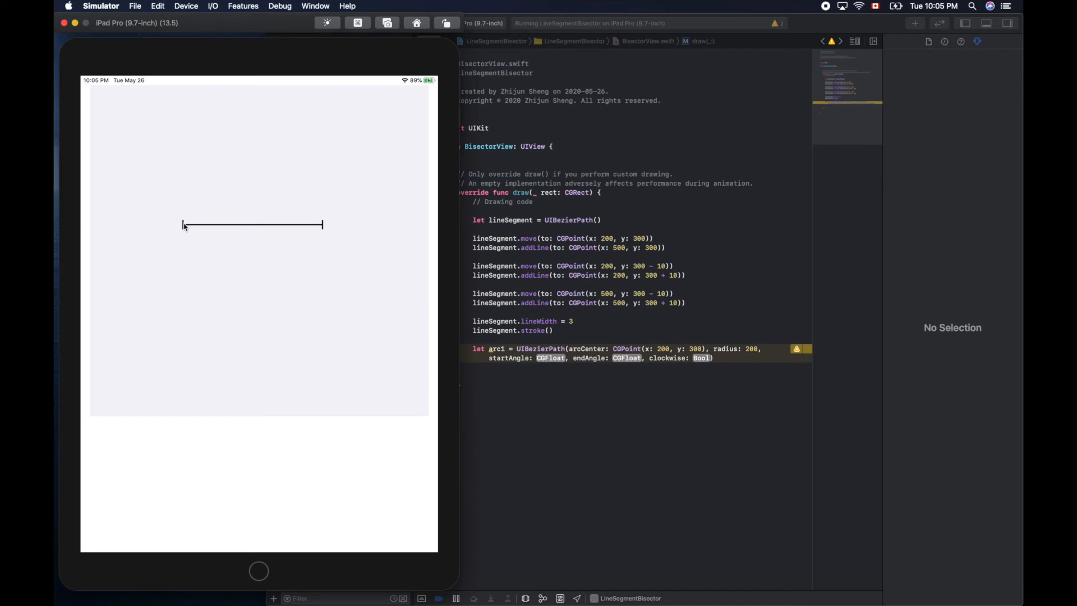
mouse_move(186, 233)
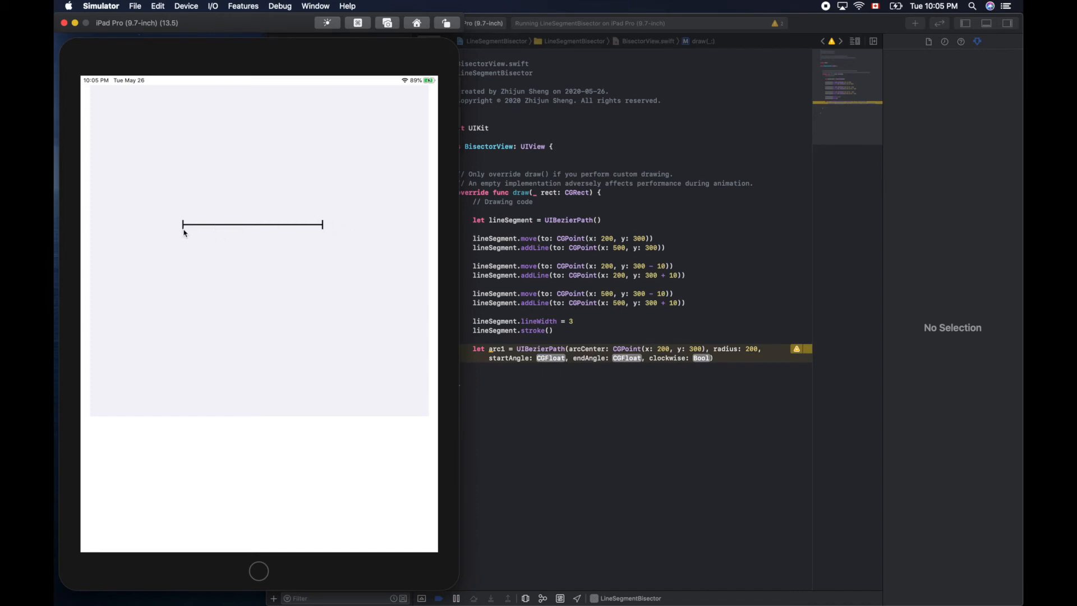
mouse_move(382, 228)
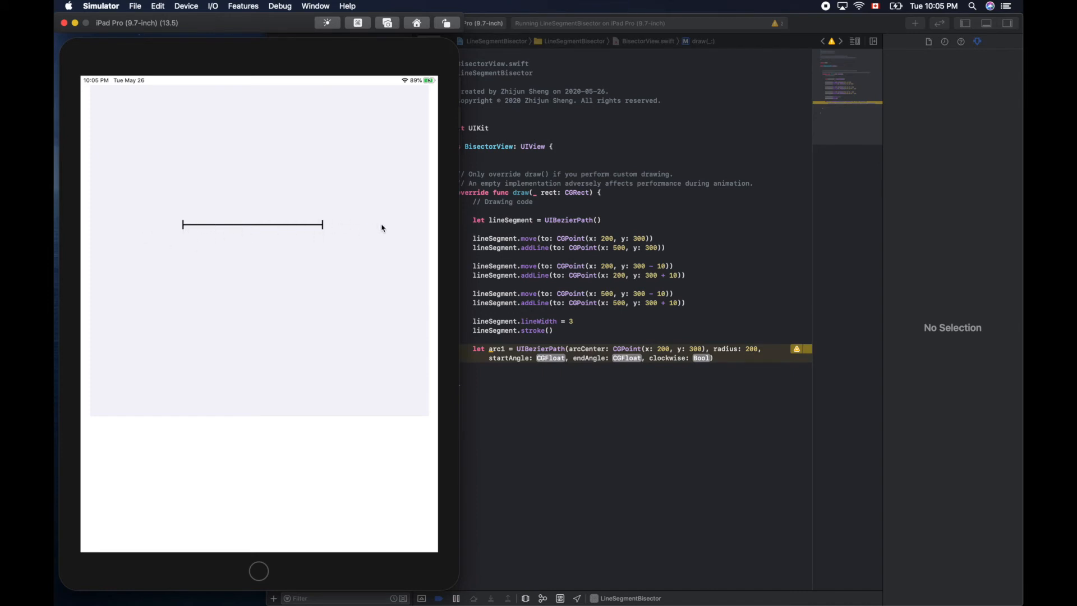
mouse_move(357, 227)
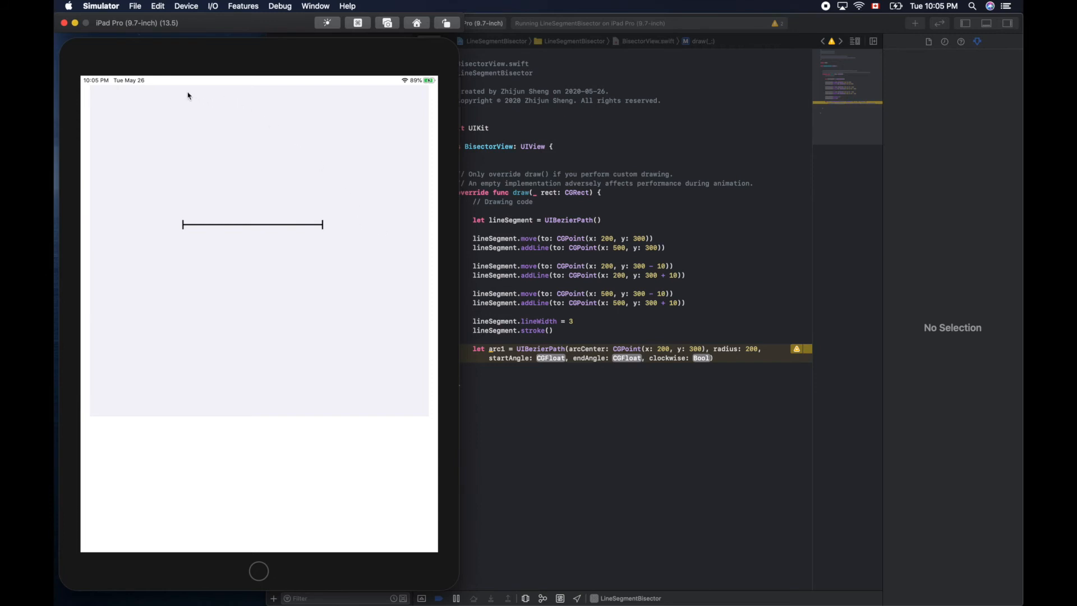
mouse_move(195, 93)
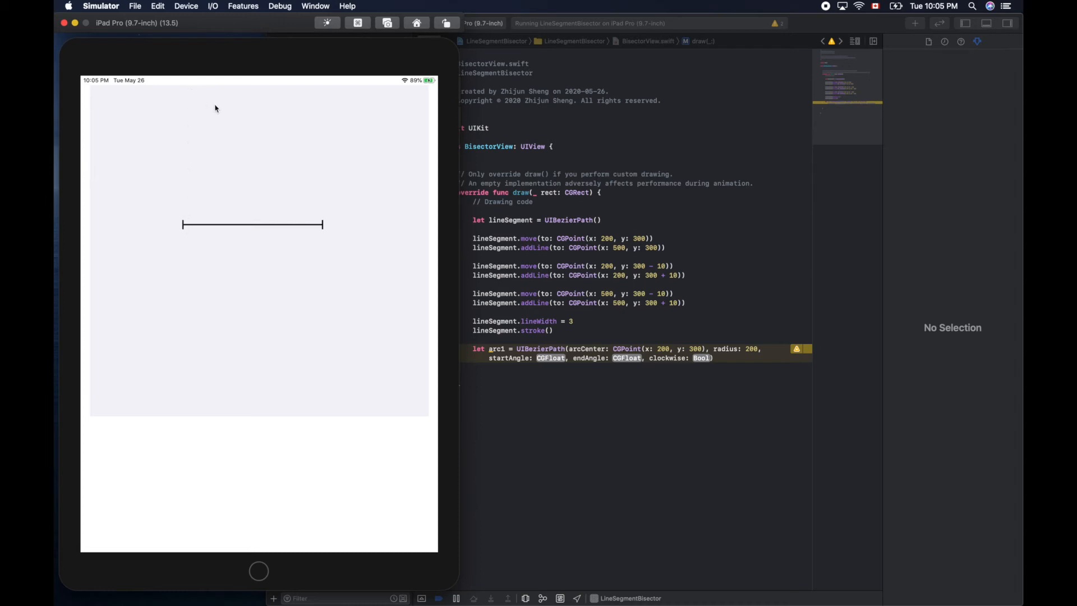
mouse_move(536, 297)
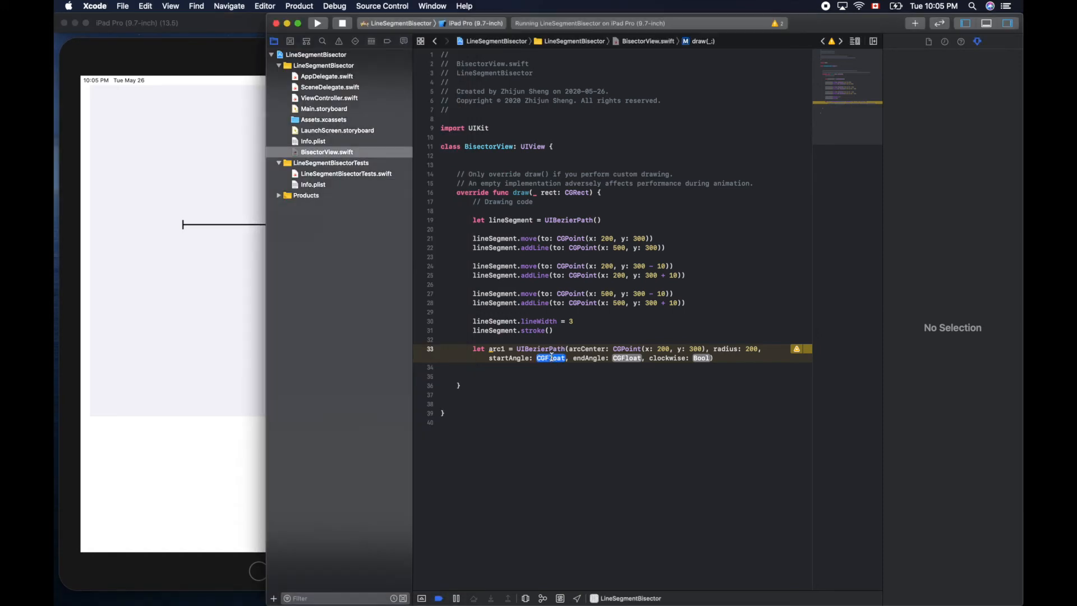
Give arc1 start angle -0.5 × CGFloat.pi, end angle 0.5 × CGFloat.pi, clockwise true
type("-0.5 *")
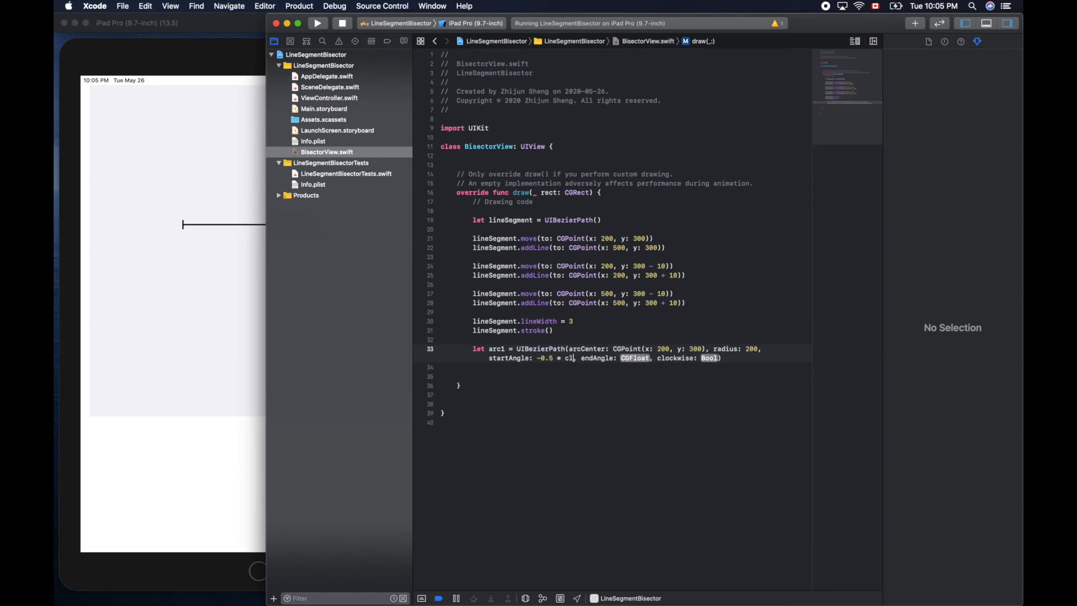
type("cg")
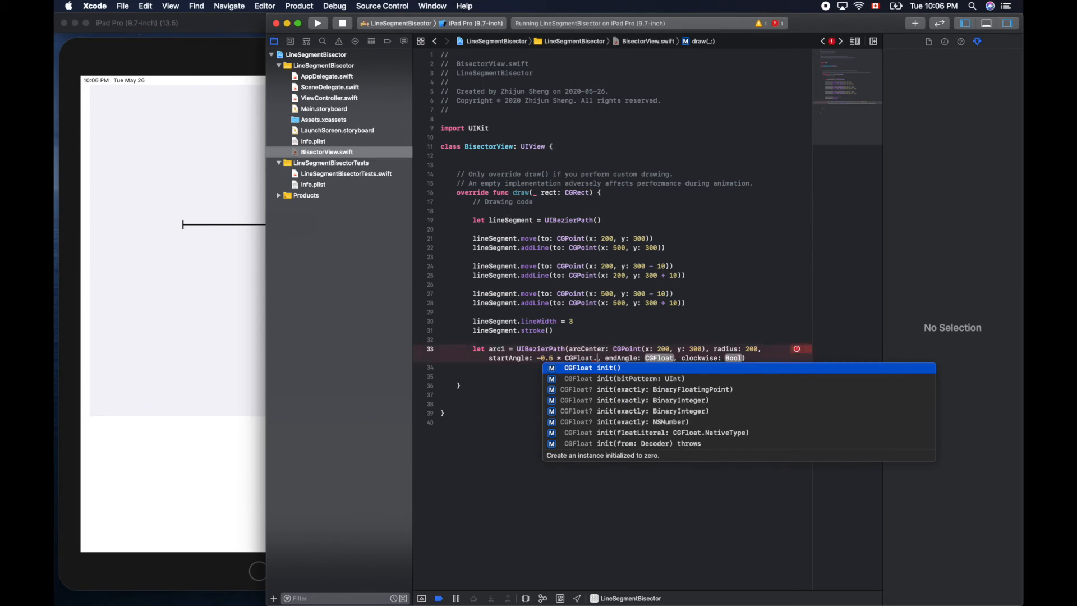
type("pi")
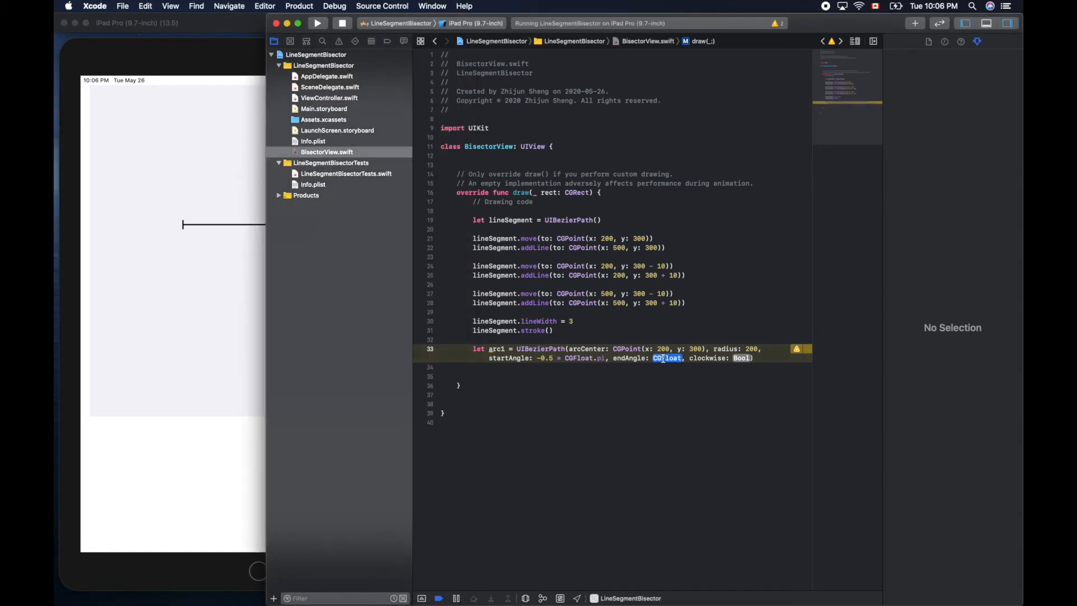
type("0.5")
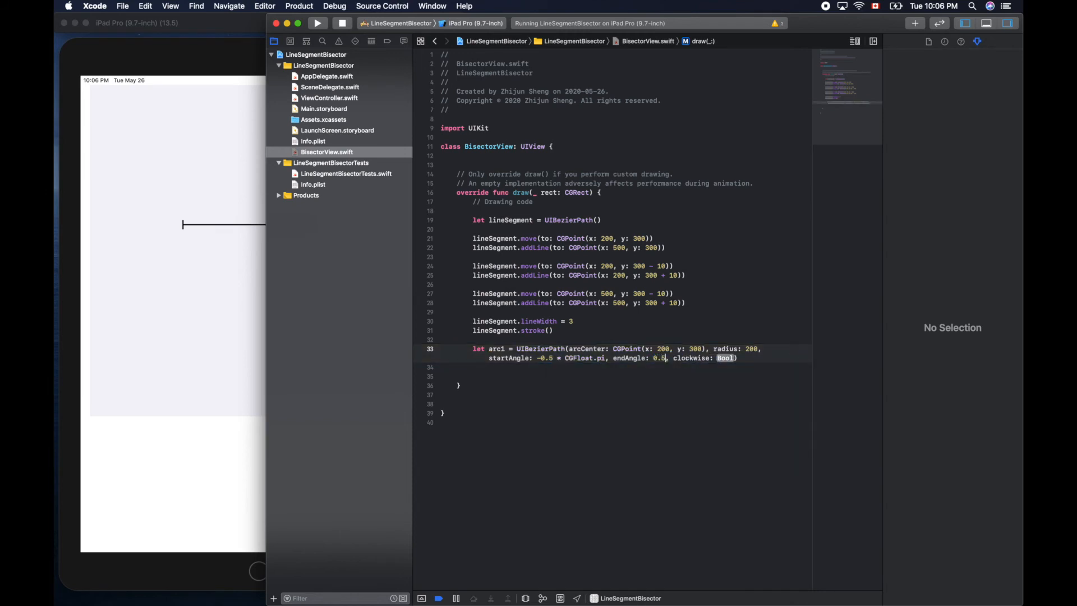
type("cf")
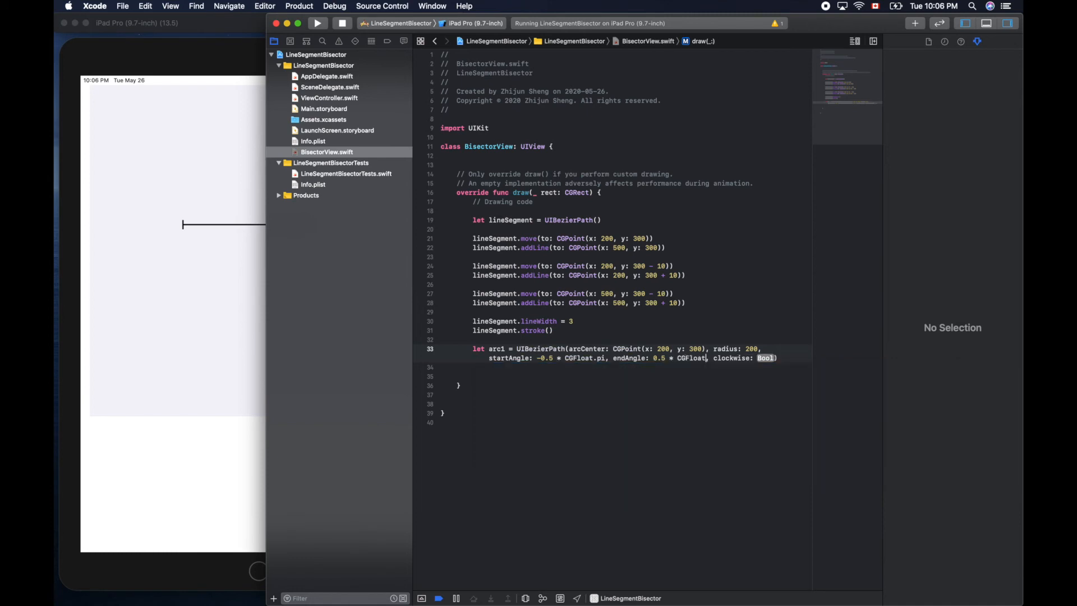
type(".pi")
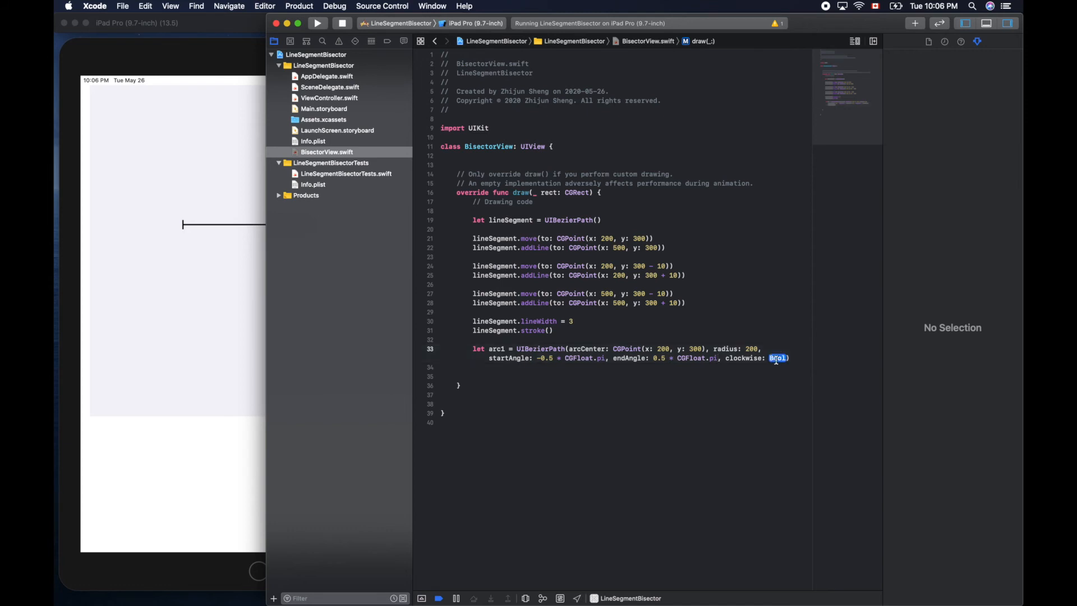
type("tr")
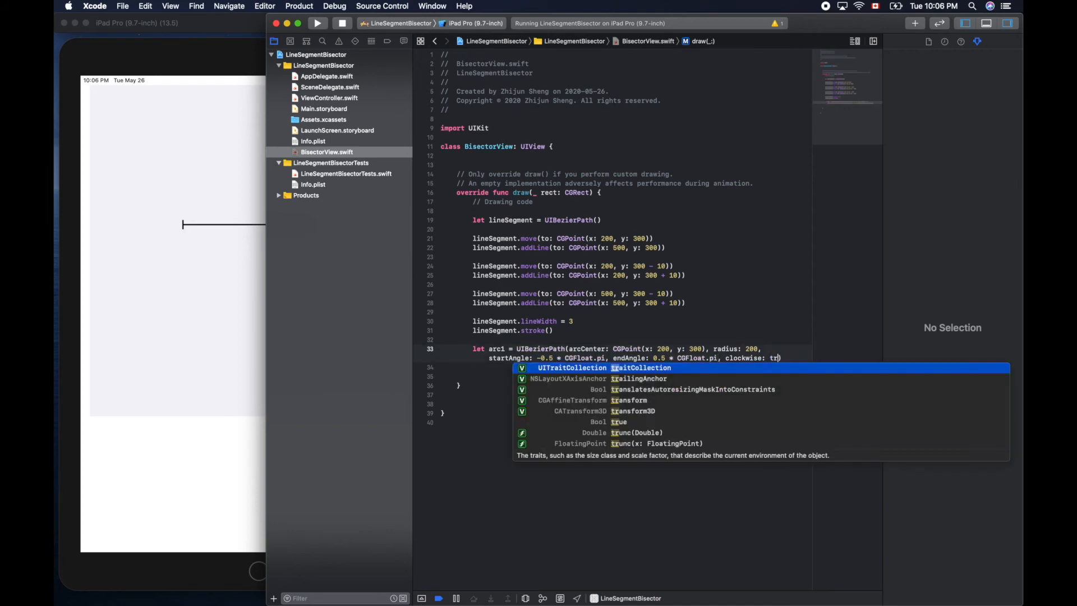
type("ue")
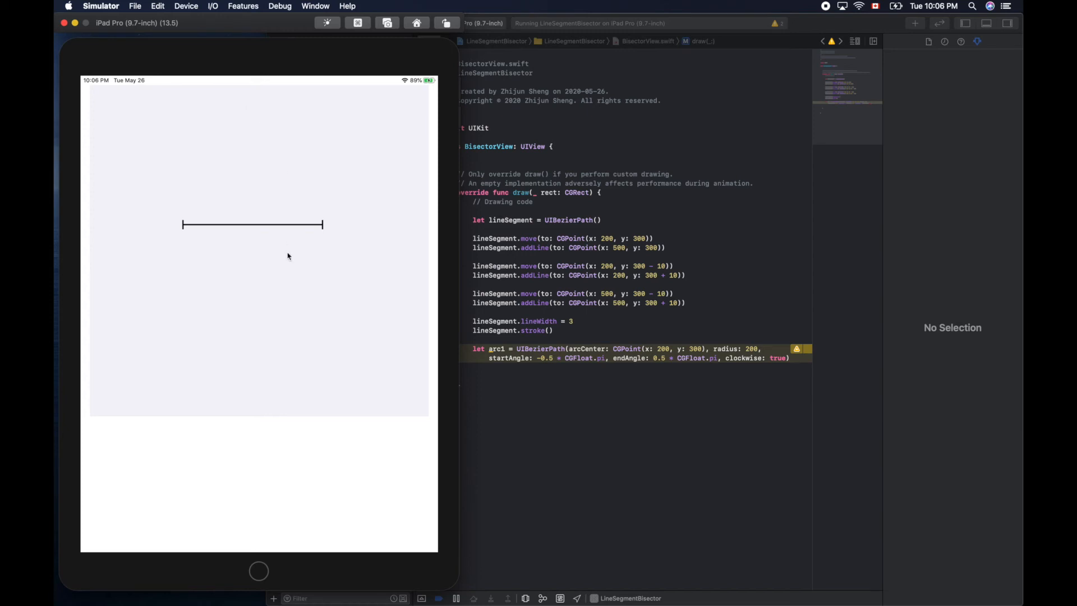
mouse_move(807, 405)
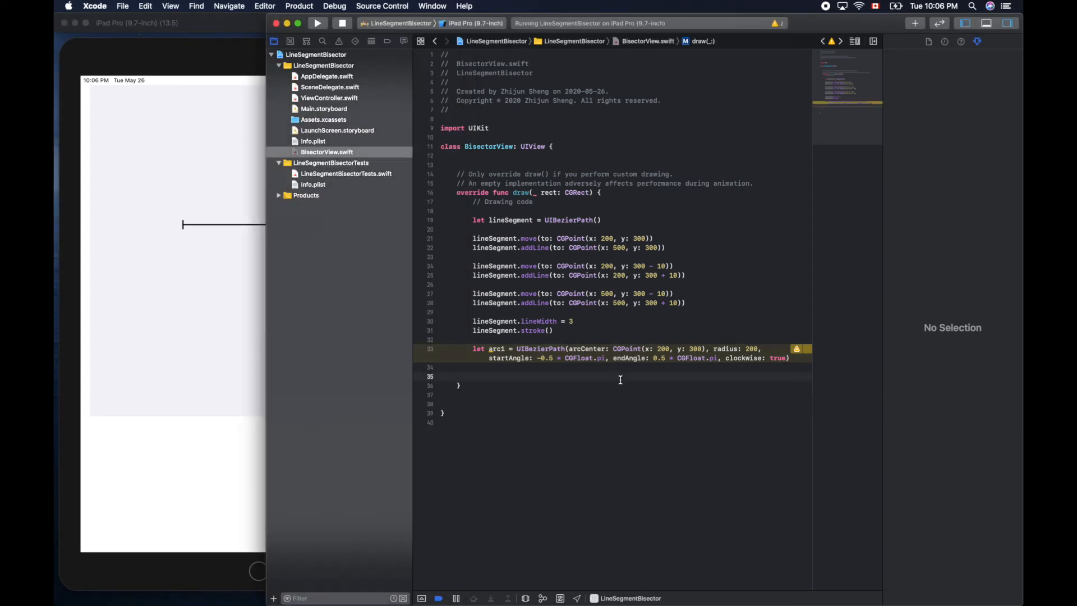
Stroke arc1, rerun to see the half-circle, and start a colour literal above the arc
type("arc1.stroke(")
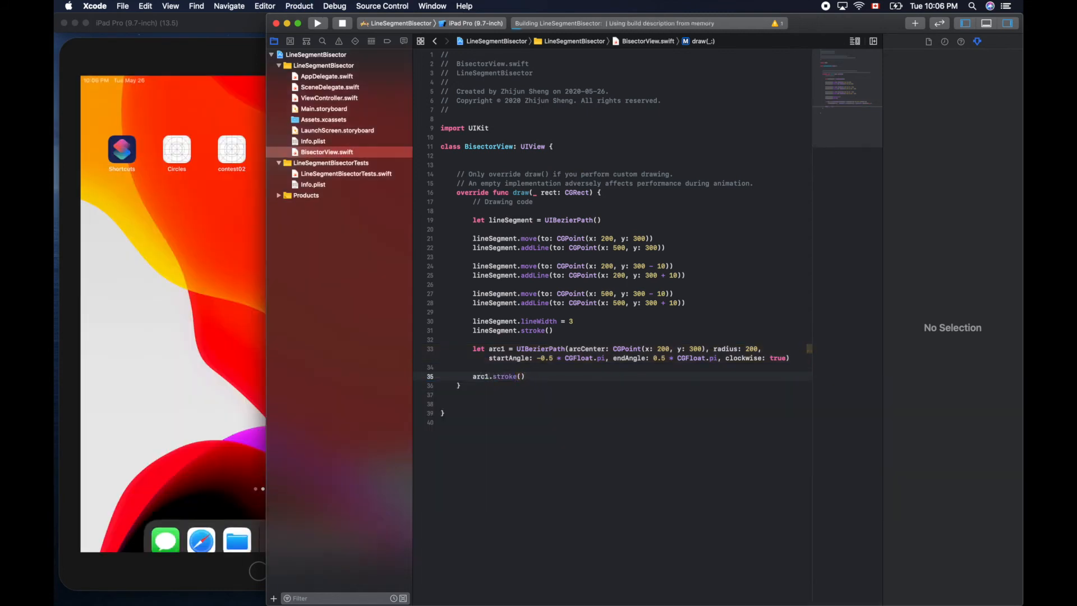
left_click(317, 22)
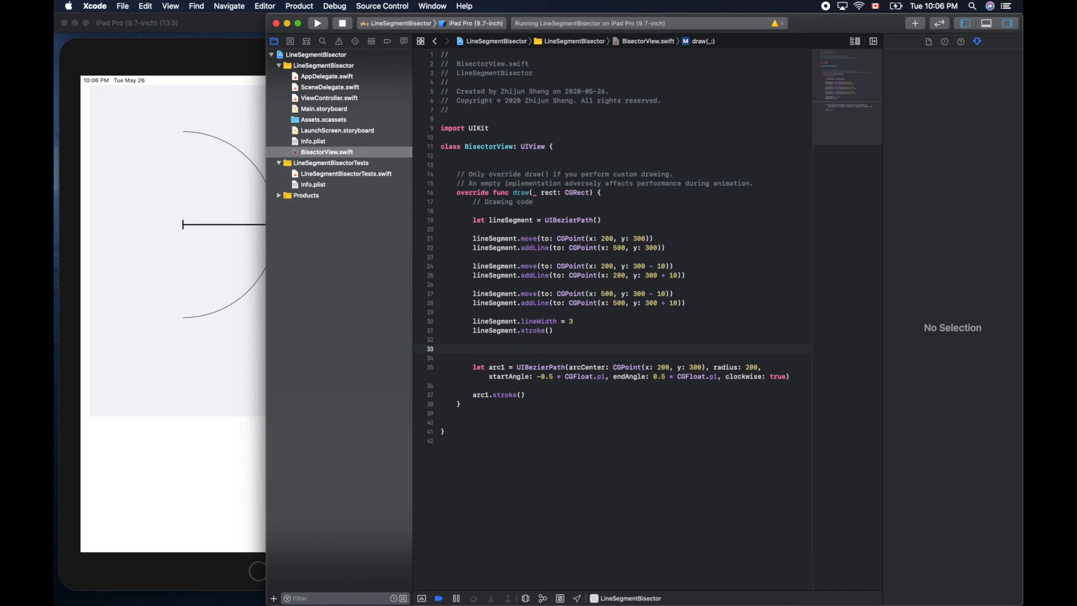
type("co")
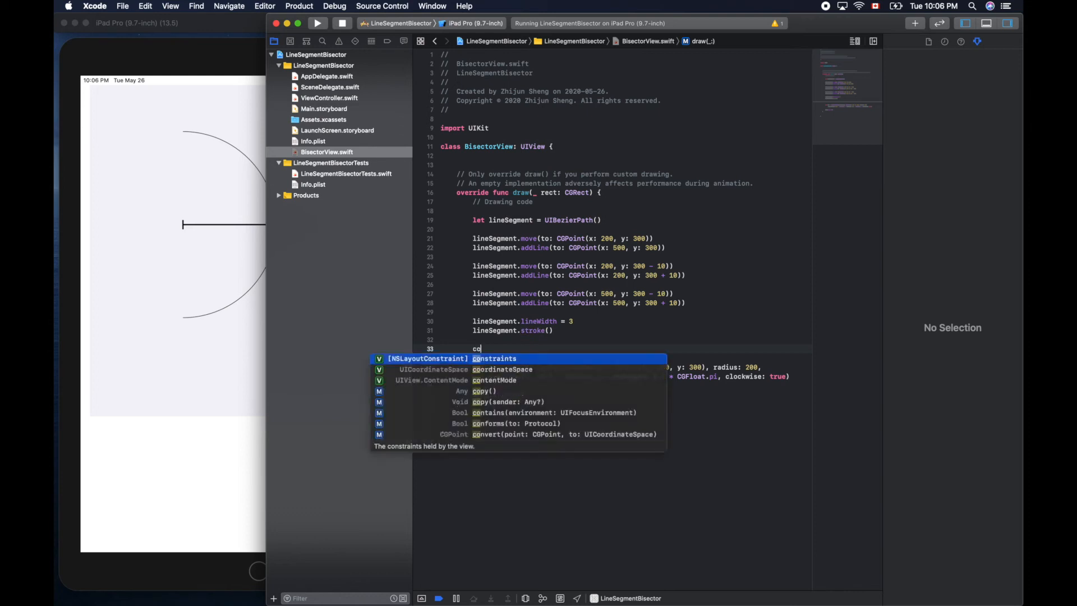
type("lo")
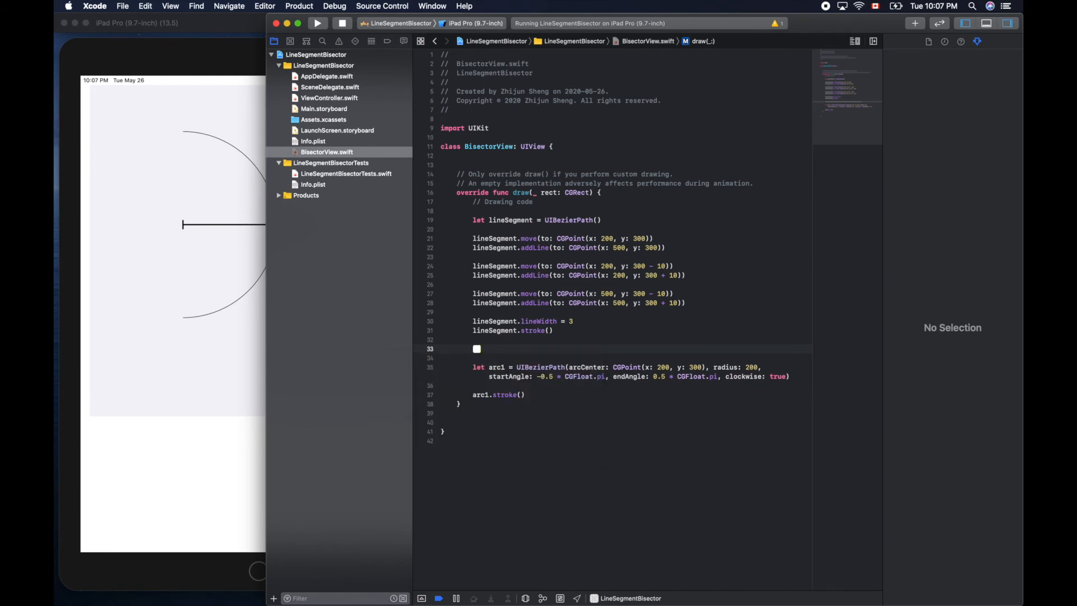
type(".setStroke(")
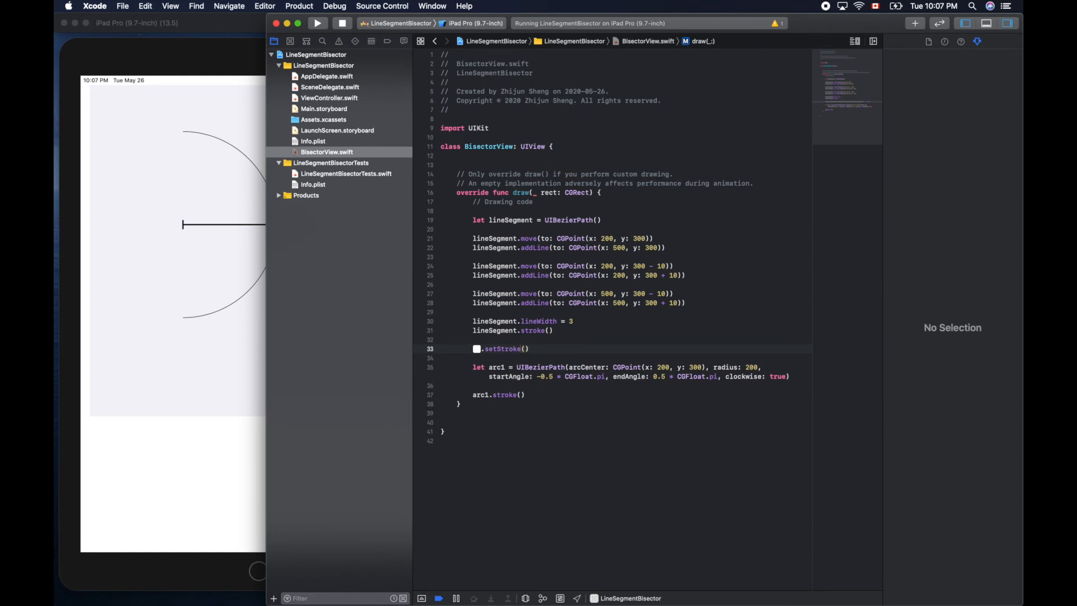
Set the arc stroke colour to orange and relaunch the app in Simulator
left_click(477, 349)
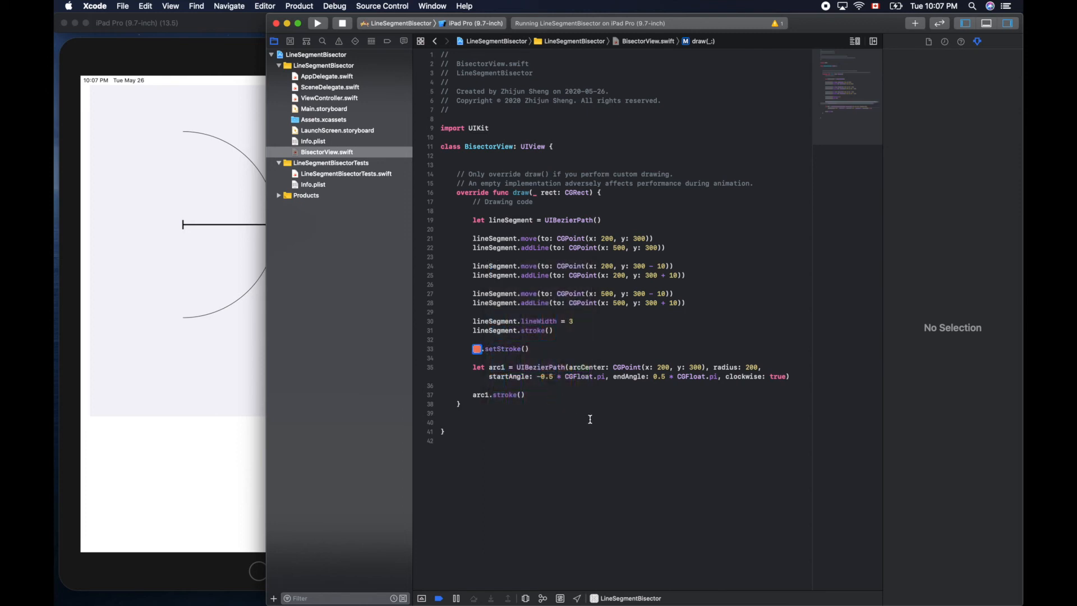
left_click(317, 22)
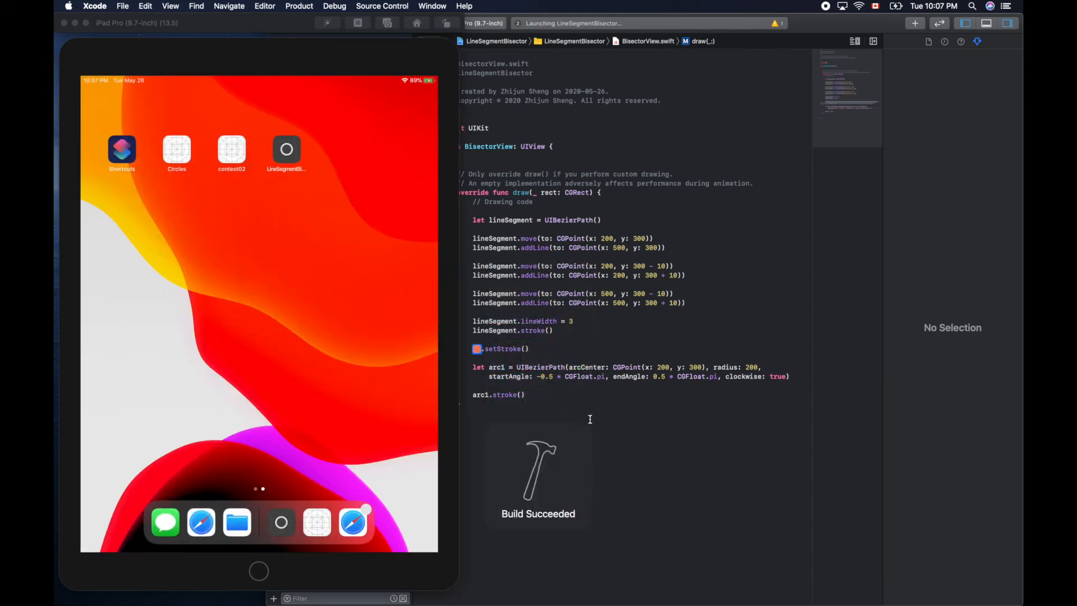
left_click(328, 22)
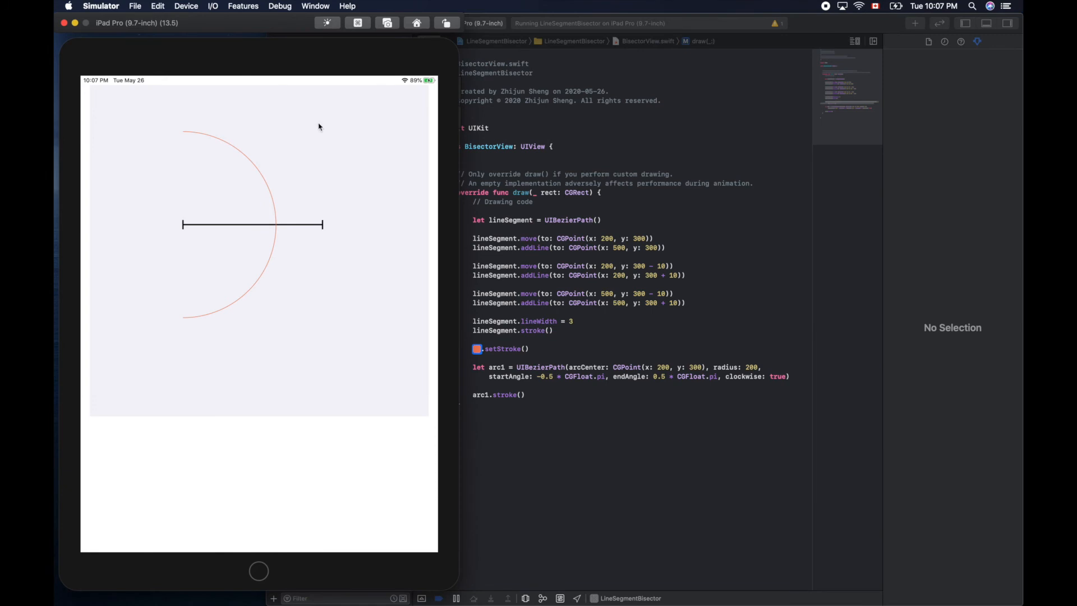
mouse_move(222, 168)
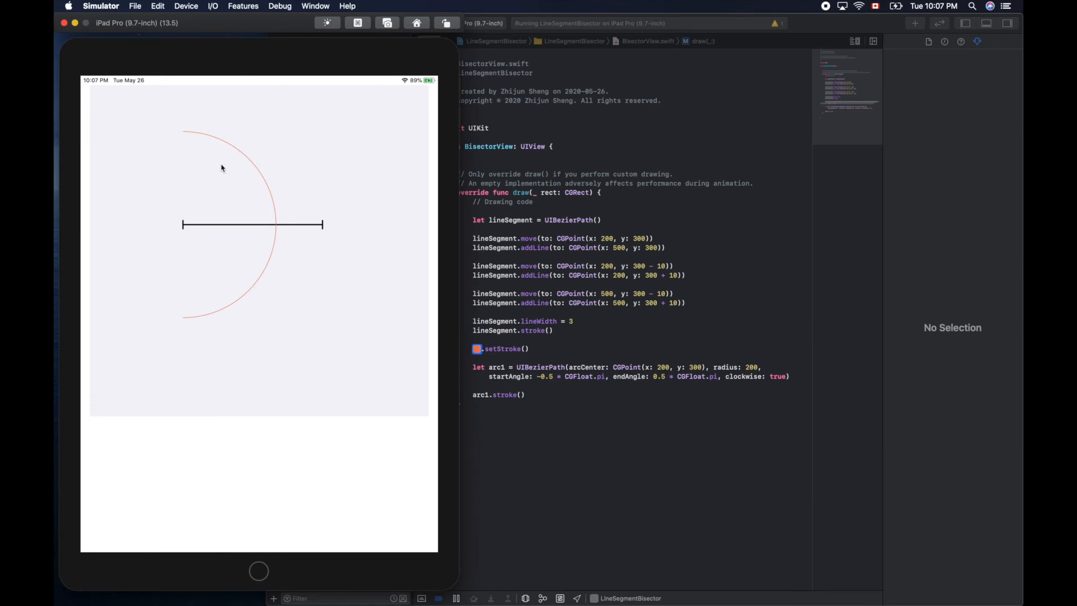
mouse_move(240, 282)
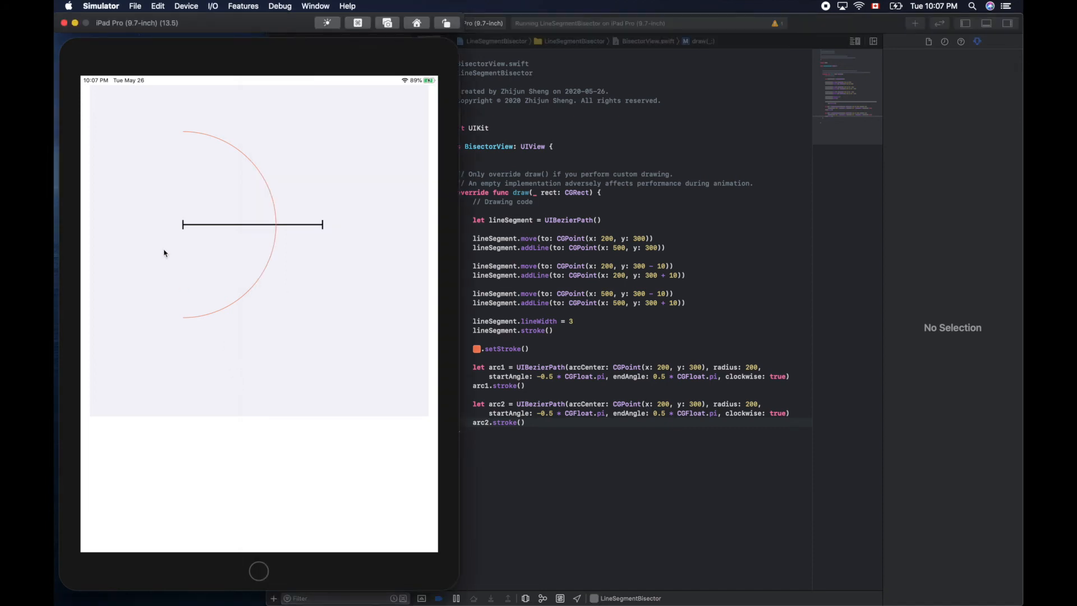
mouse_move(319, 229)
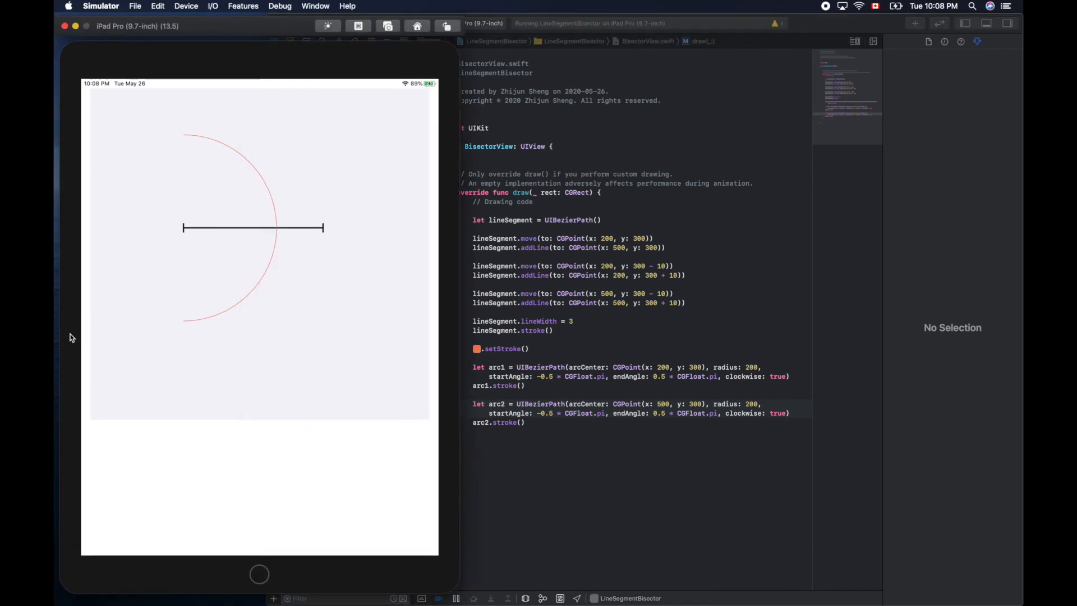
mouse_move(318, 123)
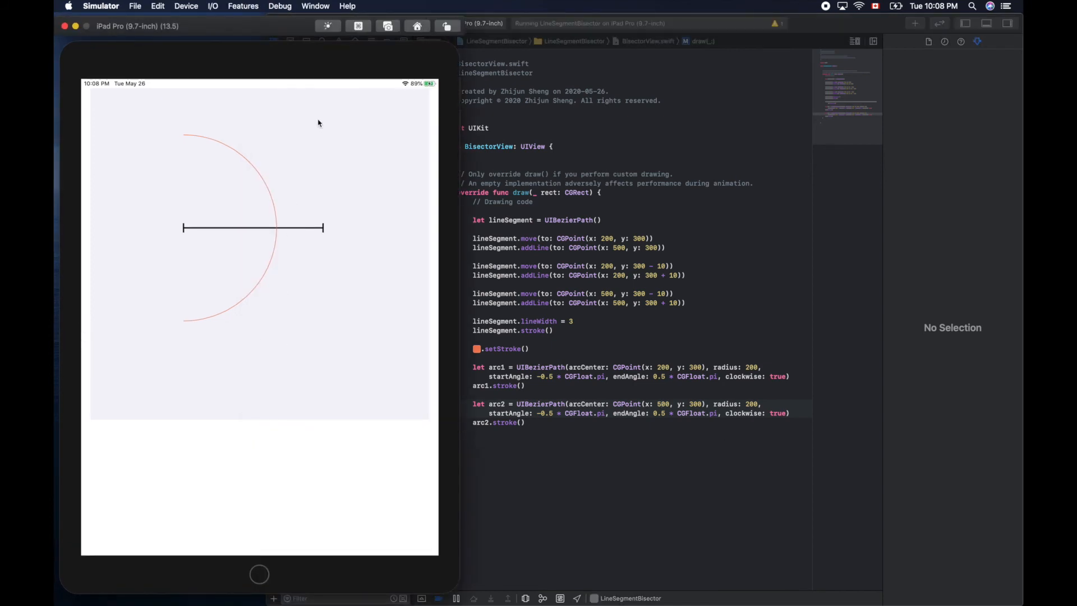
mouse_move(315, 341)
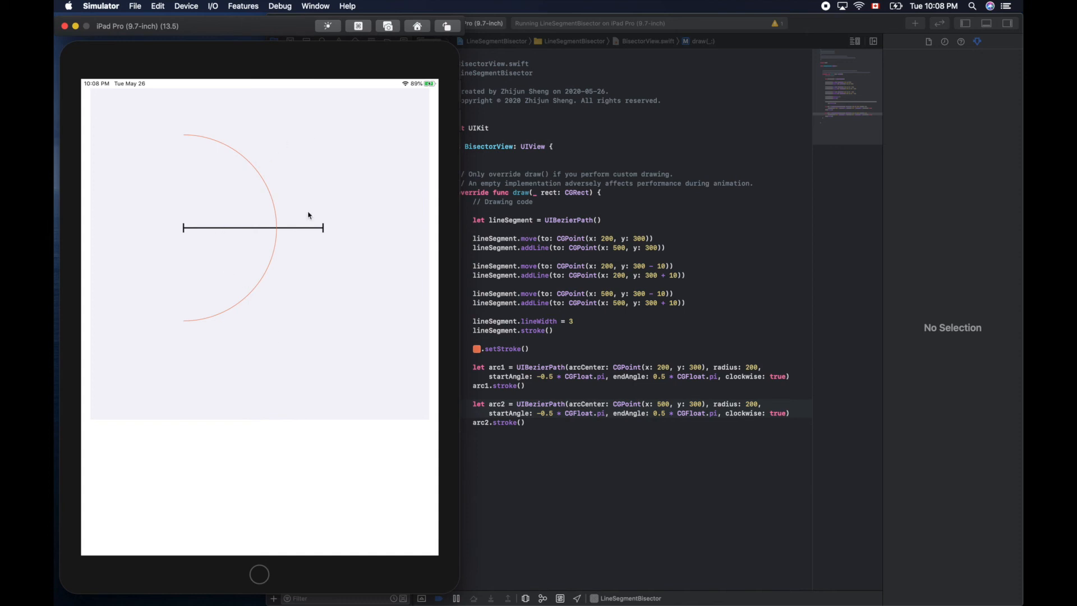
mouse_move(316, 345)
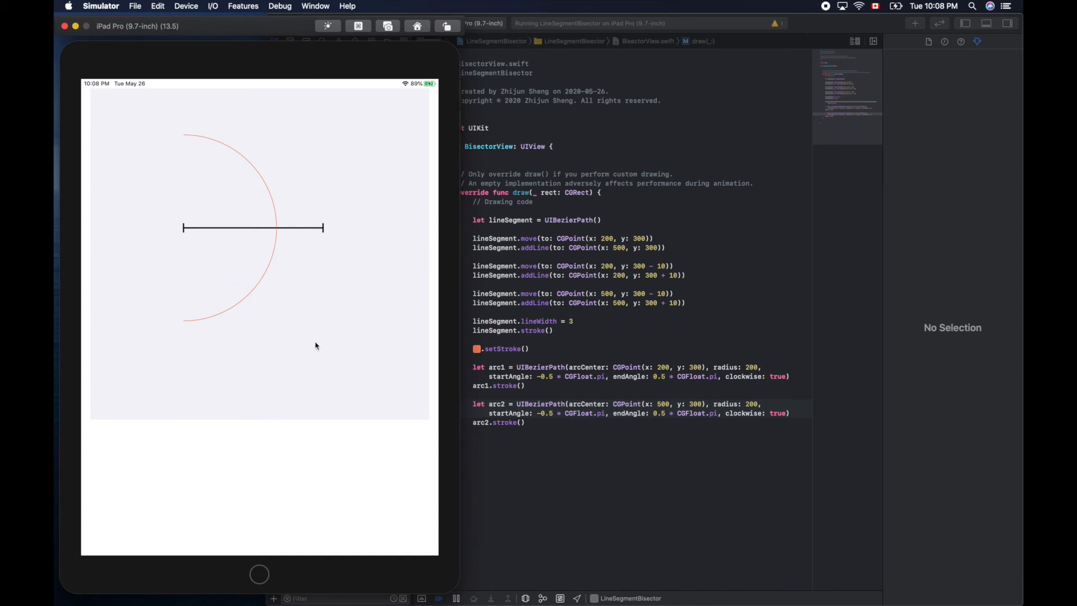
mouse_move(310, 372)
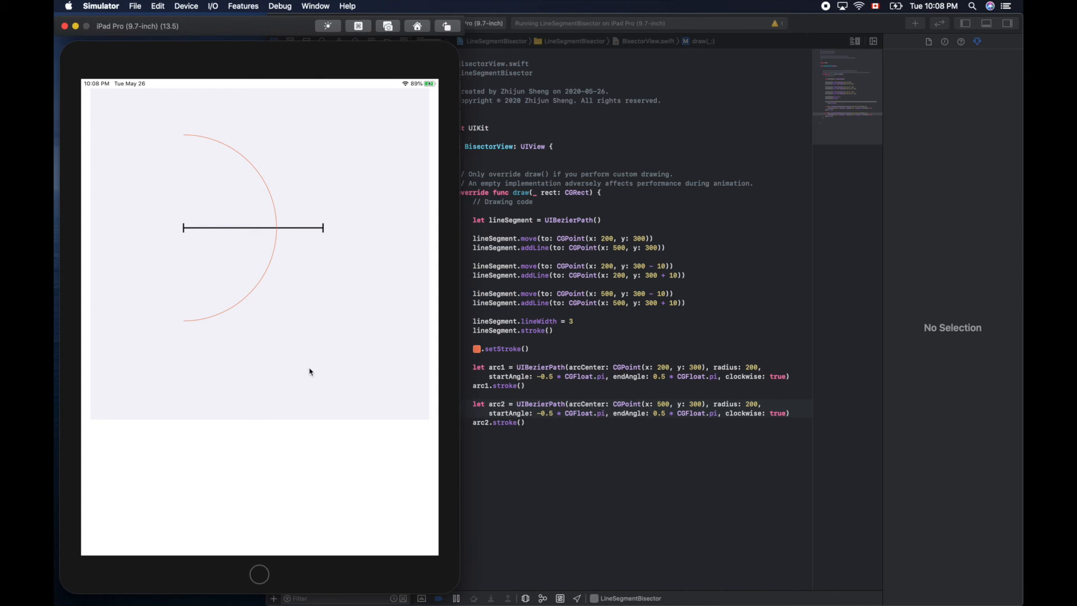
mouse_move(193, 256)
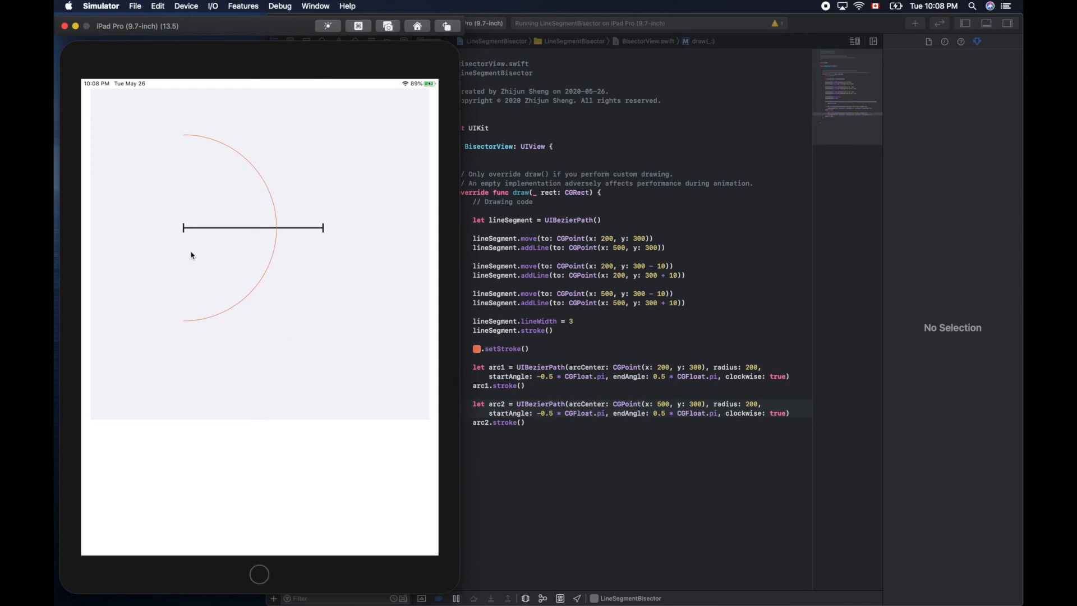
mouse_move(331, 122)
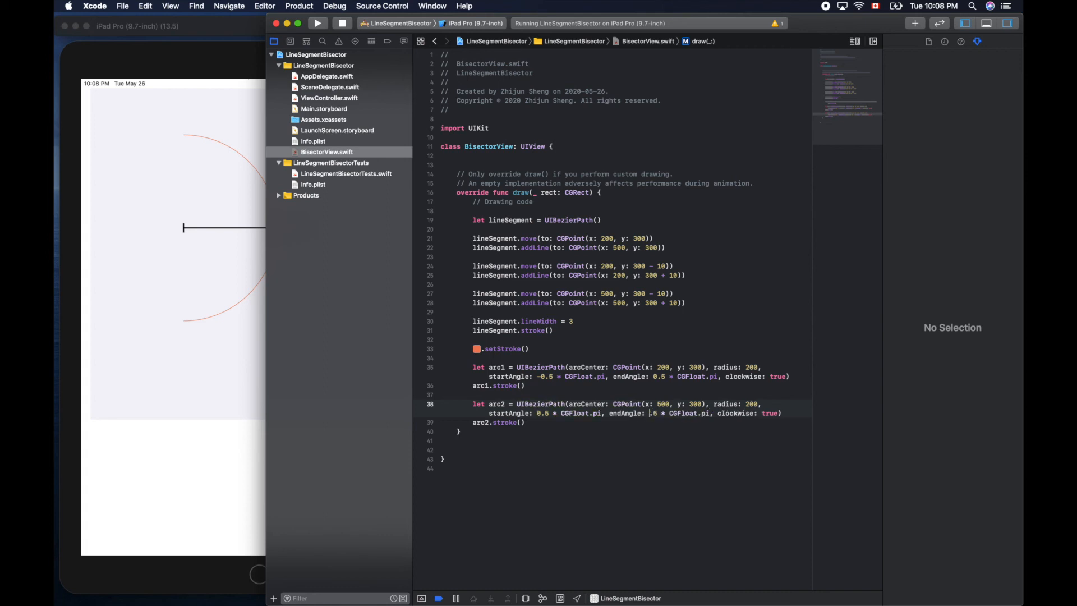
Change arc2's end angle to 1.5π and rebuild to show the second crossing arc
type("1")
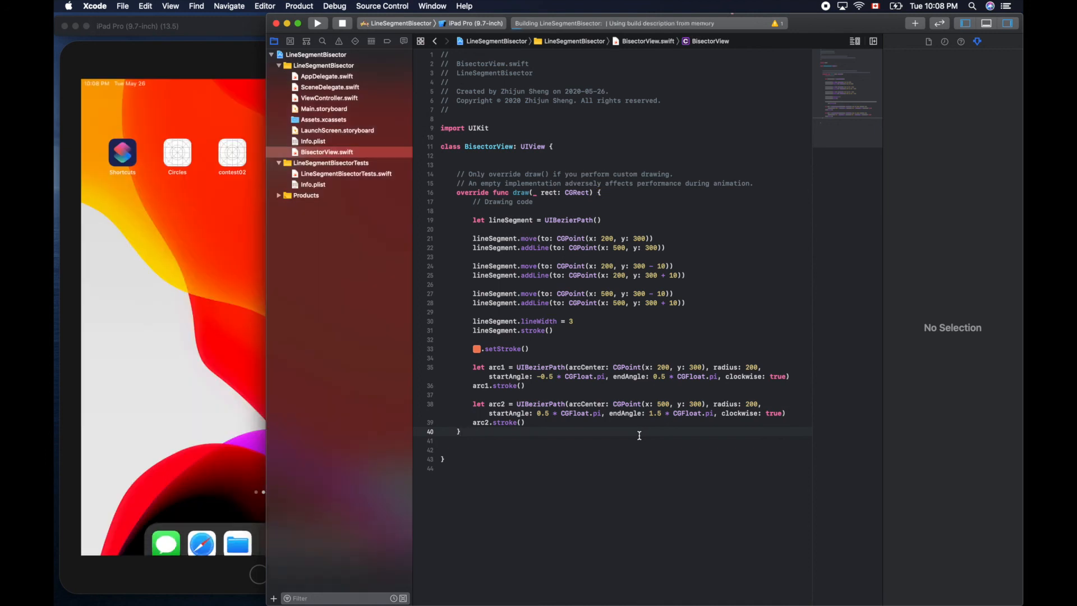
left_click(316, 23)
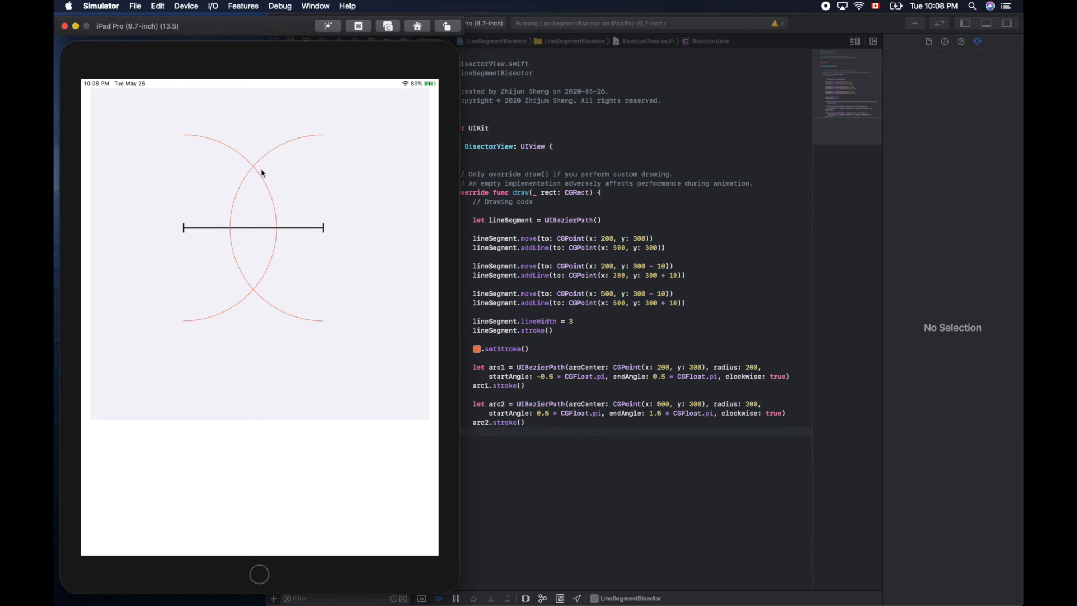
mouse_move(323, 339)
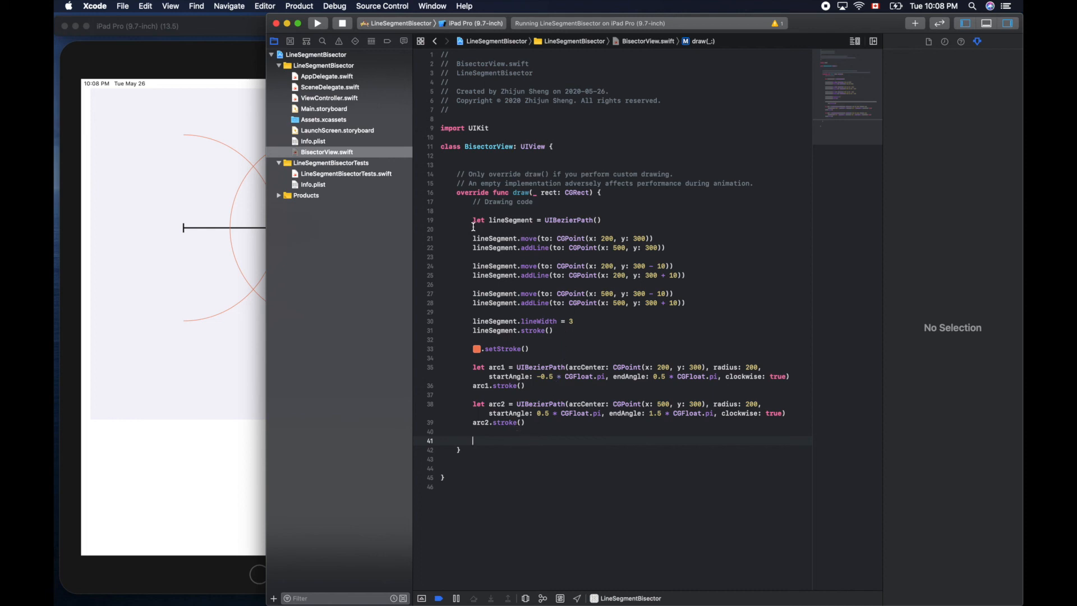
Declare a new UIBezierPath named answer below the arcs
type("let")
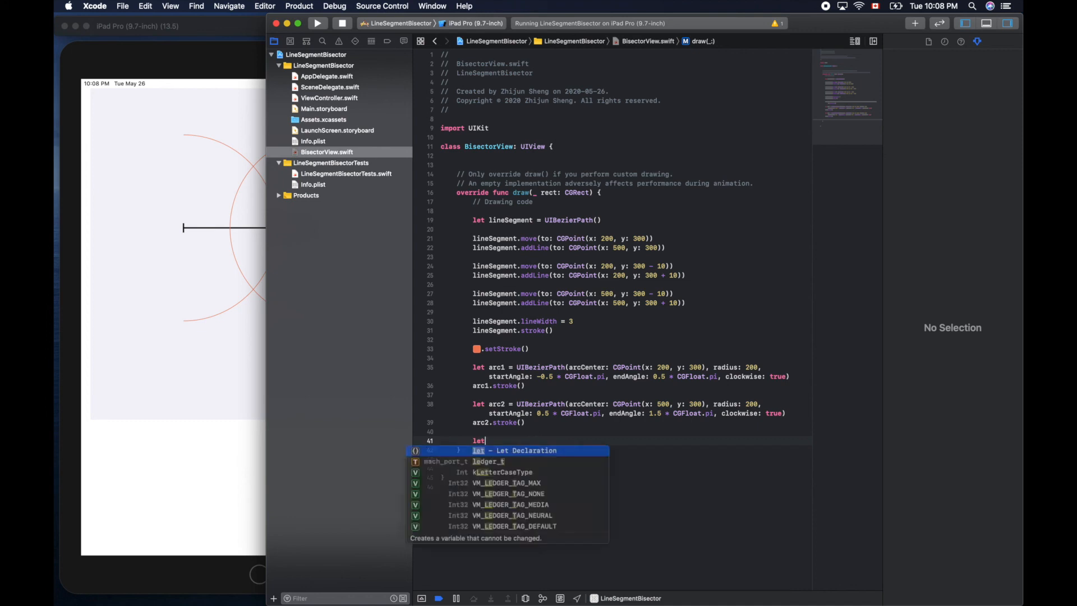
type("anser")
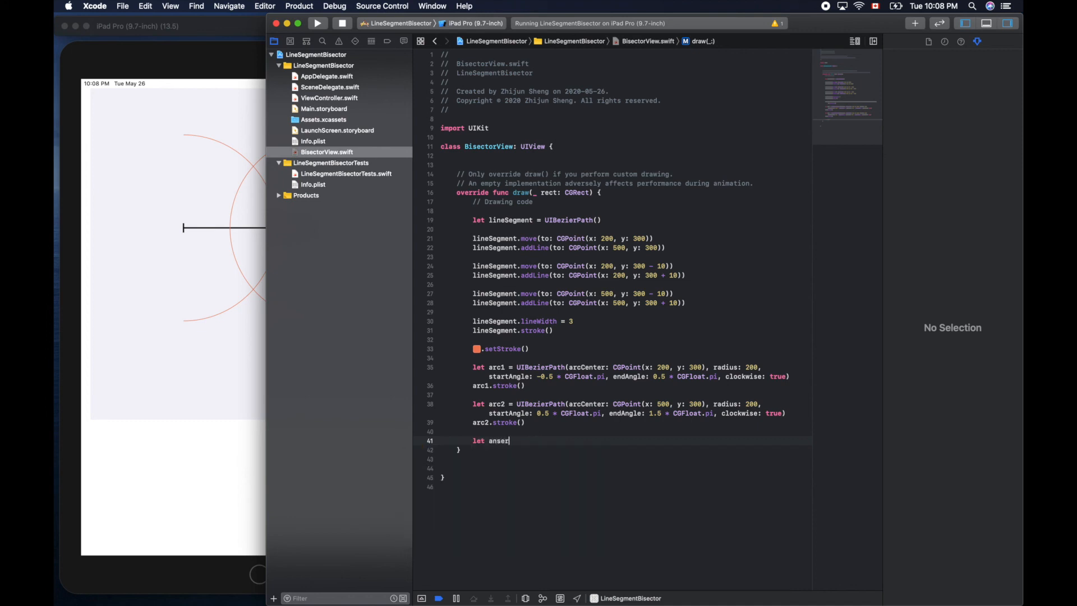
key("Backspace")
type("wer = UIBezierPath")
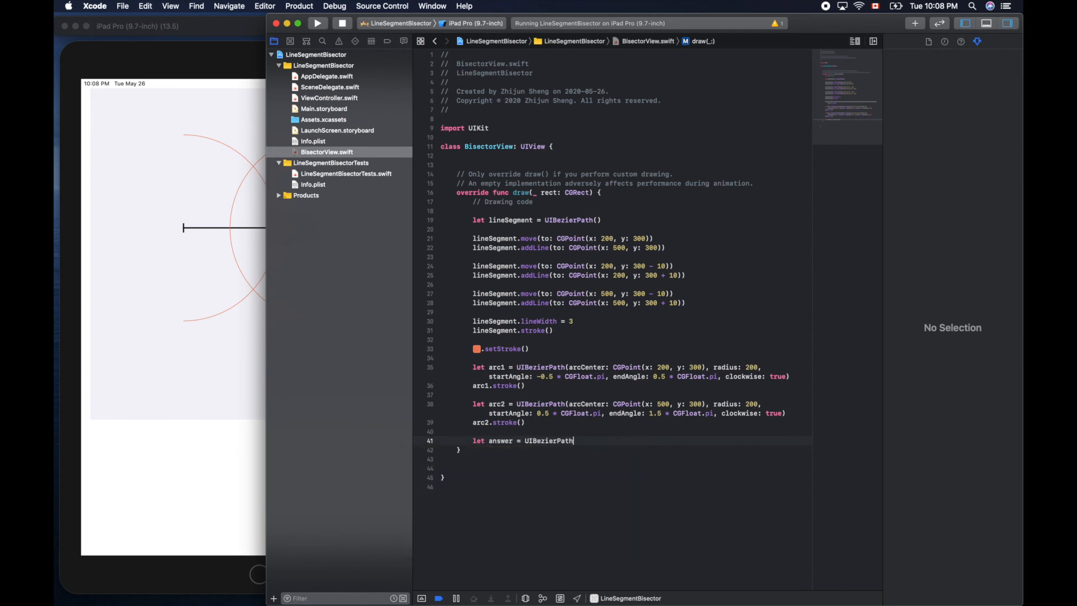
type("()")
type("col")
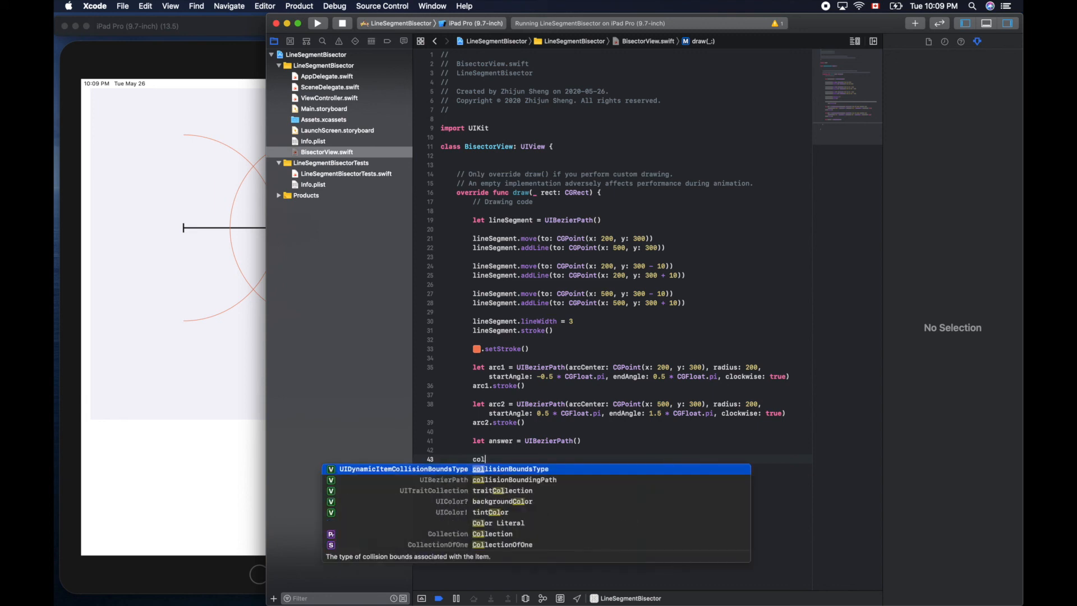
Add a red colour literal .setStroke() for the answer path
type("o")
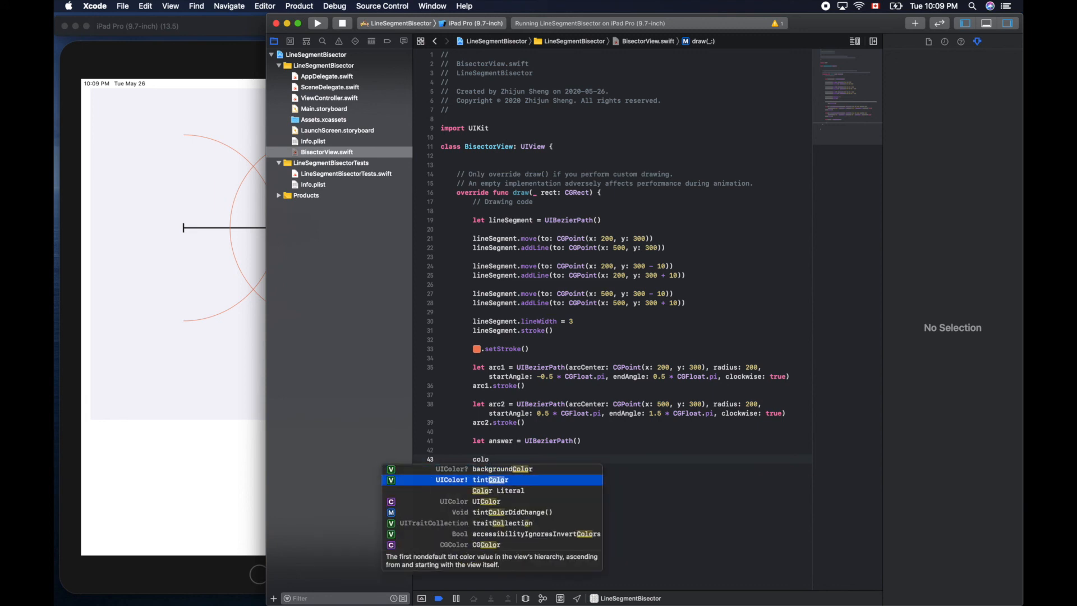
key("Down")
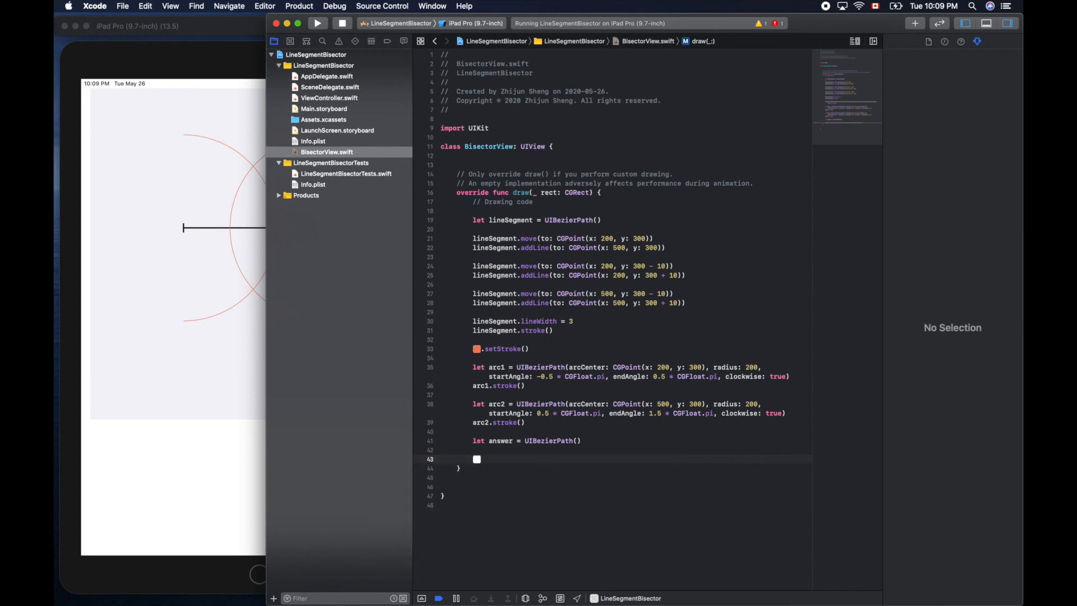
type(".setStroke()")
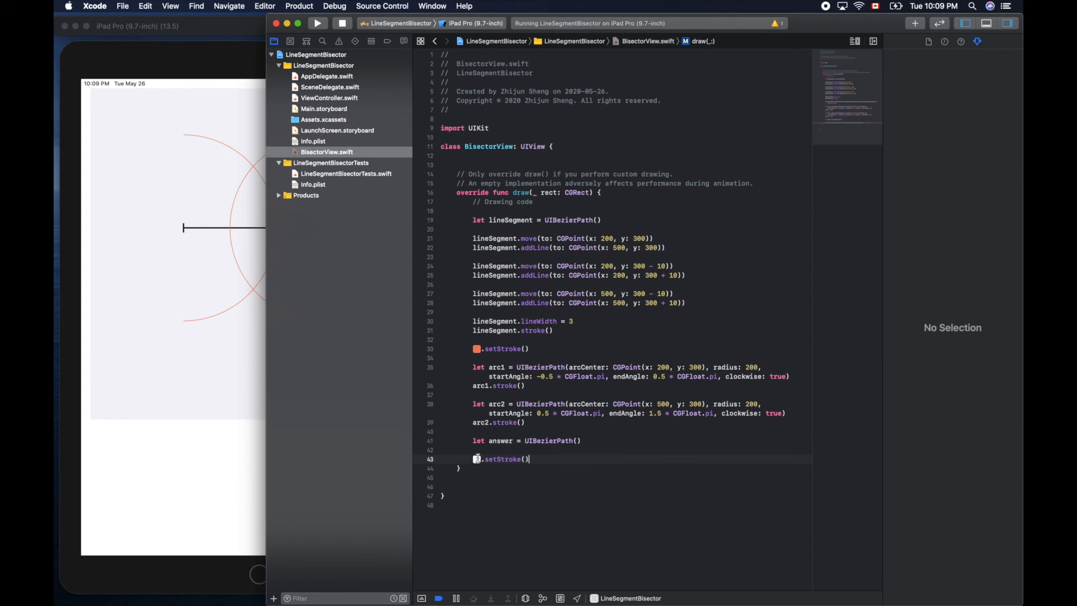
left_click(477, 459)
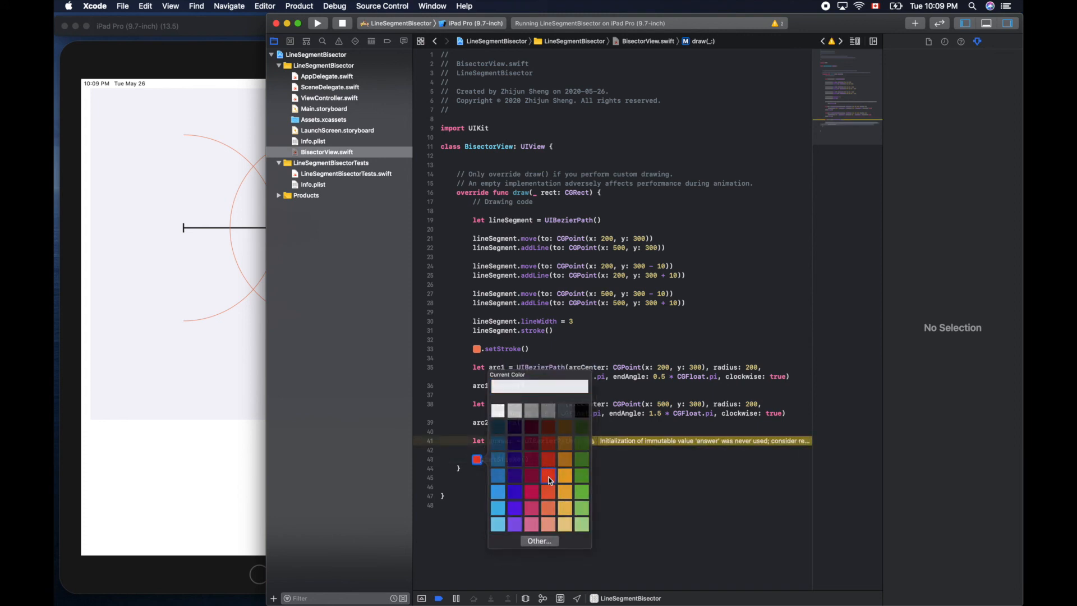
left_click(548, 474)
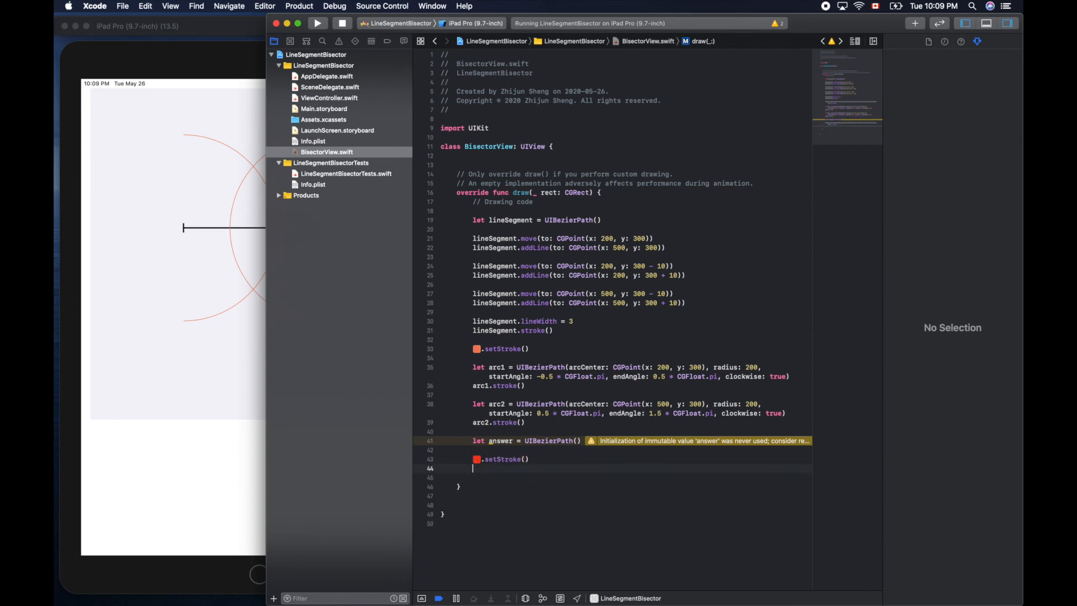
Give answer a line width of 3 and add its stroke call
type("answer.lineWidth")
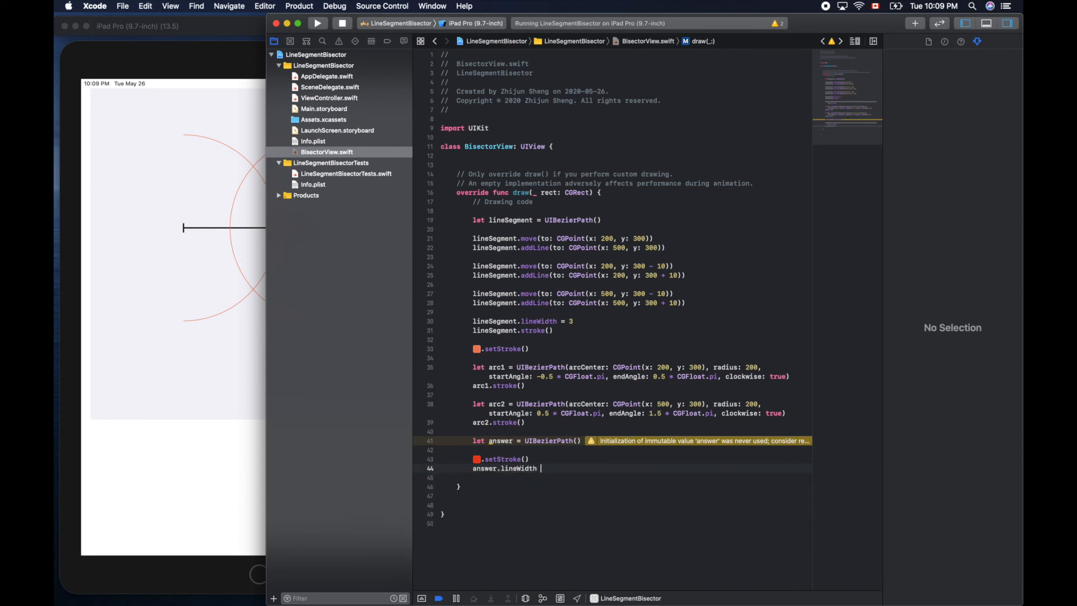
type("= 3")
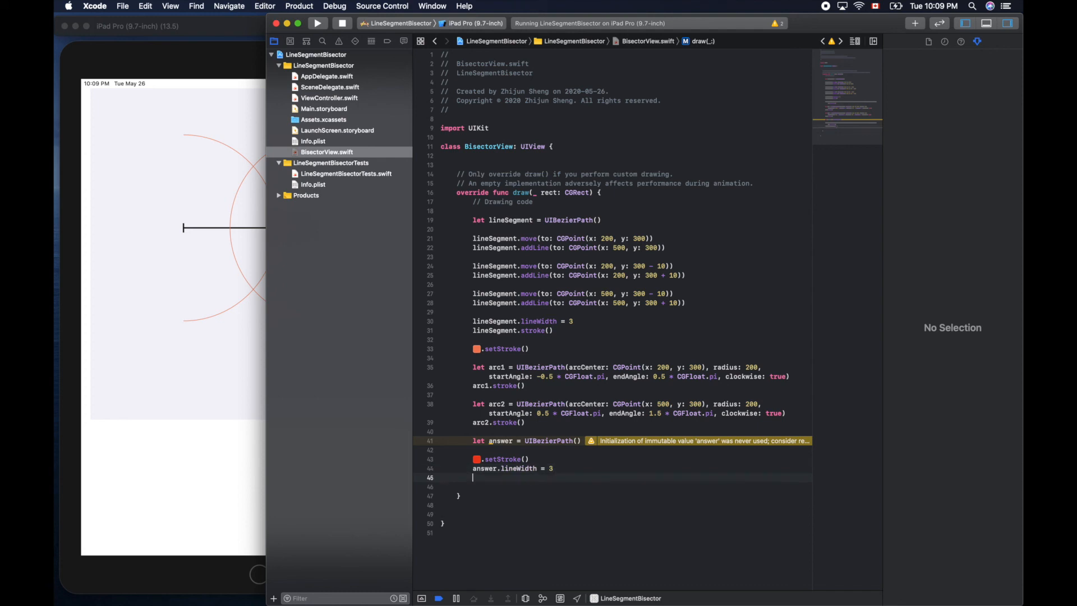
type("answer.stroke(")
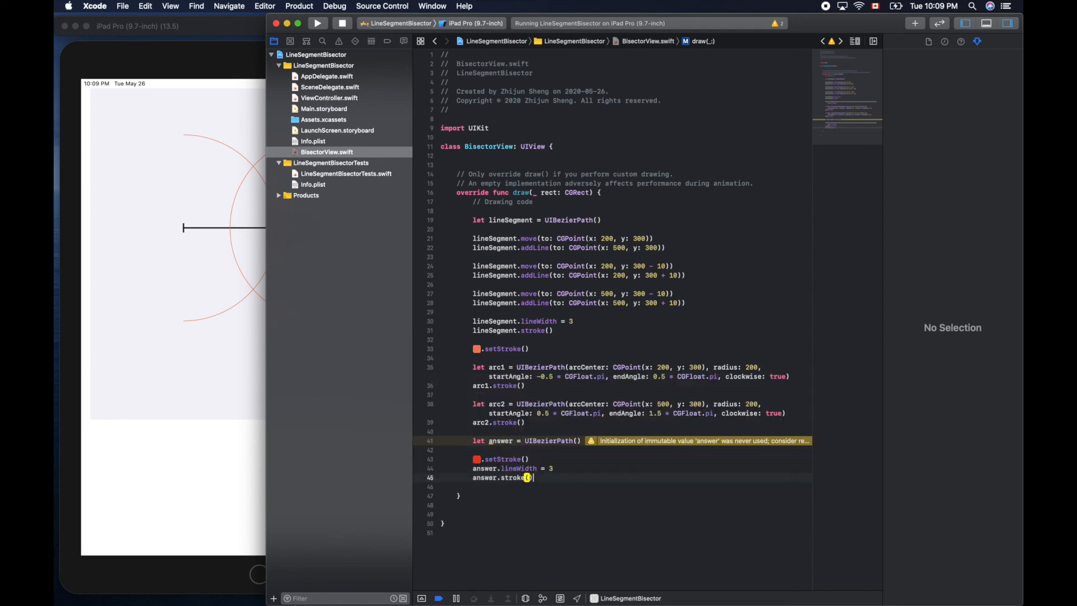
key("return")
type("answer.move(to: CGPoint()")
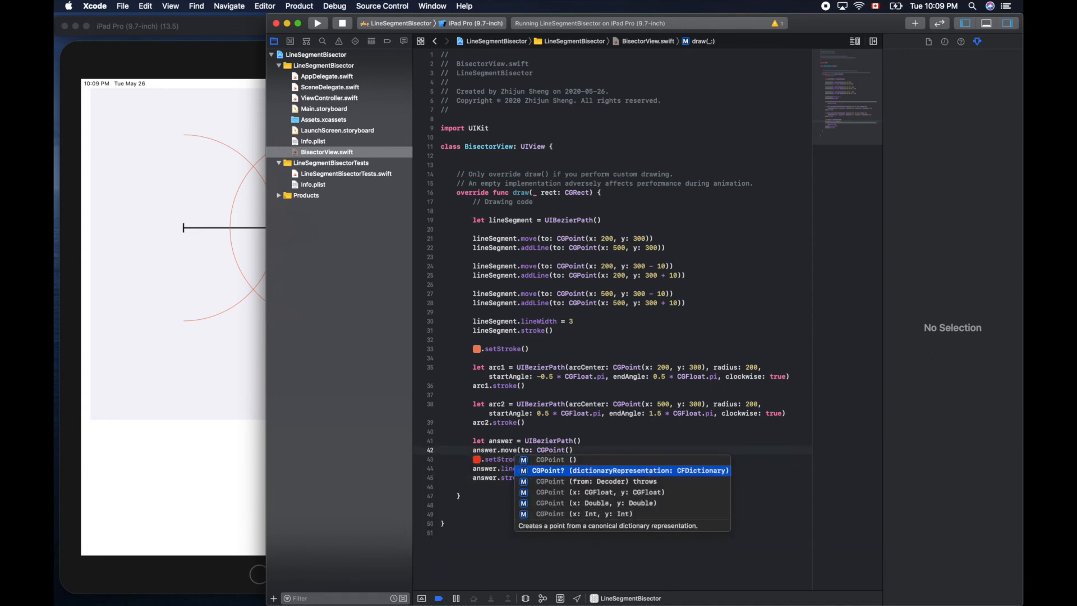
Choose the CGPoint(x:y:) form for the answer path's move-to point
left_click(591, 492)
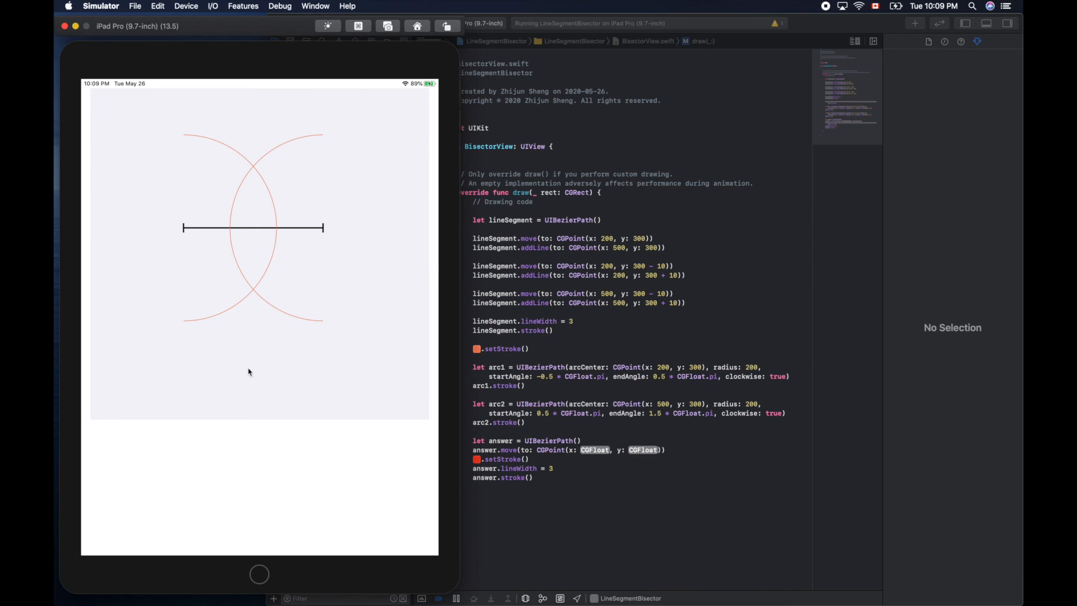
mouse_move(258, 113)
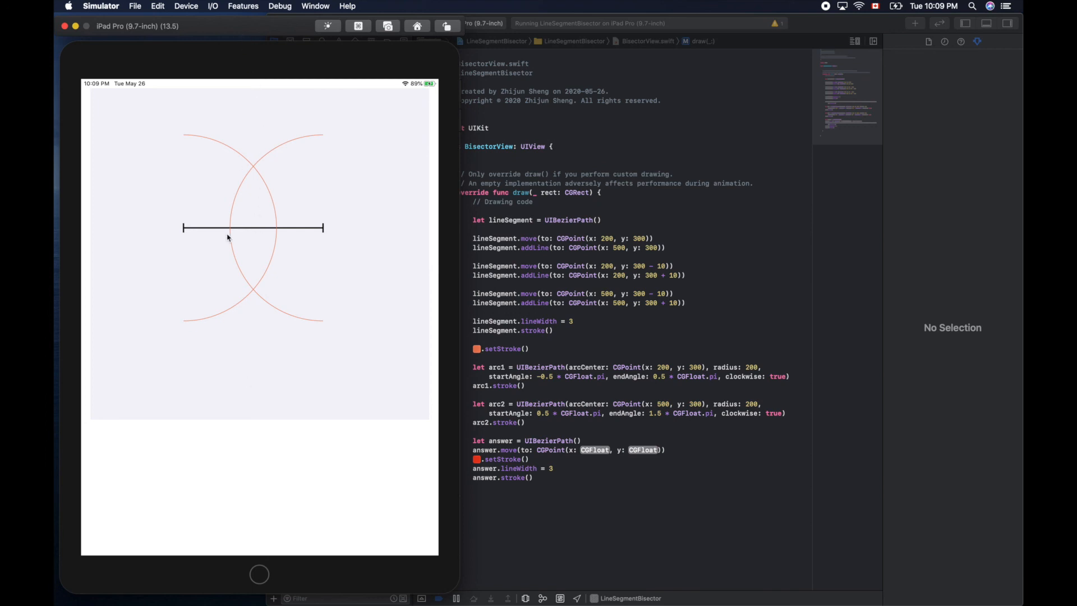
mouse_move(324, 234)
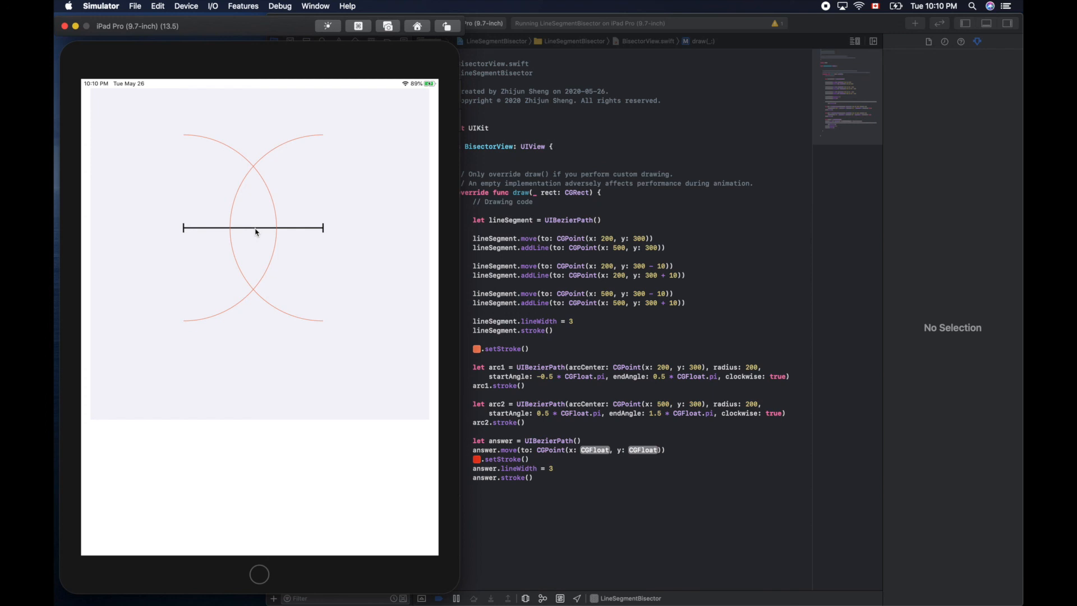
mouse_move(646, 426)
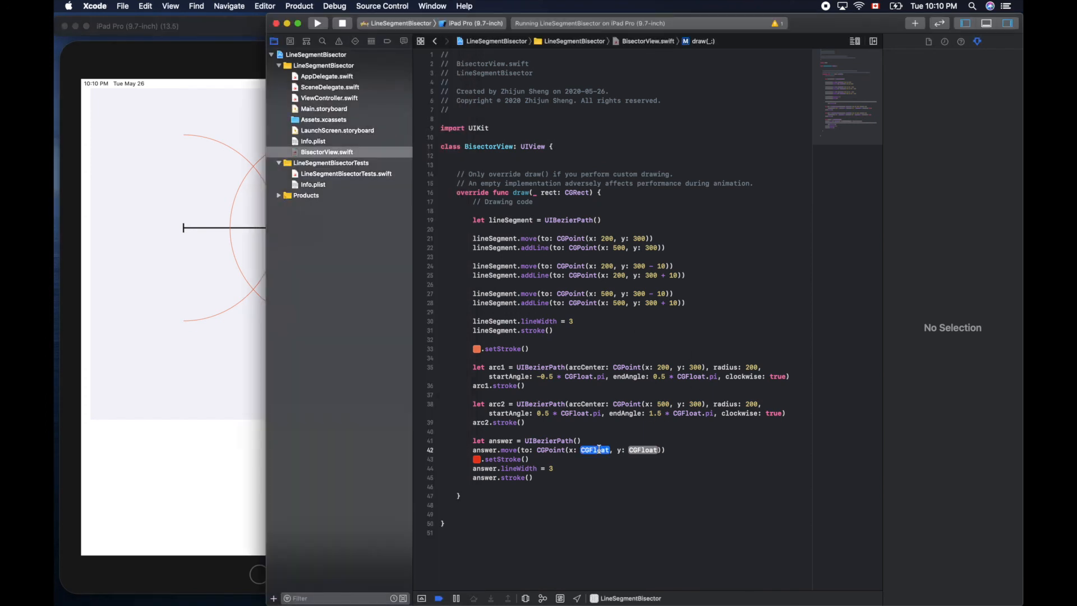
Start the answer path at (350, 50), add a line to (350, 600), and rebuild
type("350")
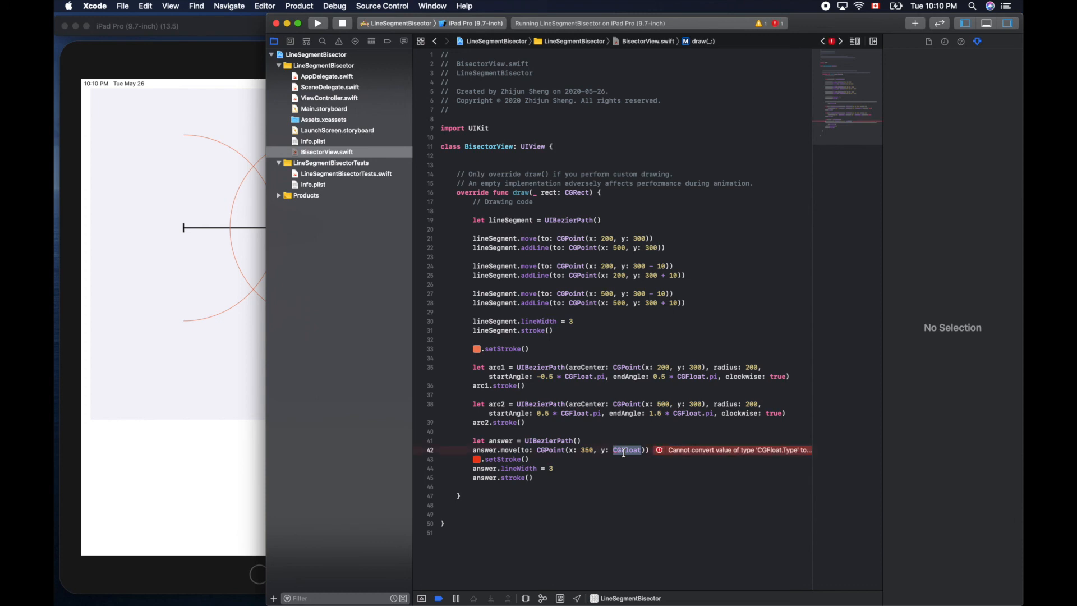
type("50")
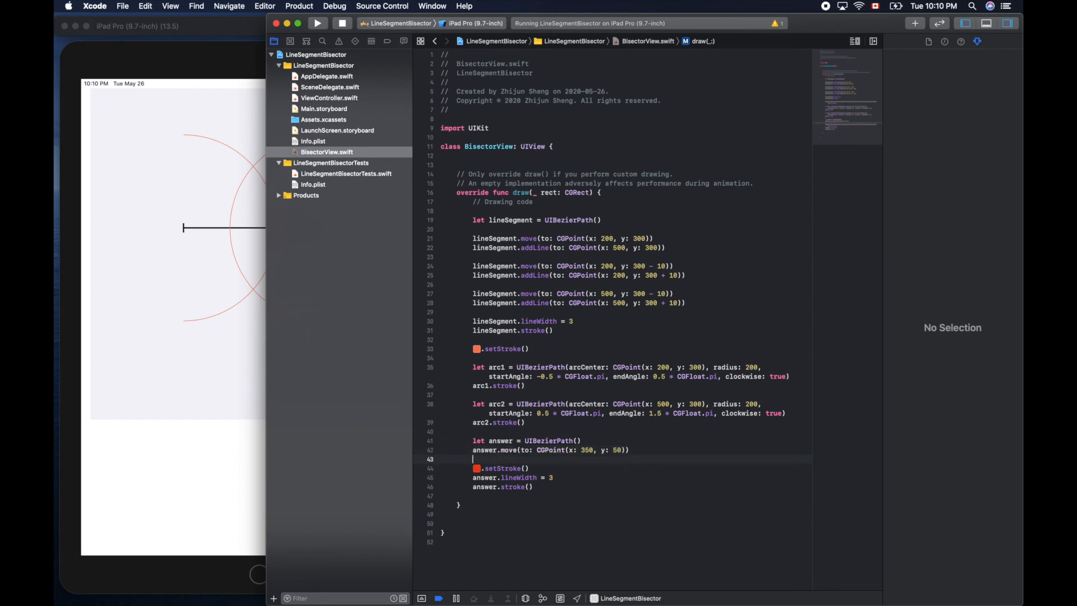
type("a")
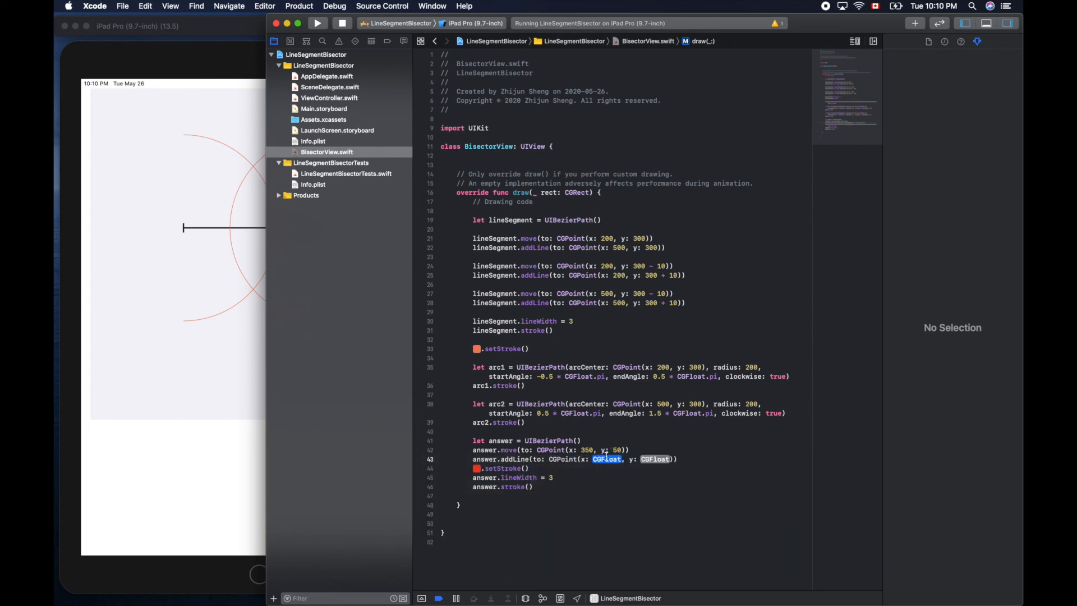
type("3")
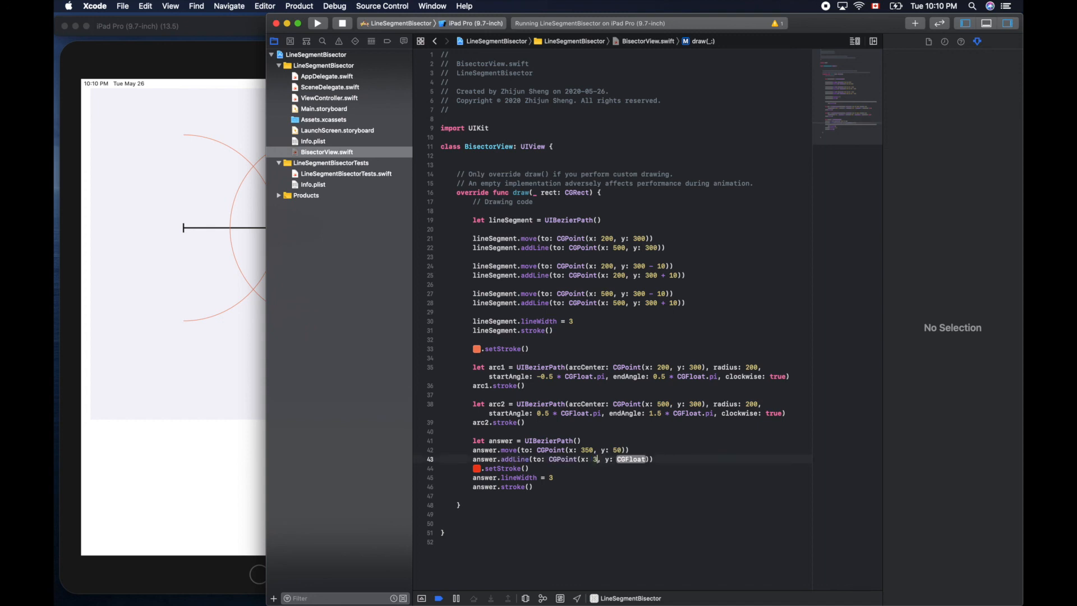
type("50")
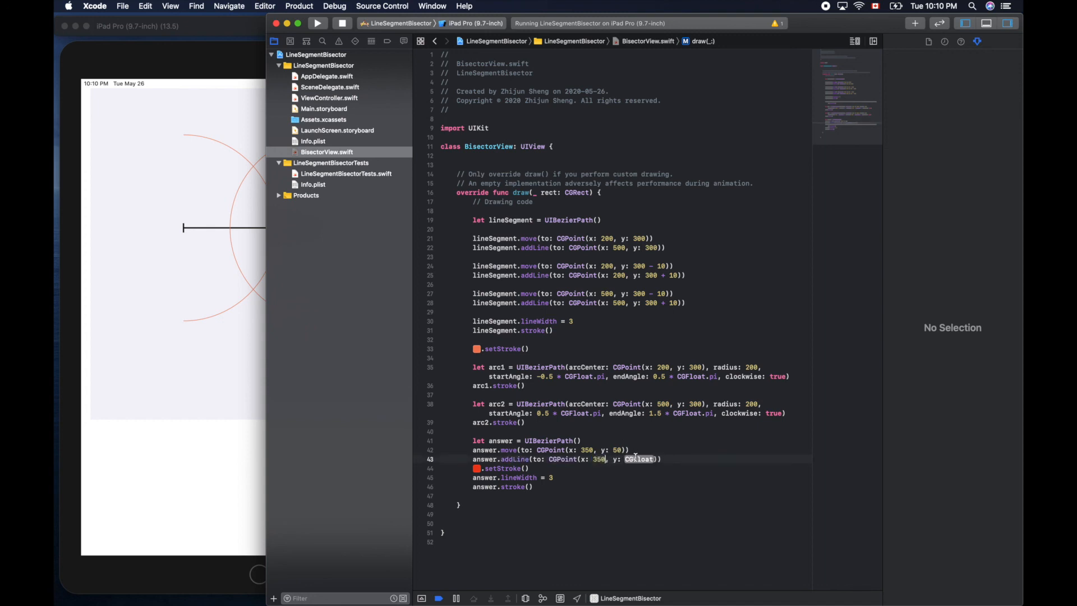
double_click(639, 459)
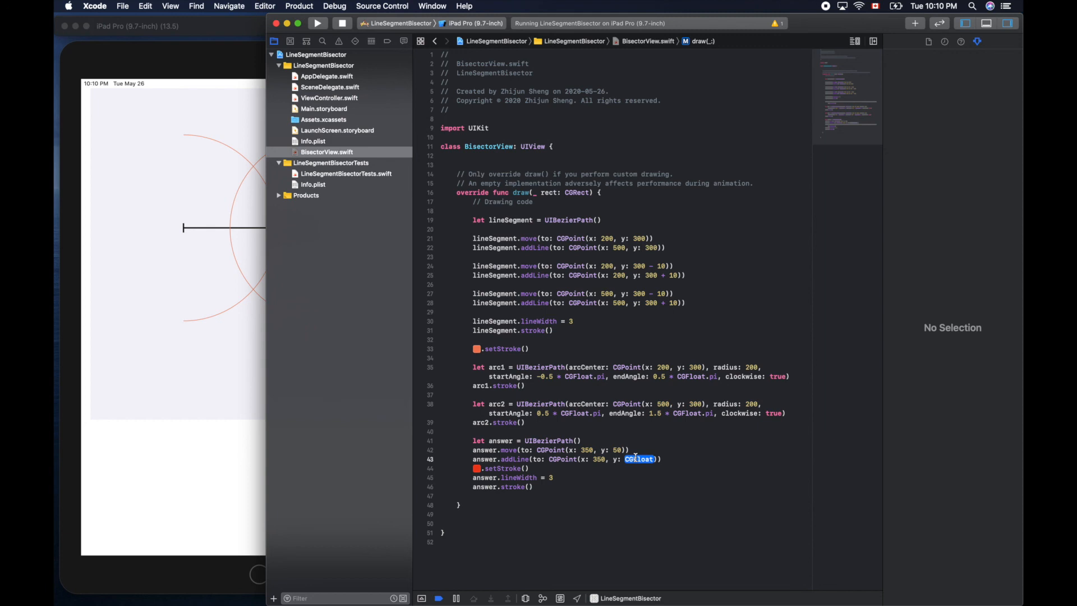
type("600")
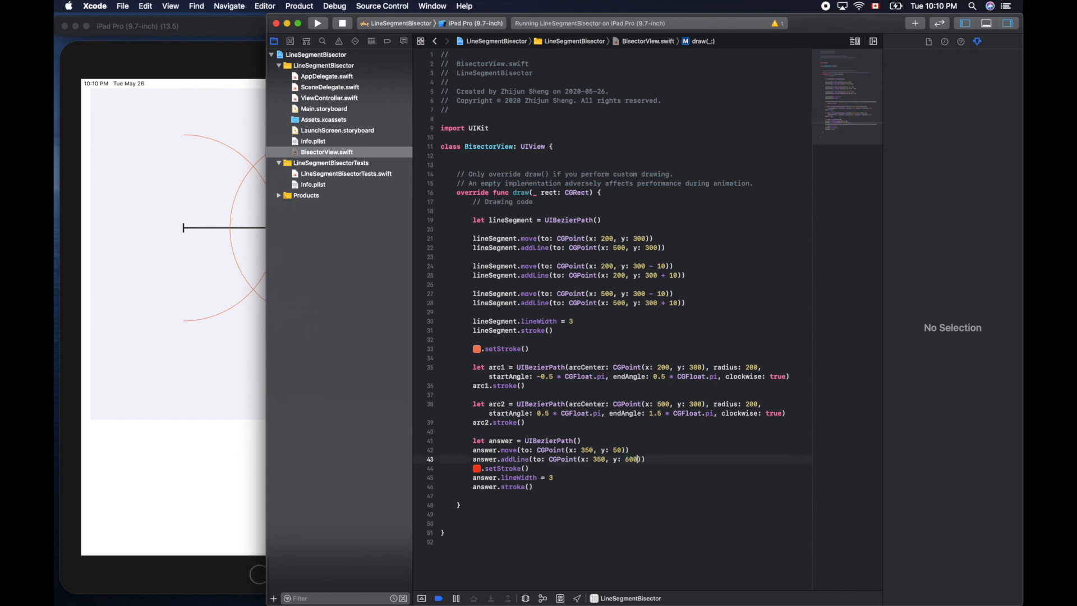
left_click(317, 22)
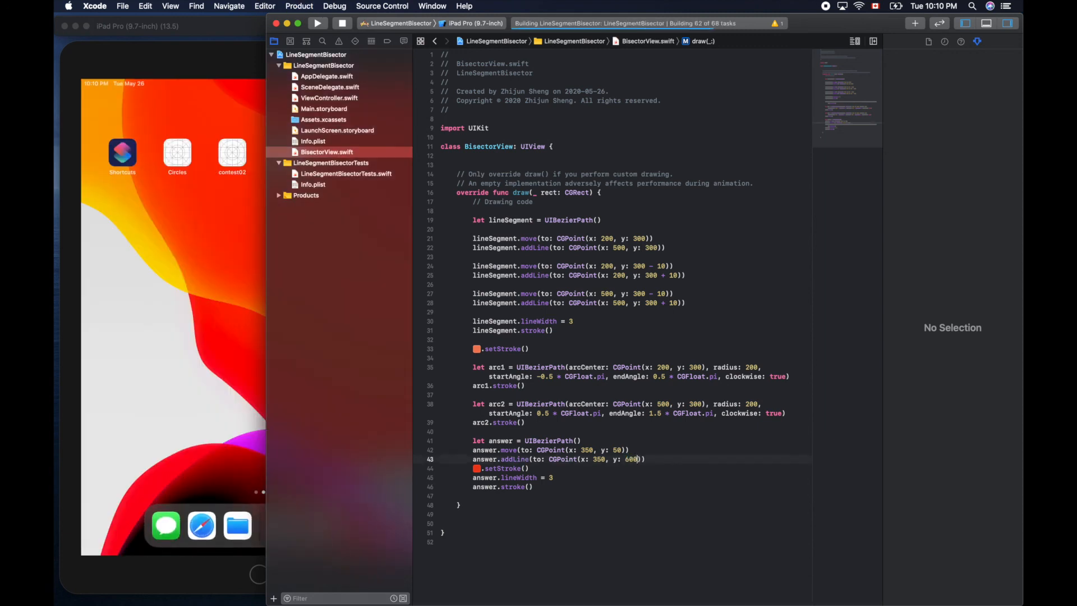
Bring the running app forward to view the red vertical bisector
left_click(318, 23)
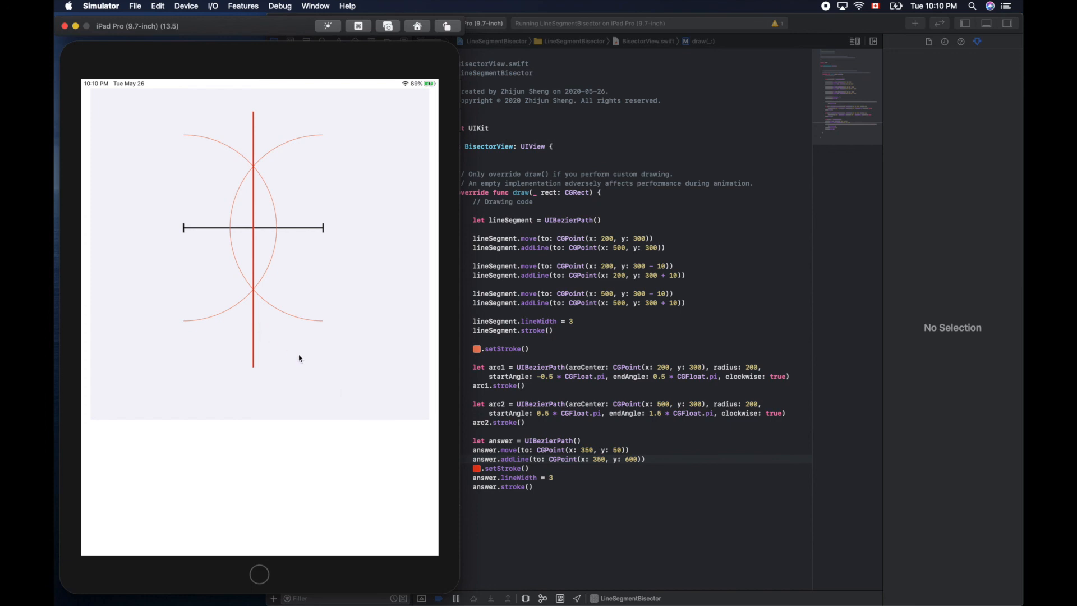
mouse_move(324, 377)
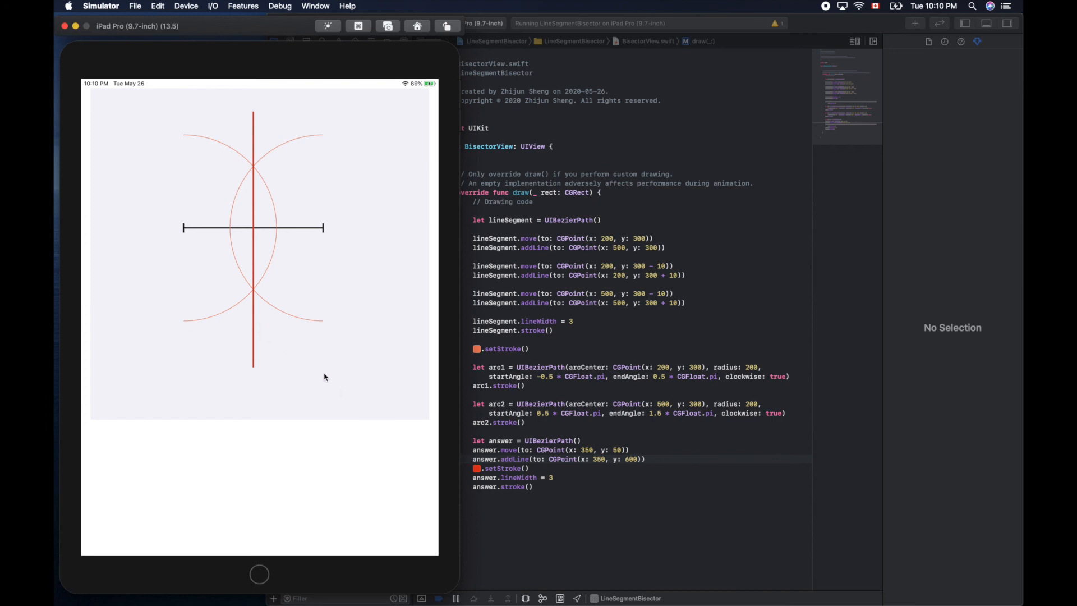